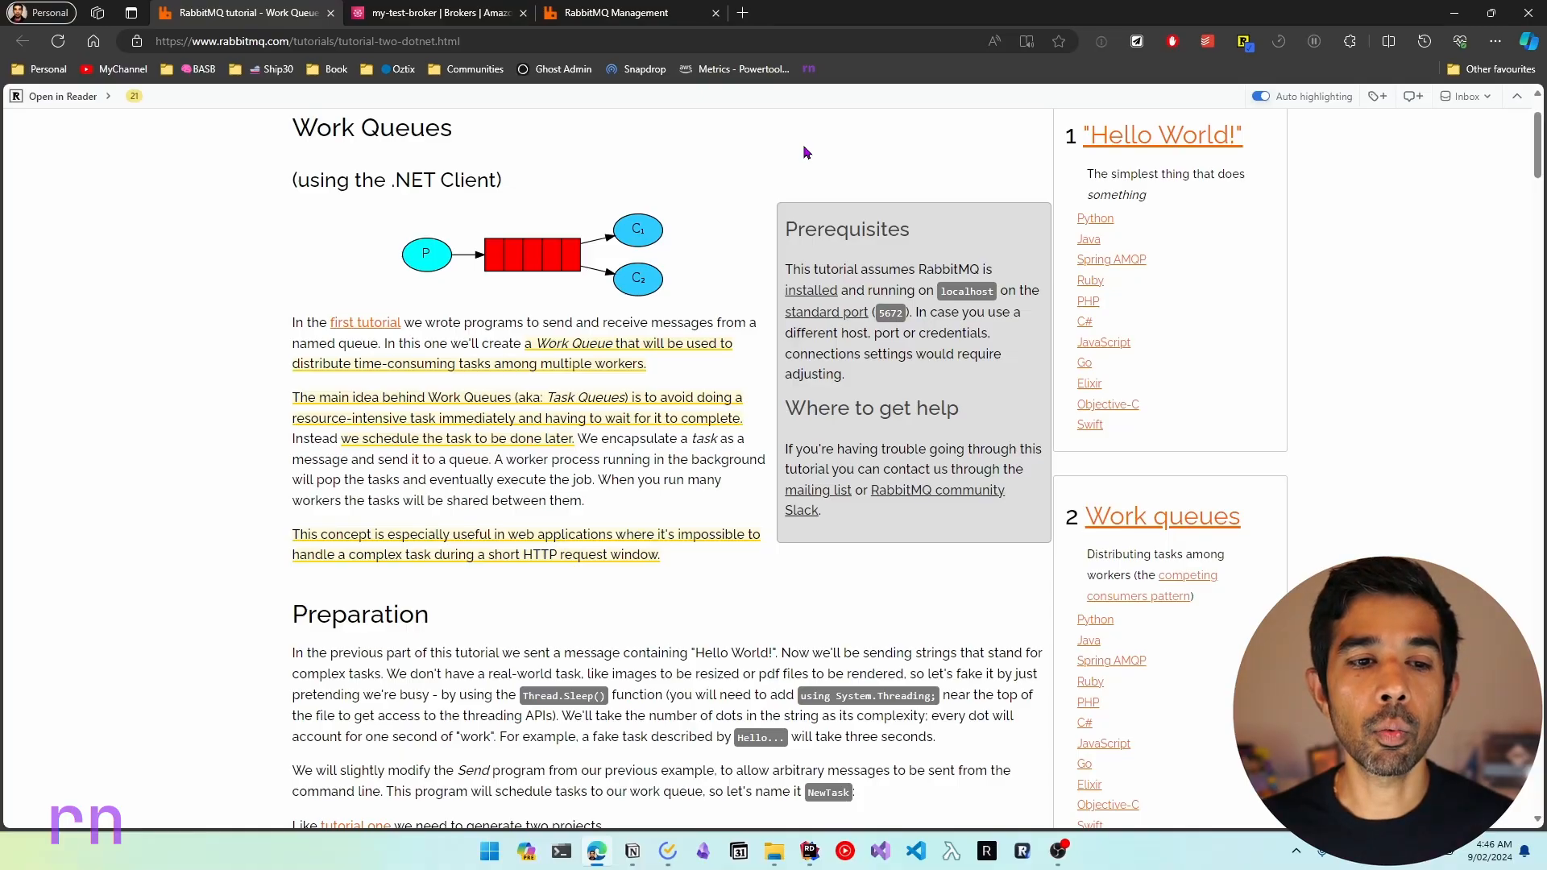
pyautogui.moveTo(444, 385)
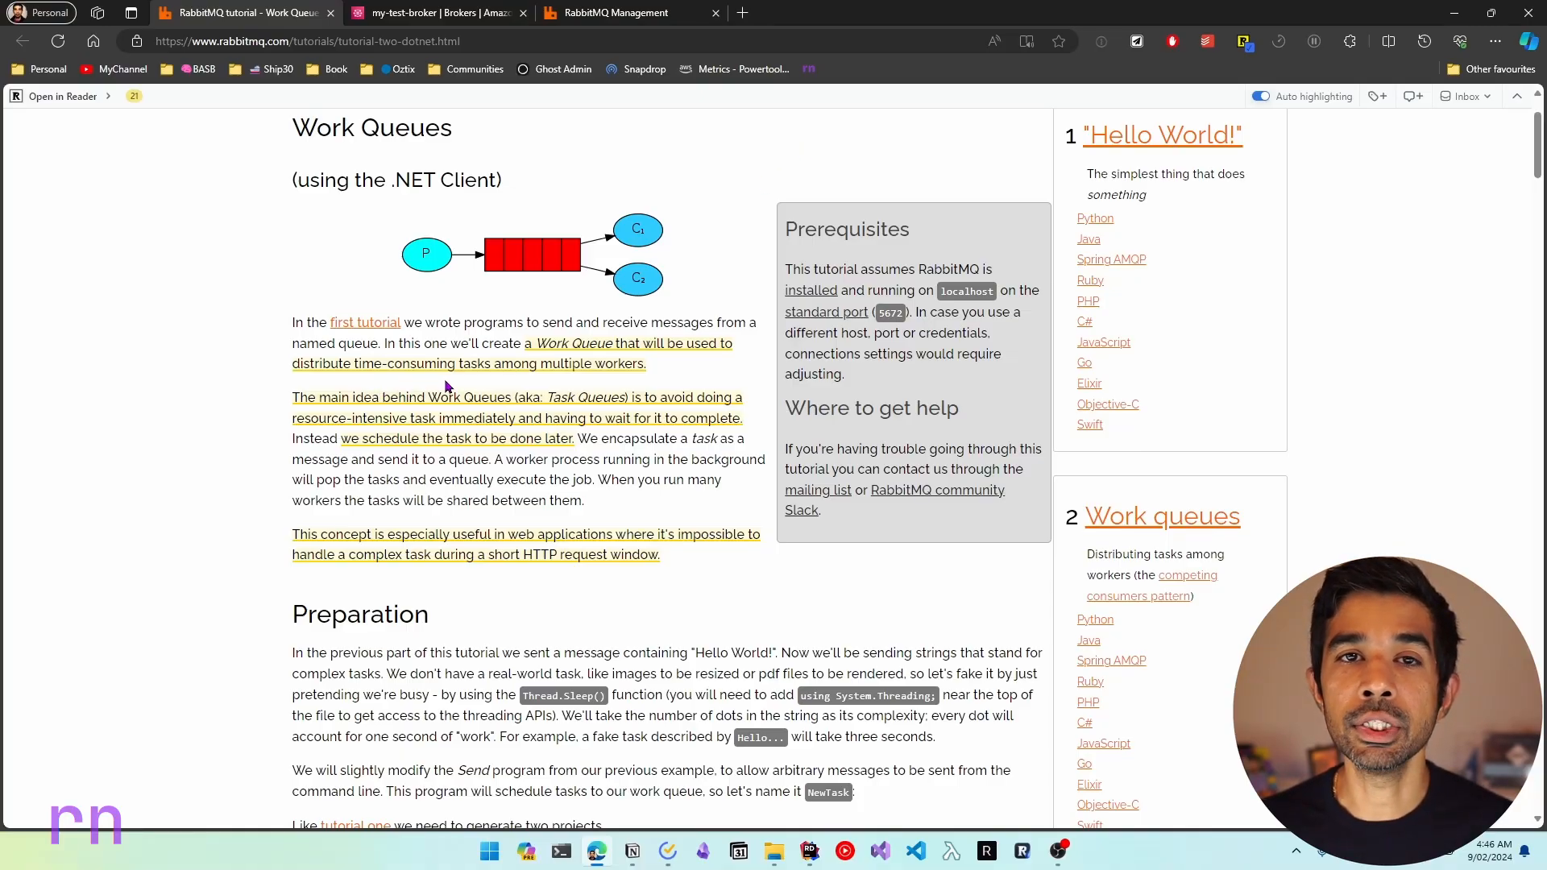
pyautogui.moveTo(632, 380)
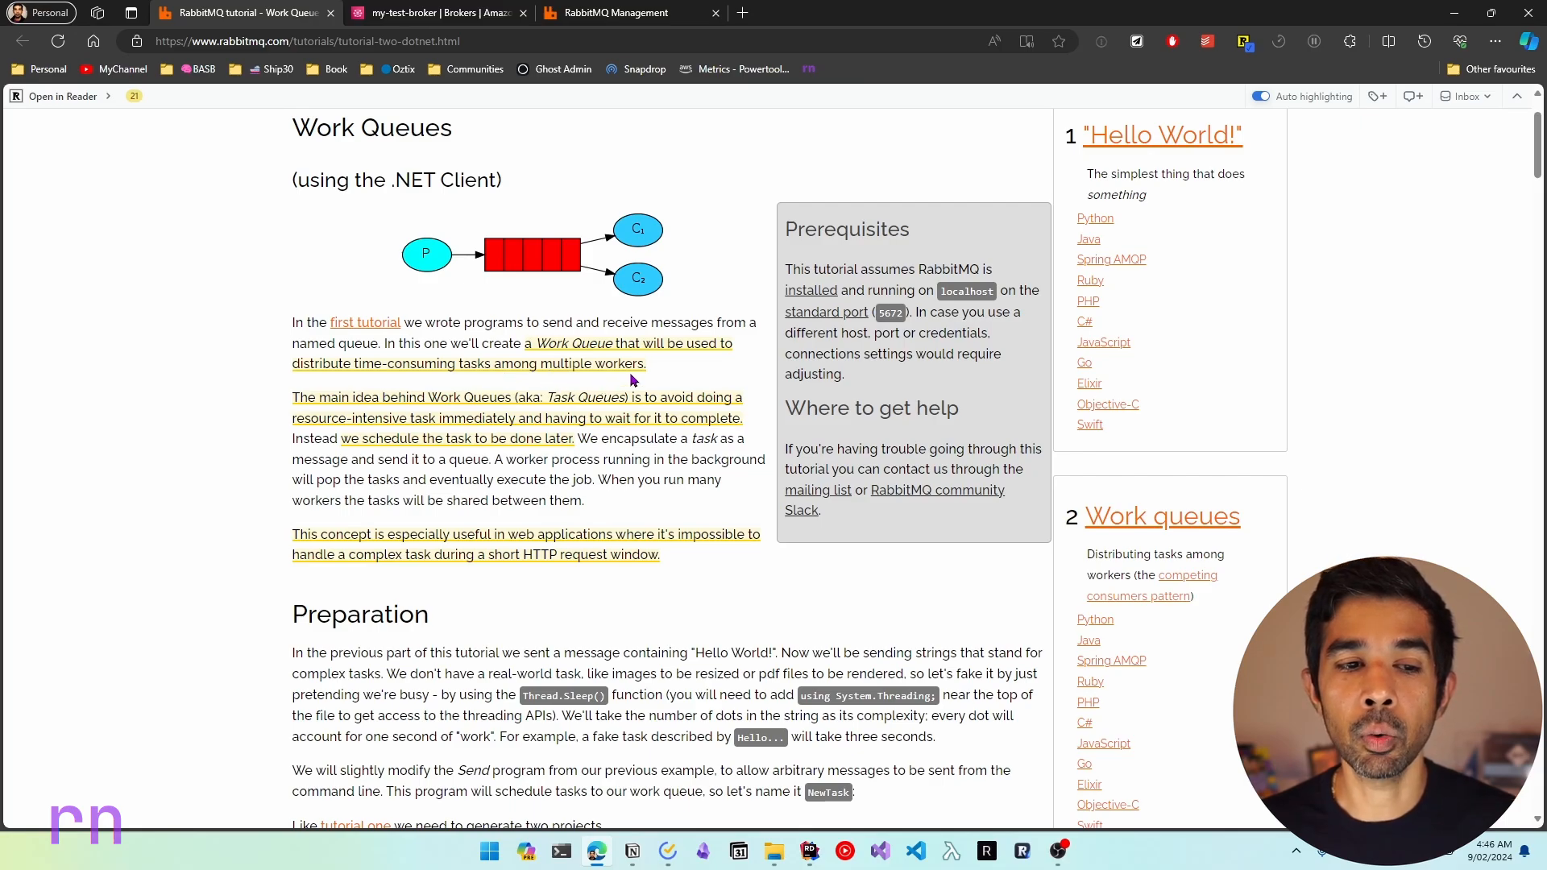
pyautogui.moveTo(562, 438)
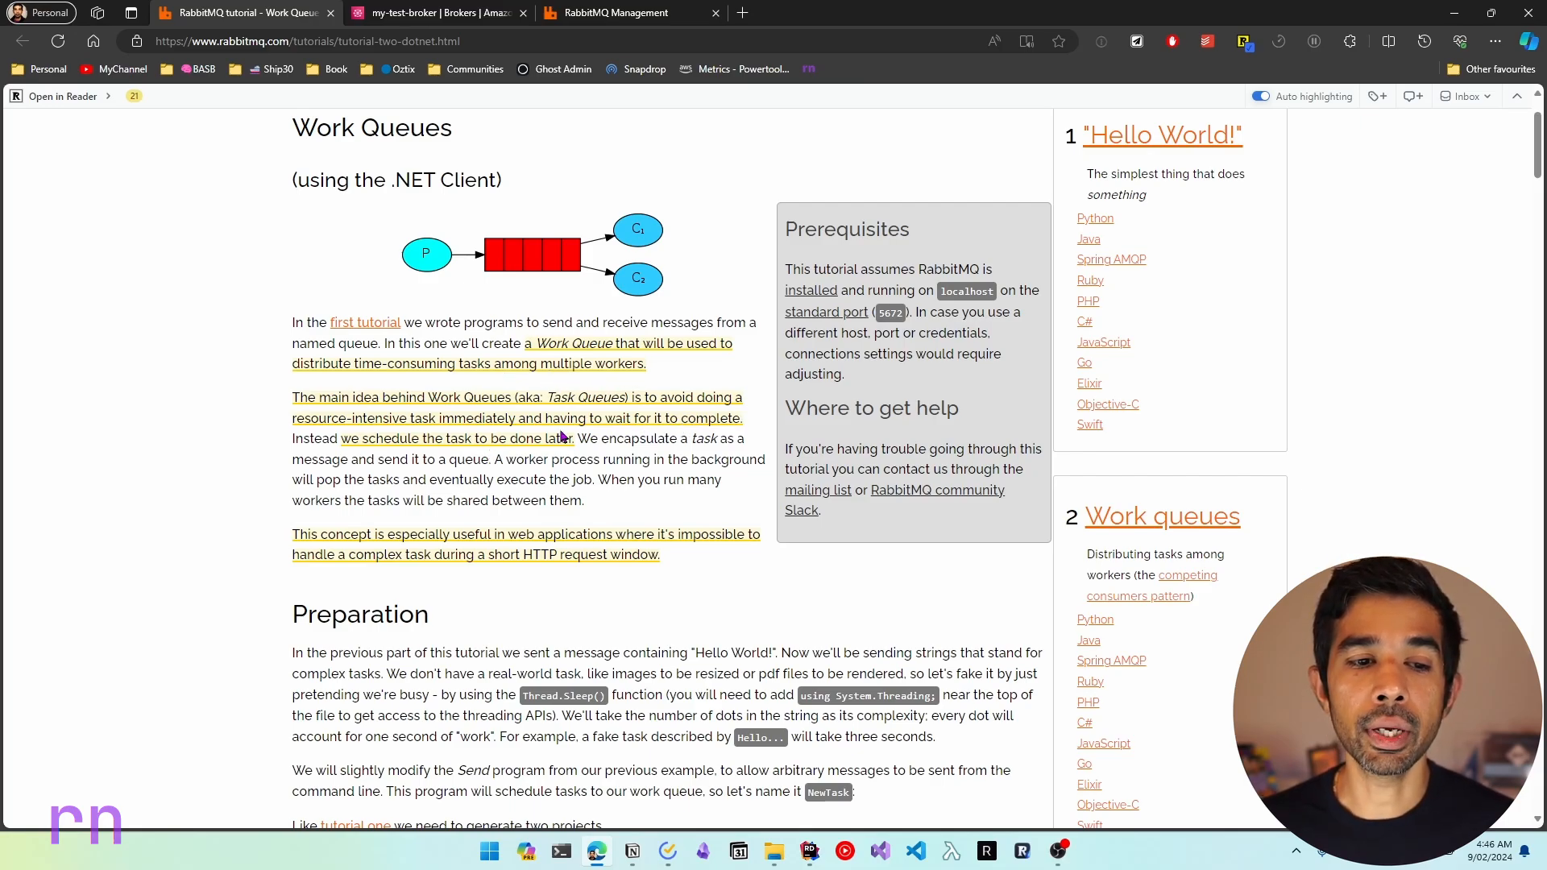
pyautogui.moveTo(449, 449)
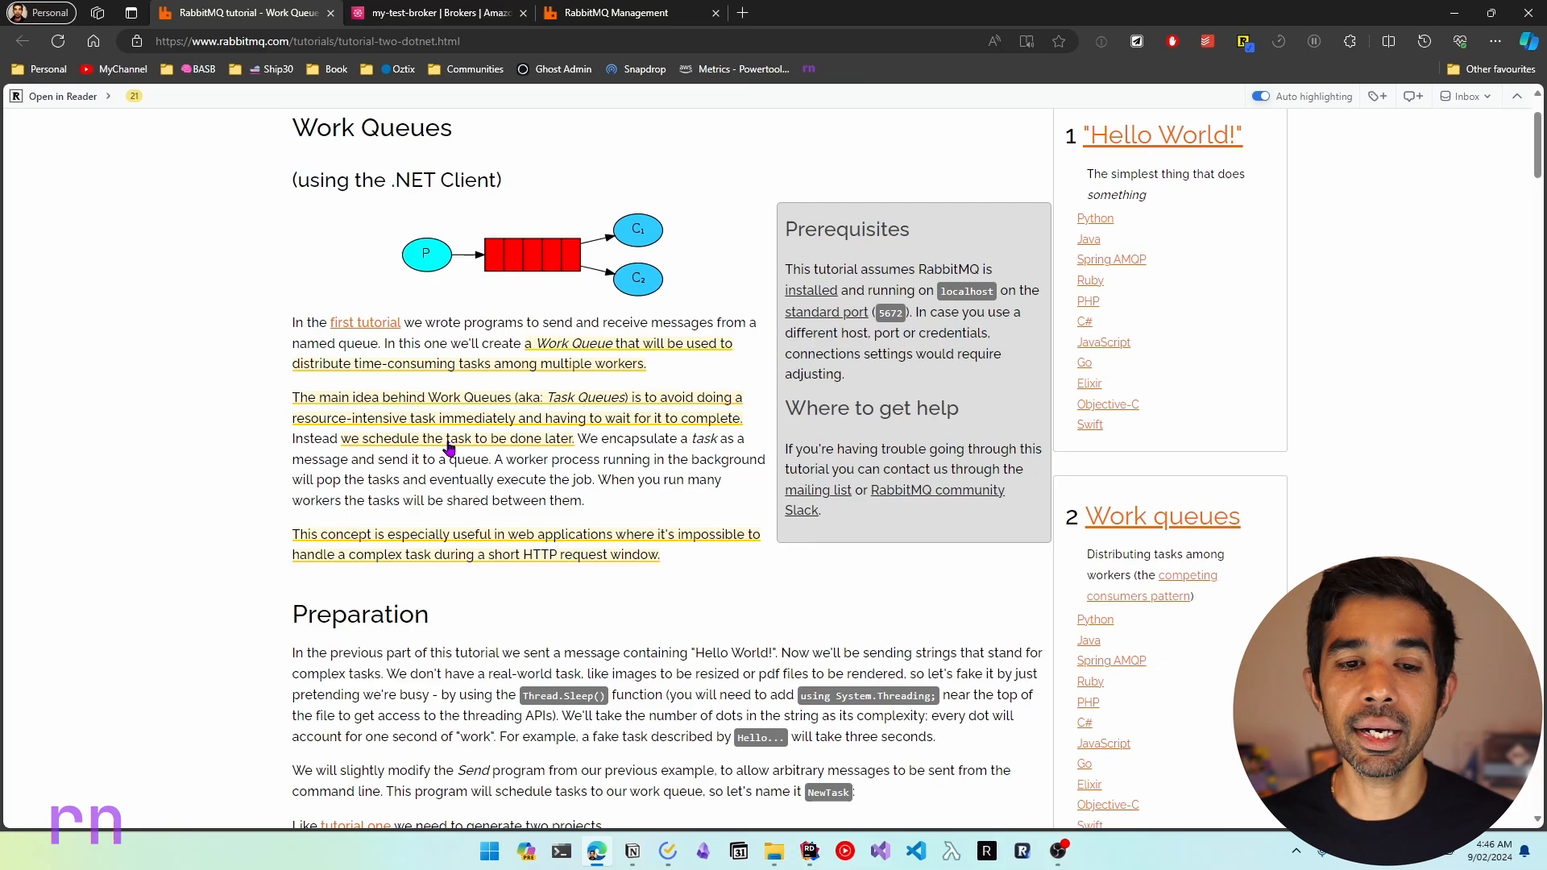
pyautogui.moveTo(580, 433)
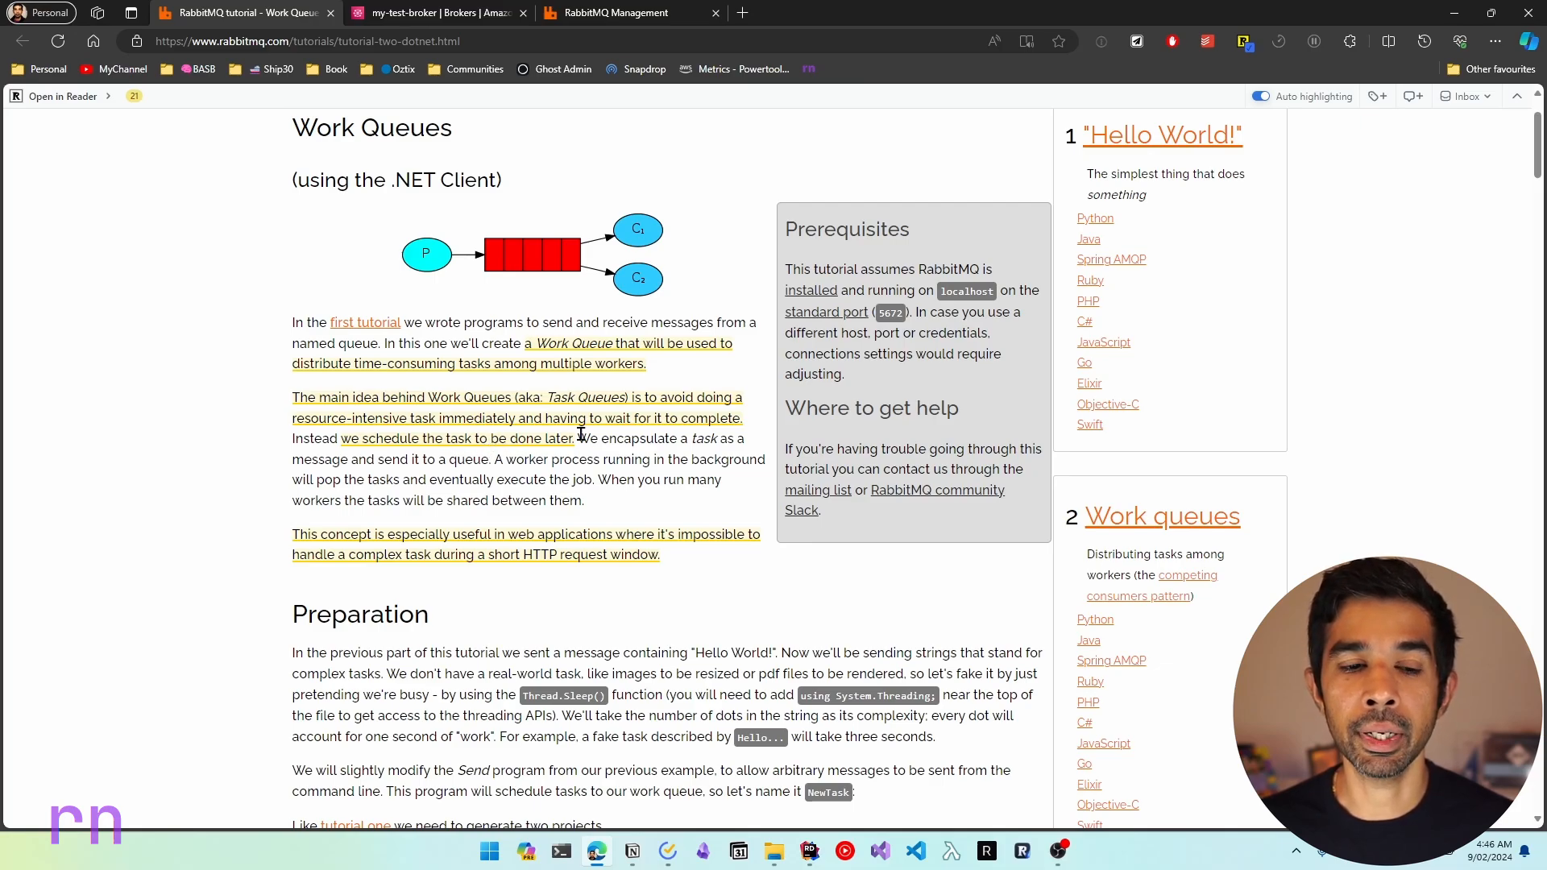
pyautogui.moveTo(429, 575)
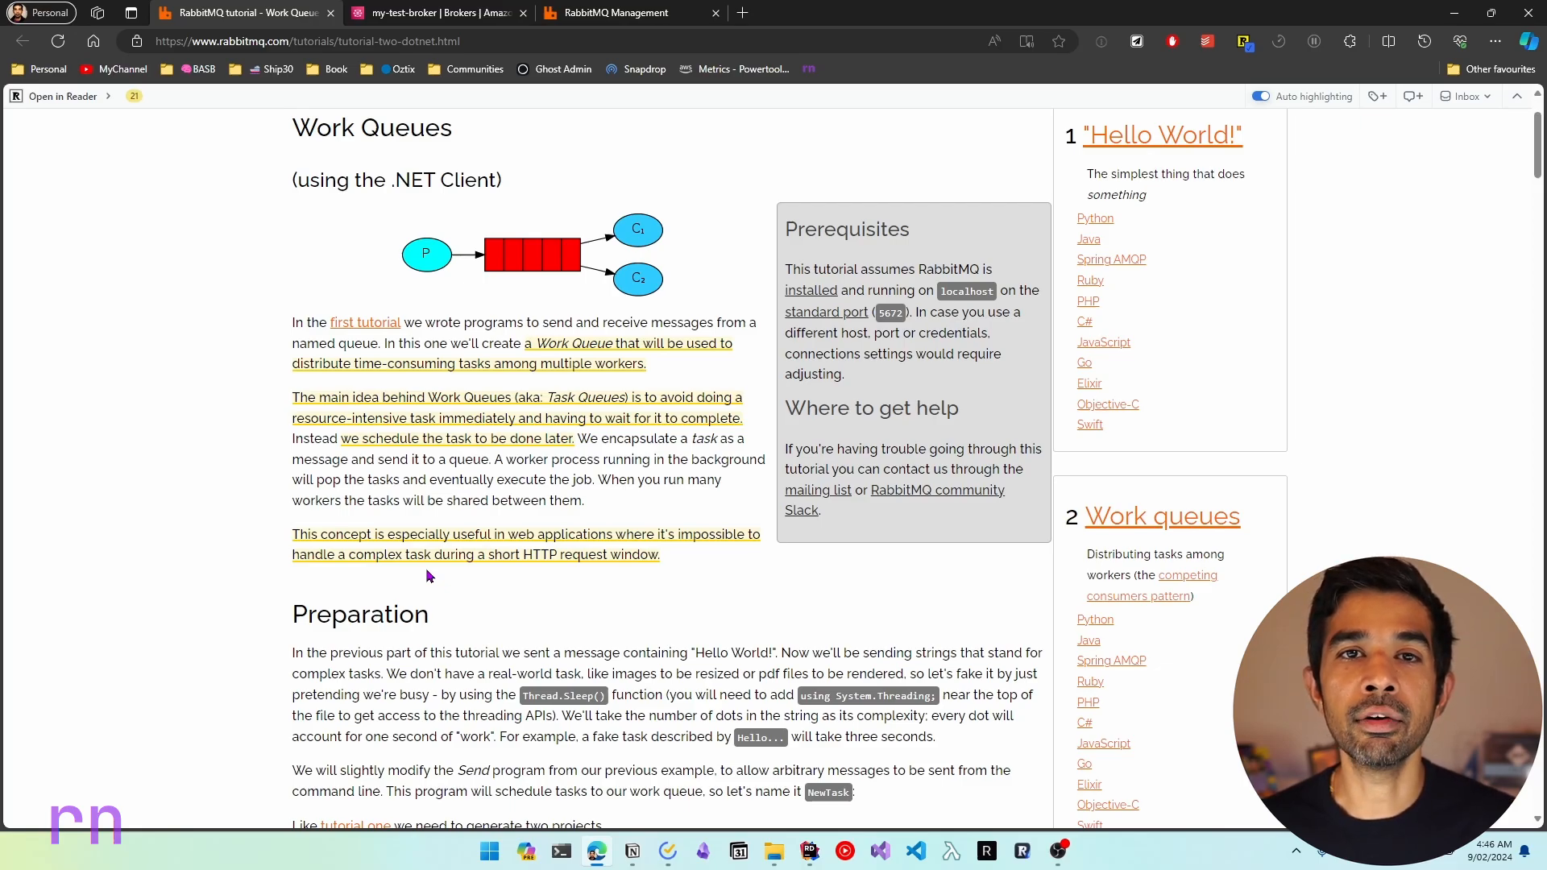
pyautogui.moveTo(309, 453)
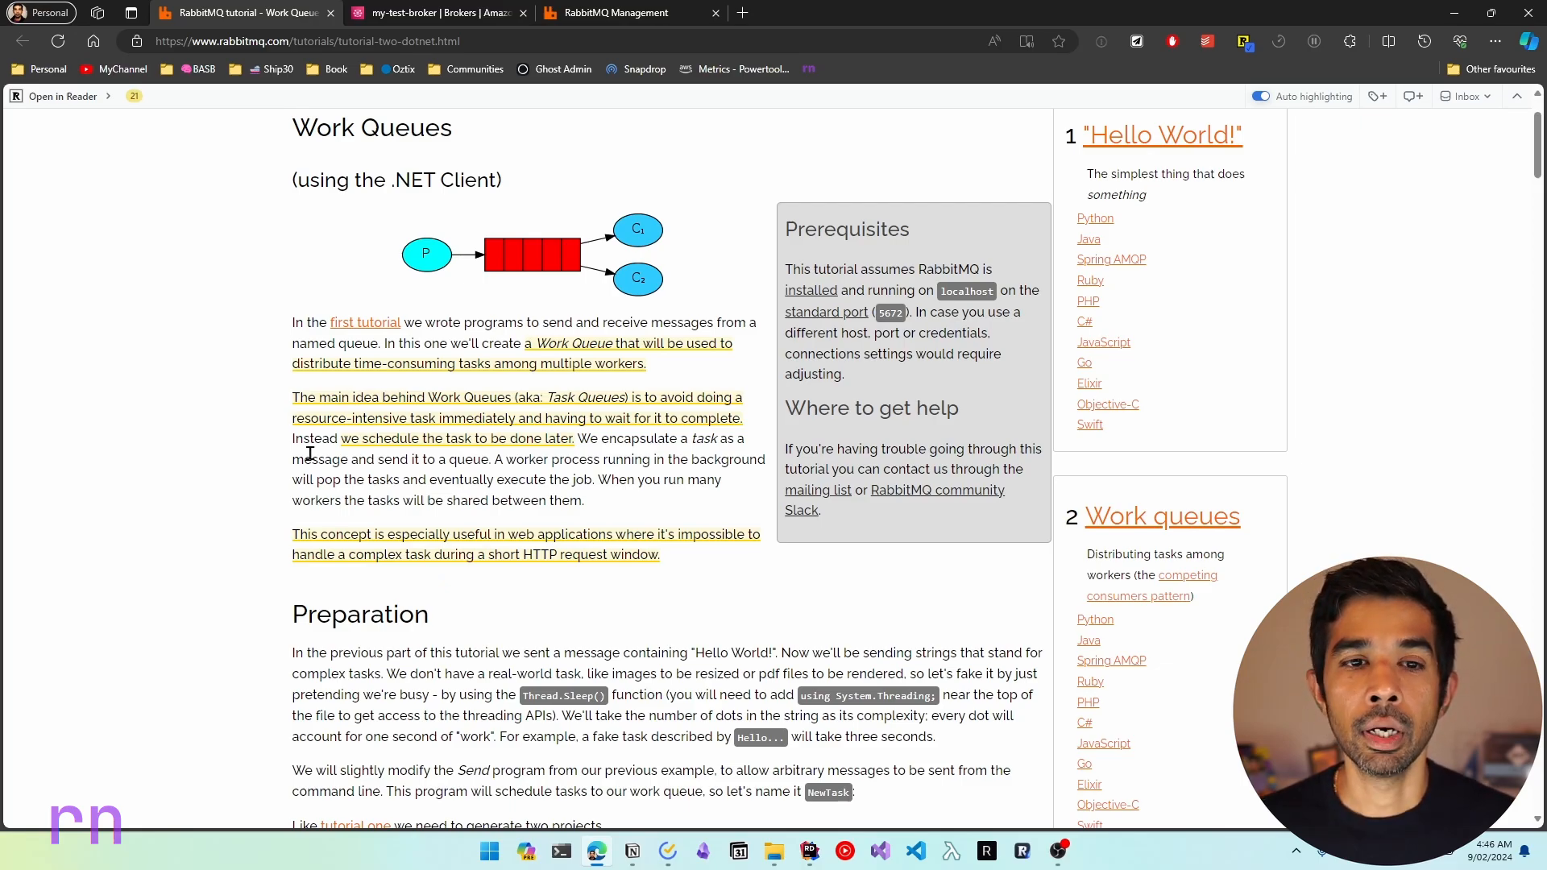
pyautogui.moveTo(464, 314)
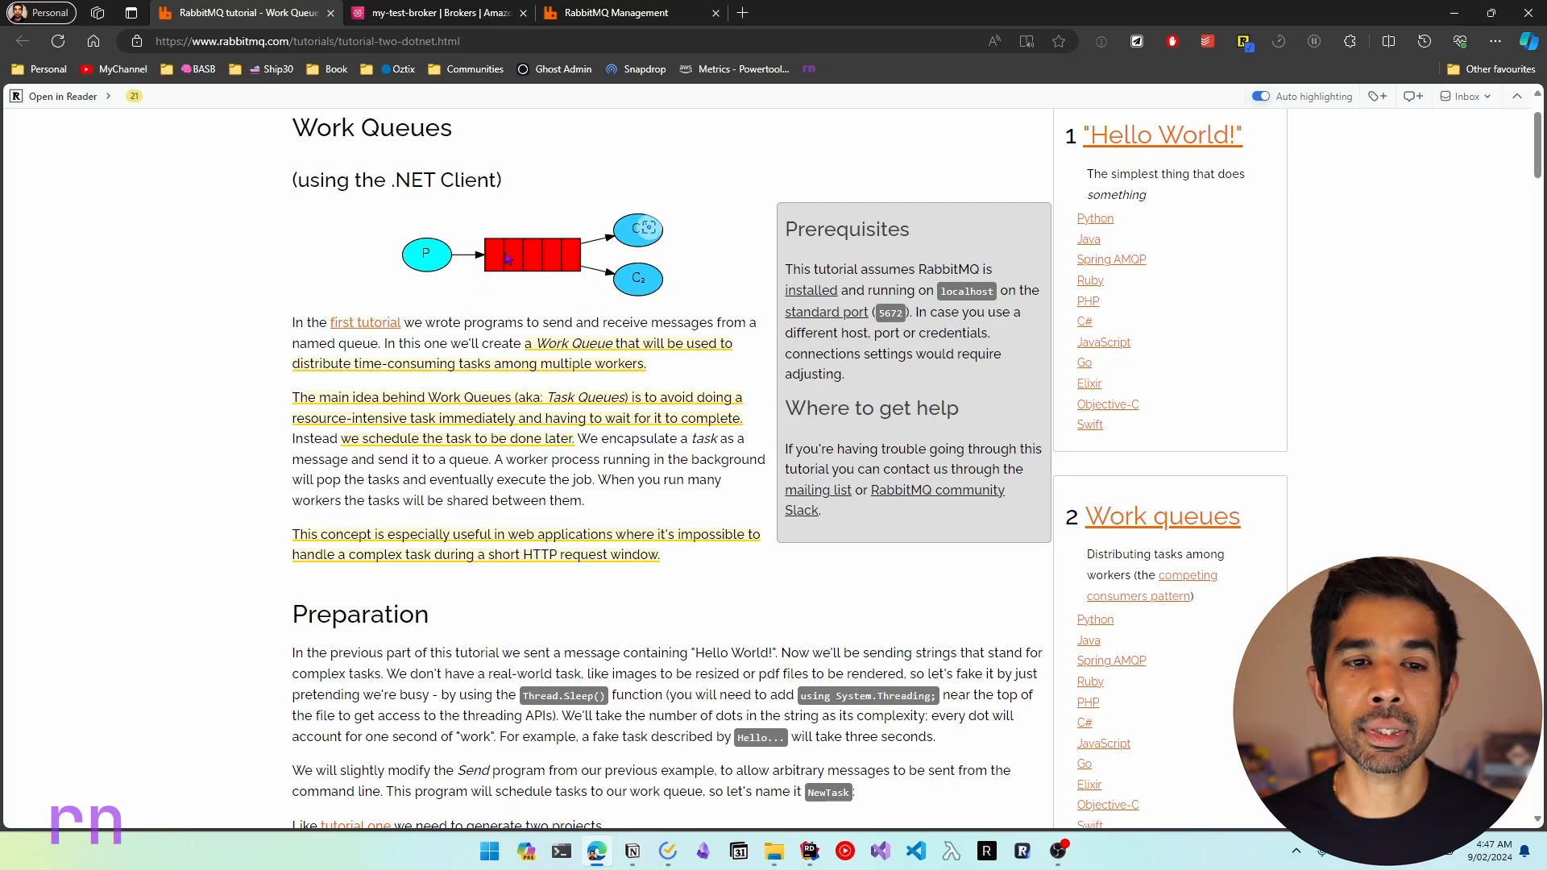
pyautogui.moveTo(581, 246)
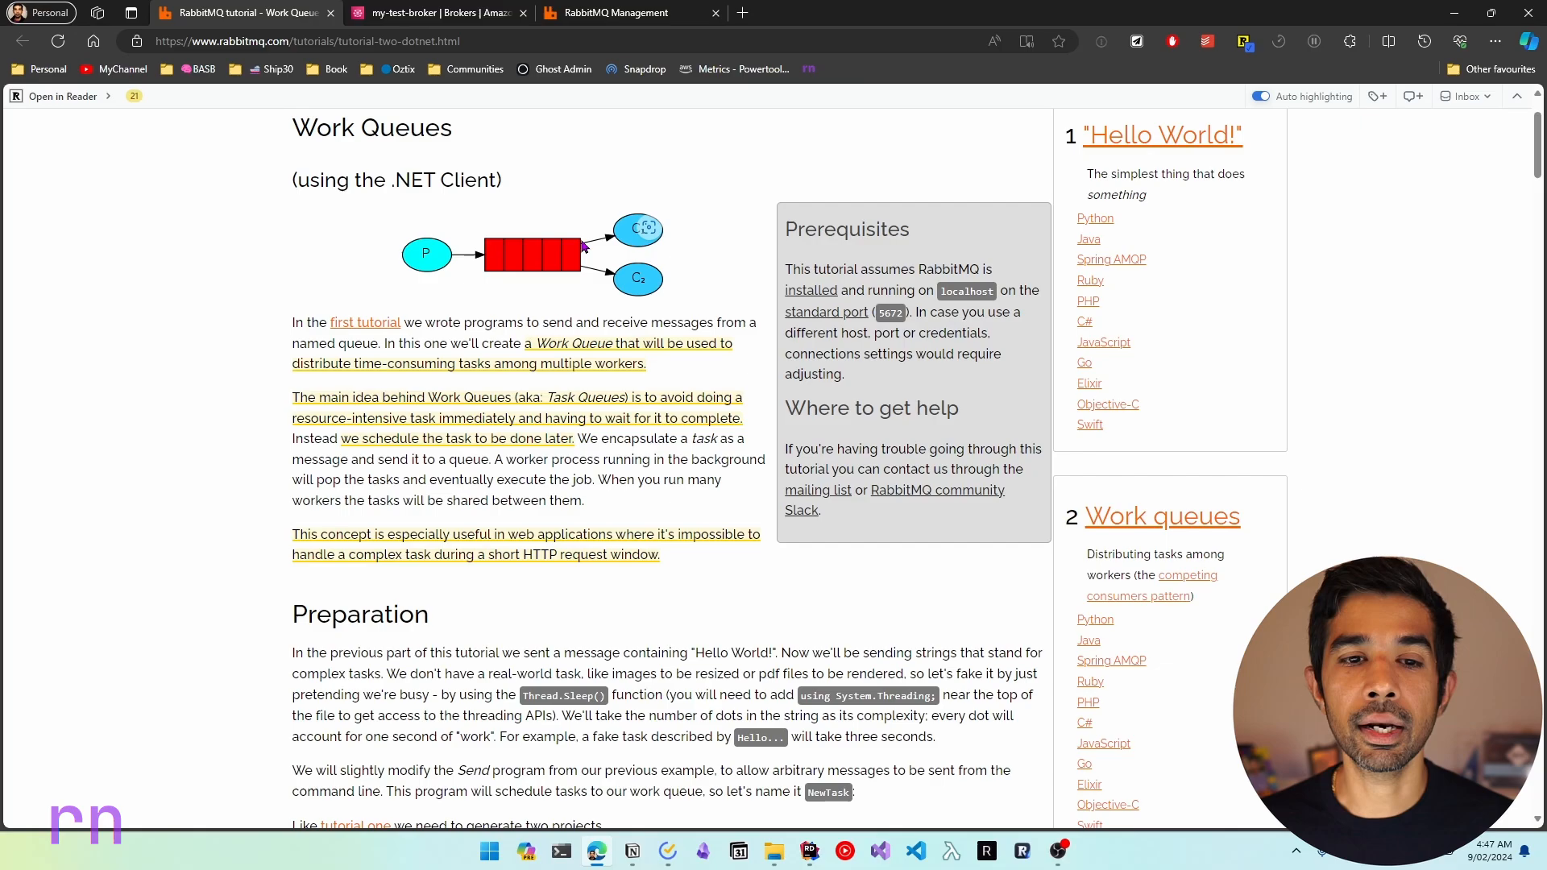
pyautogui.moveTo(687, 312)
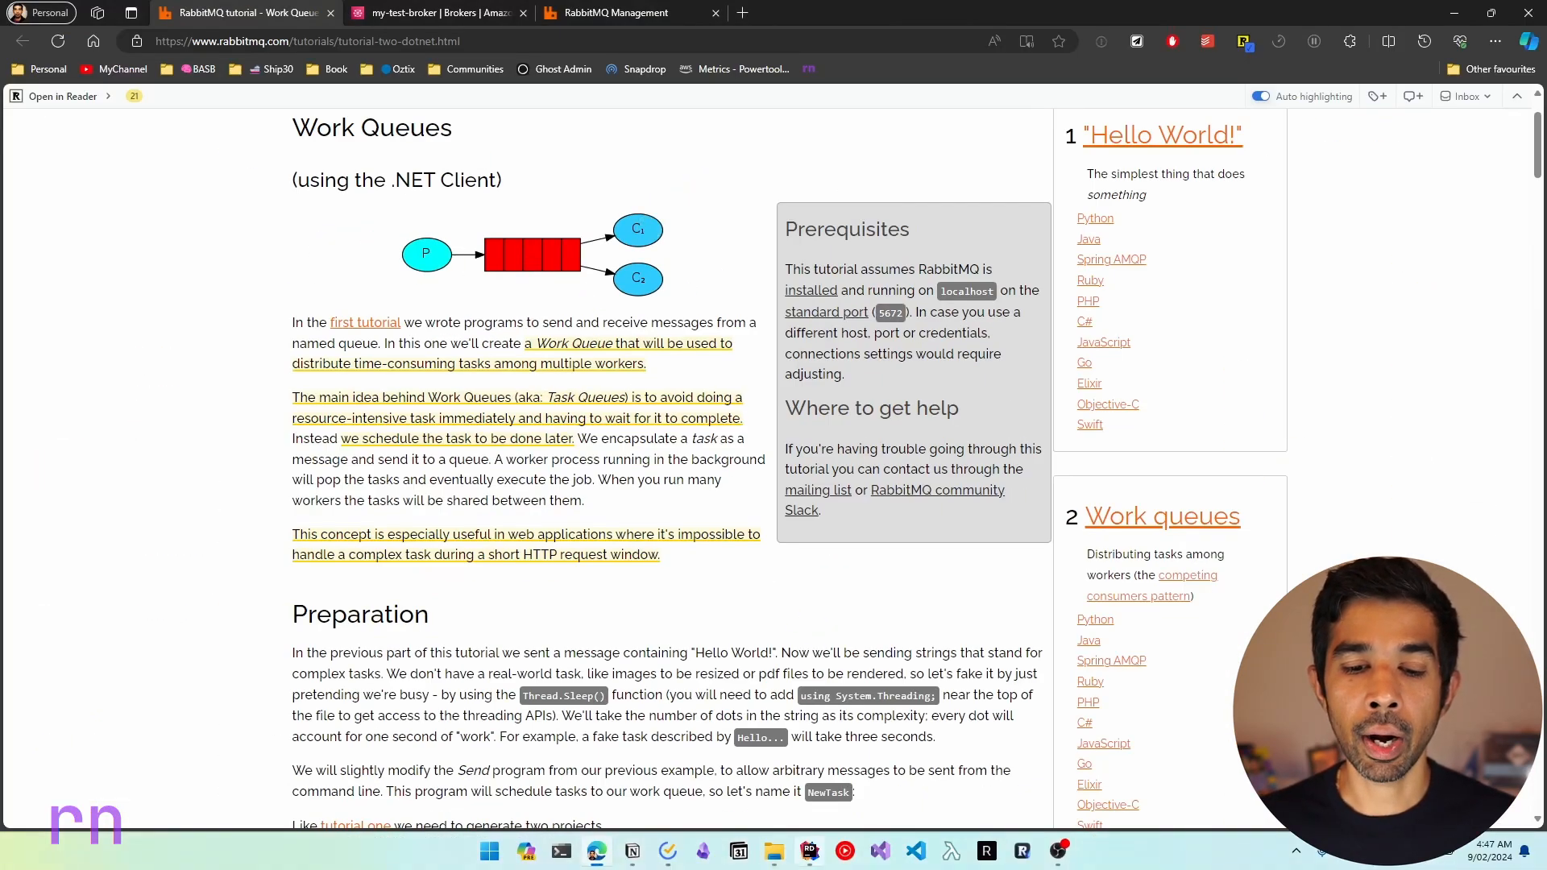
# Step: Expand the Send and Receive projects and open Send.cs to review its code
pyautogui.click(807, 850)
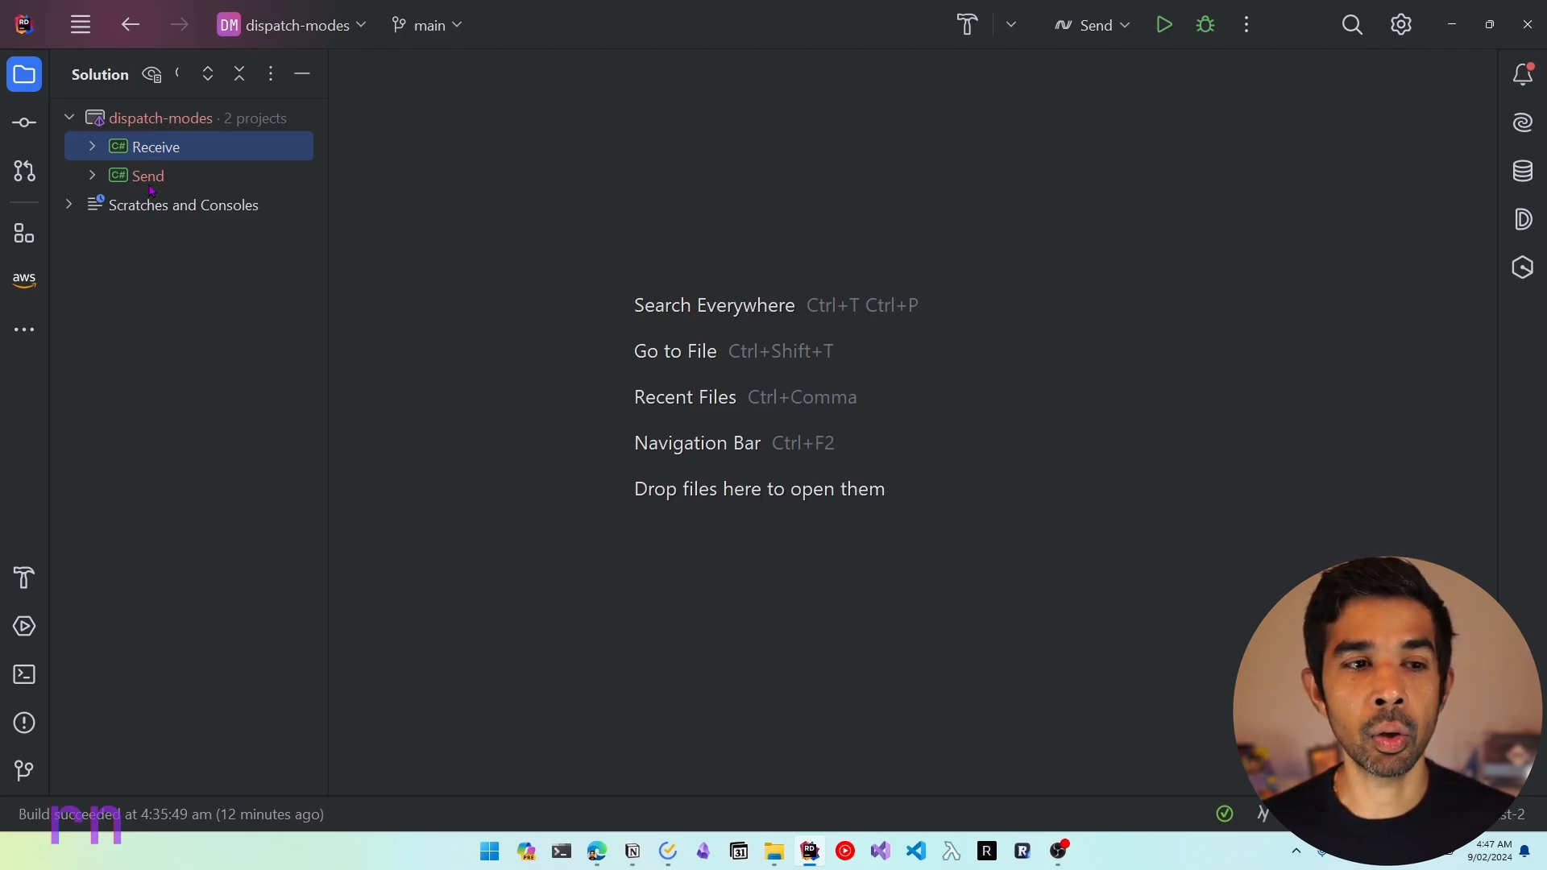
pyautogui.click(90, 176)
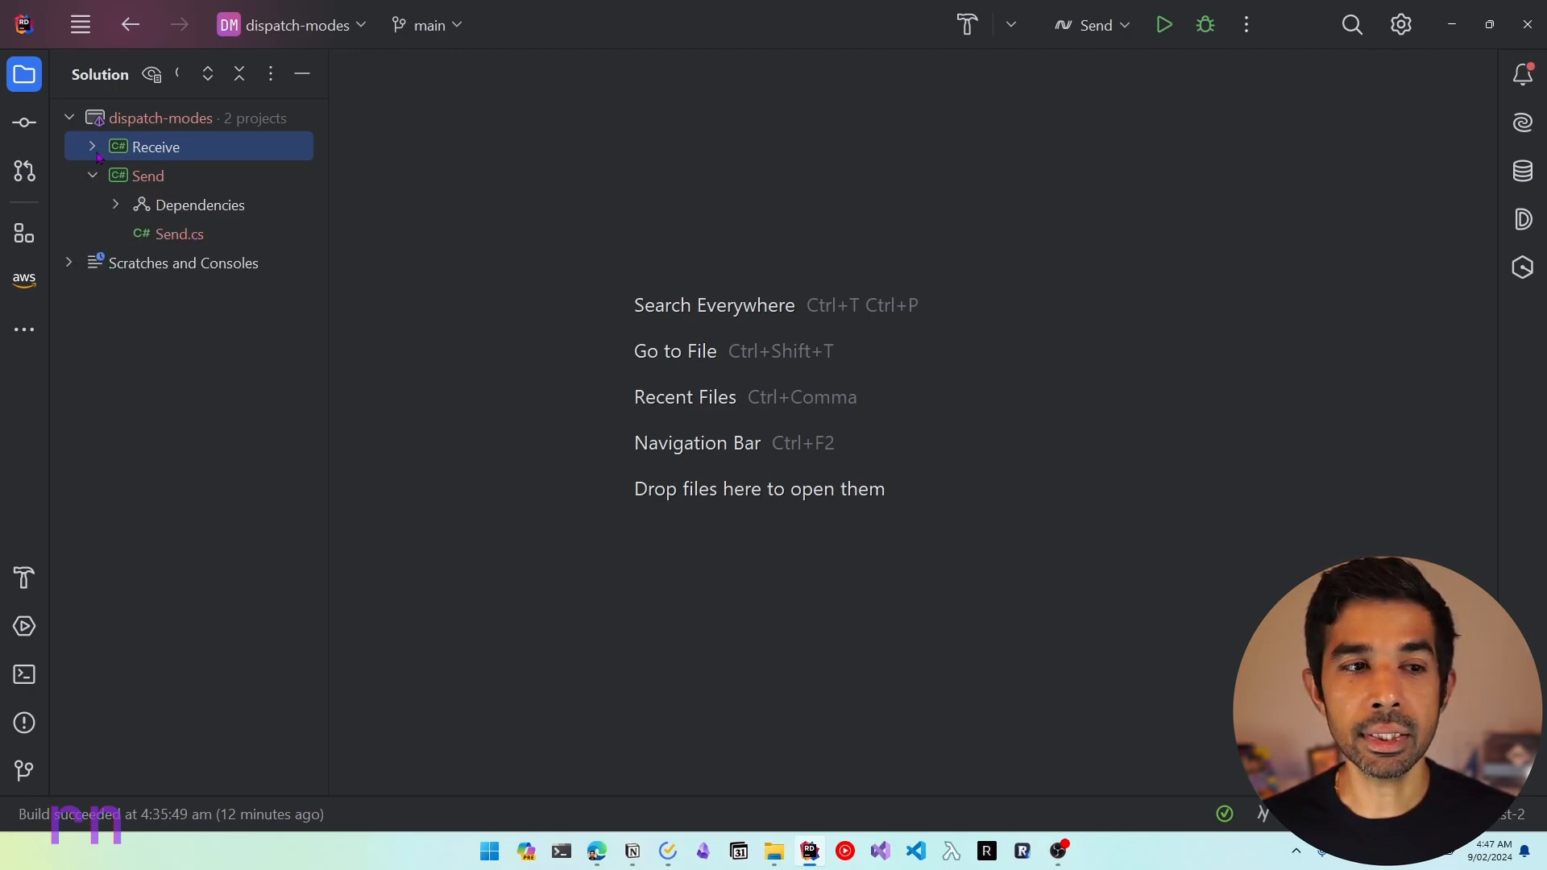
pyautogui.click(90, 147)
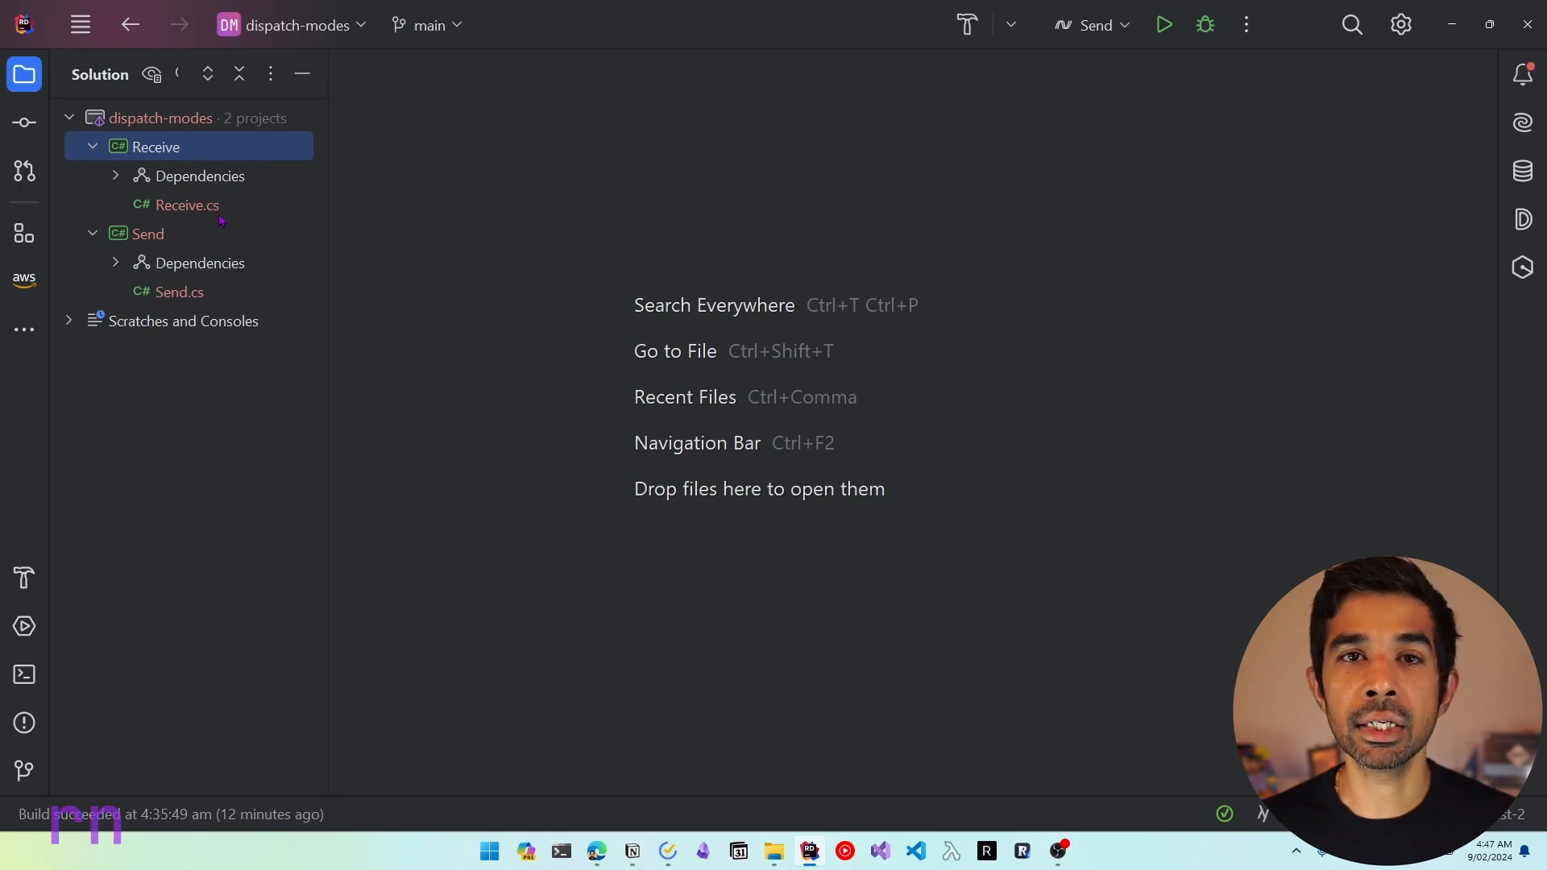
pyautogui.doubleClick(177, 292)
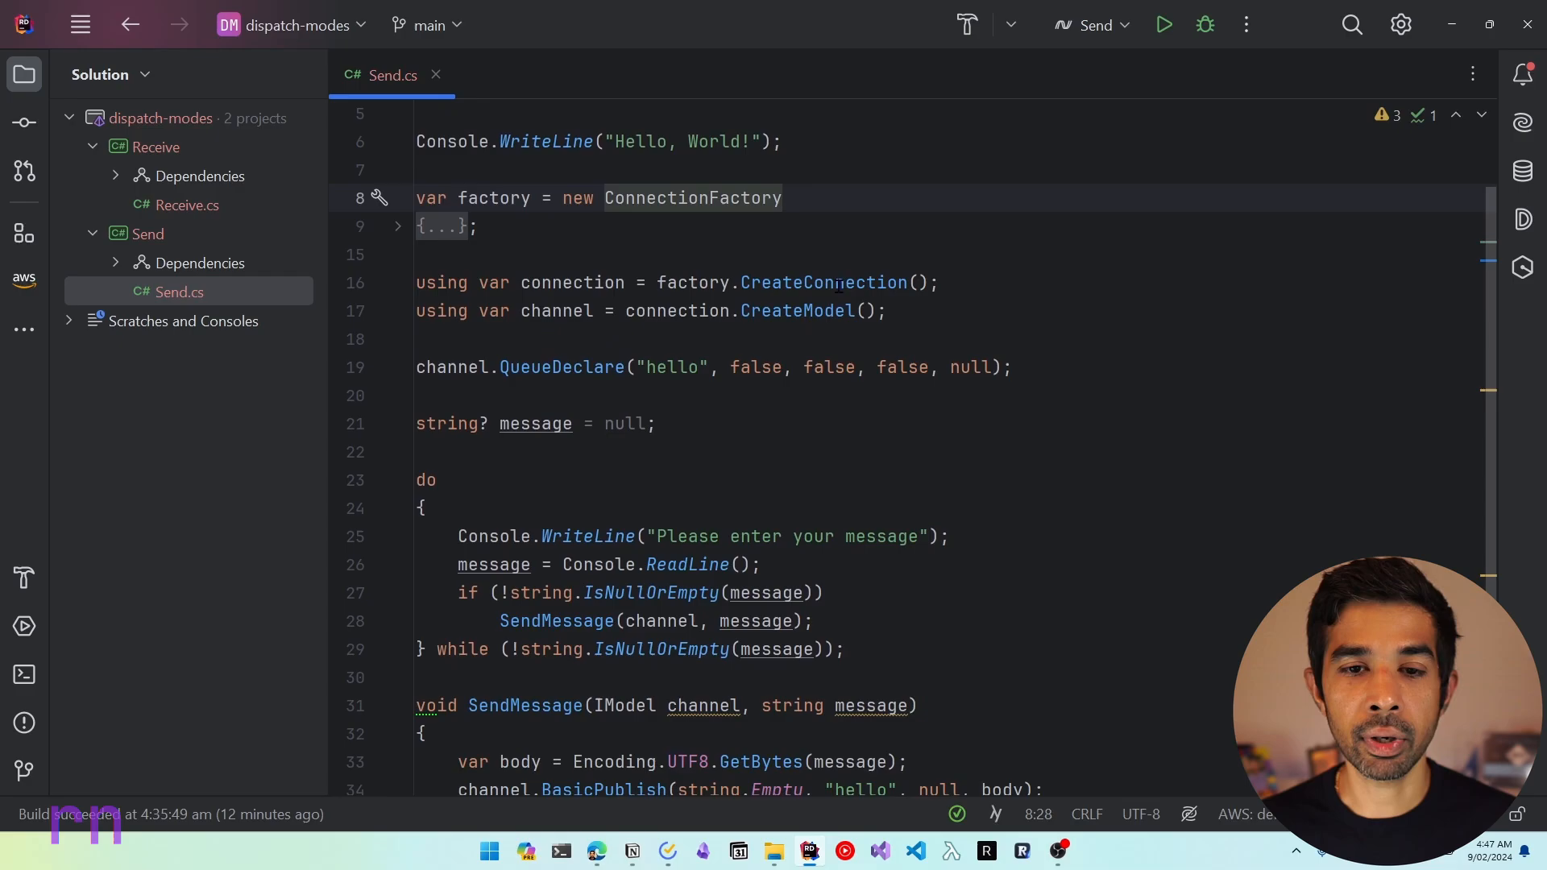
pyautogui.scroll(-3)
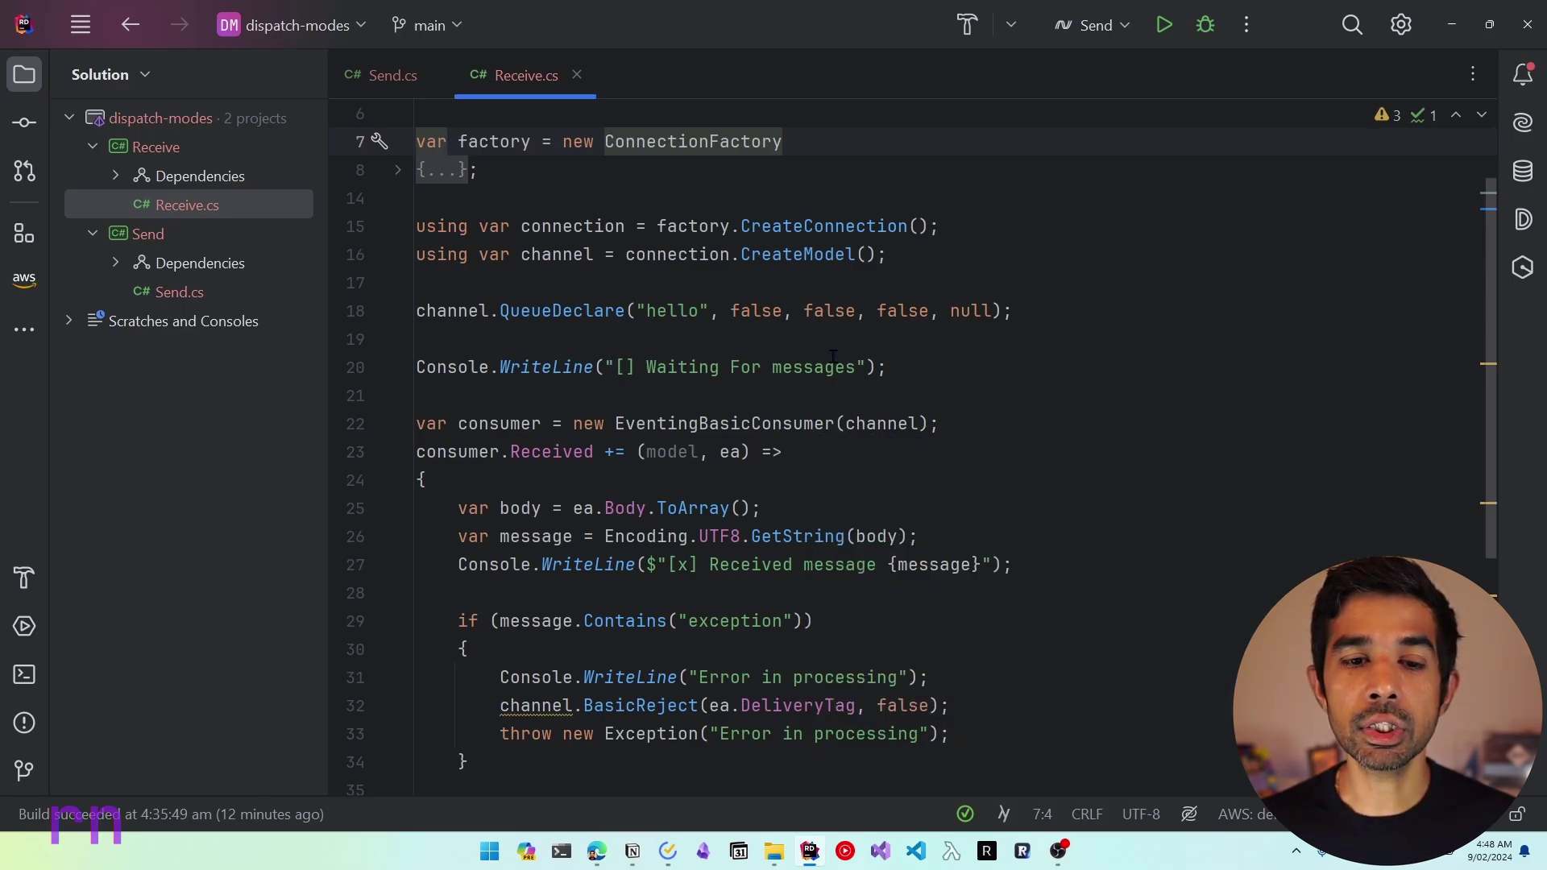
pyautogui.scroll(-3)
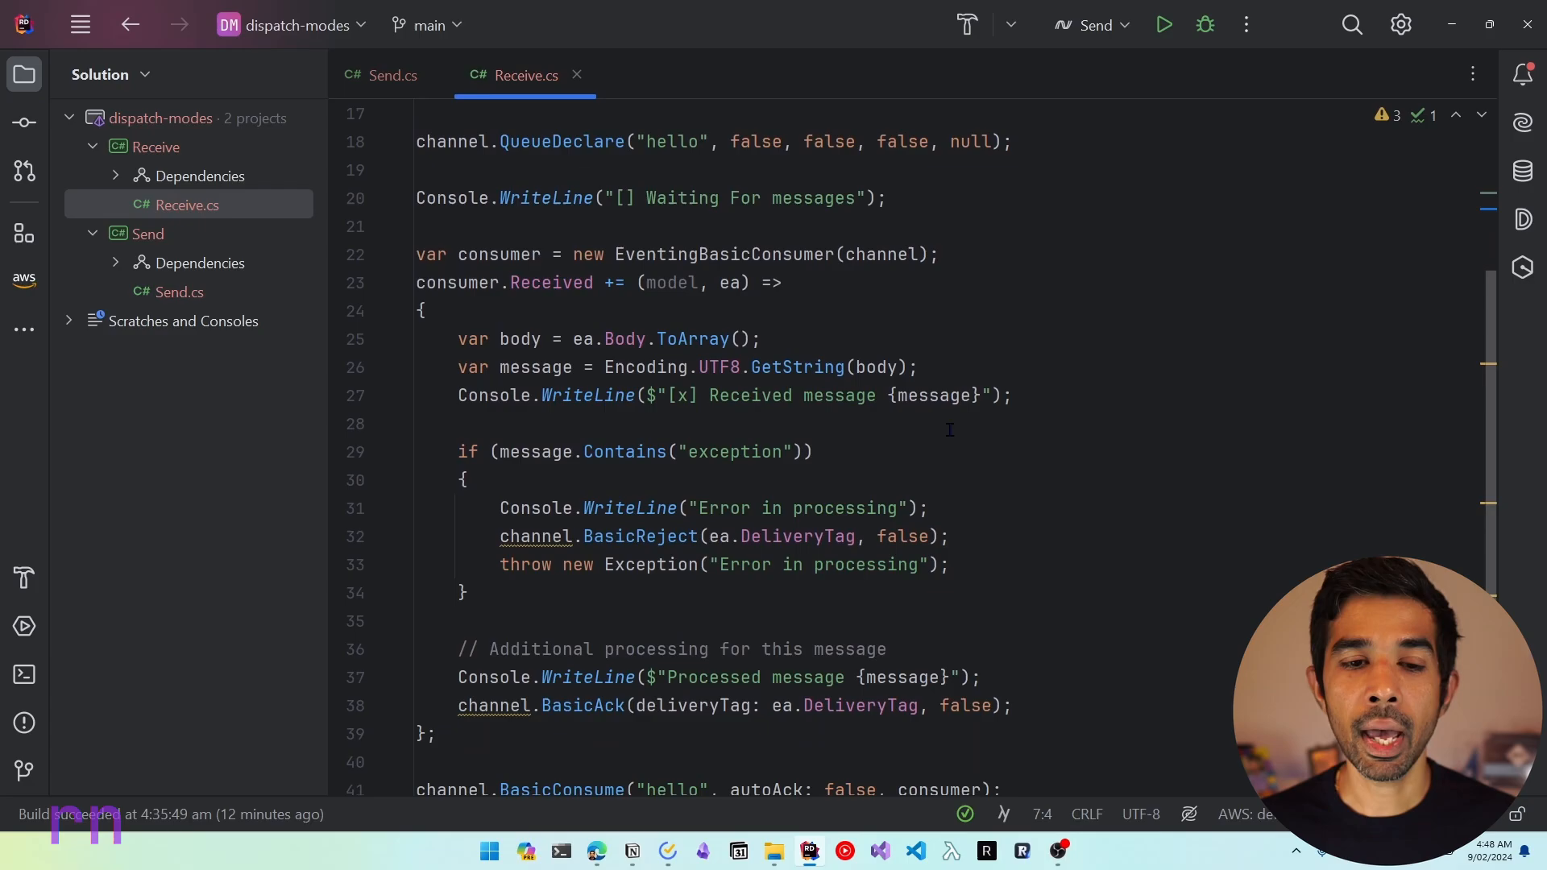
pyautogui.moveTo(714, 476)
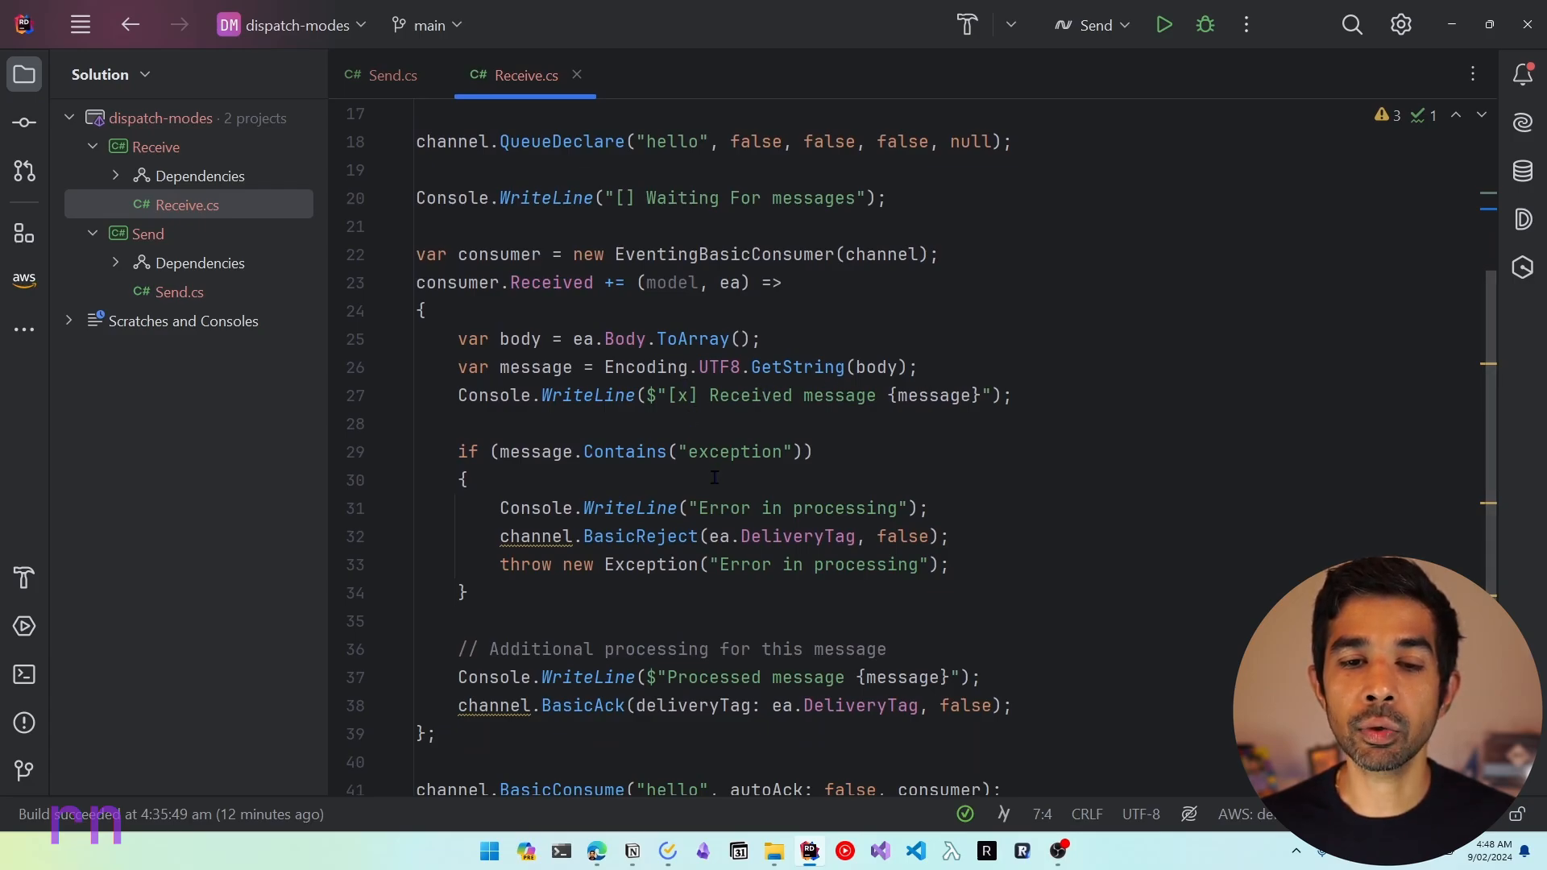
pyautogui.moveTo(776, 404)
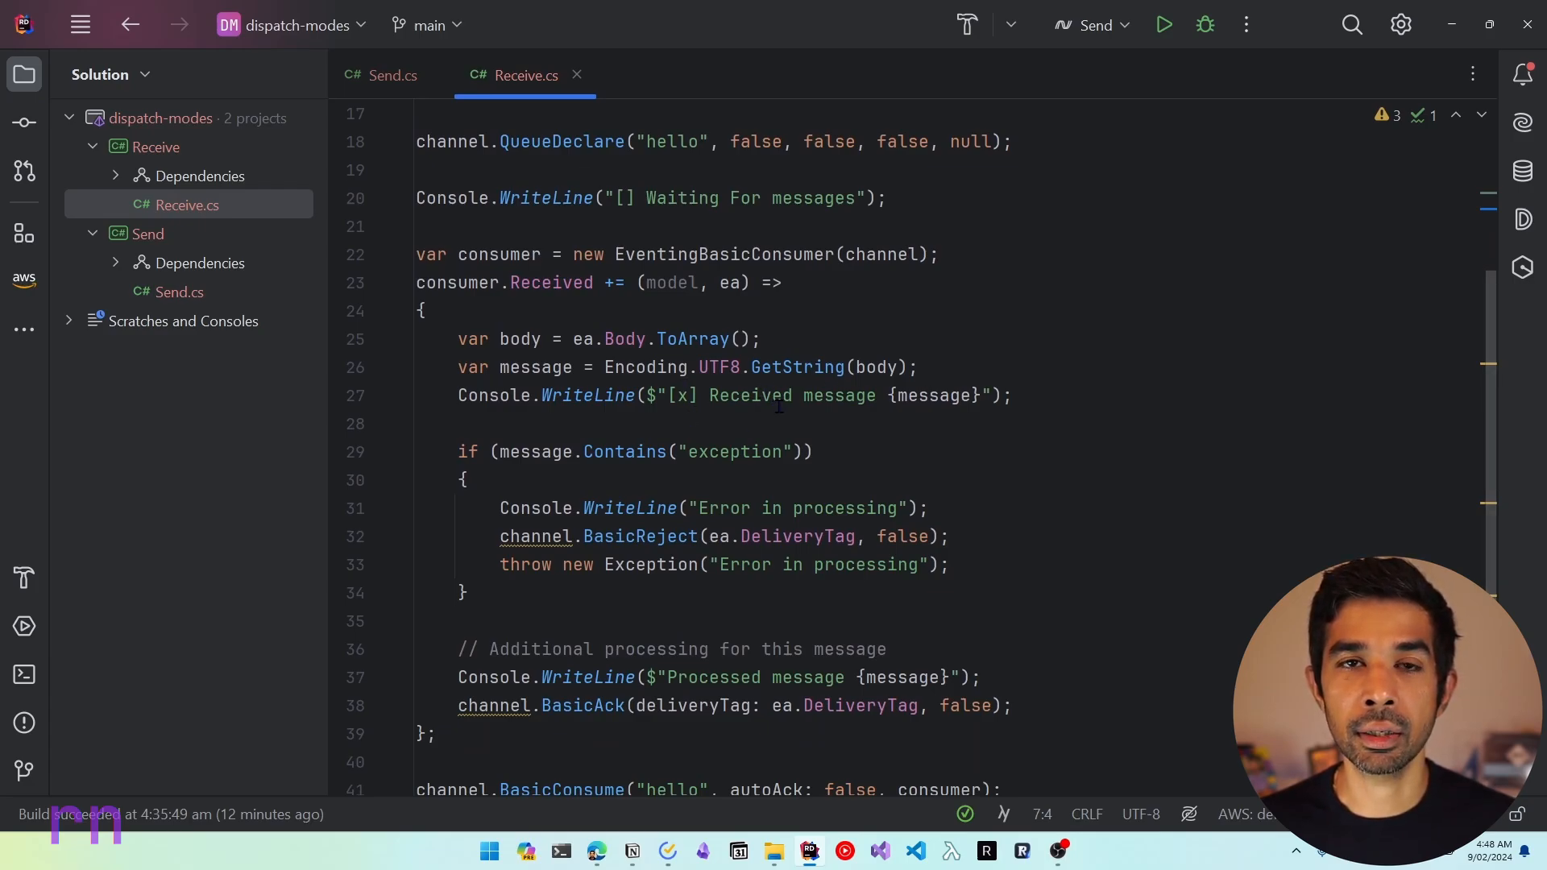
pyautogui.scroll(-3)
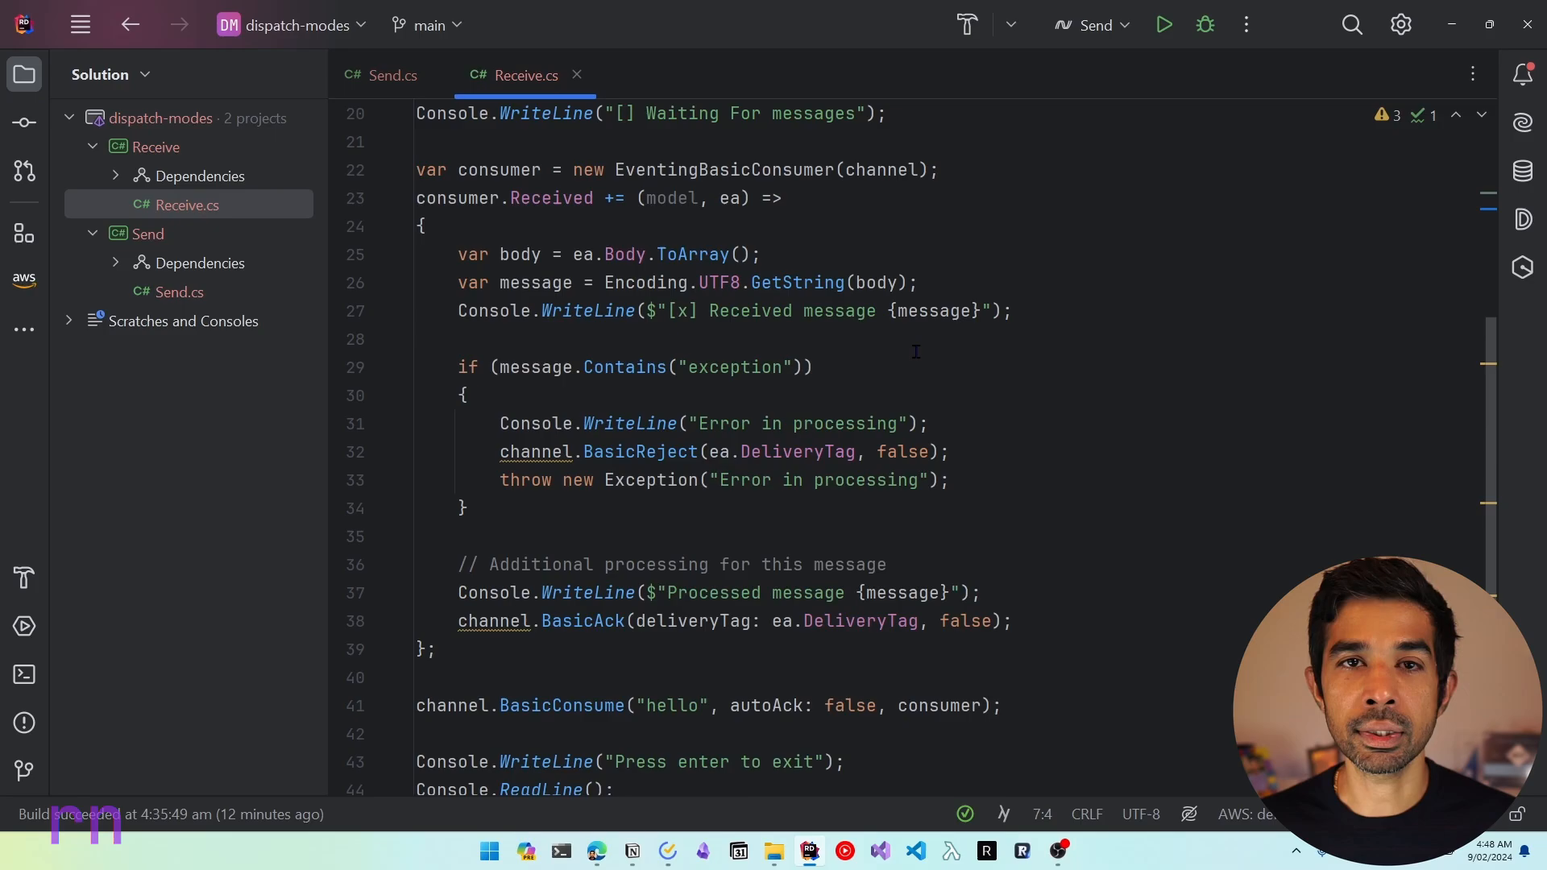
pyautogui.moveTo(723, 417)
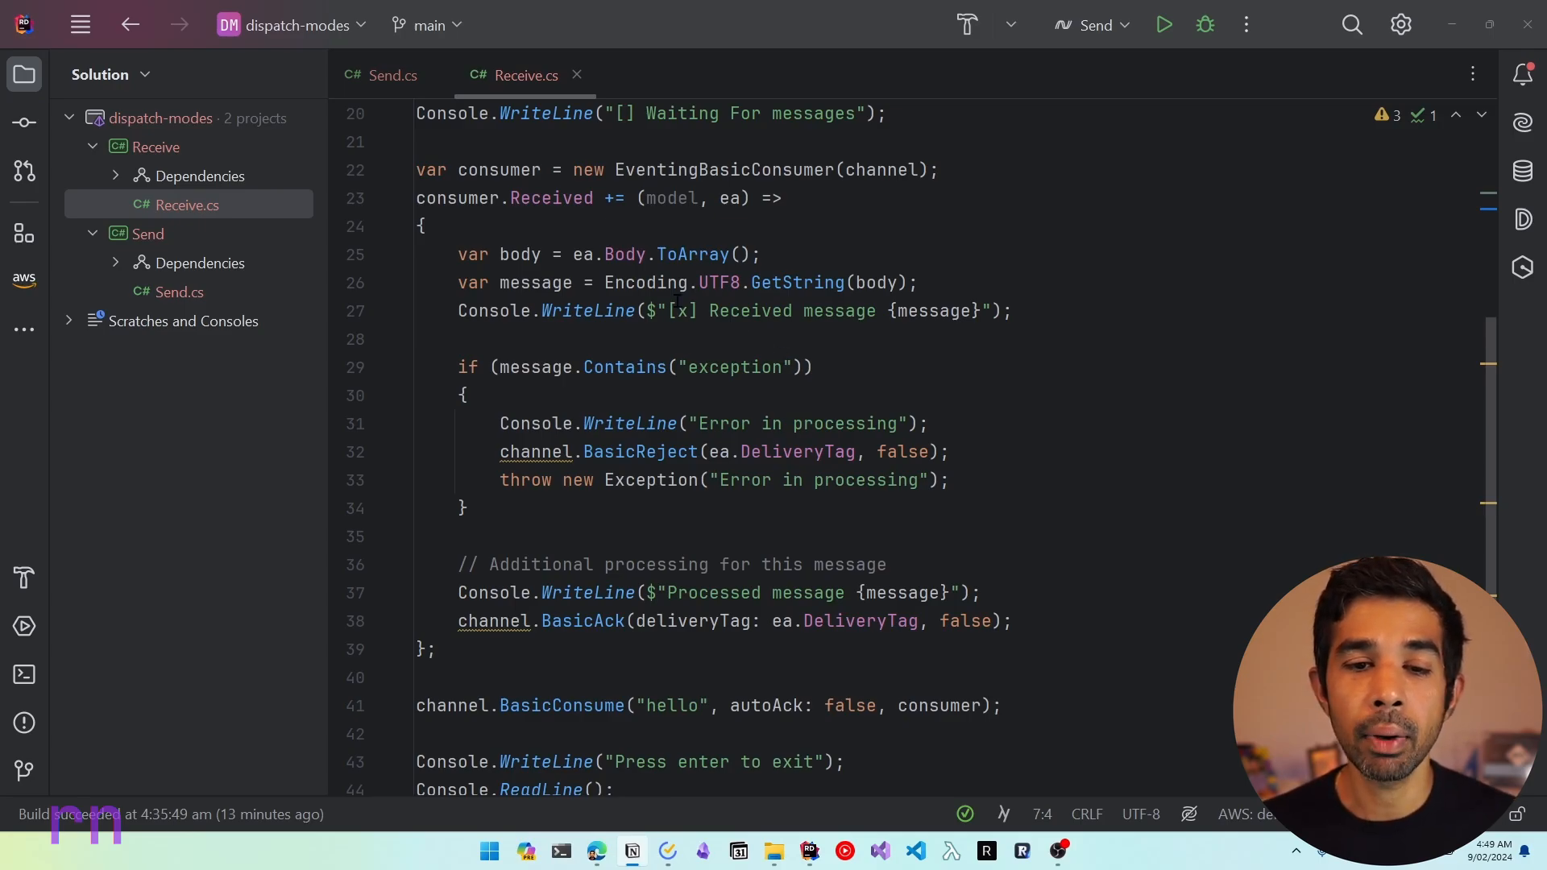
pyautogui.moveTo(692, 355)
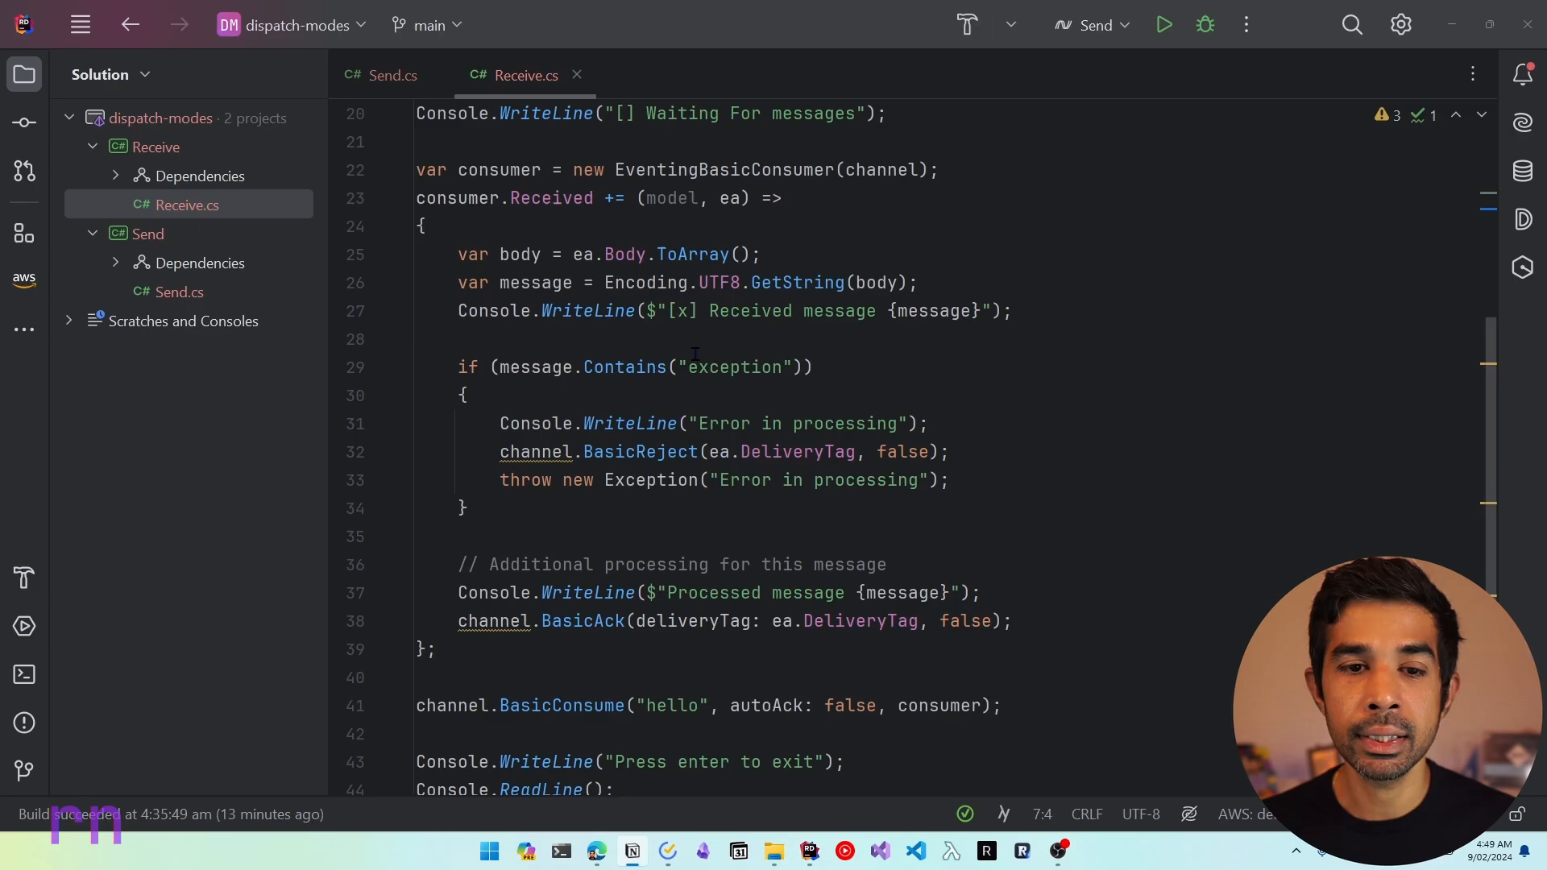
pyautogui.moveTo(779, 359)
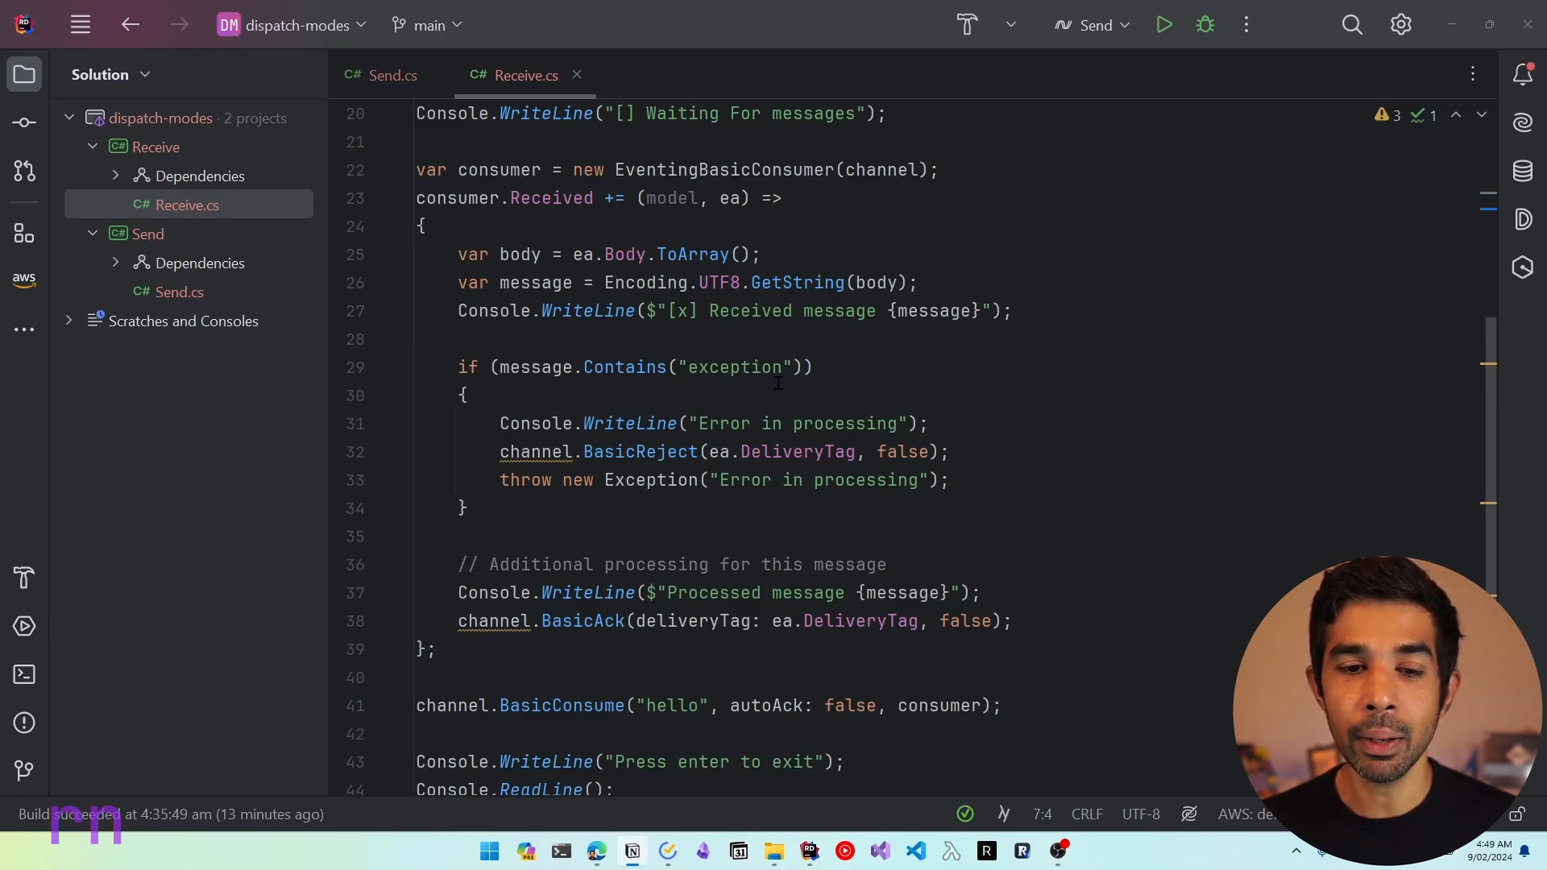
pyautogui.click(456, 564)
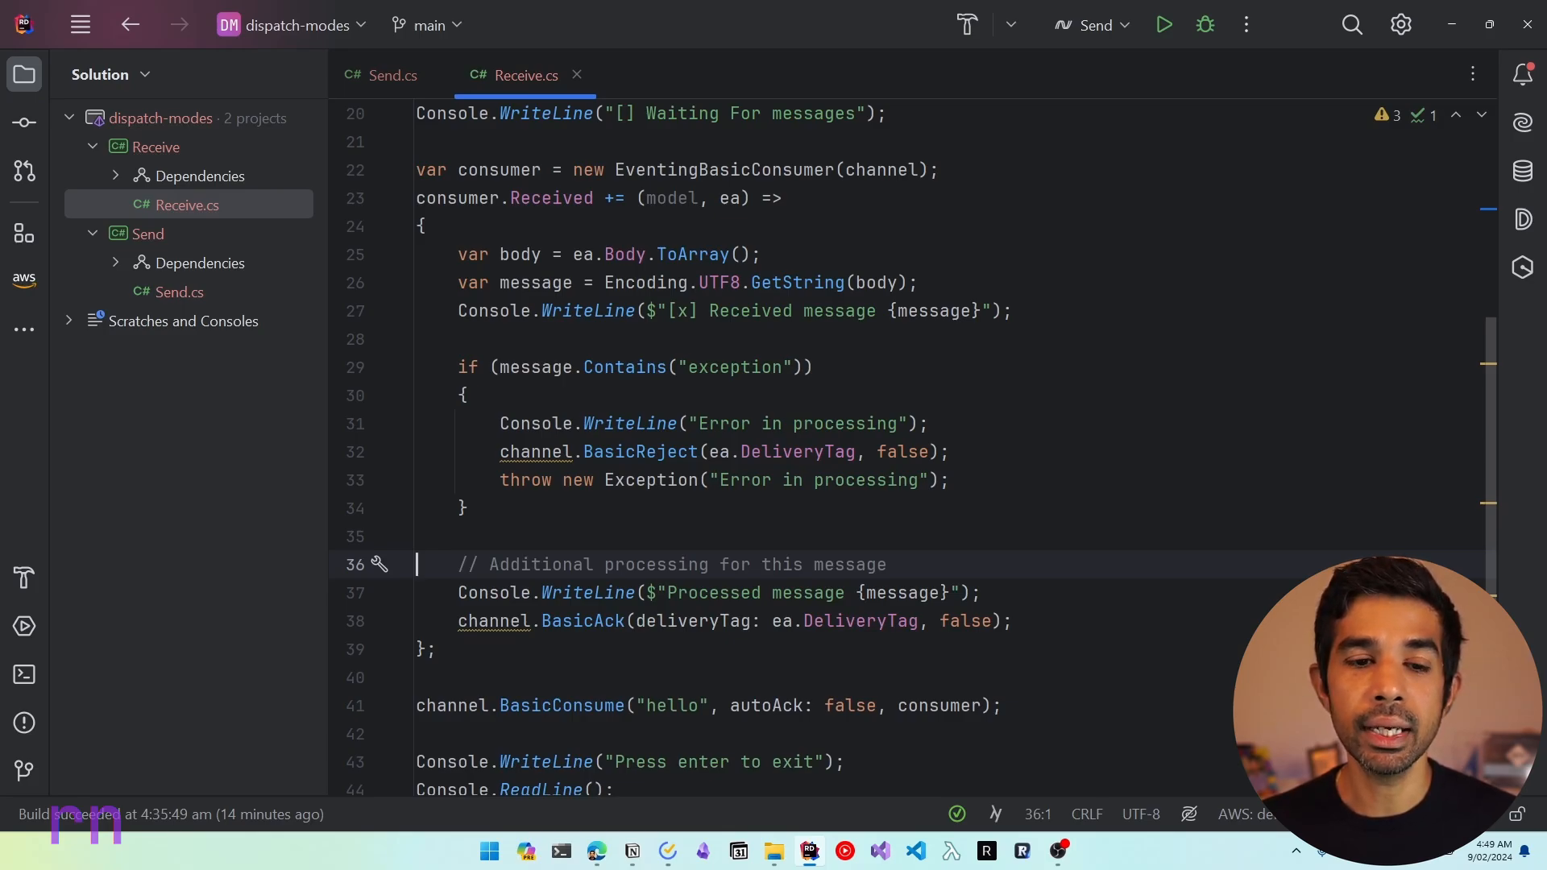
# Step: Add an if (int.TryParse(message, out var delayTime)) check after the exception check
pyautogui.click(553, 522)
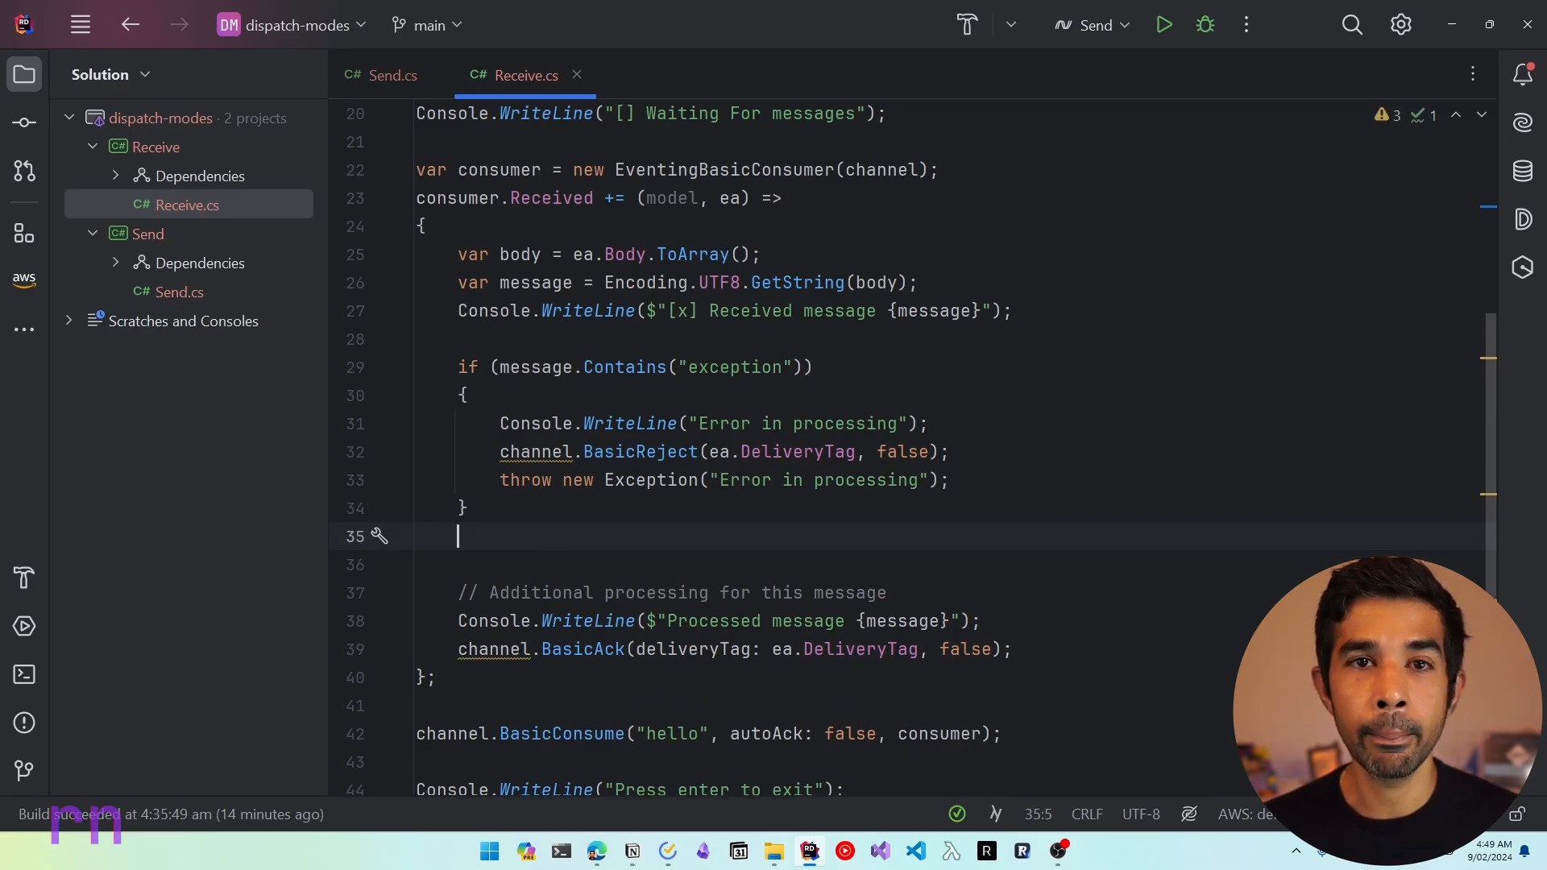
pyautogui.press('Enter')
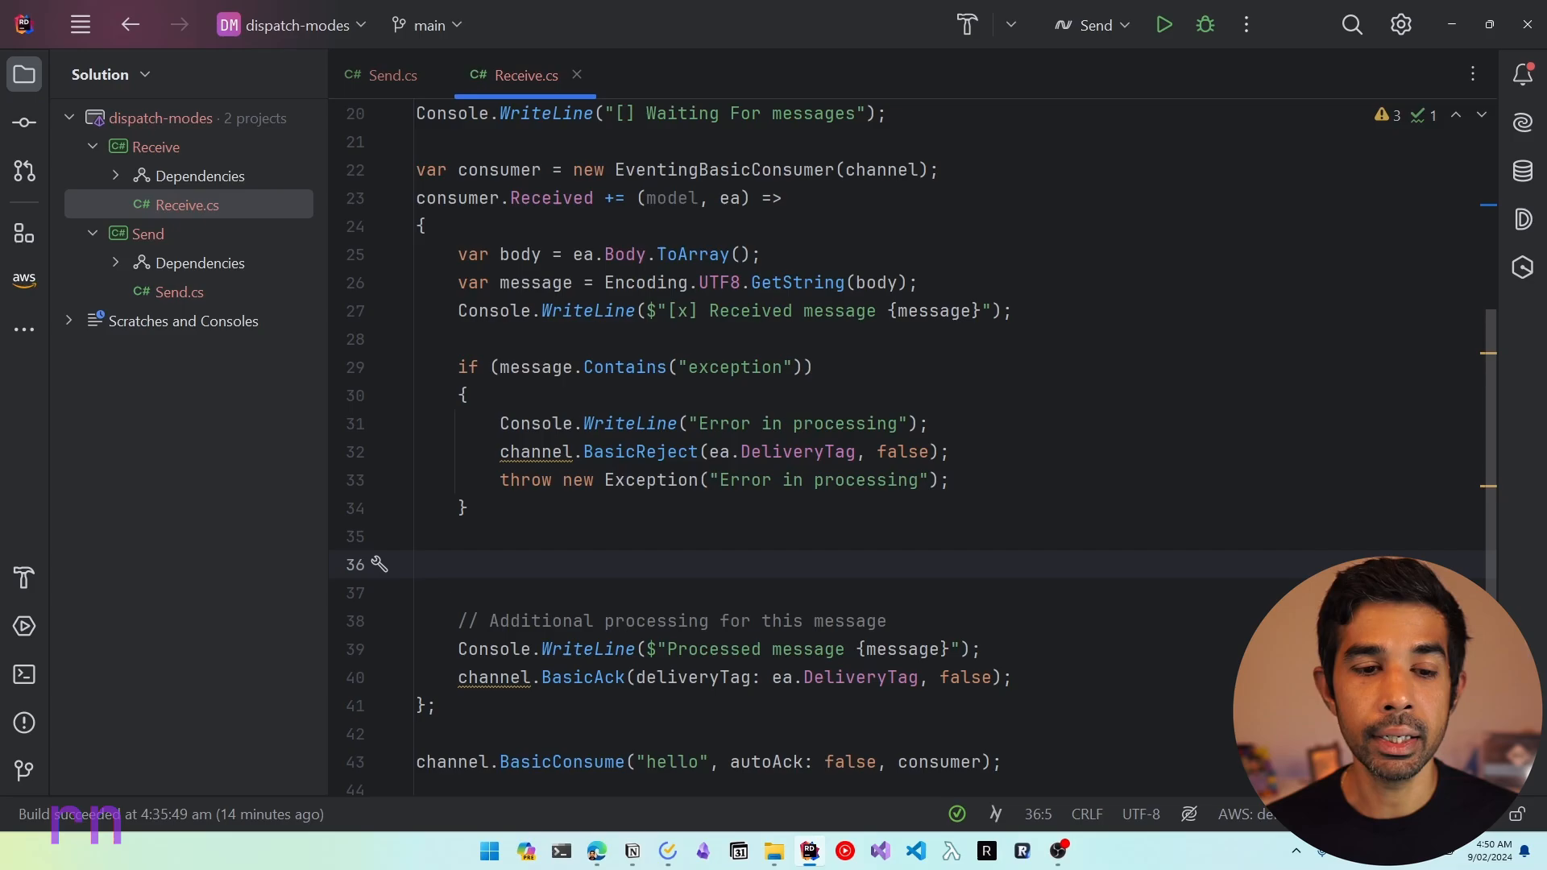
pyautogui.write('if(int.tr')
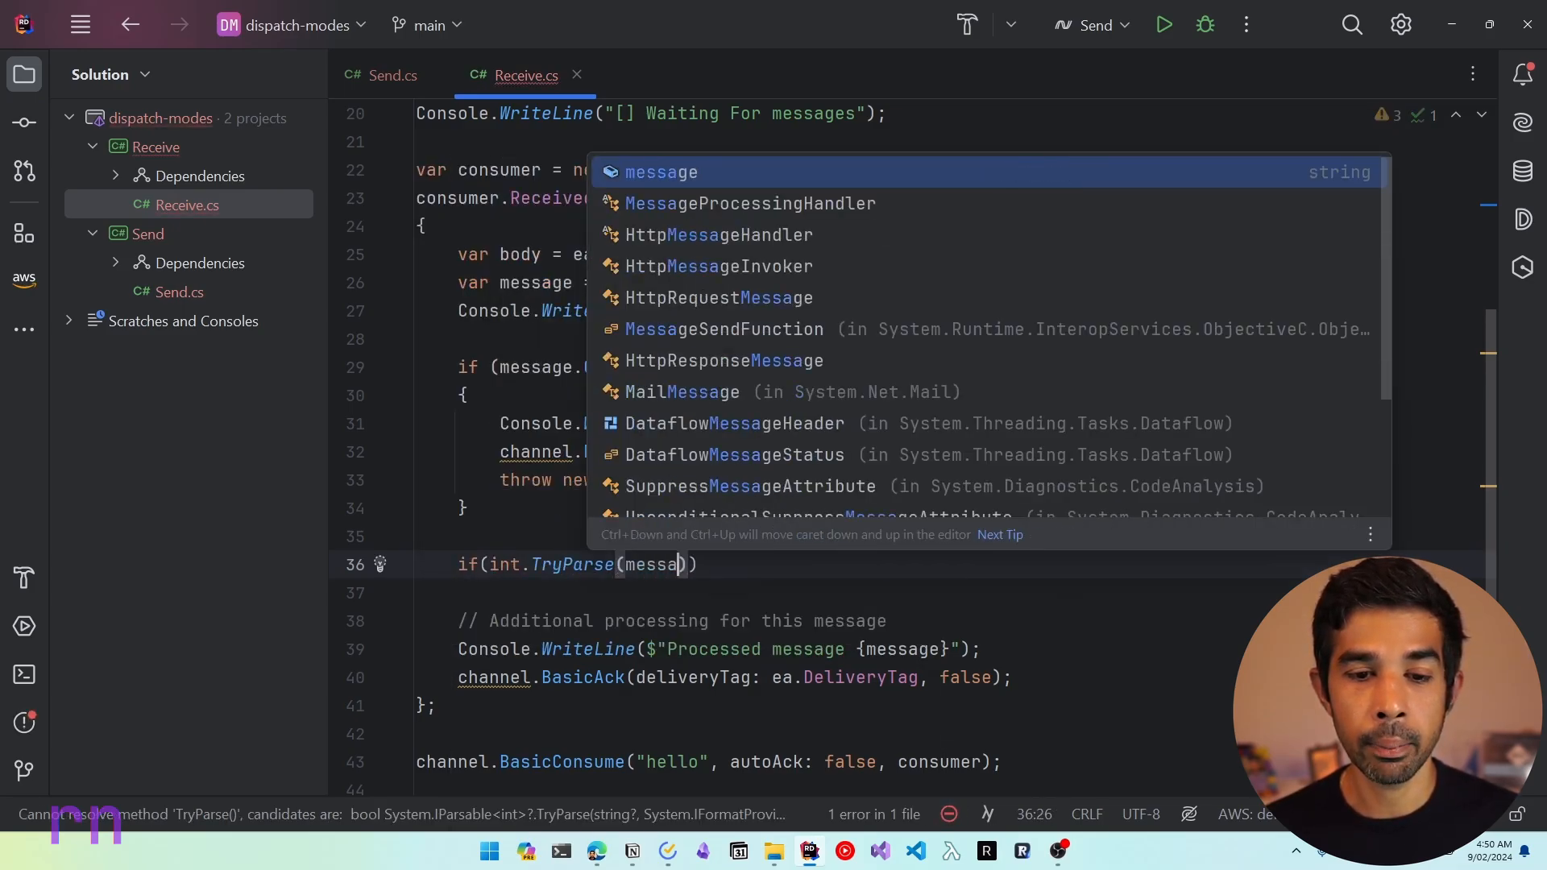
pyautogui.write(', out')
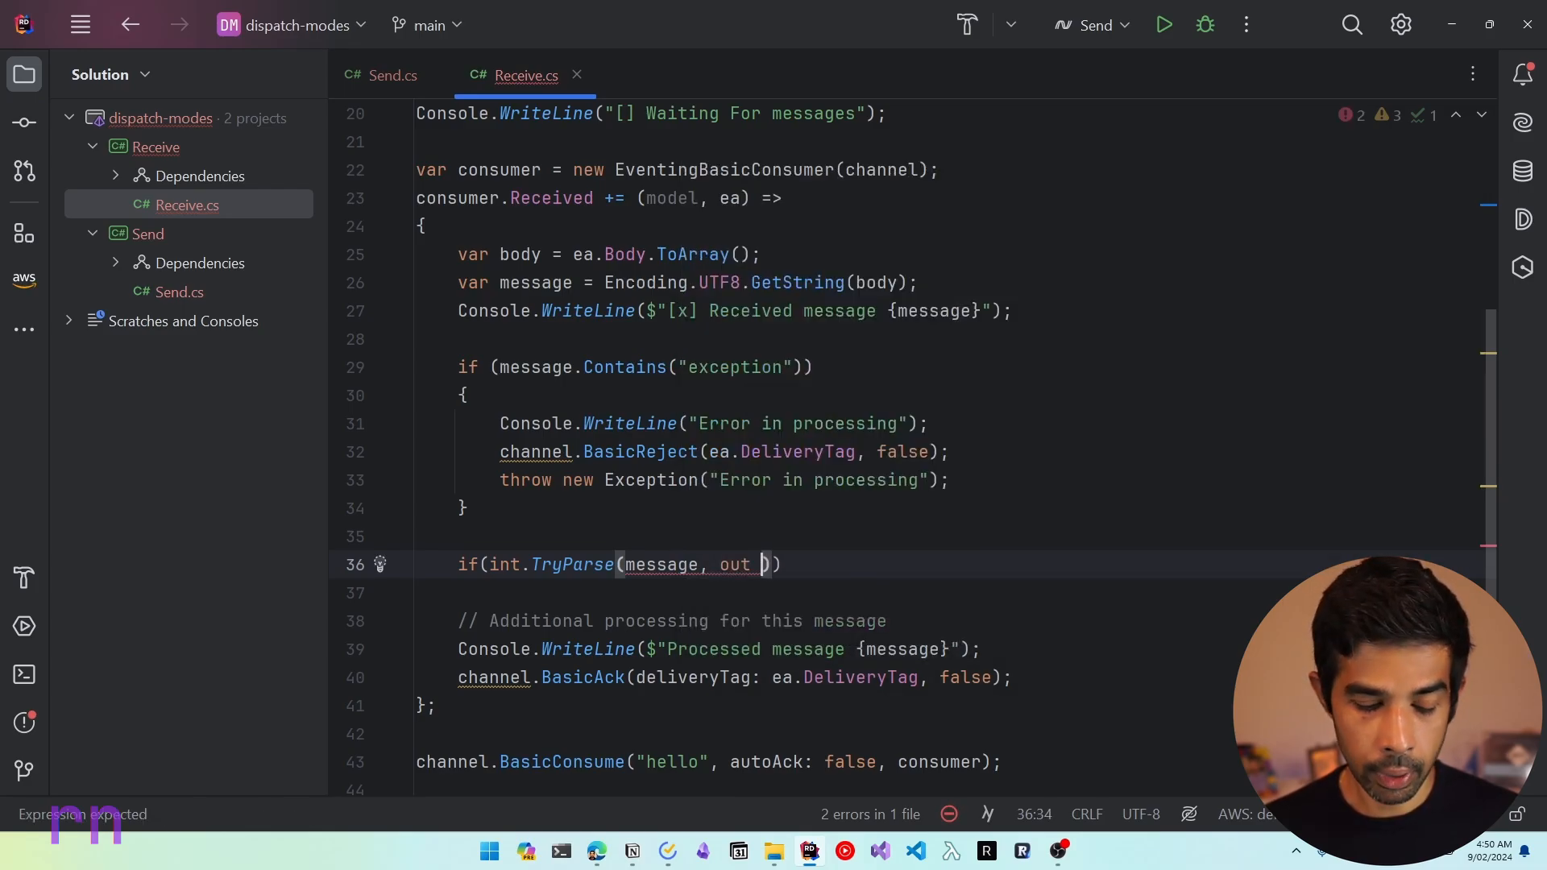
pyautogui.write('var de')
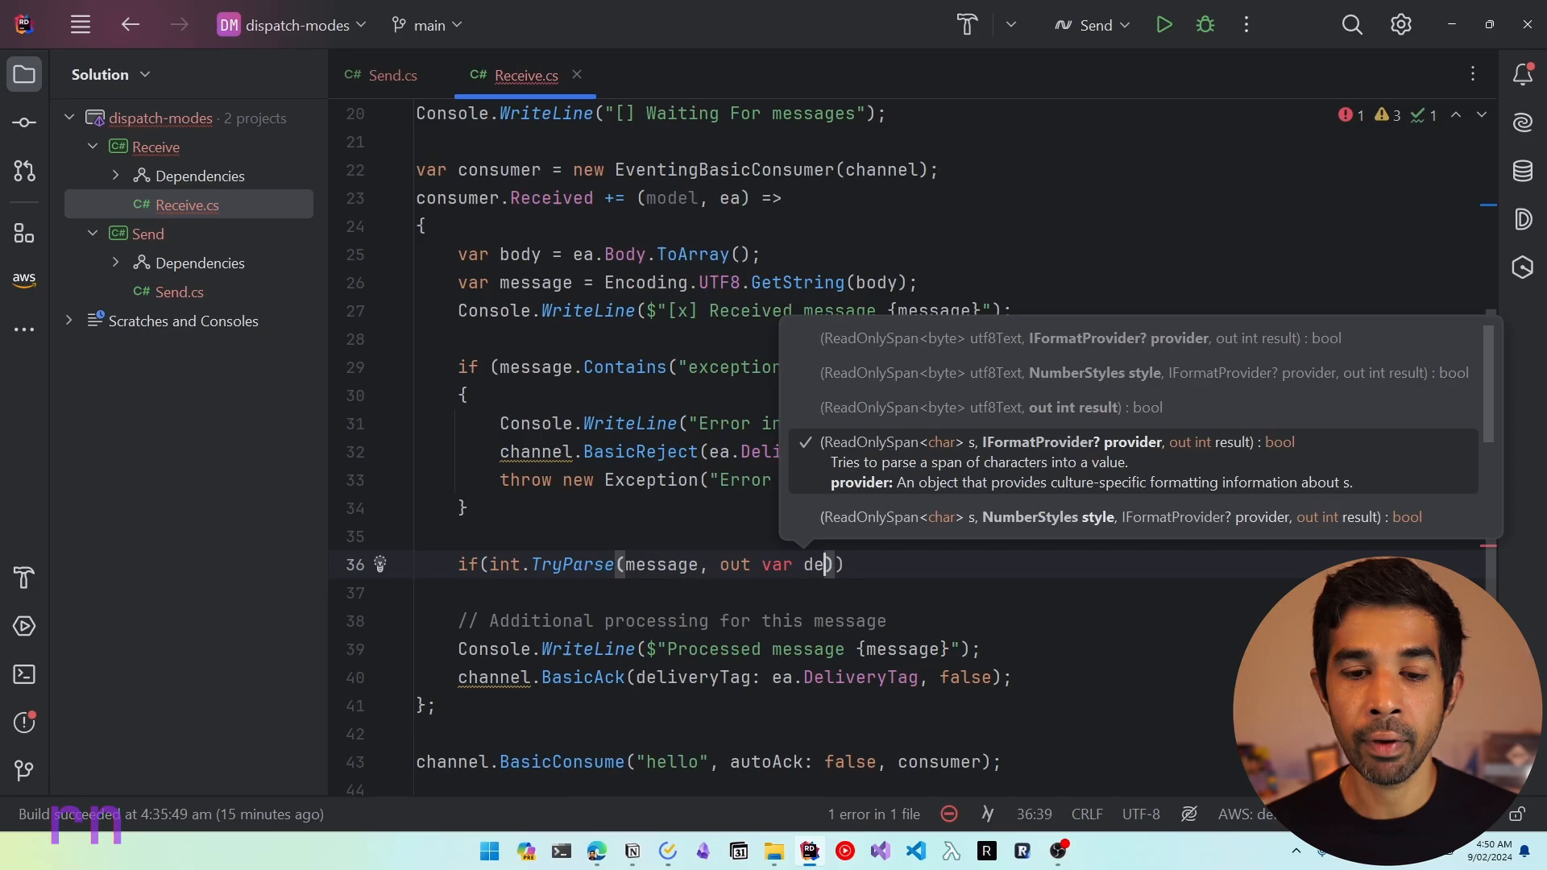
pyautogui.write('layTime')
pyautogui.write('{')
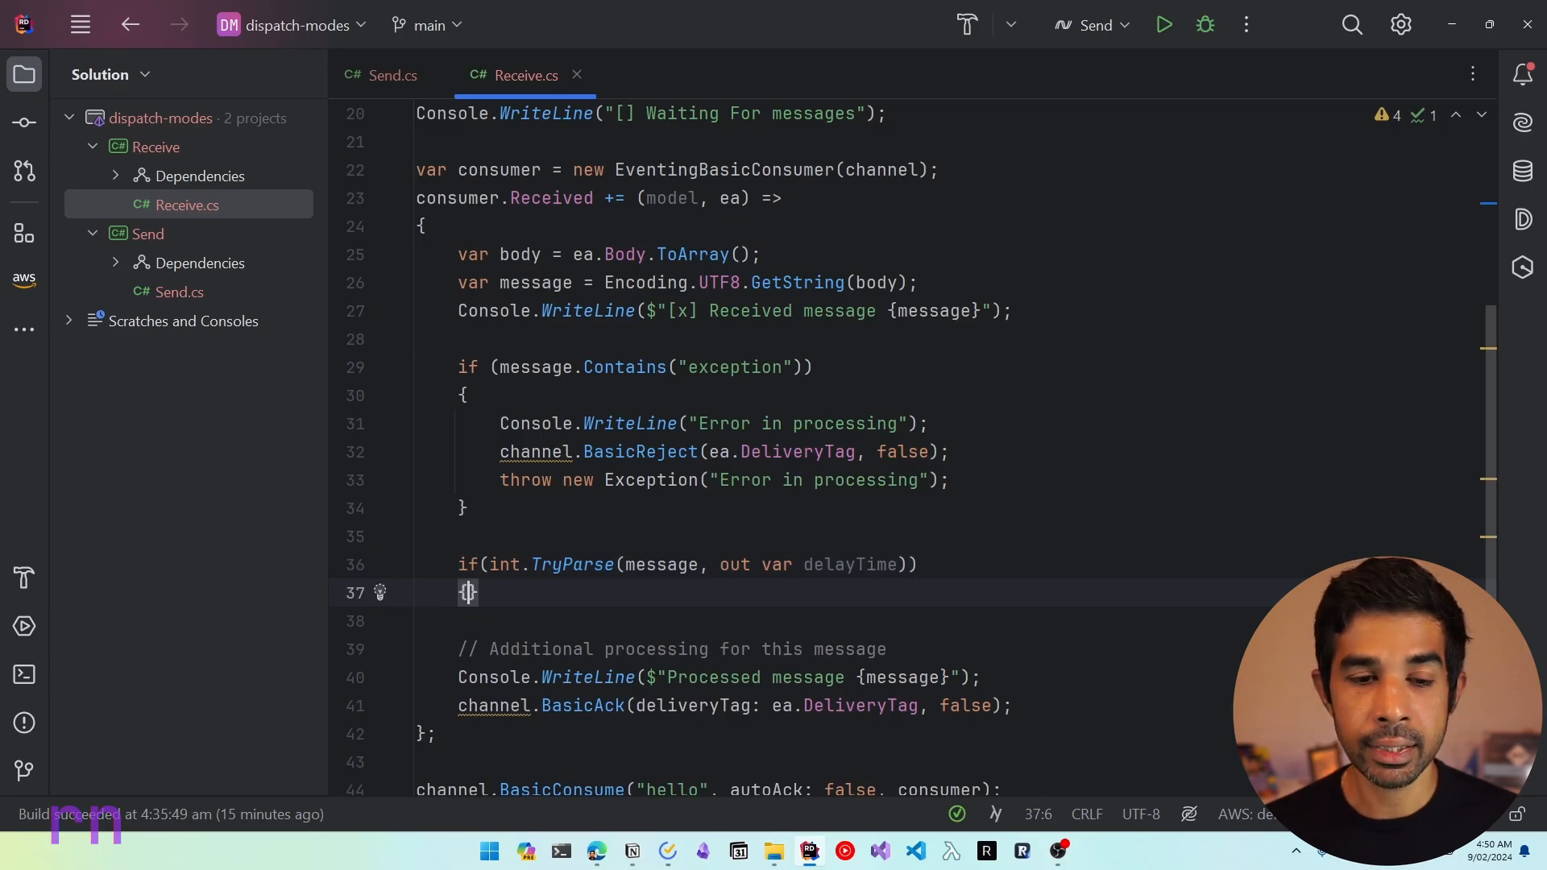
# Step: Inside it, call Thread.Sleep(delayTime * 1000) before processing
pyautogui.write('T')
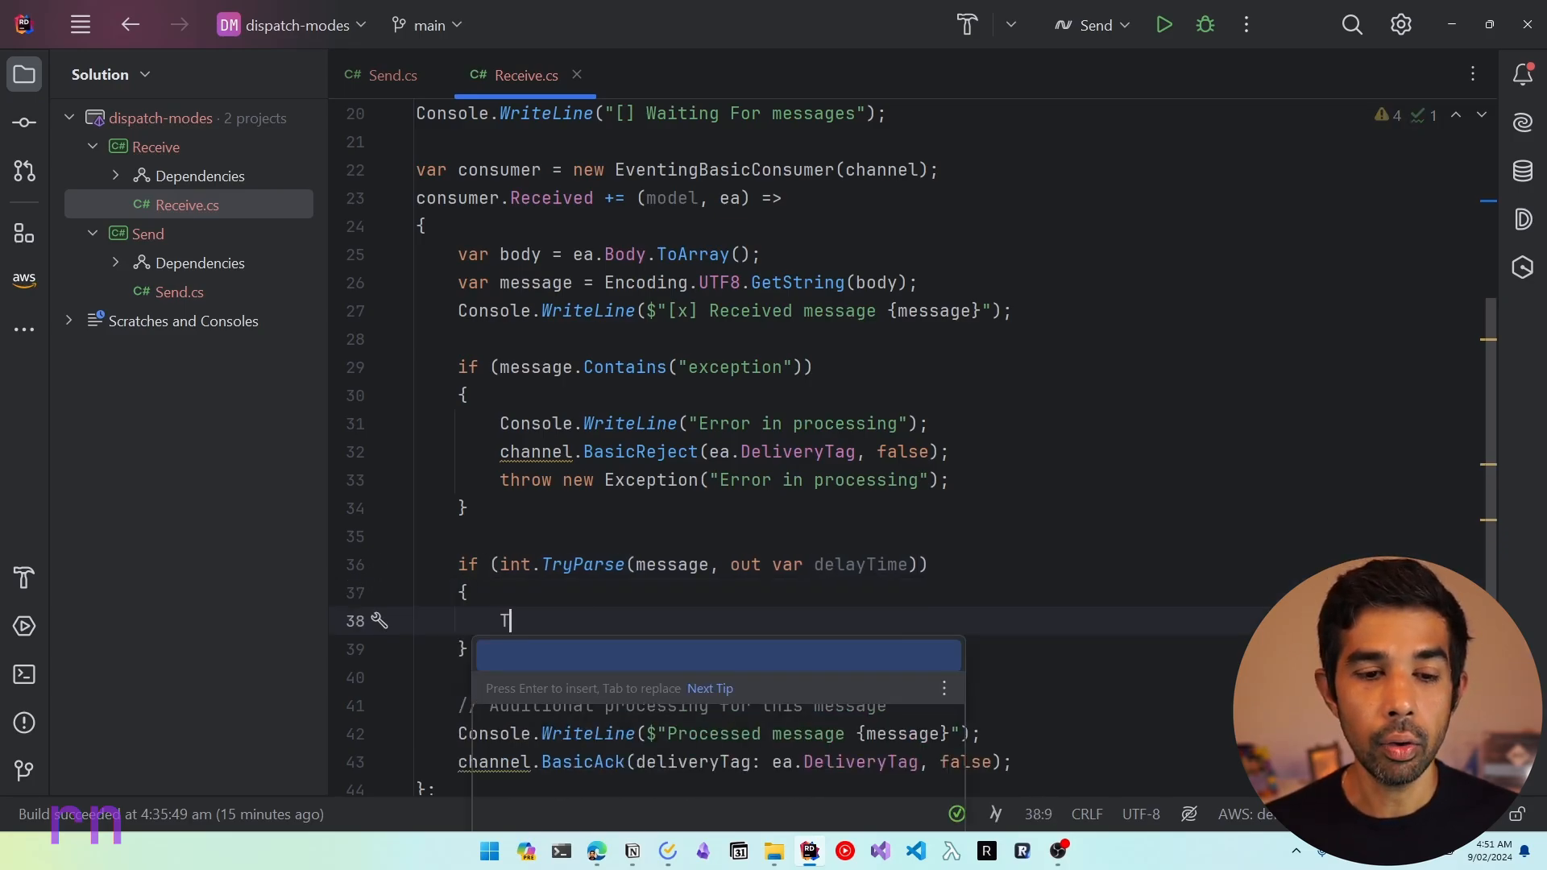
pyautogui.write('hread.s')
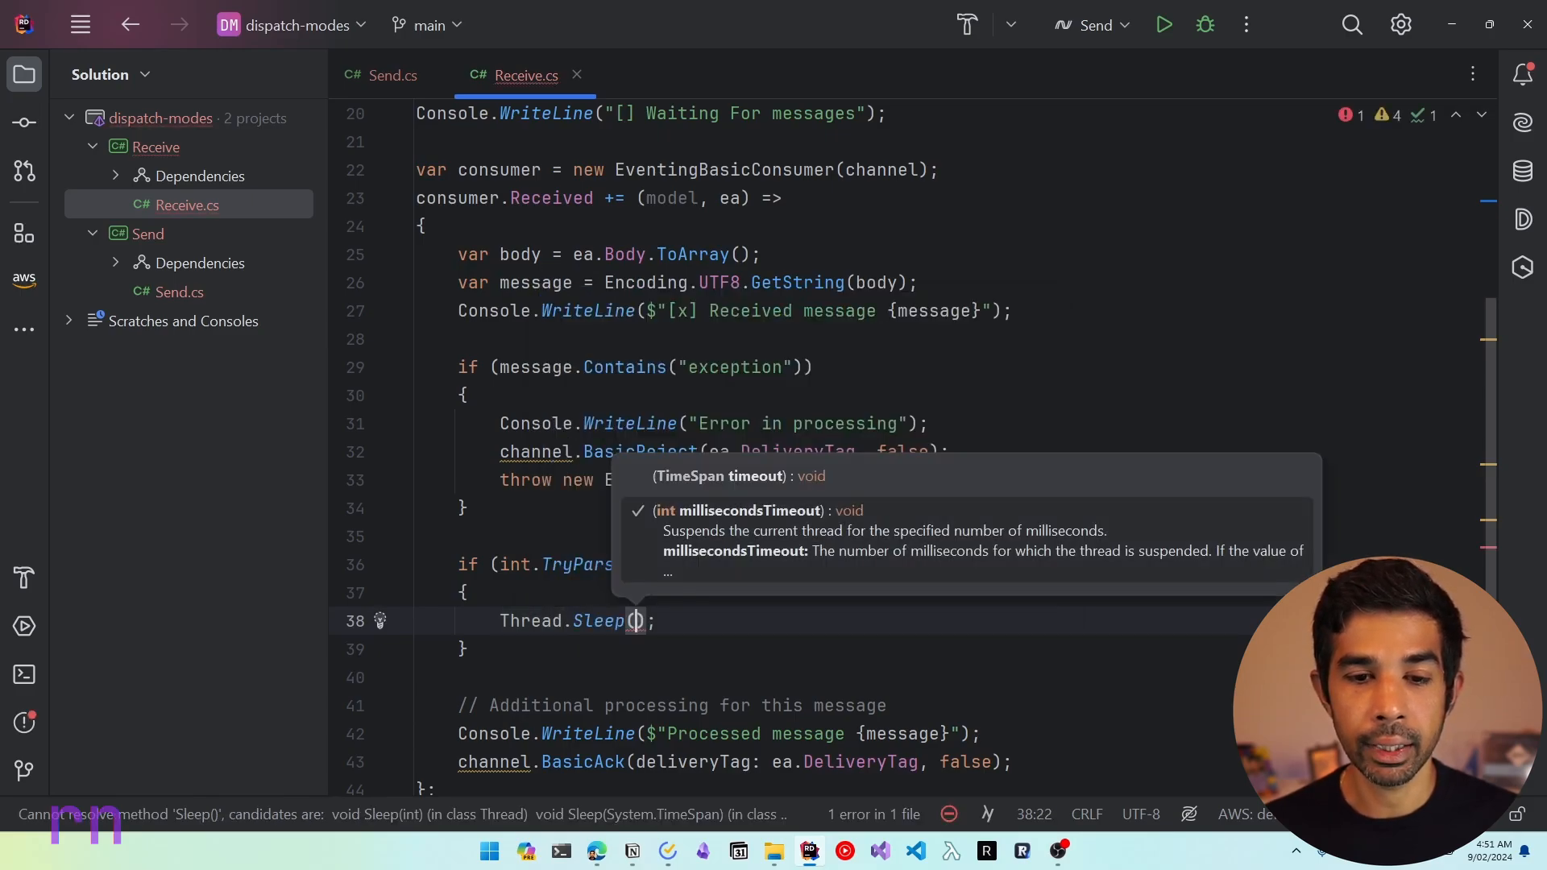
pyautogui.write('delayTime')
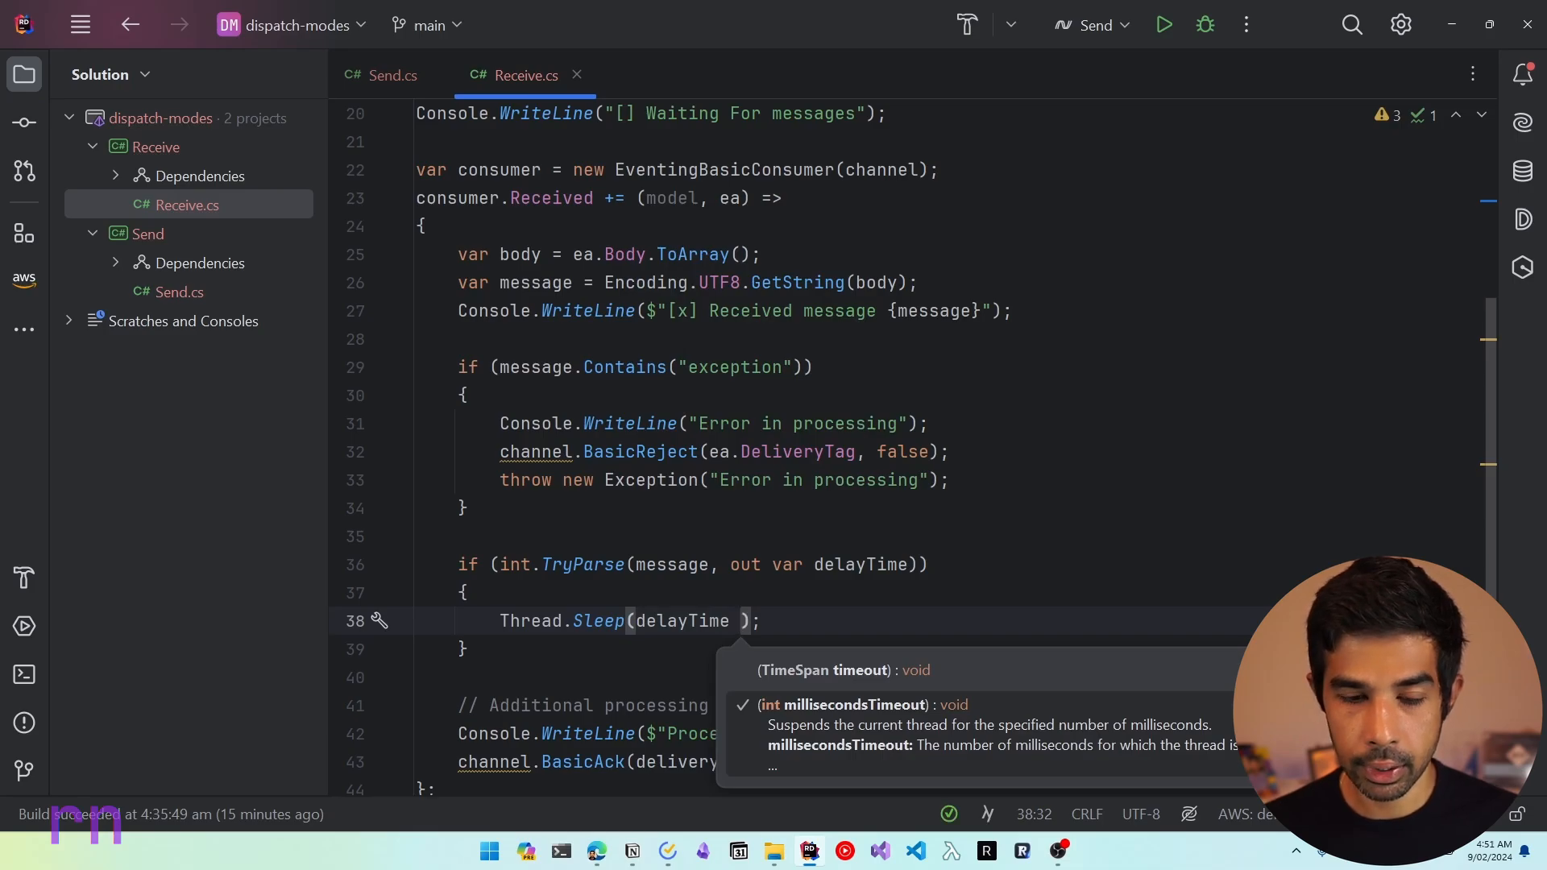
pyautogui.write('* 1000')
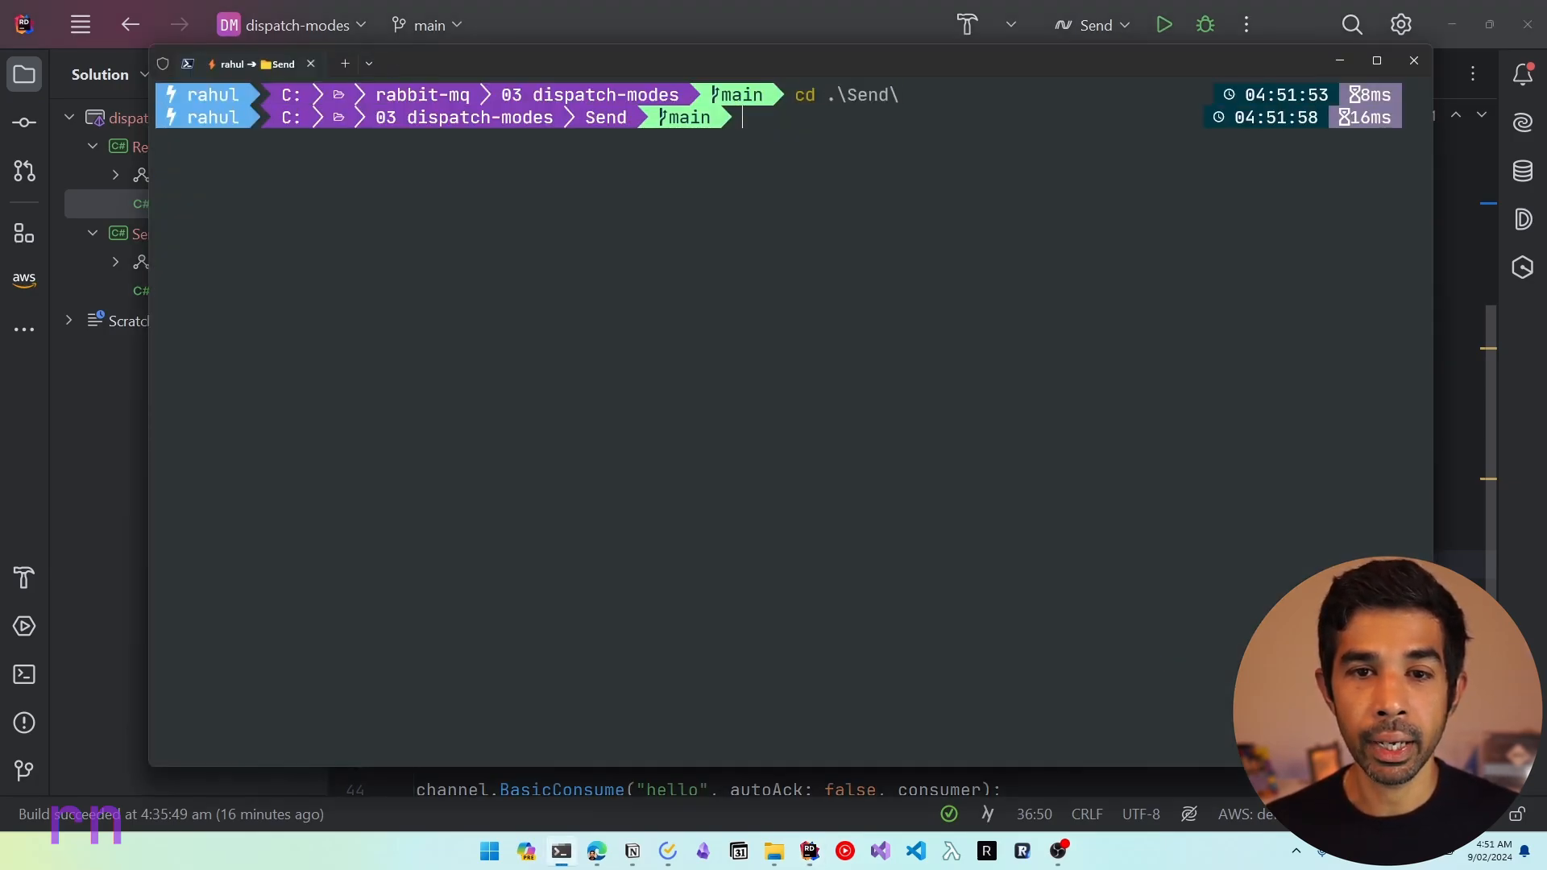
# Step: Run the sender with dotnet run and move a second pane into the Receive folder
pyautogui.write('dotnet ru')
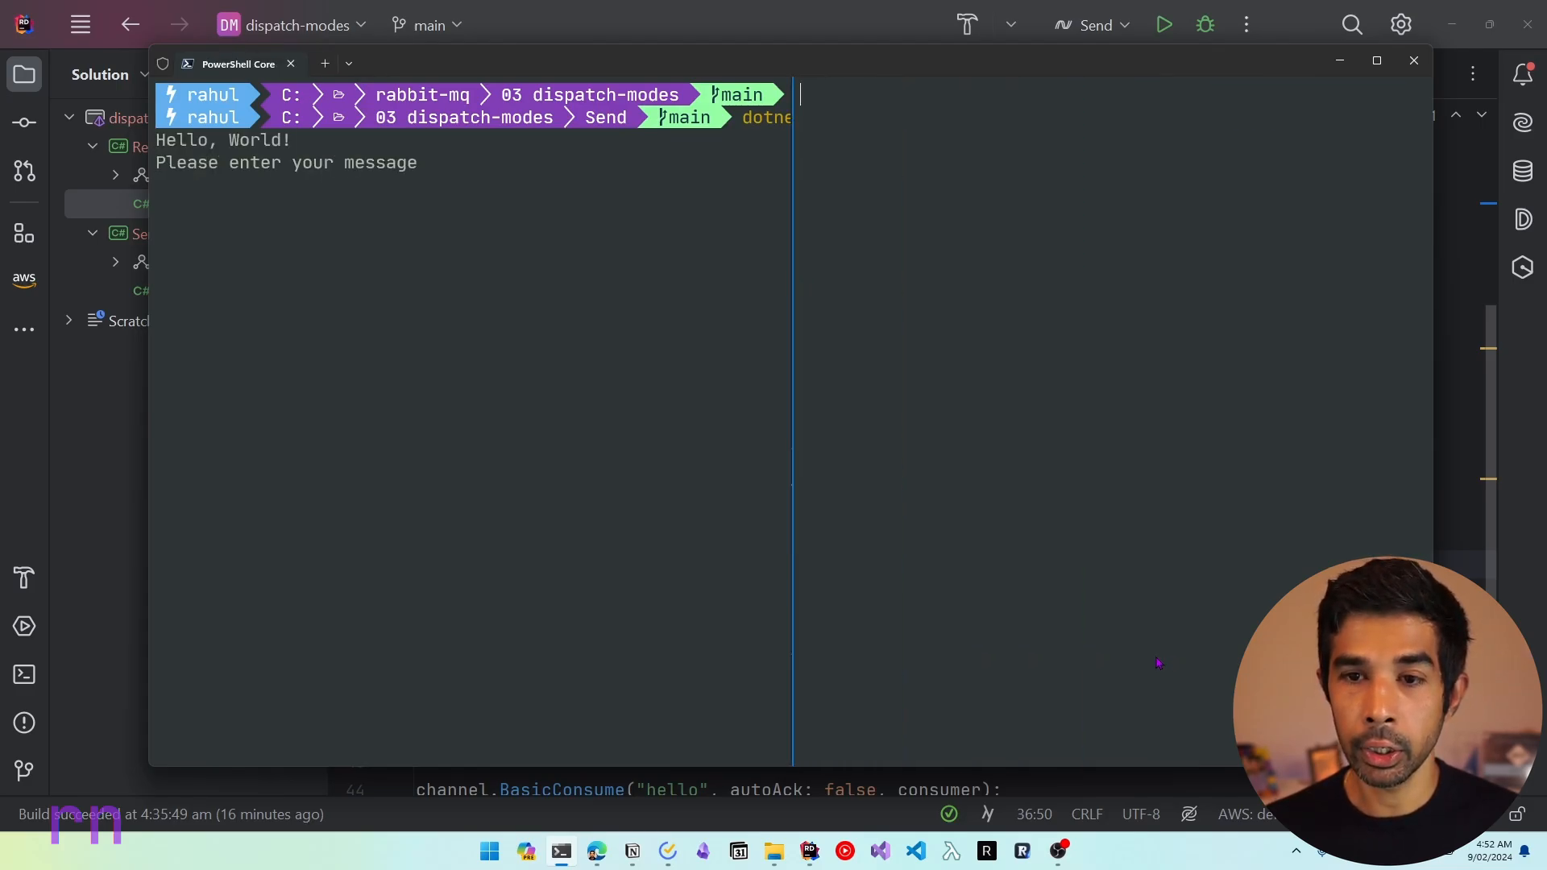
pyautogui.click(323, 63)
pyautogui.write('cd .\\Receive\\')
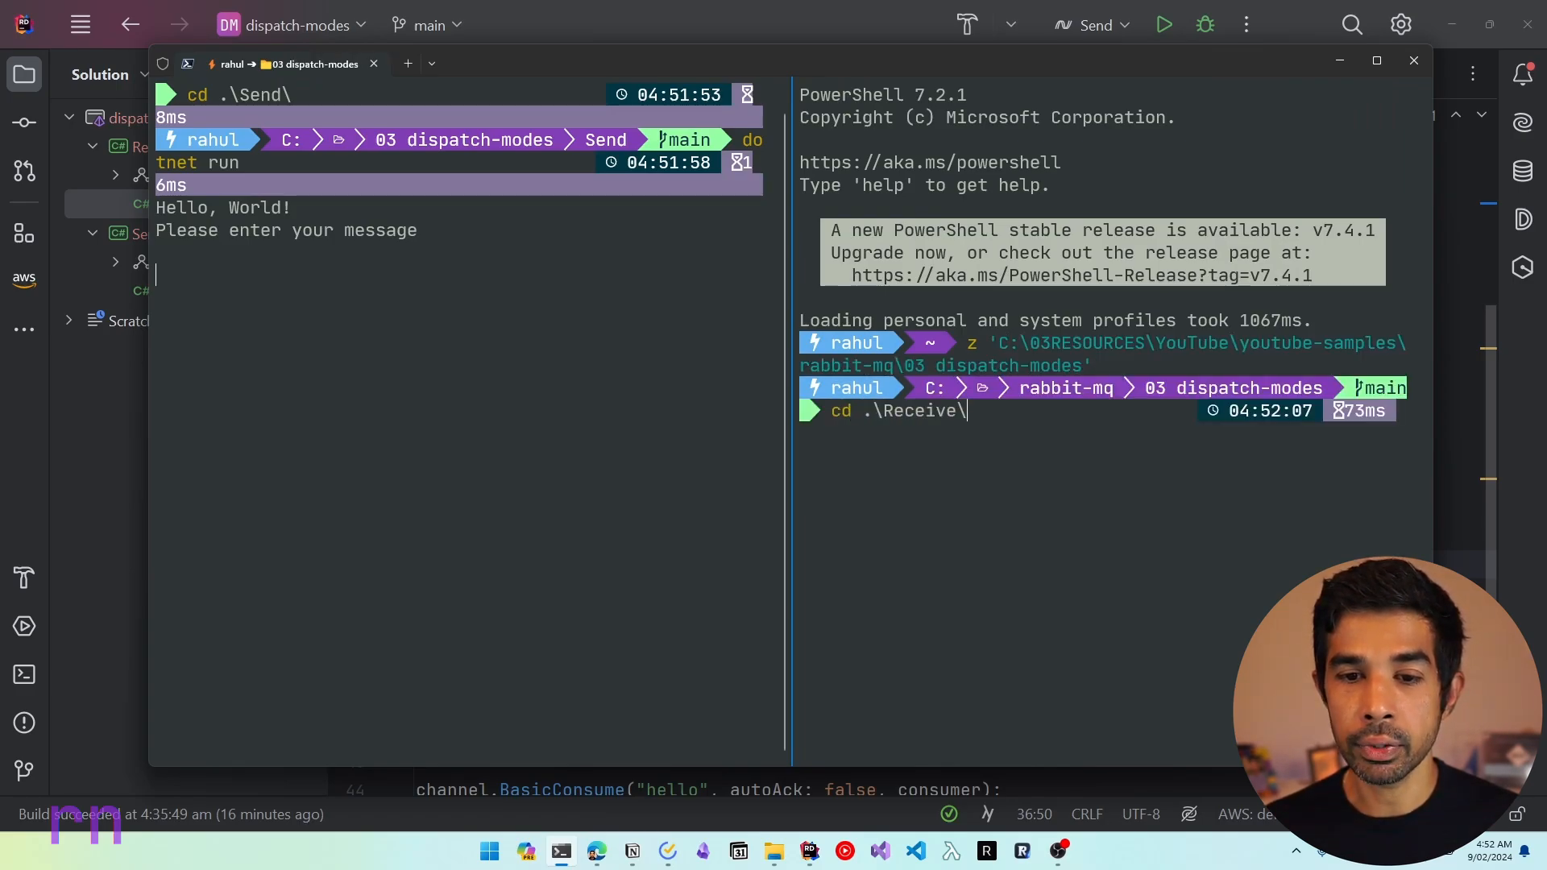
pyautogui.press('Return')
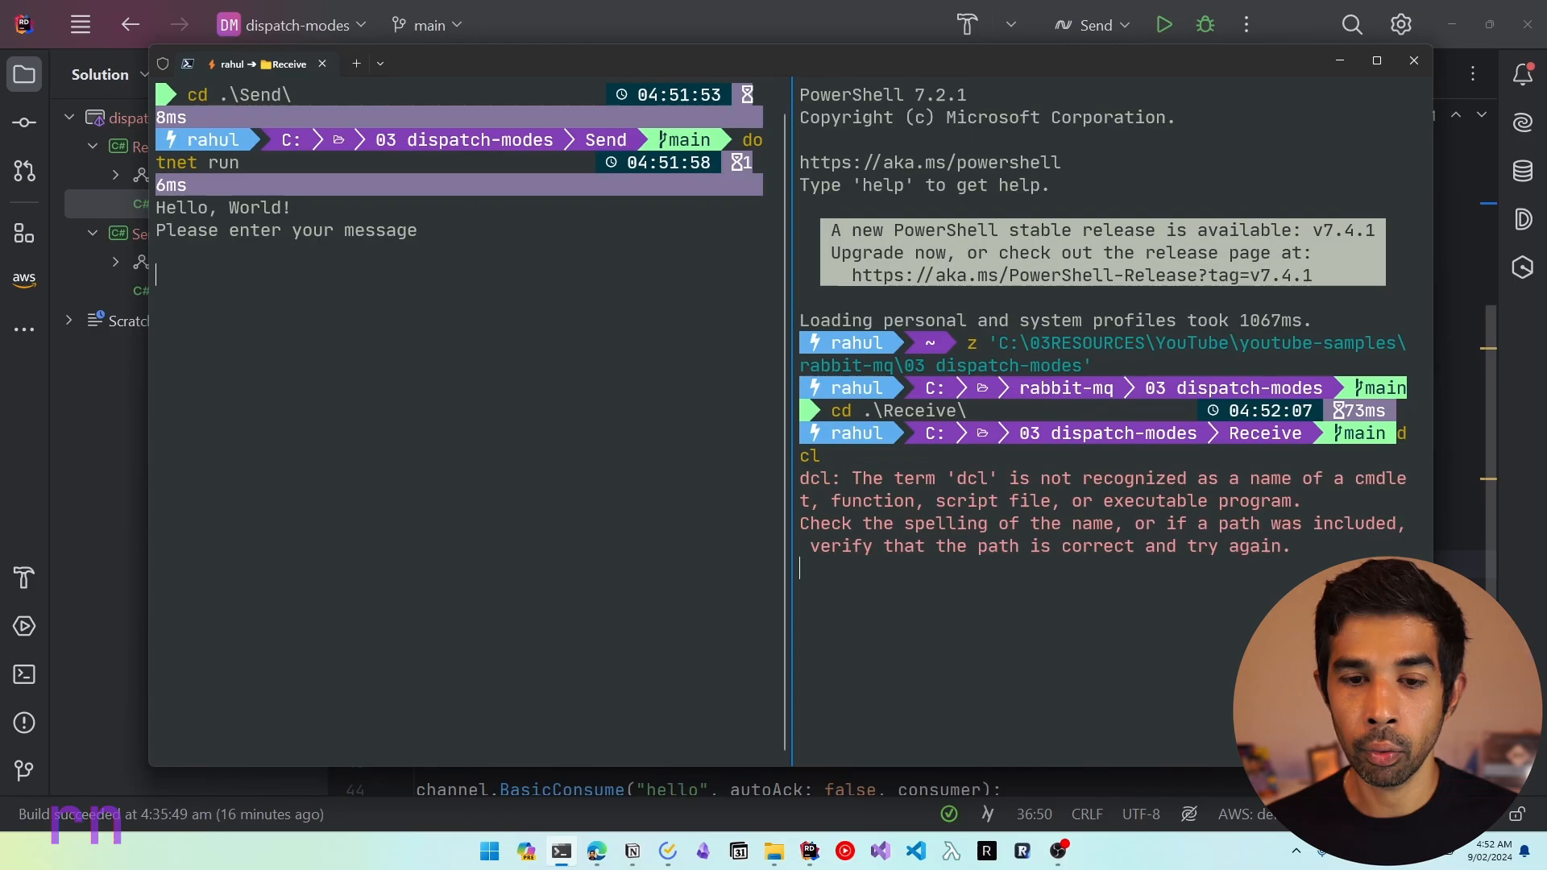
pyautogui.press('Return')
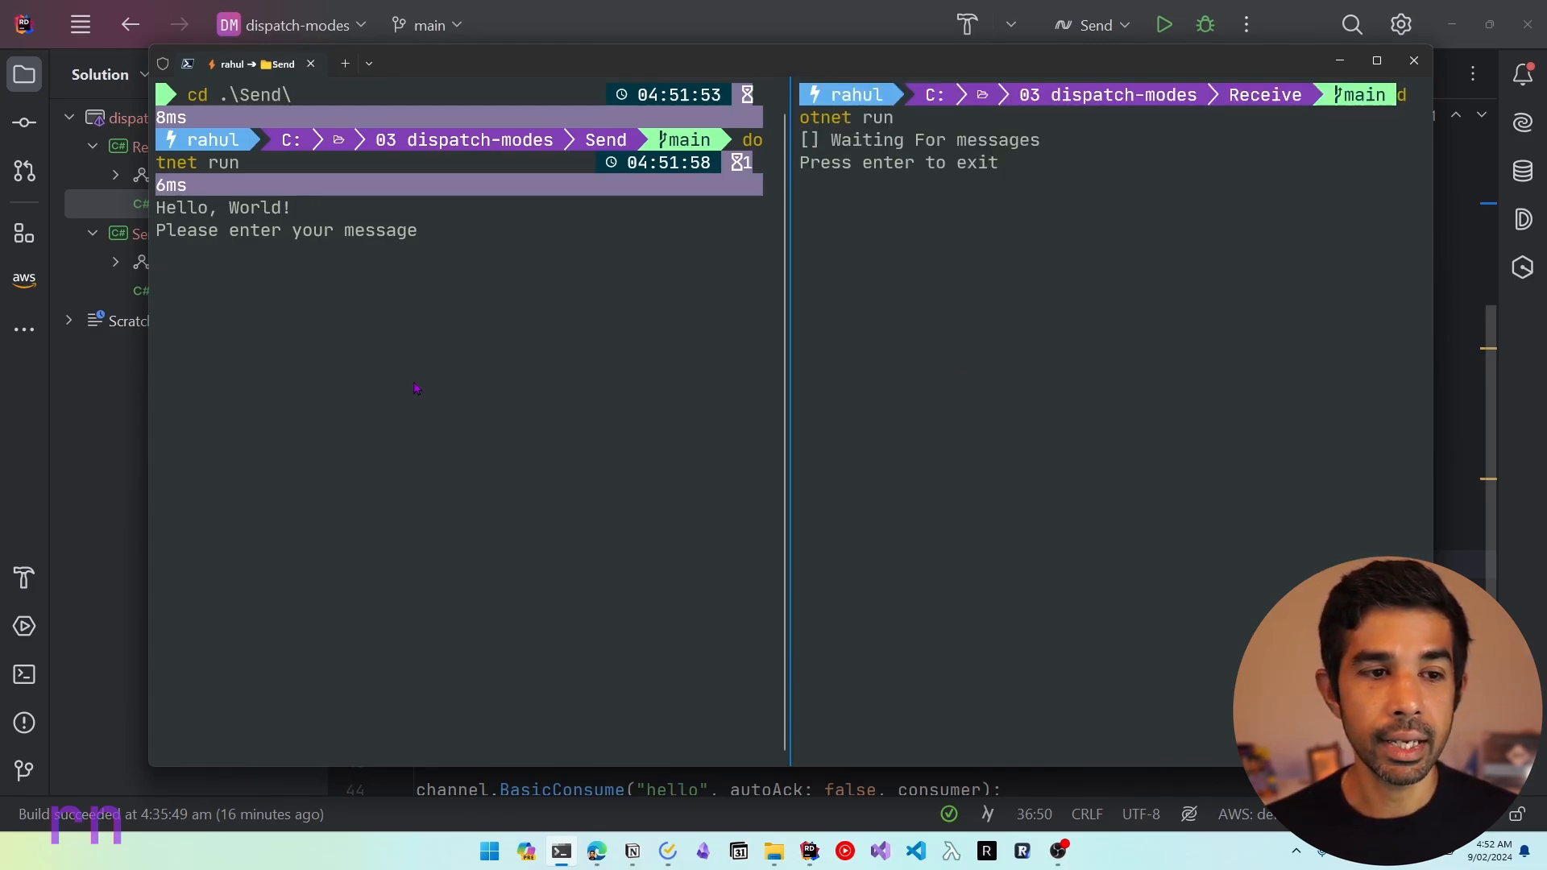
# Step: Send the messages 'hello' and '2' from the sender pane
pyautogui.write('hello')
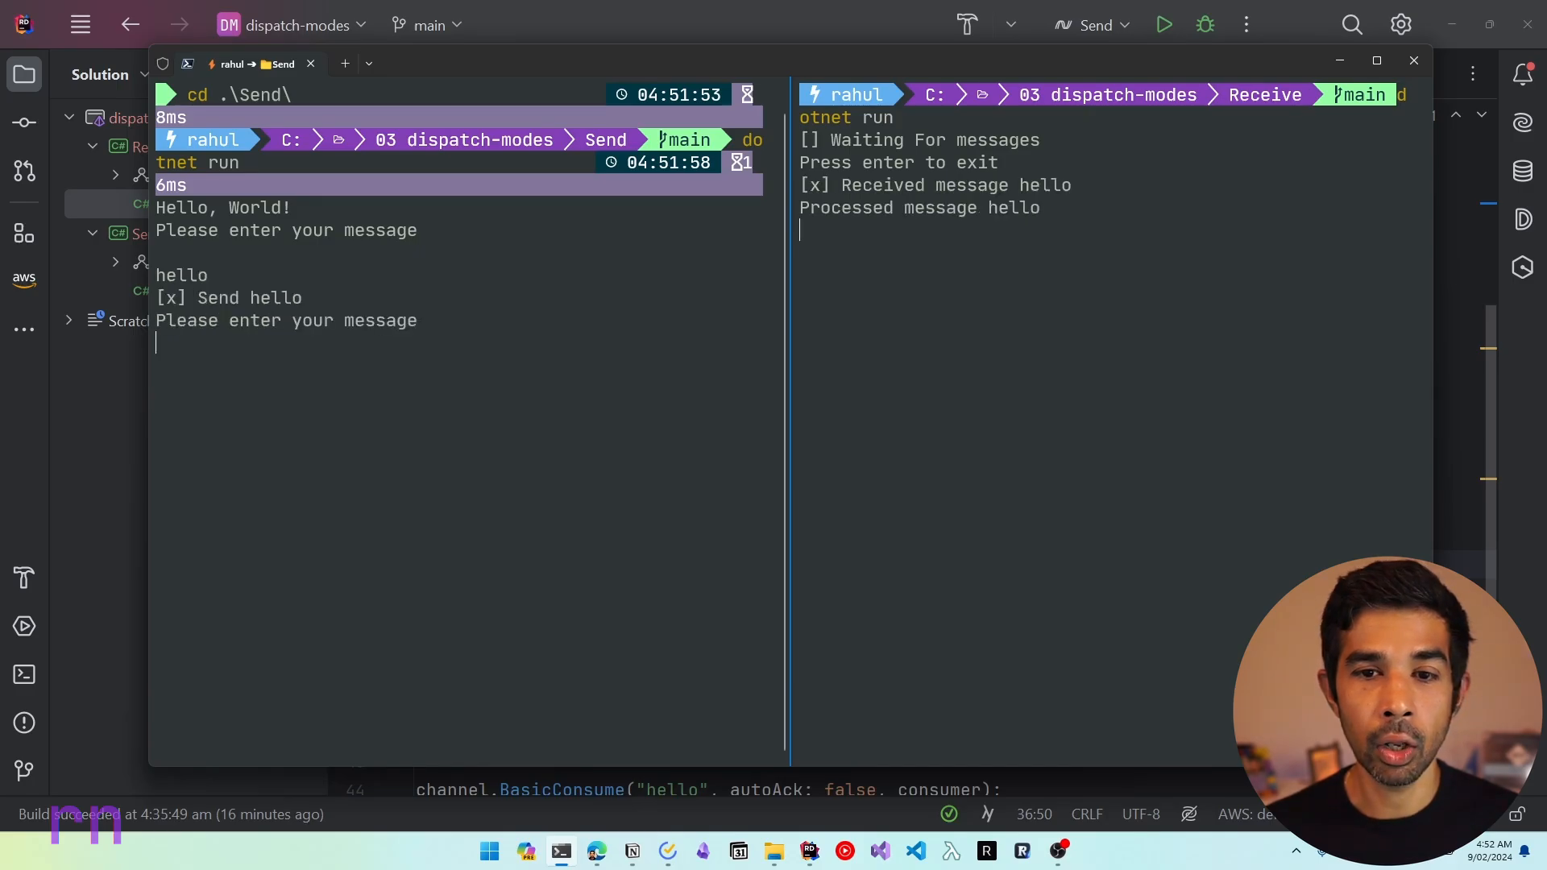
pyautogui.moveTo(900, 281)
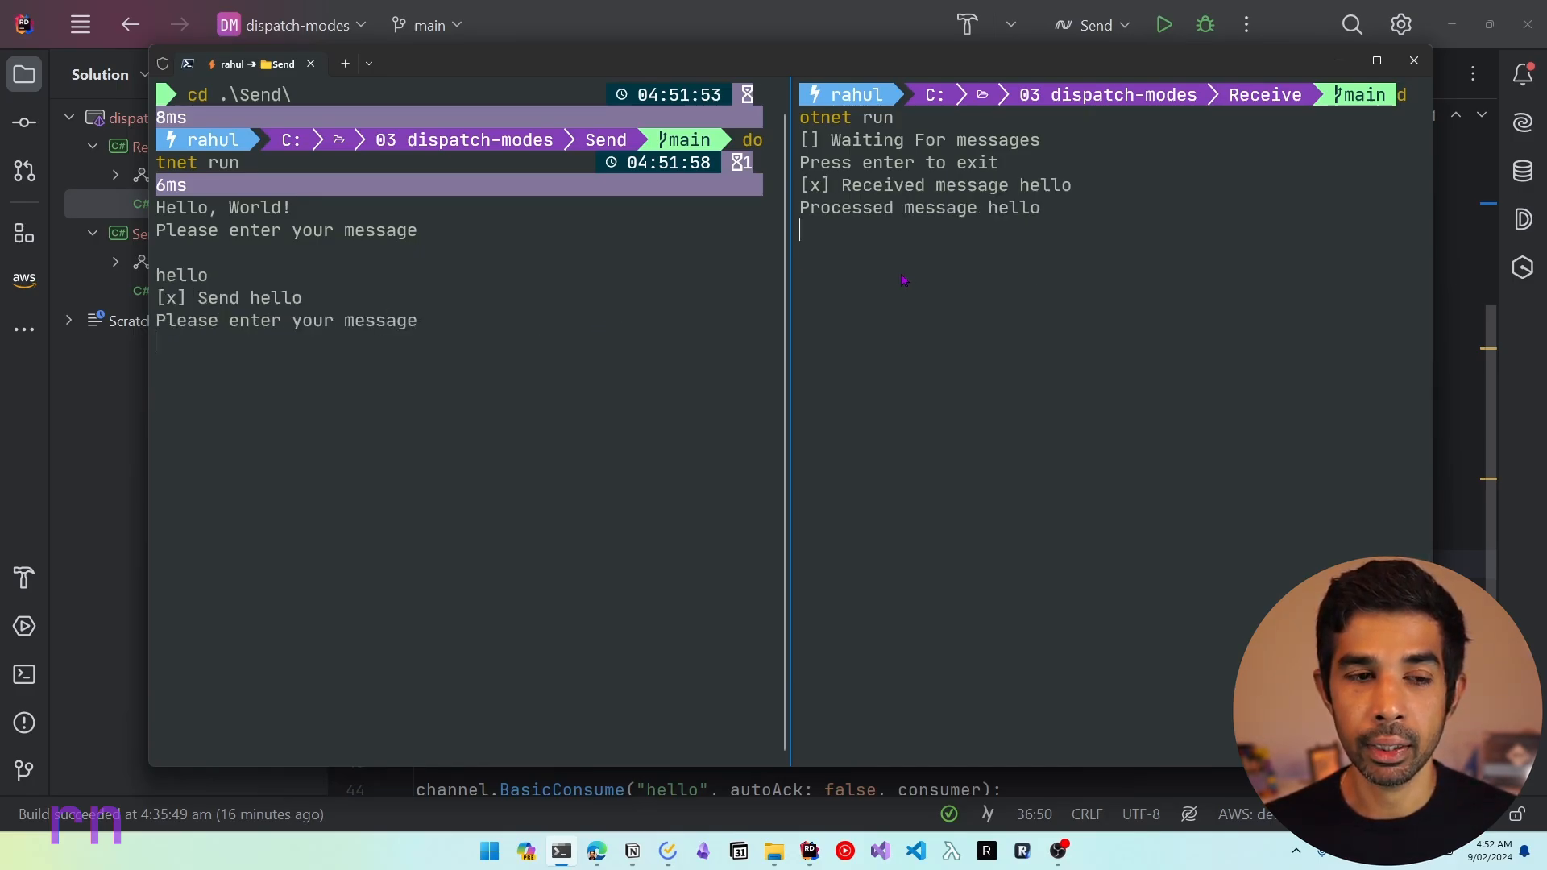
pyautogui.write('2')
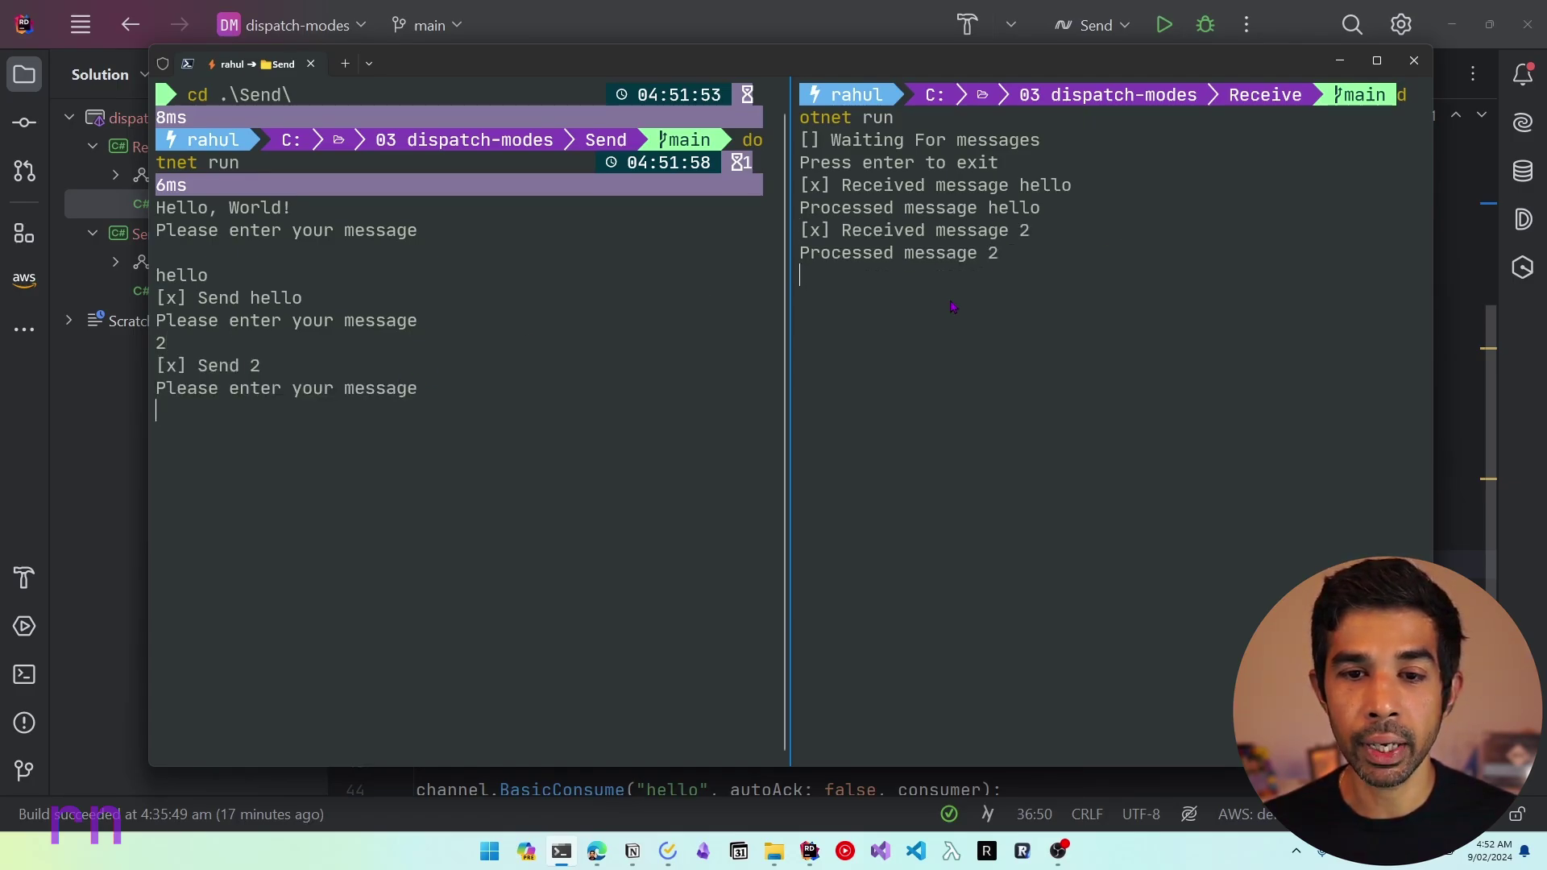
pyautogui.moveTo(999, 261)
pyautogui.write('1')
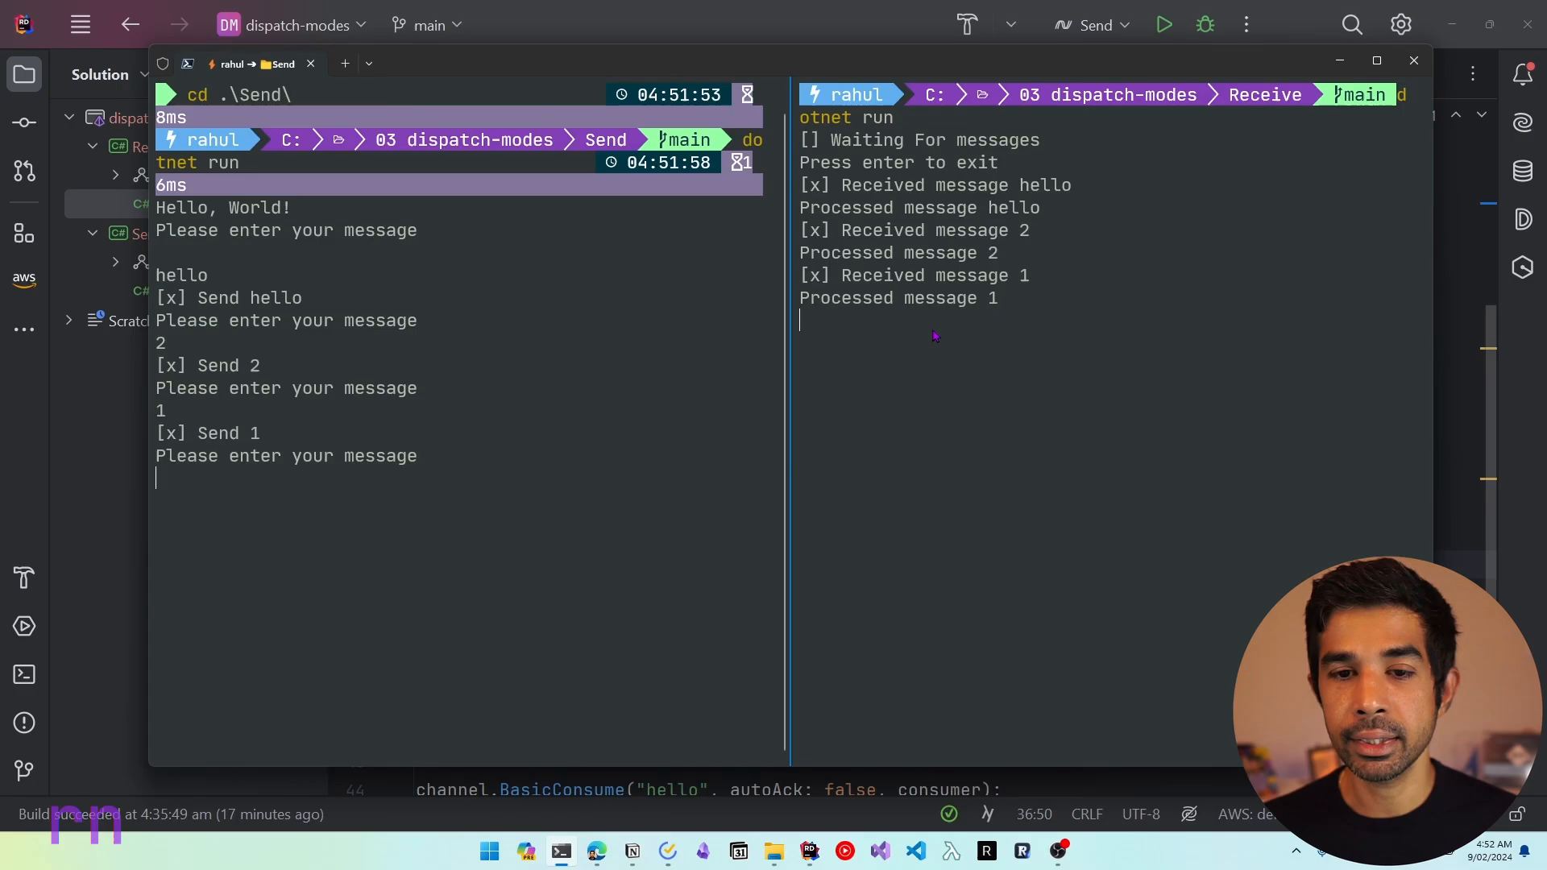
pyautogui.moveTo(626, 561)
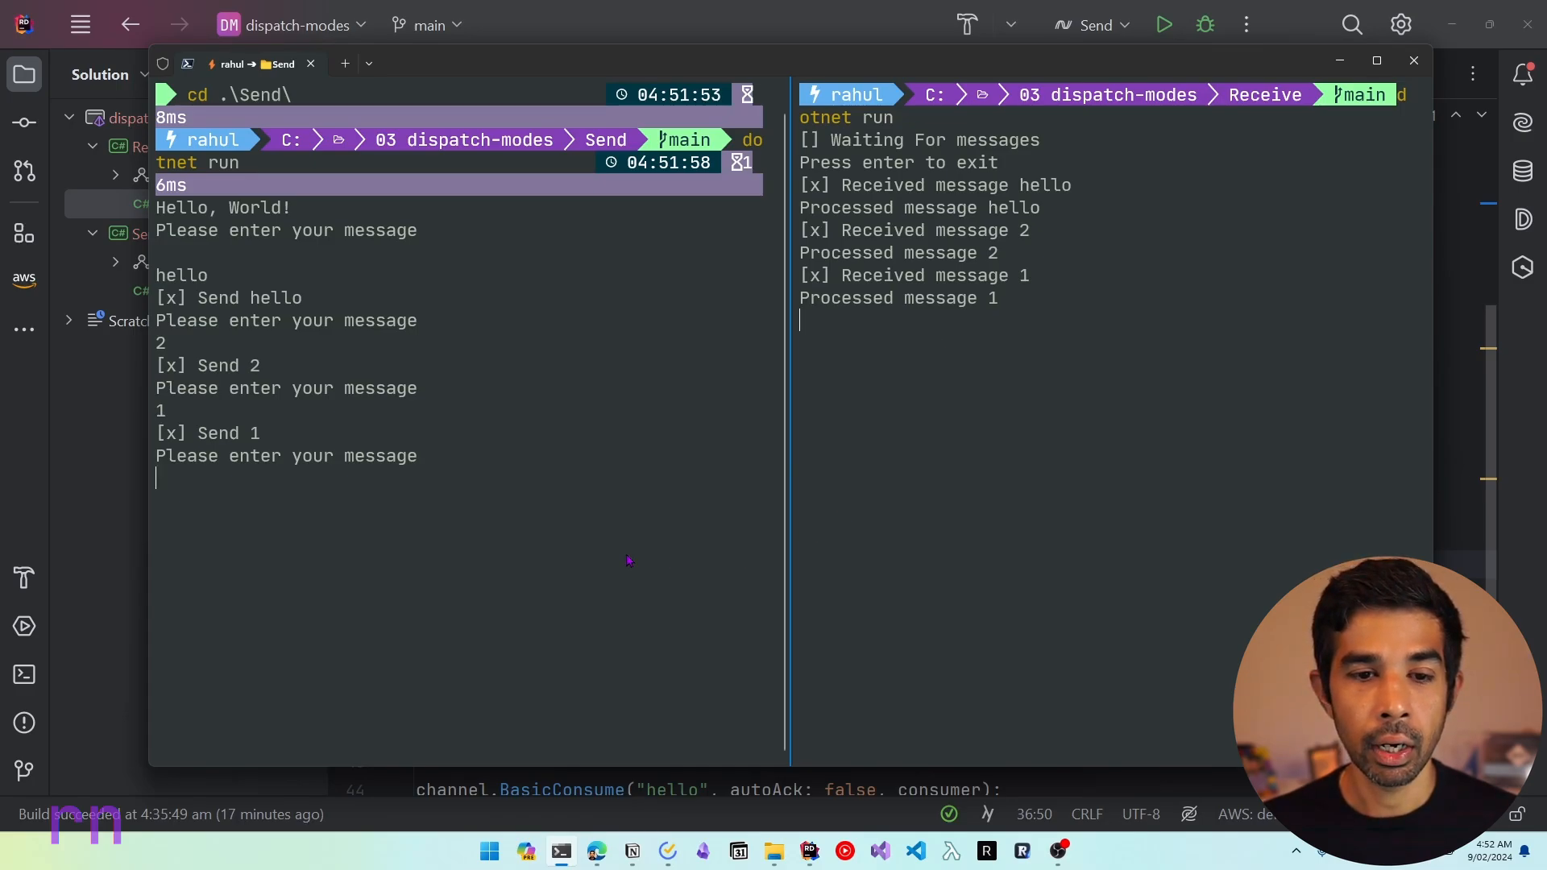
pyautogui.moveTo(1012, 498)
pyautogui.write('cd .\\Receive\\')
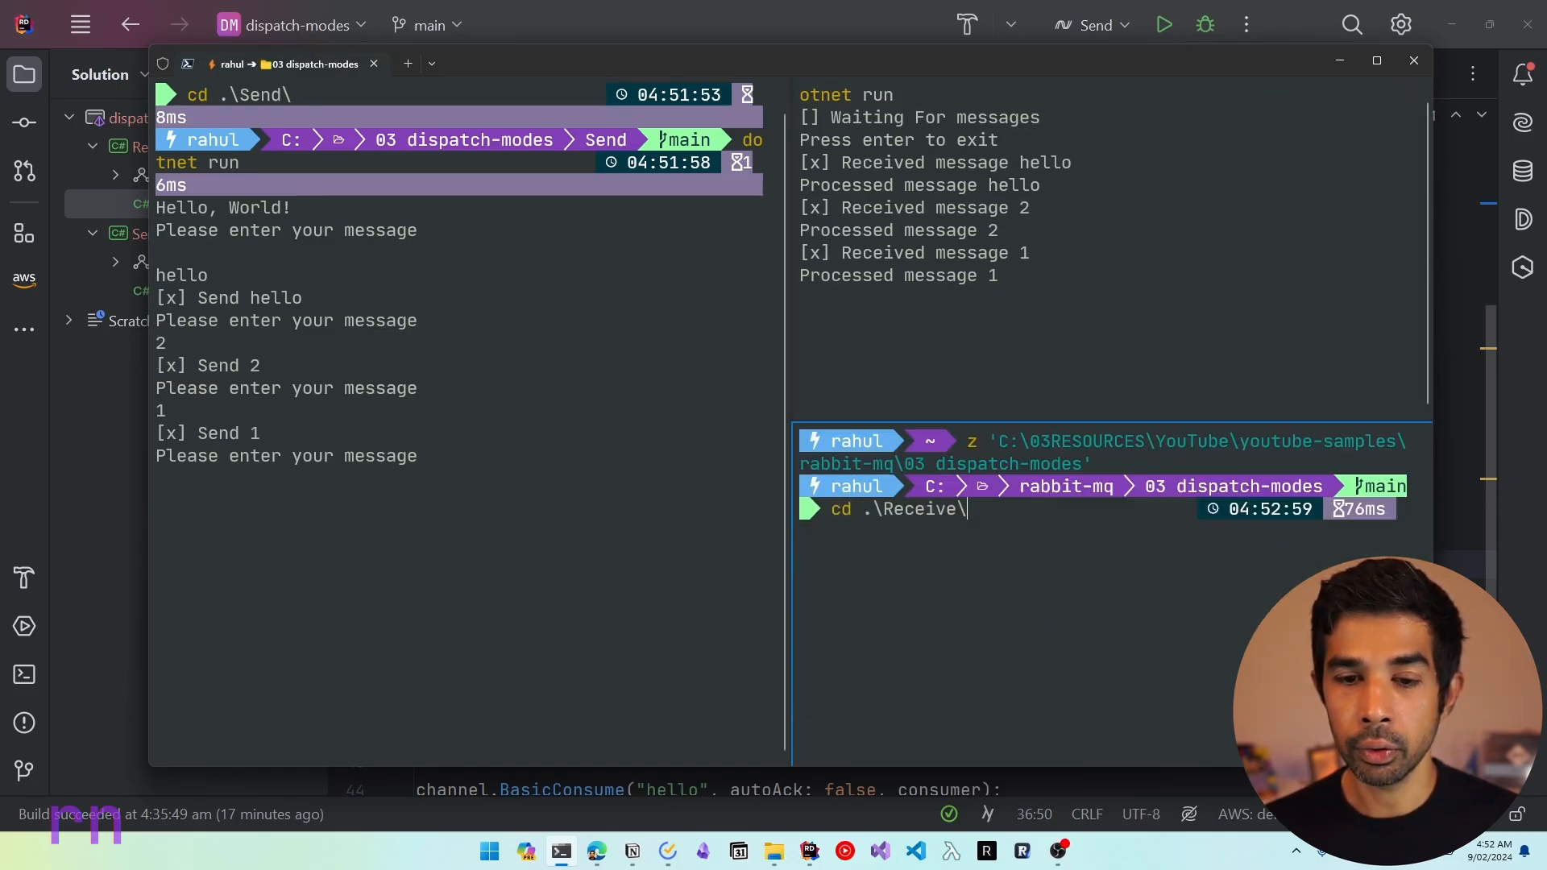
# Step: Move the third pane into Receive and send repeated '1' messages to the receivers
pyautogui.write('dotnet run')
pyautogui.press('Return')
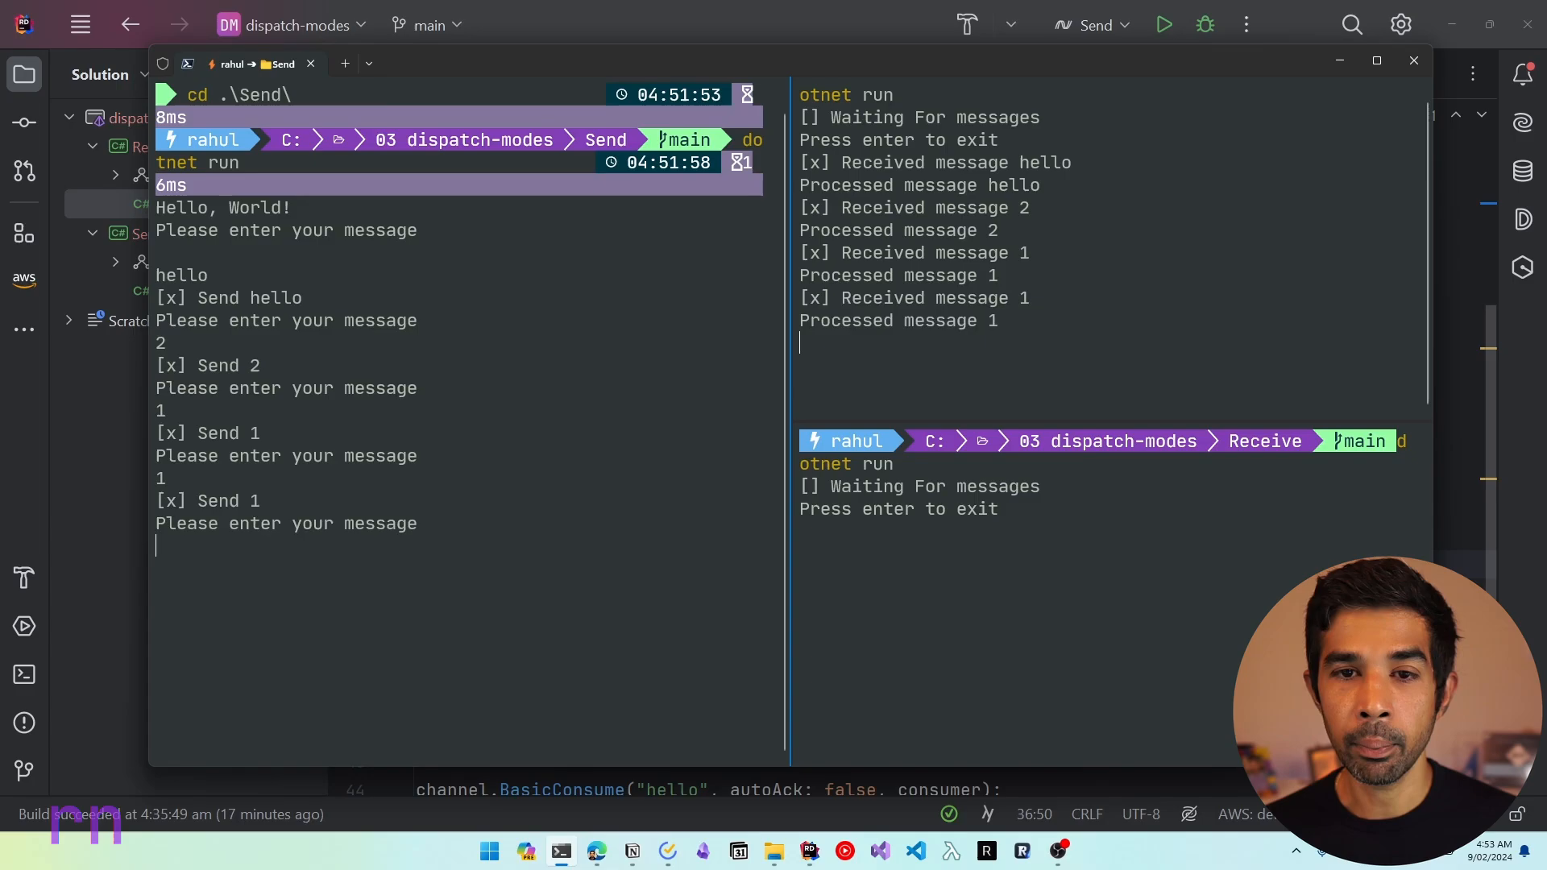
pyautogui.write('1')
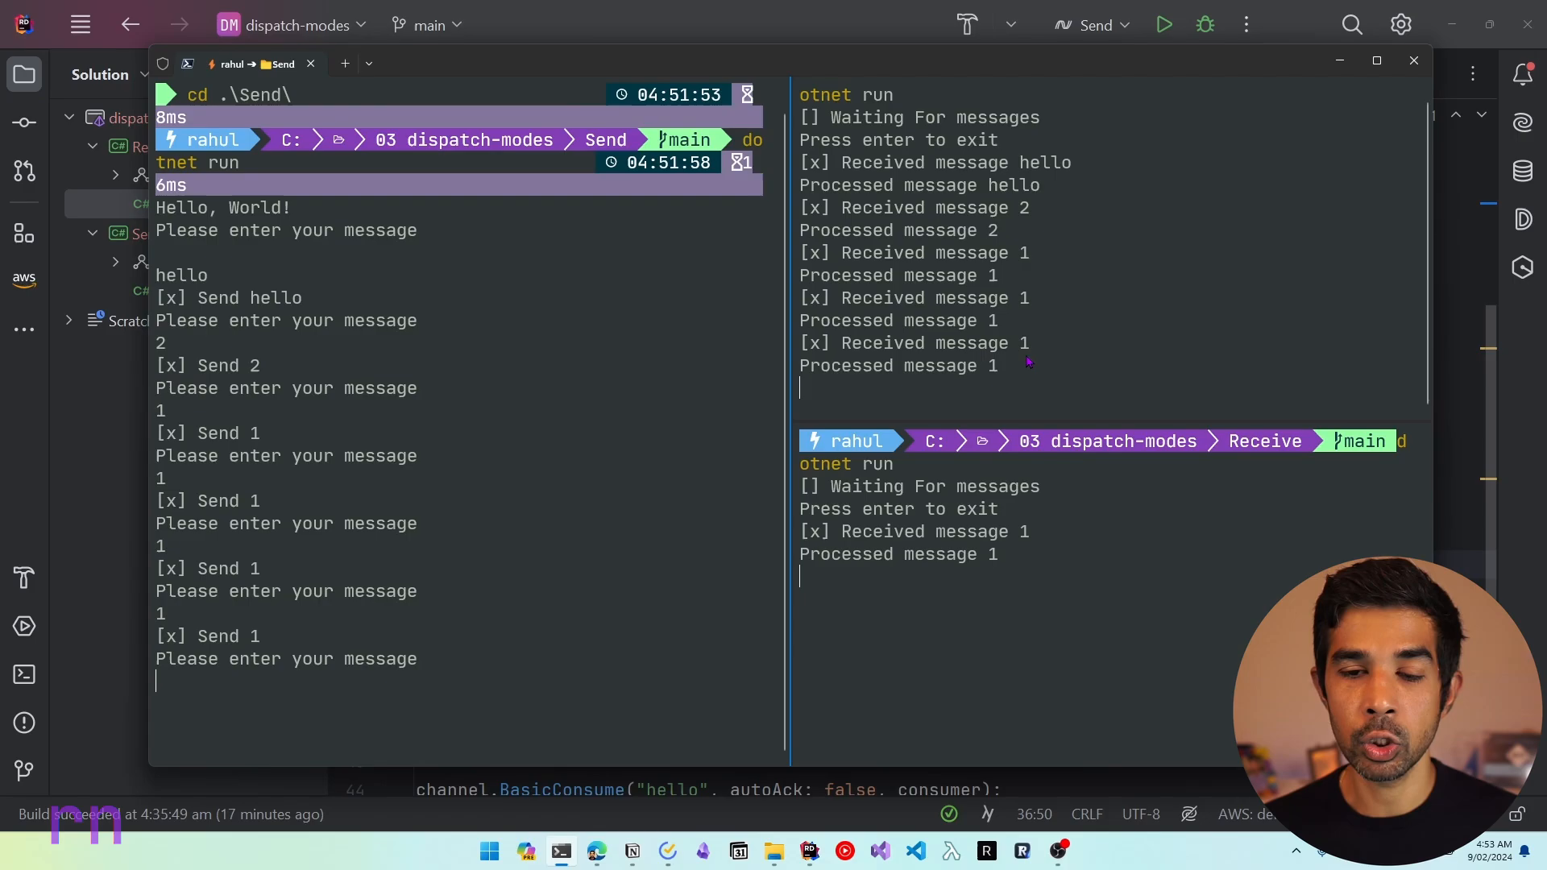
pyautogui.write('1')
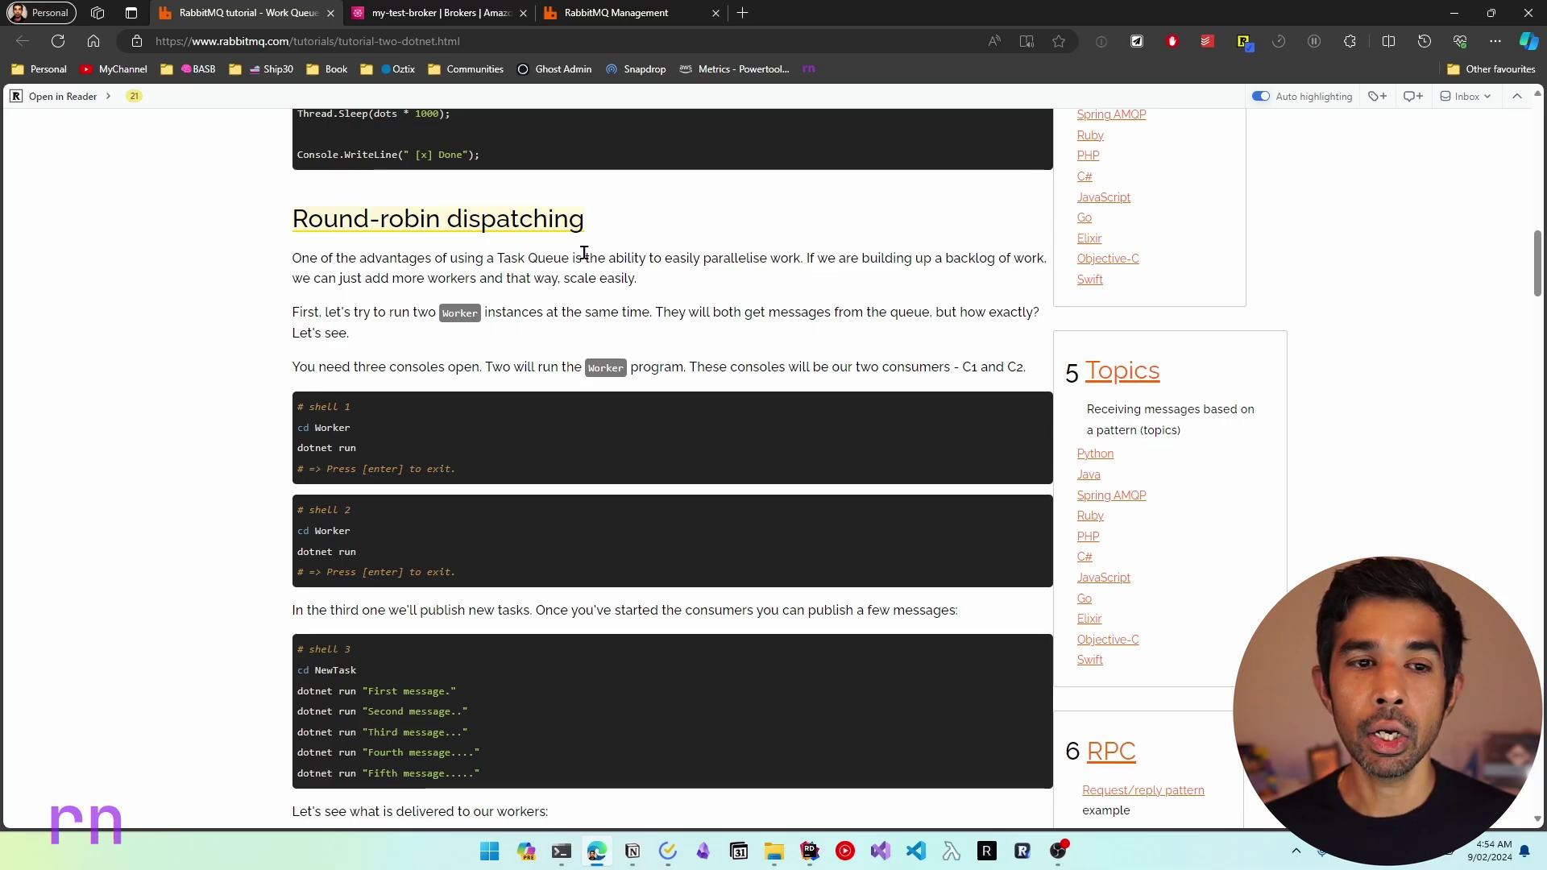
pyautogui.moveTo(744, 283)
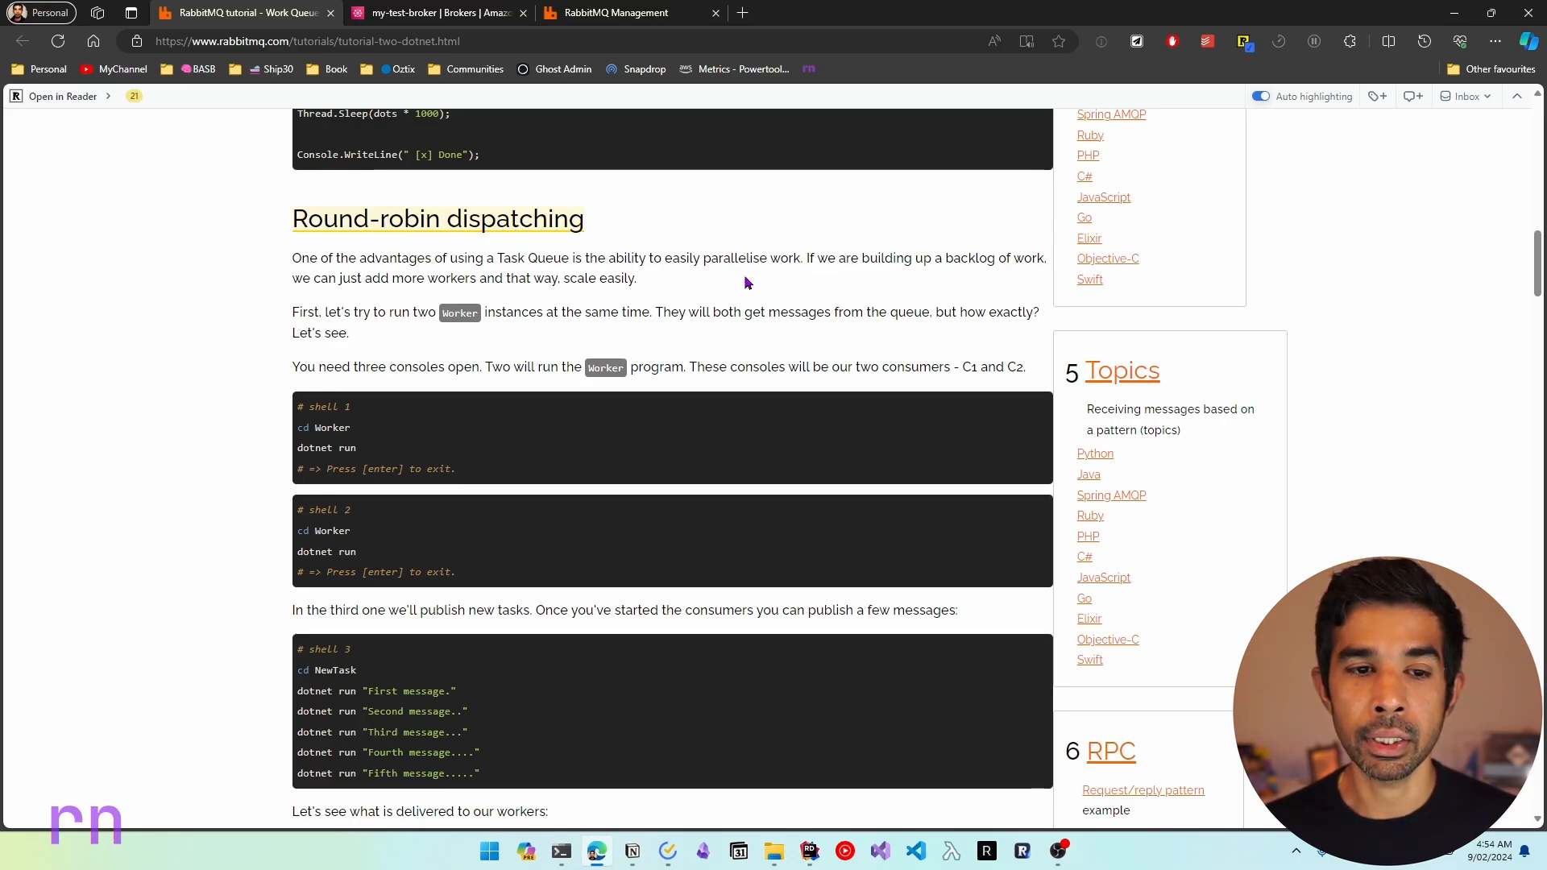
# Step: Scroll the tutorial from Round-robin dispatching toward Message acknowledgment
pyautogui.scroll(-3)
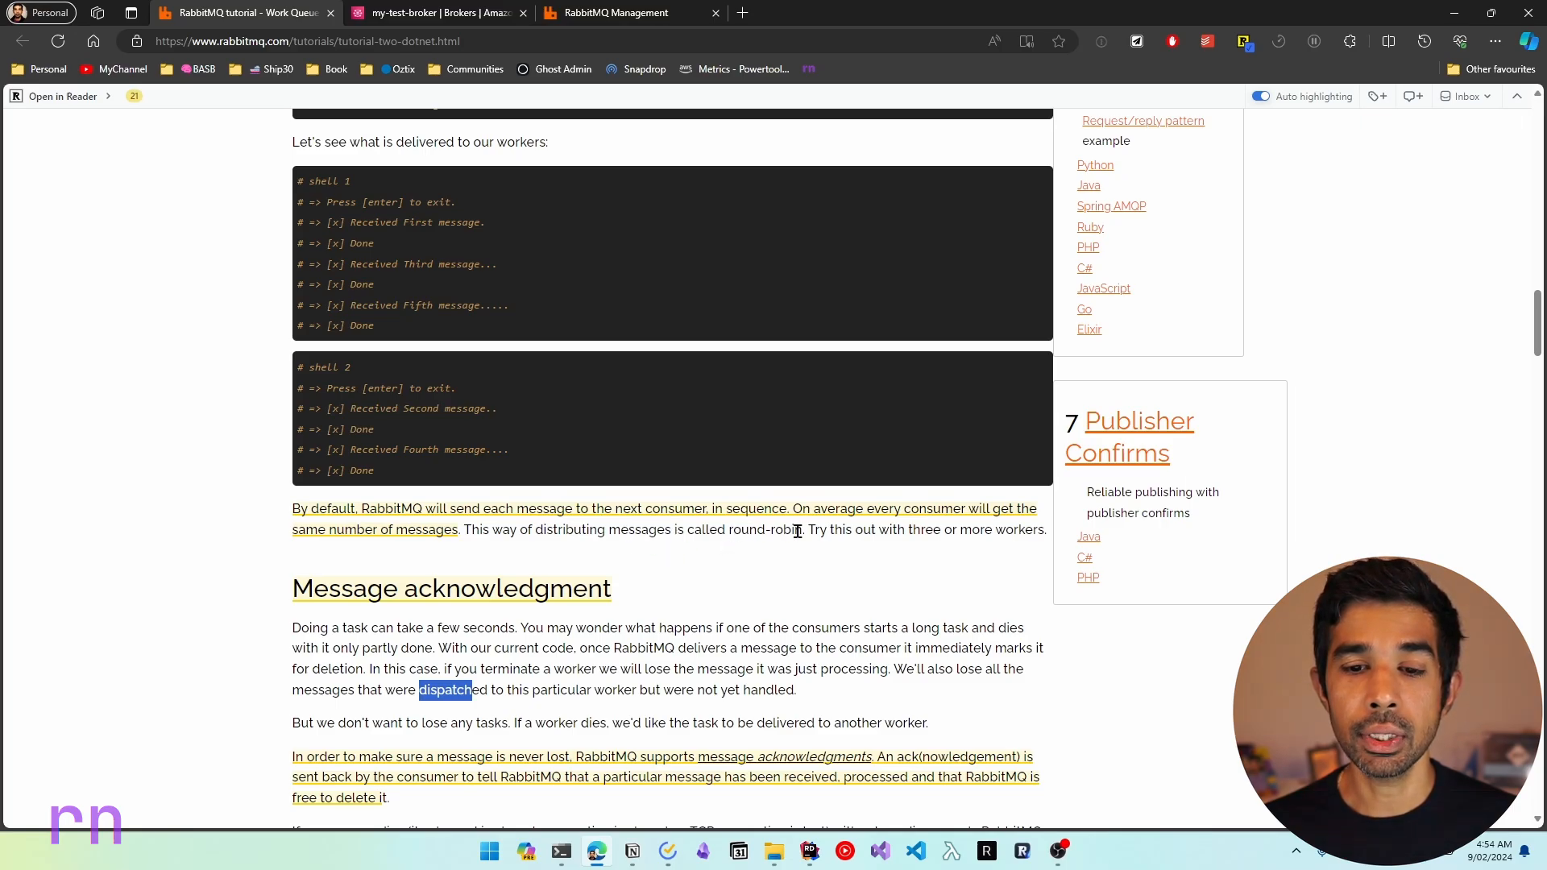
pyautogui.moveTo(1137, 551)
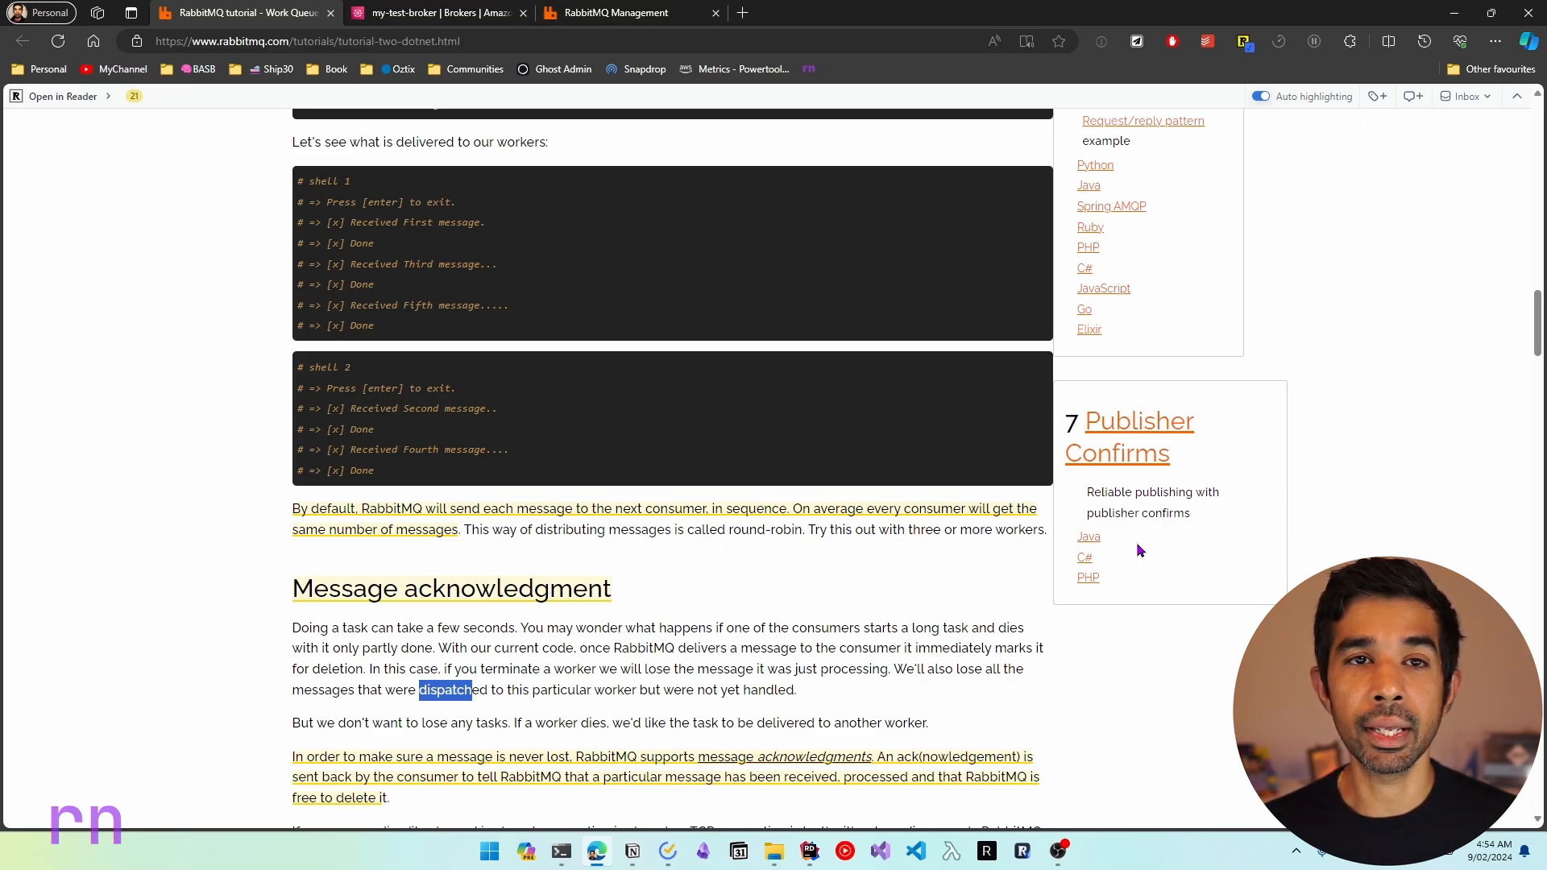
pyautogui.moveTo(530, 587)
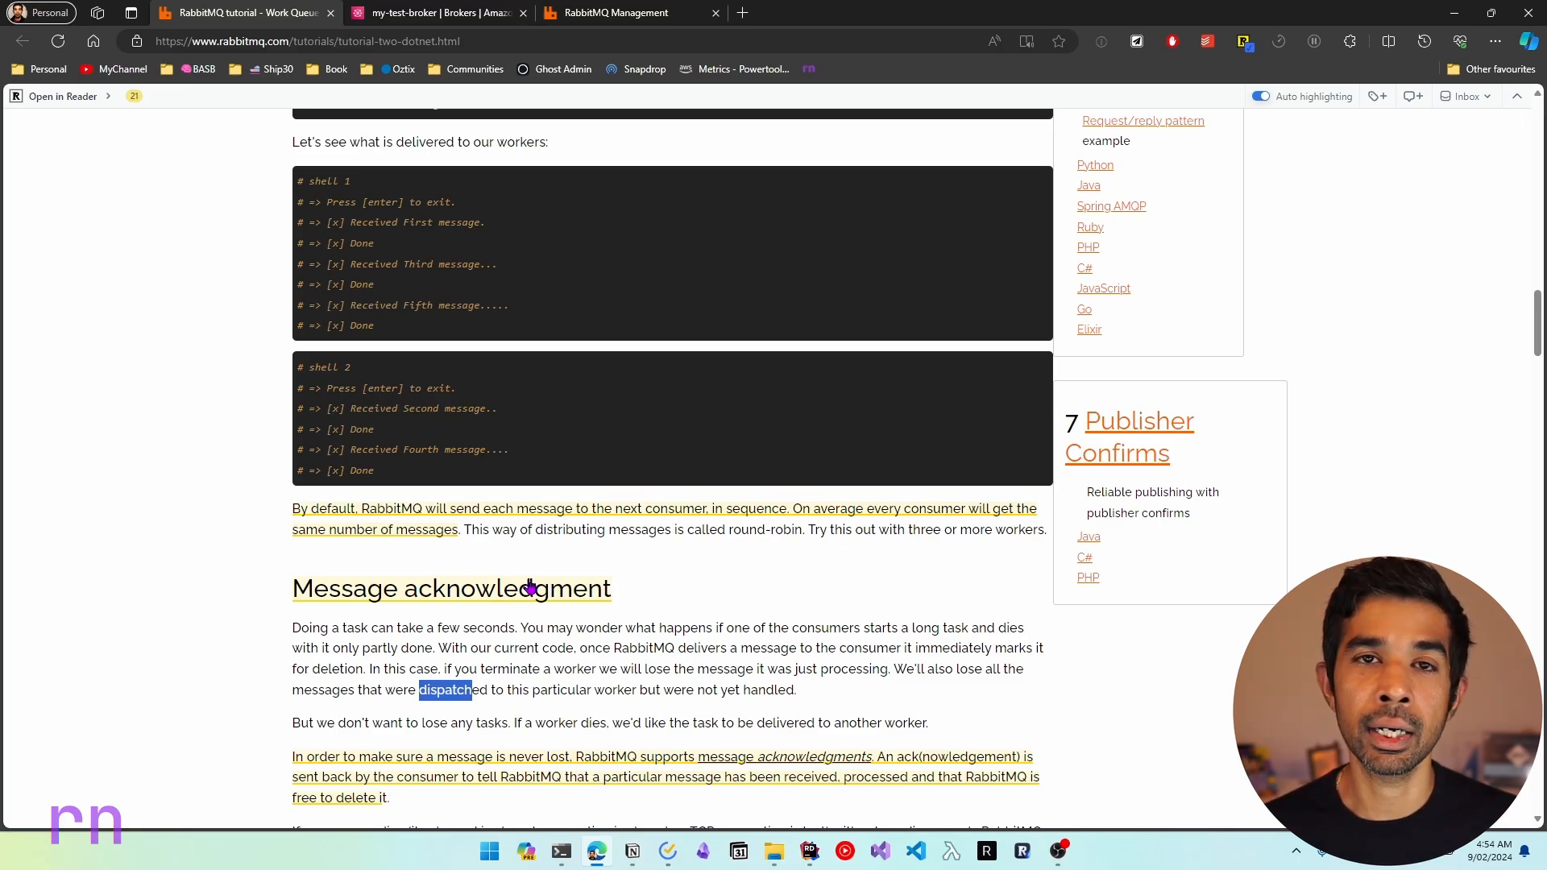
pyautogui.moveTo(607, 517)
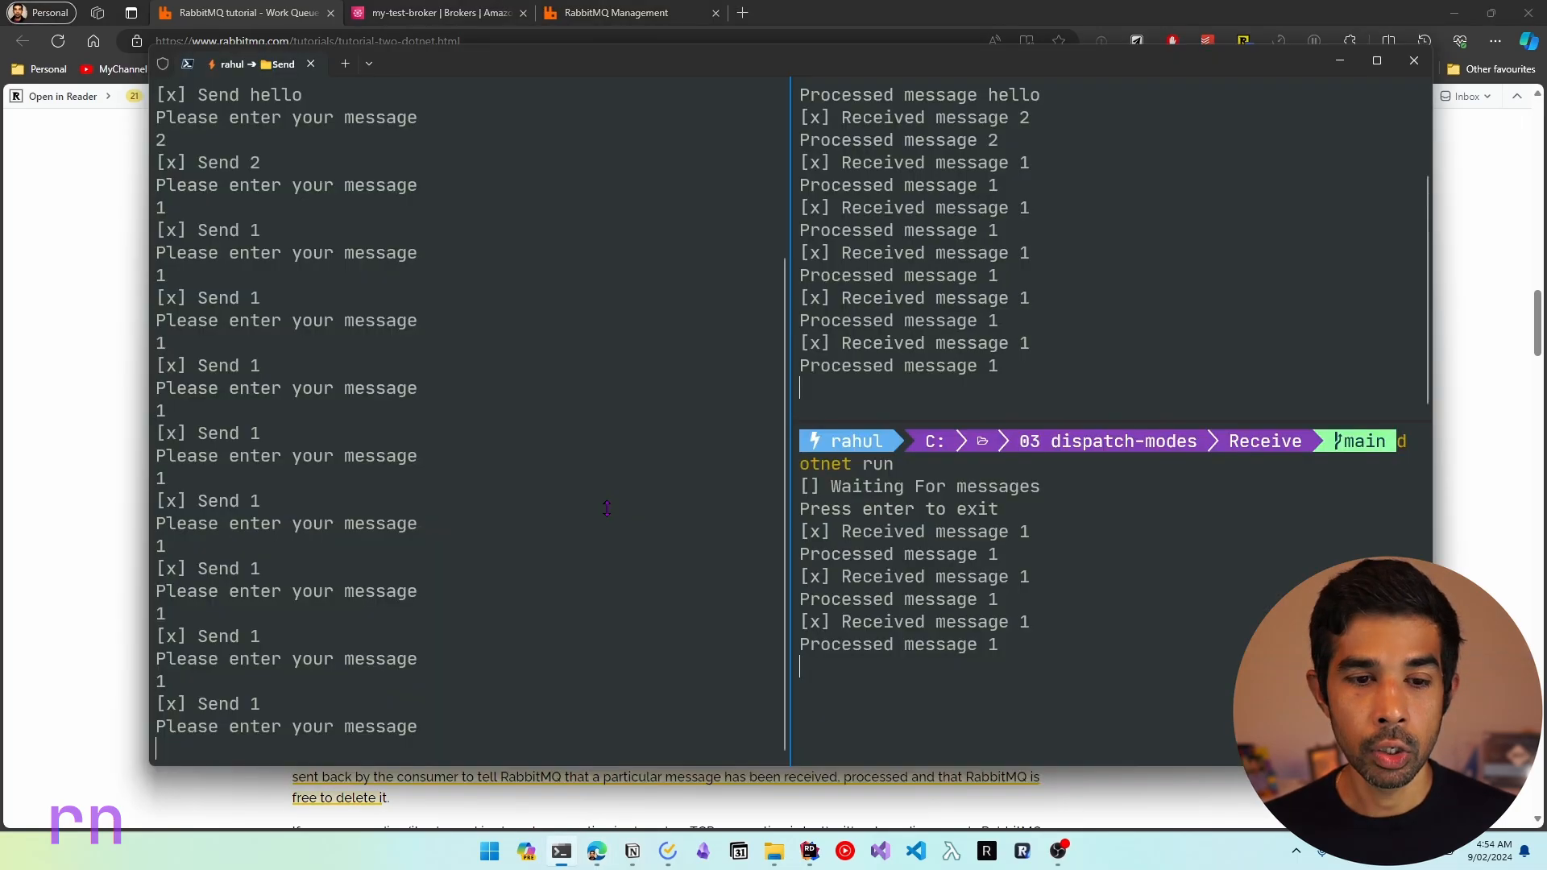
pyautogui.moveTo(612, 540)
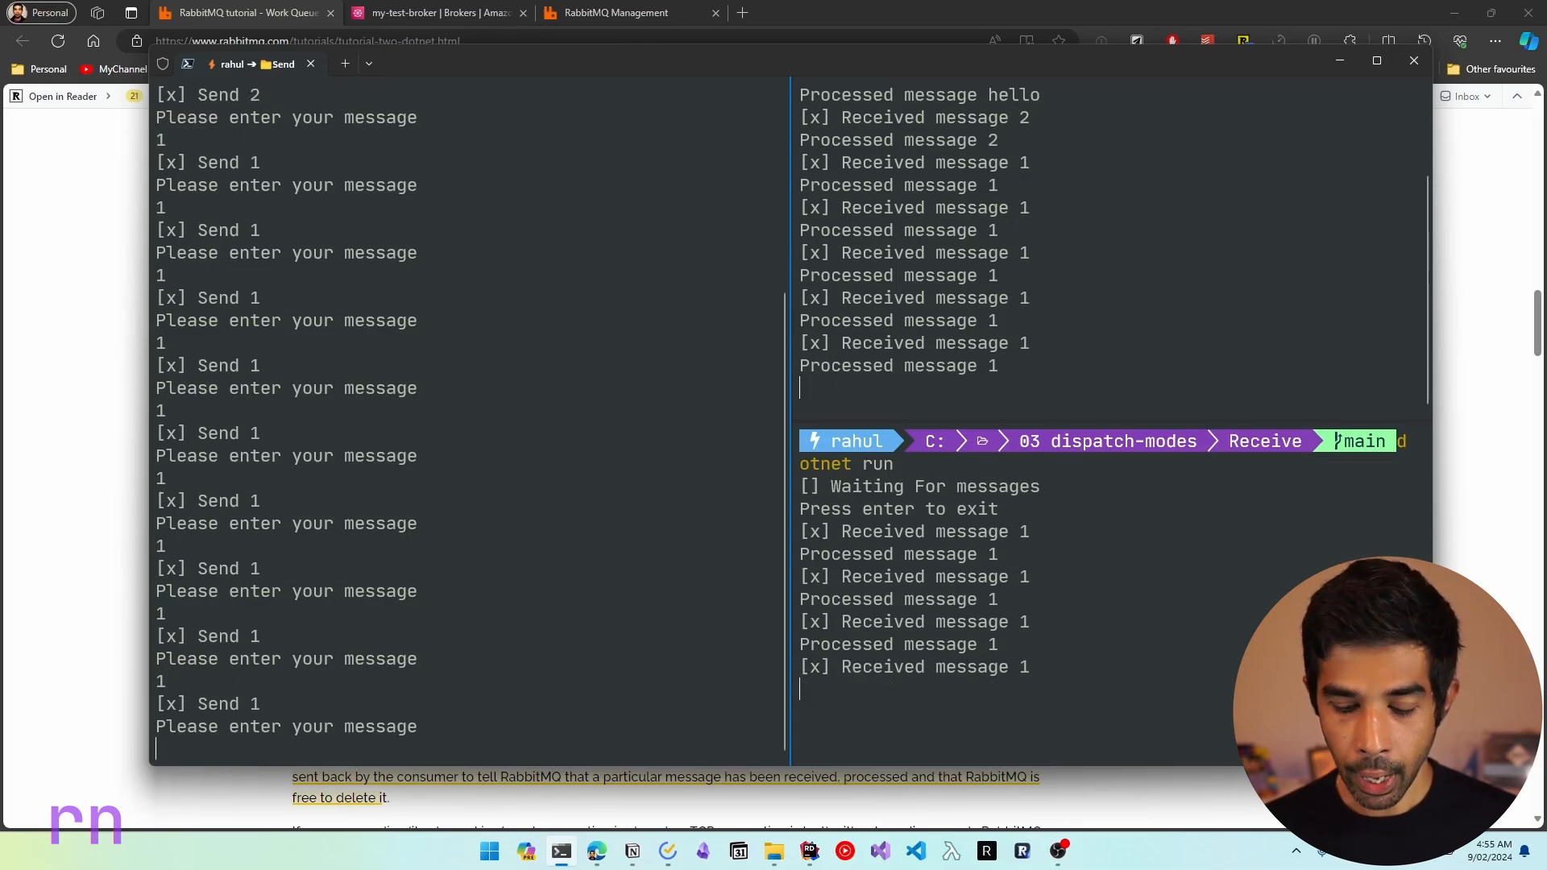
# Step: Send messages '10' and '1' from the sender pane to the receivers
pyautogui.write('10')
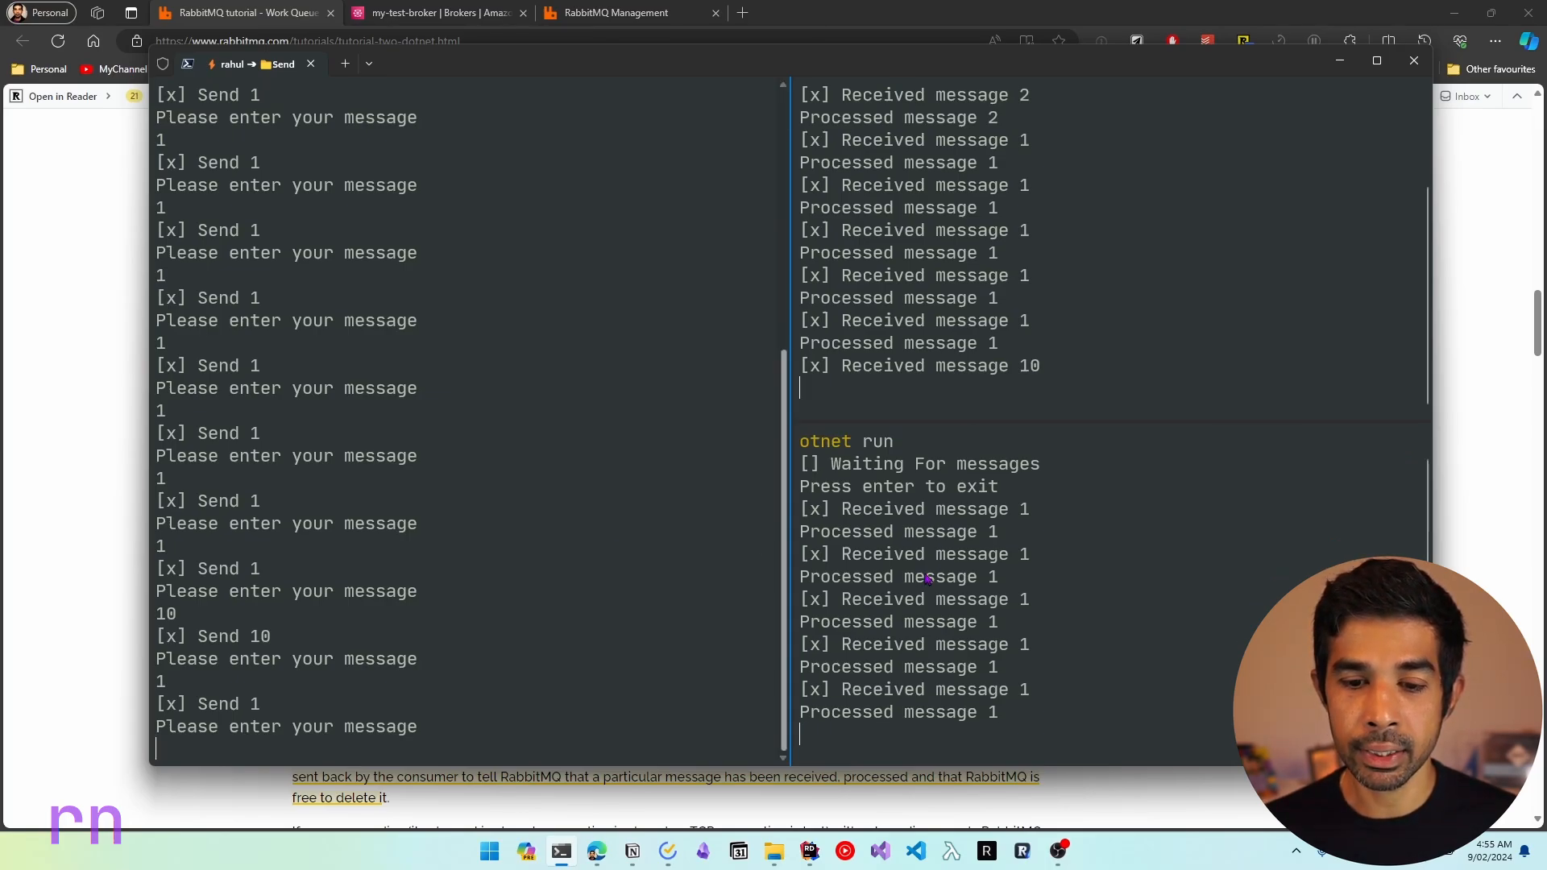
pyautogui.write('1')
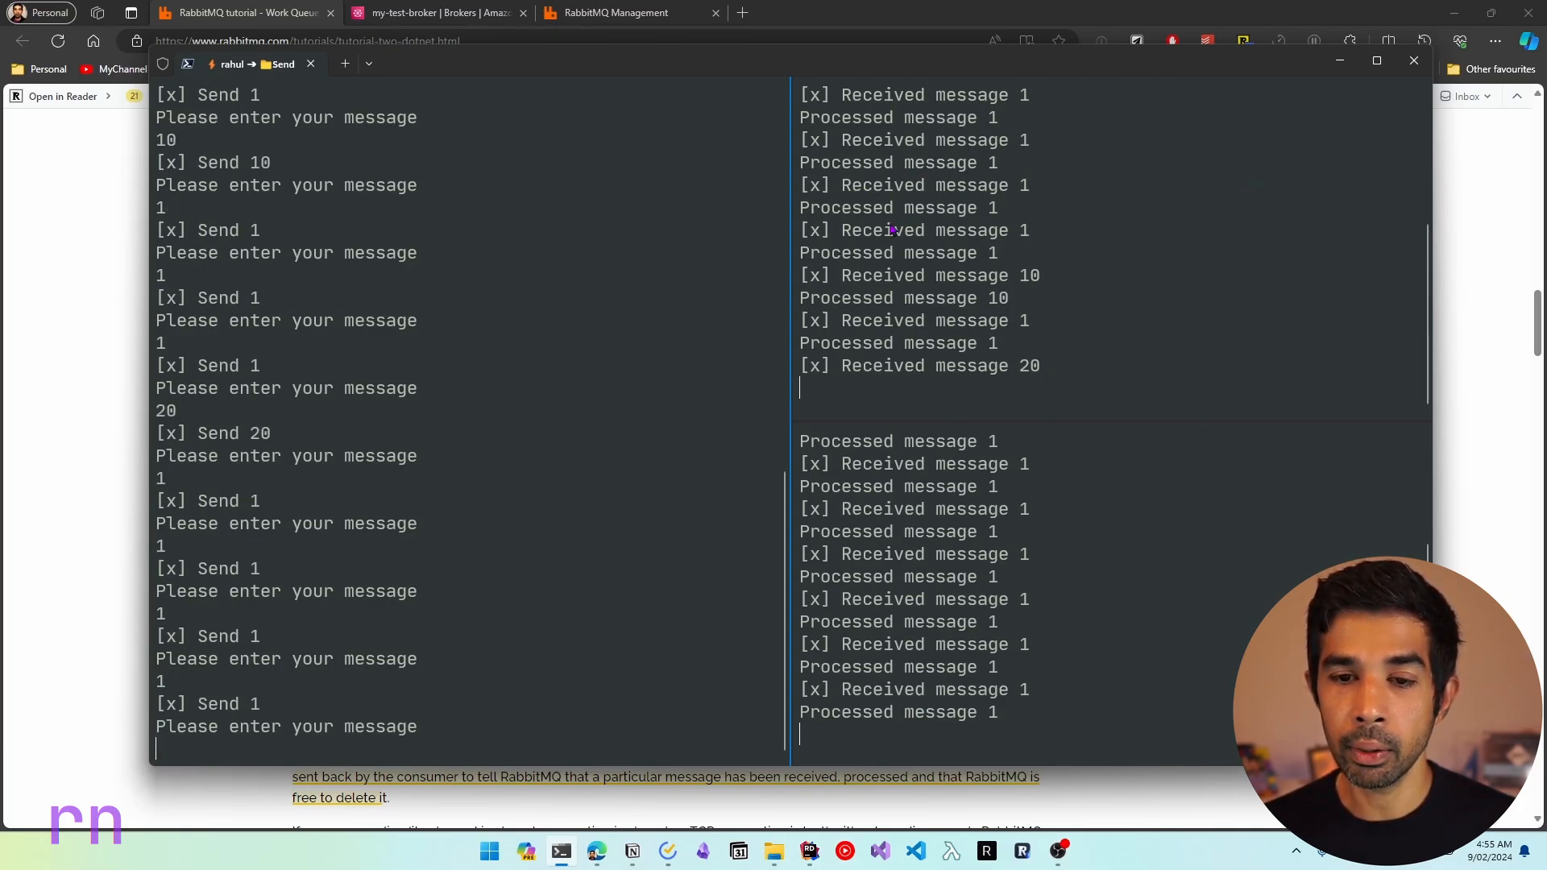
pyautogui.moveTo(1021, 401)
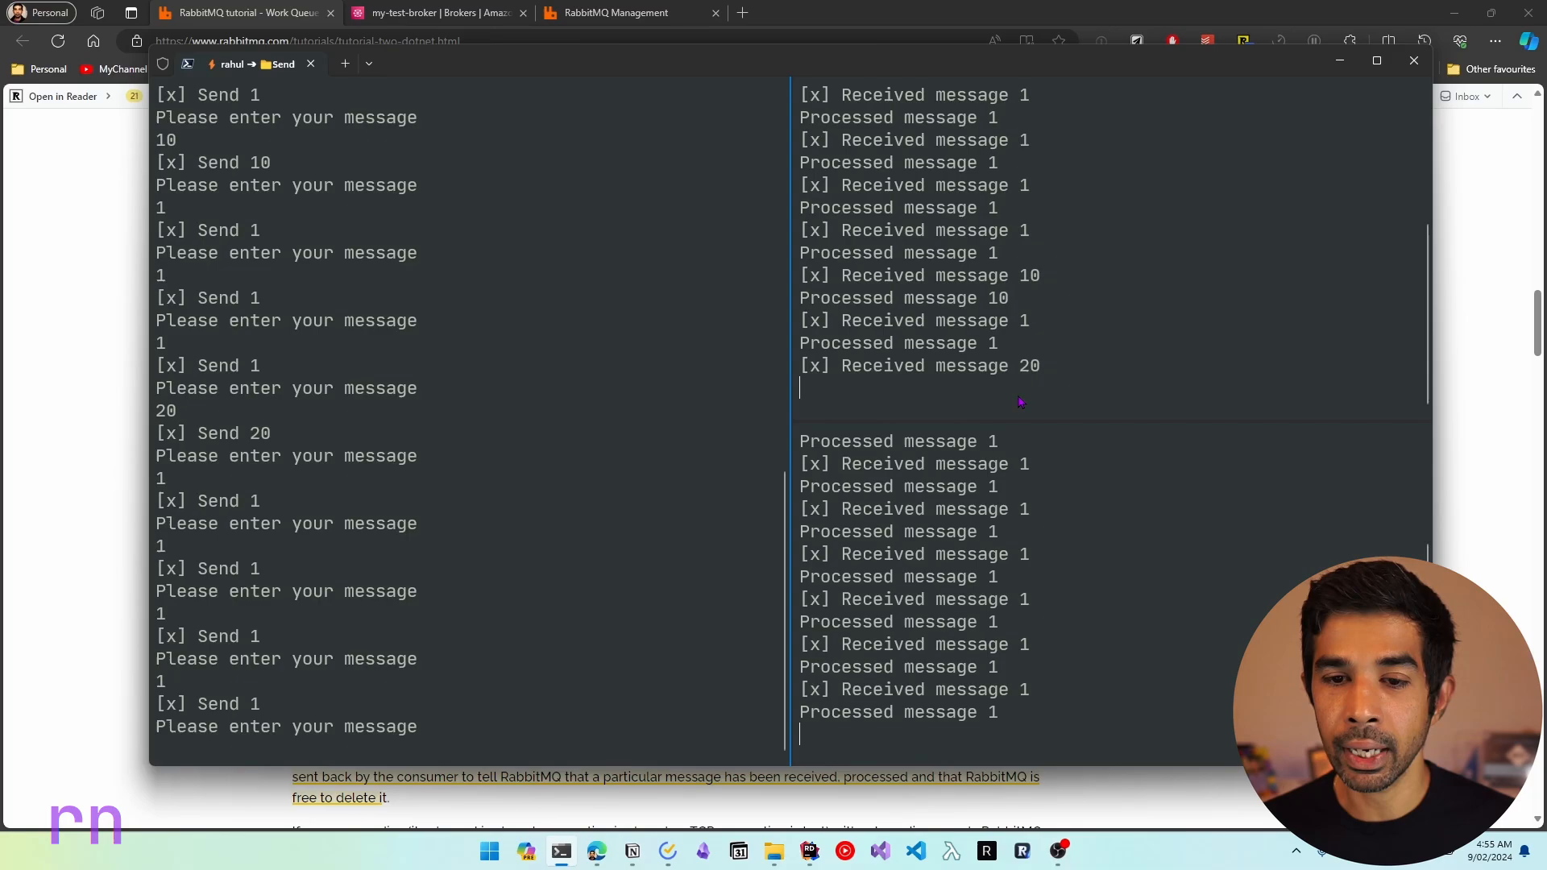
pyautogui.moveTo(703, 526)
pyautogui.write('1')
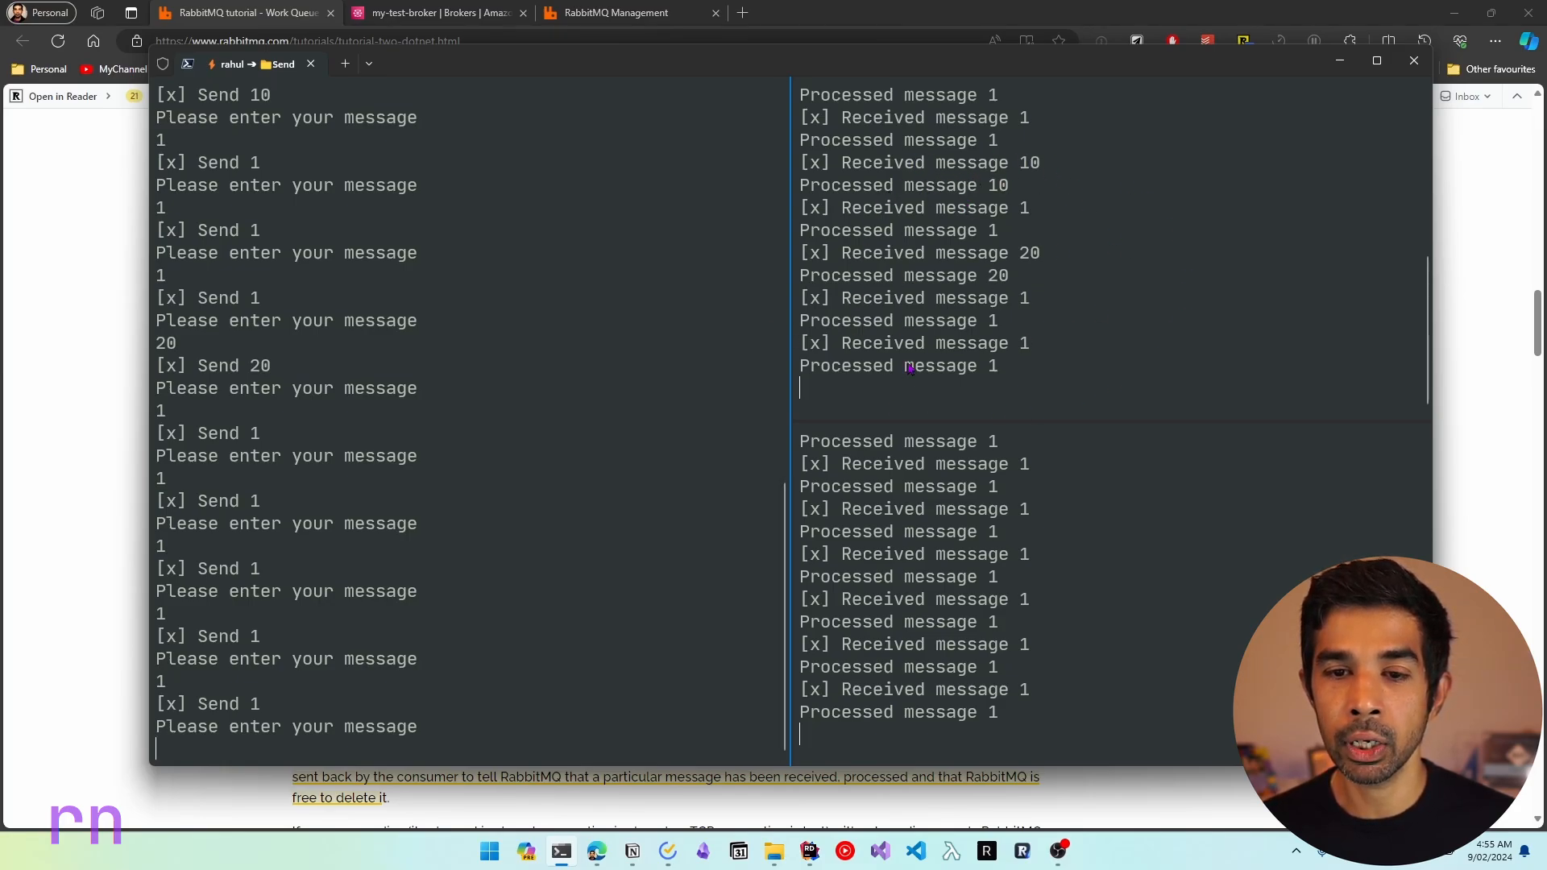
pyautogui.moveTo(442, 727)
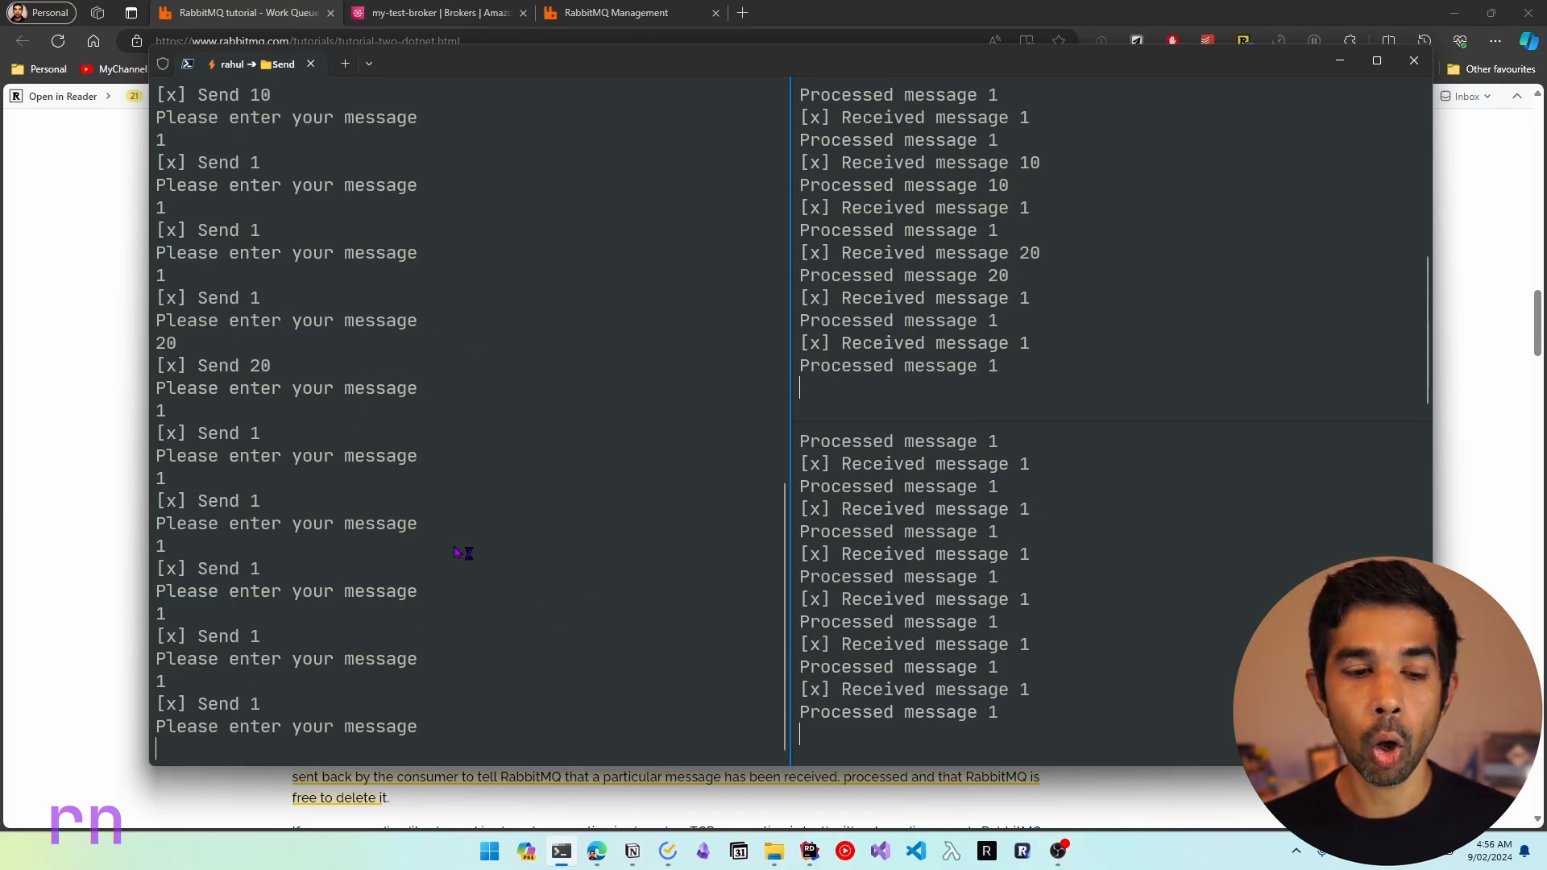
pyautogui.moveTo(902, 203)
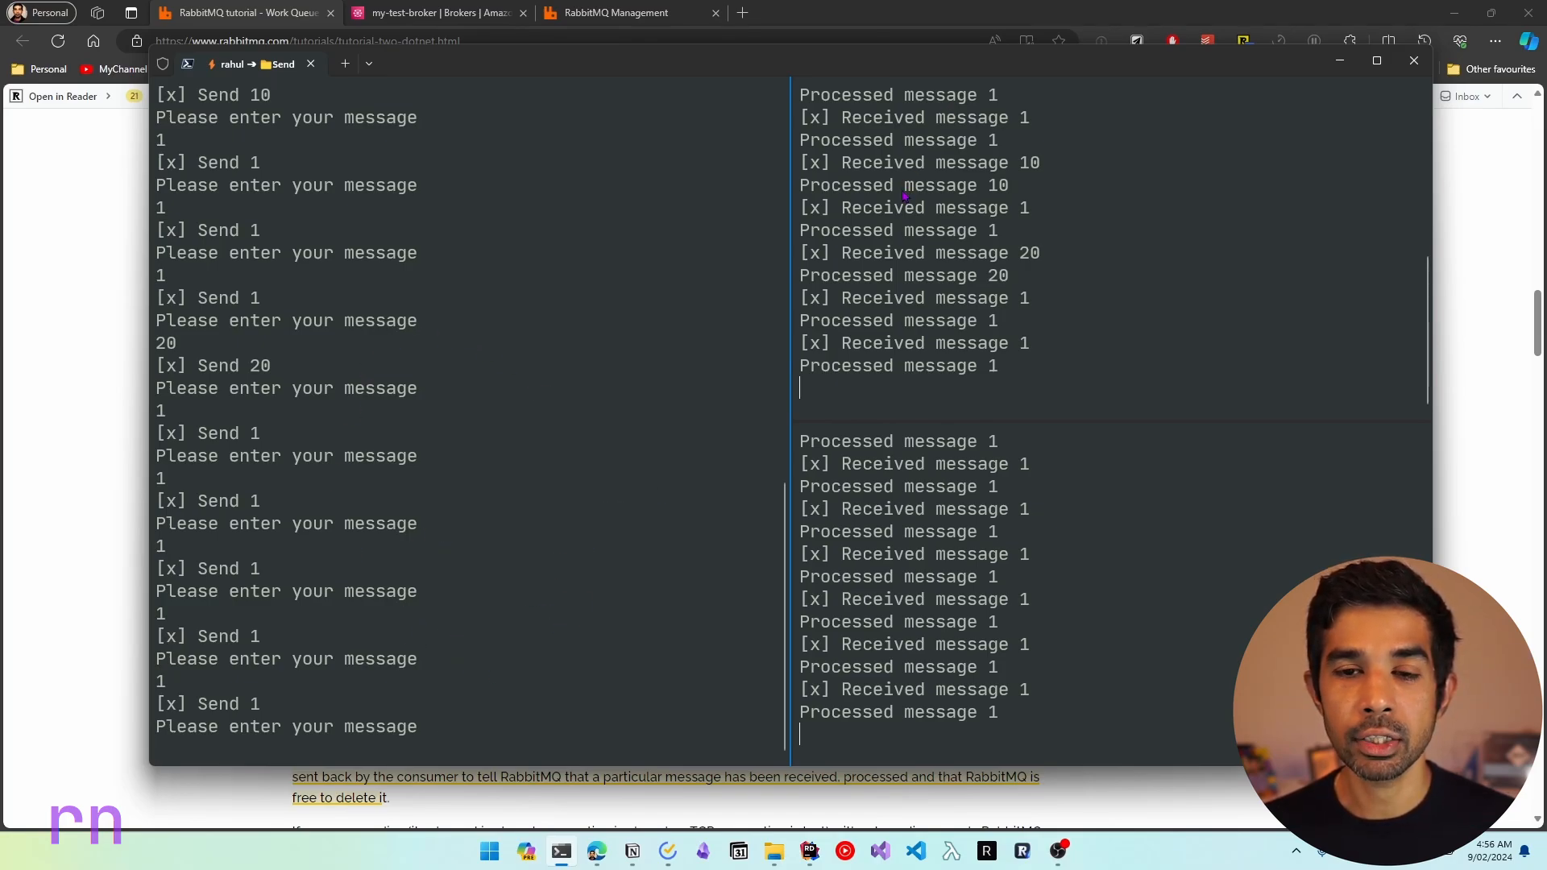
pyautogui.moveTo(594, 523)
pyautogui.write('50')
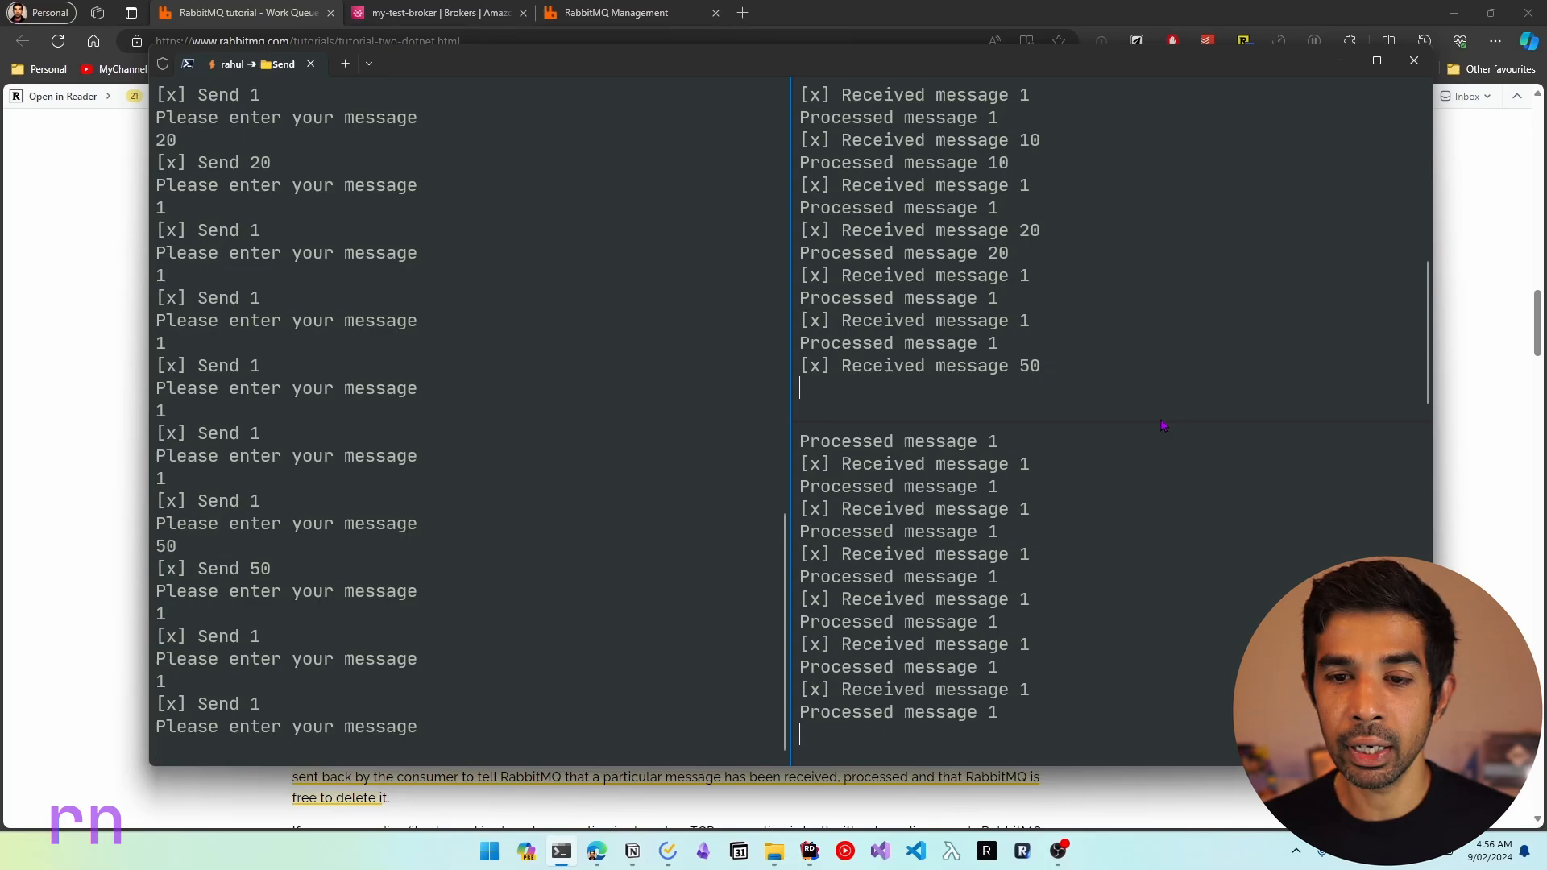
pyautogui.moveTo(888, 366)
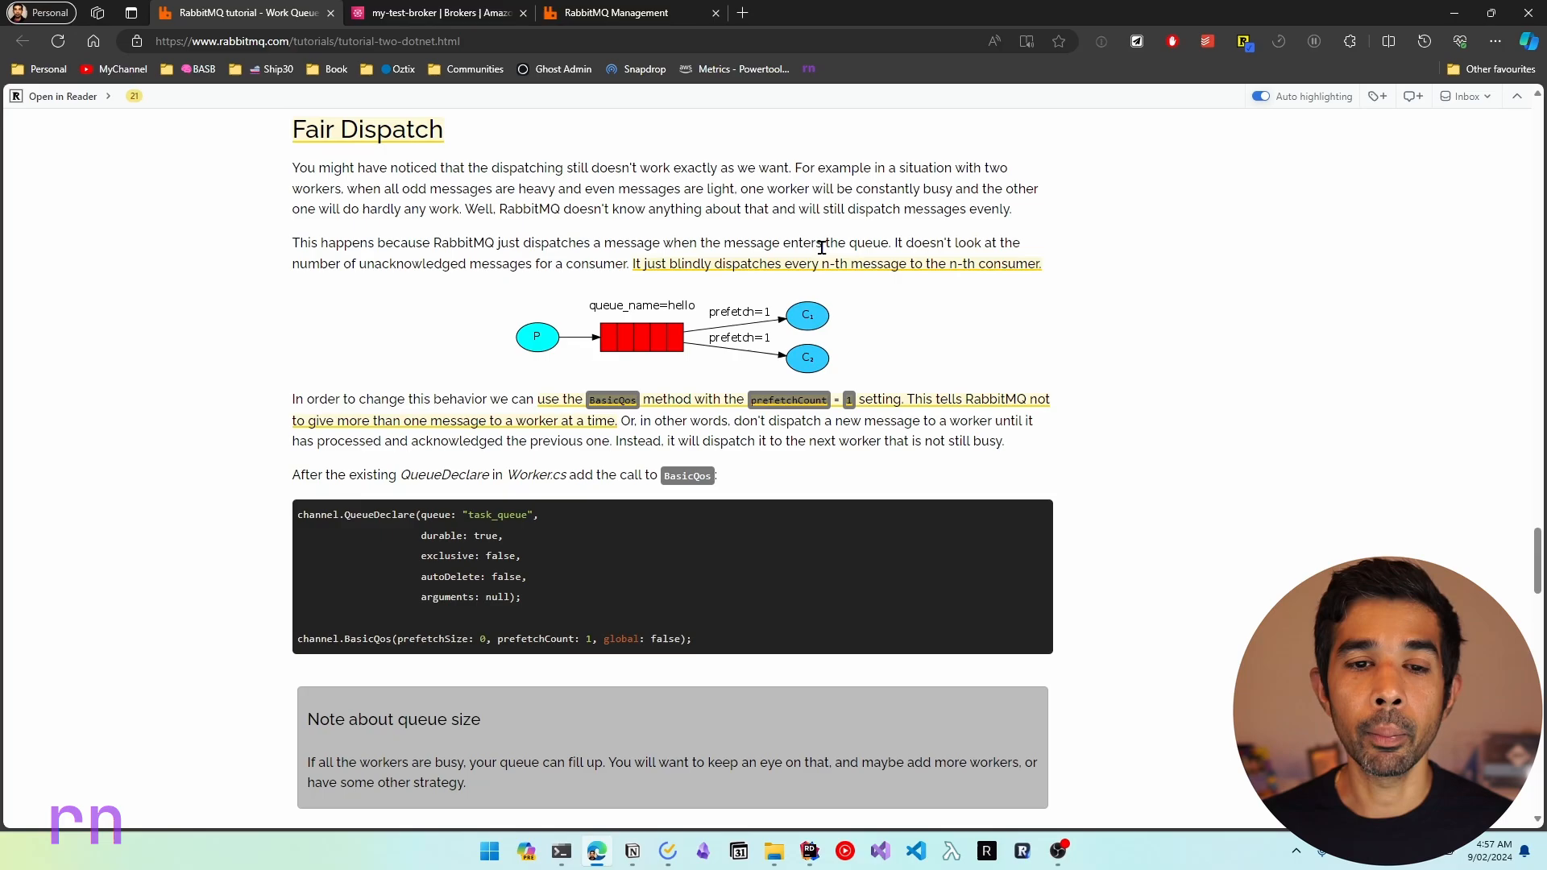
pyautogui.moveTo(883, 280)
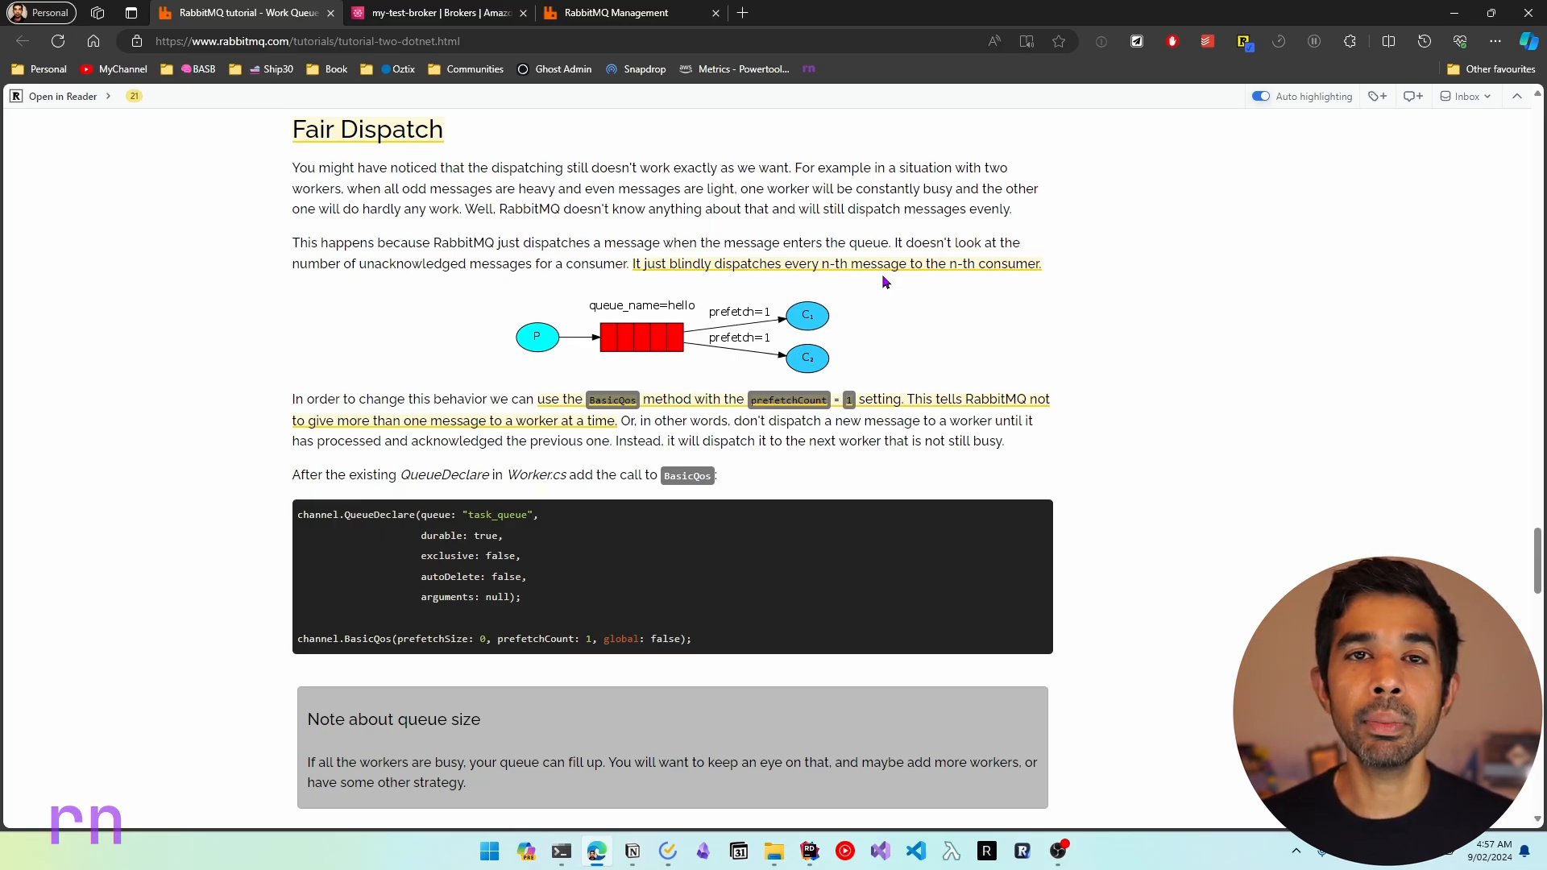
pyautogui.moveTo(569, 263)
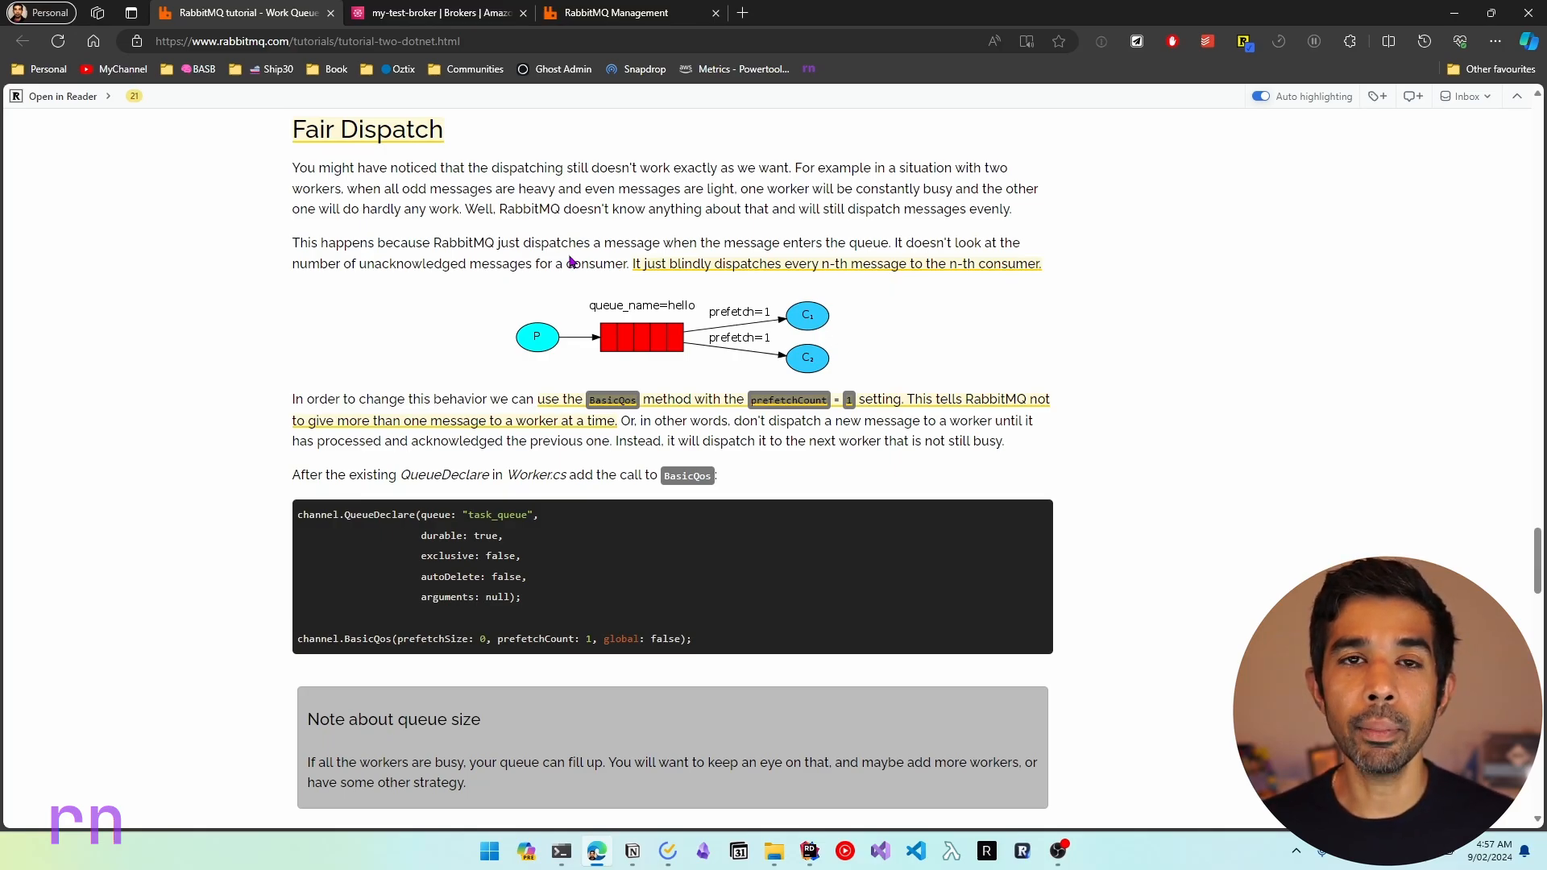
pyautogui.moveTo(928, 309)
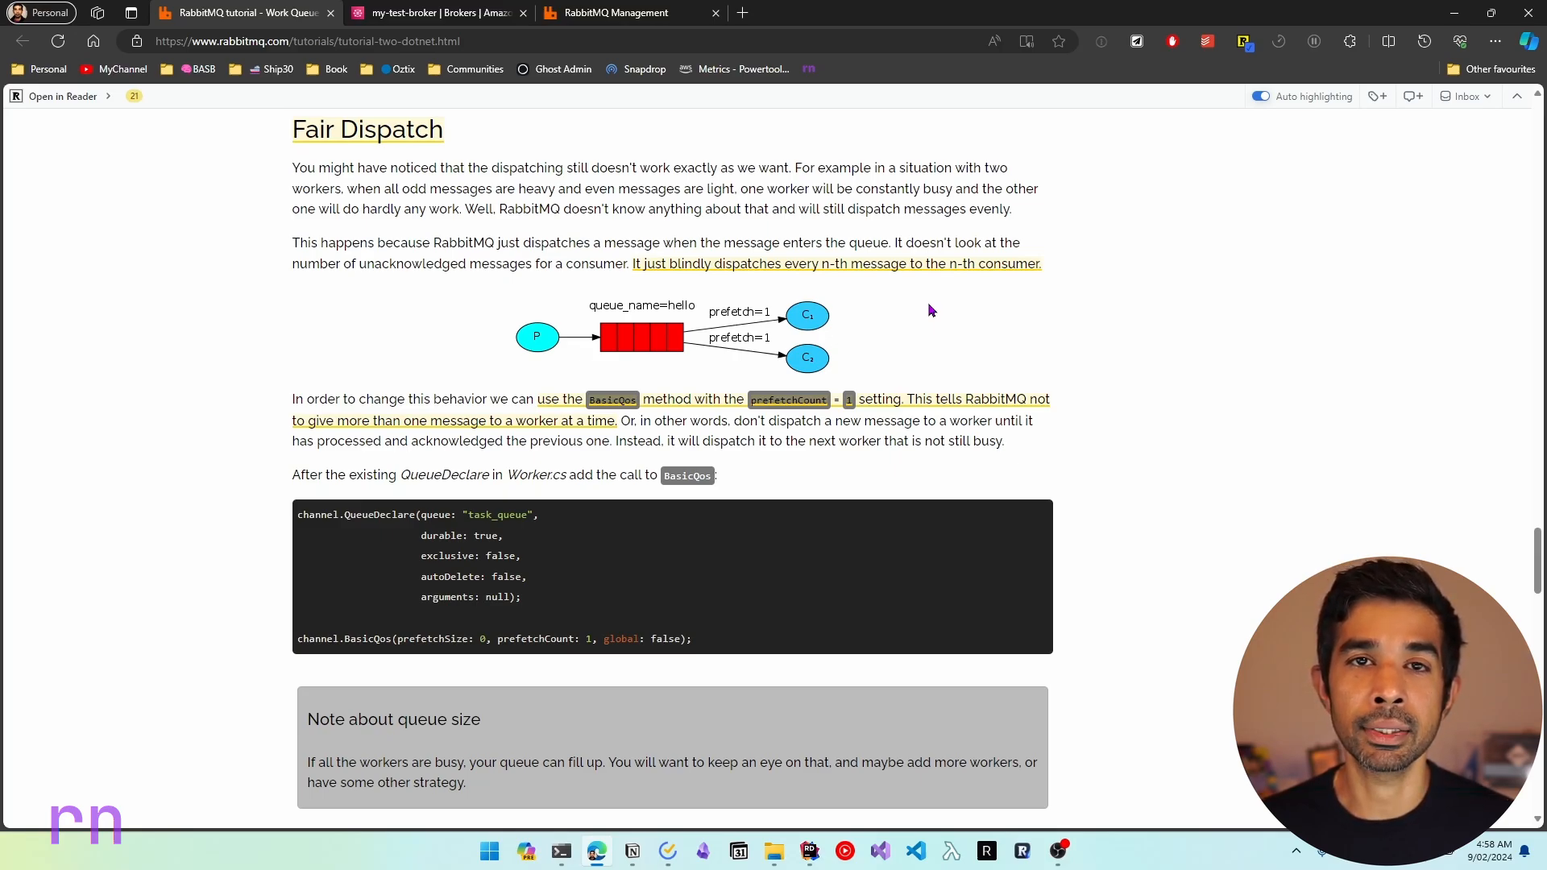
pyautogui.moveTo(860, 236)
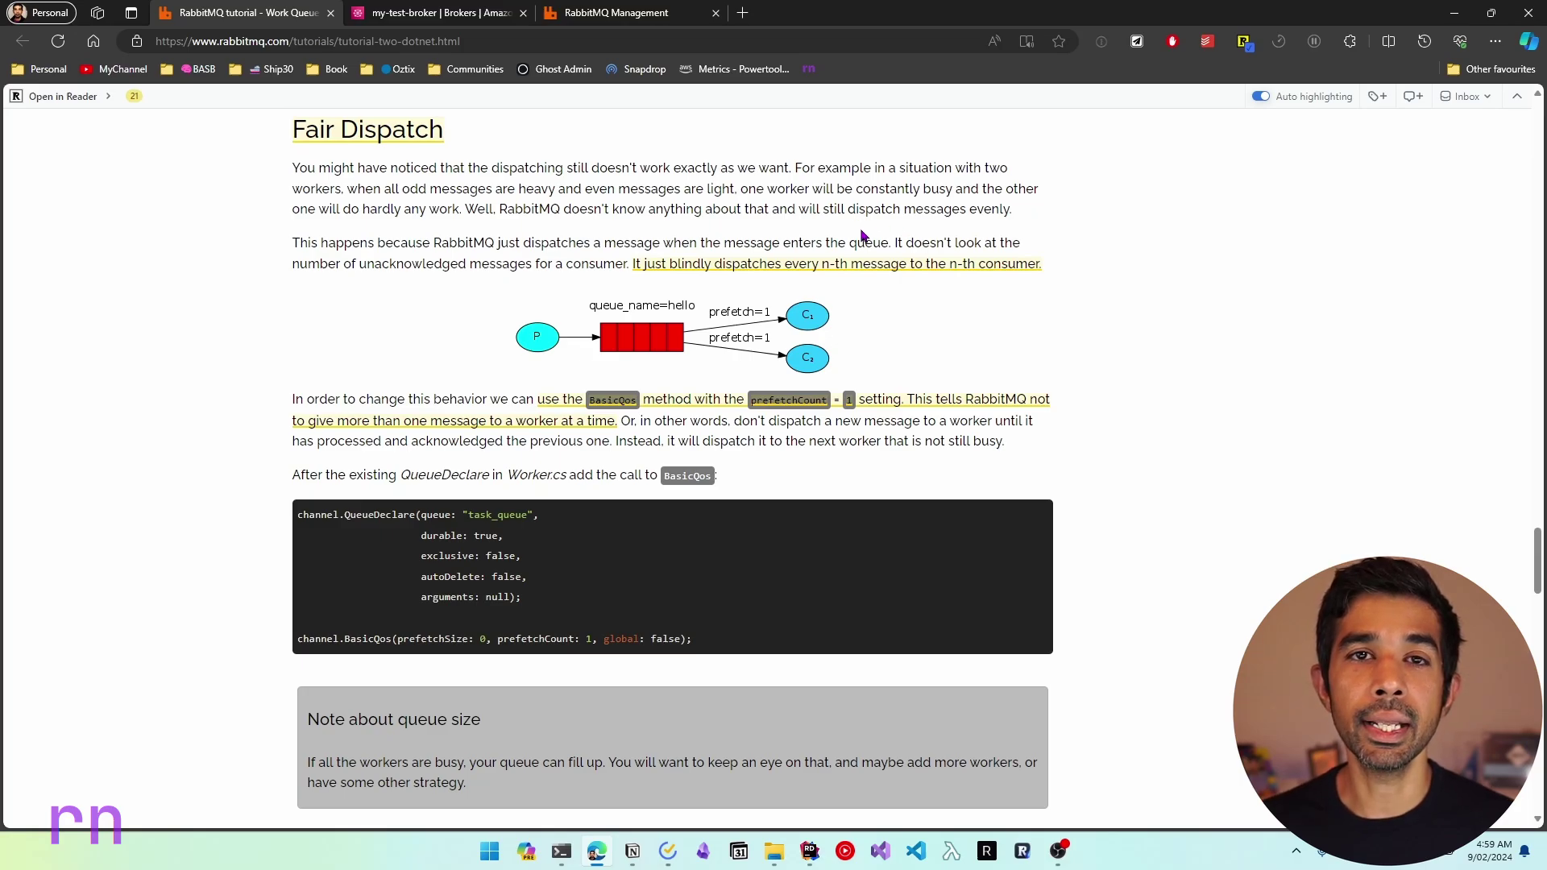
pyautogui.moveTo(801, 261)
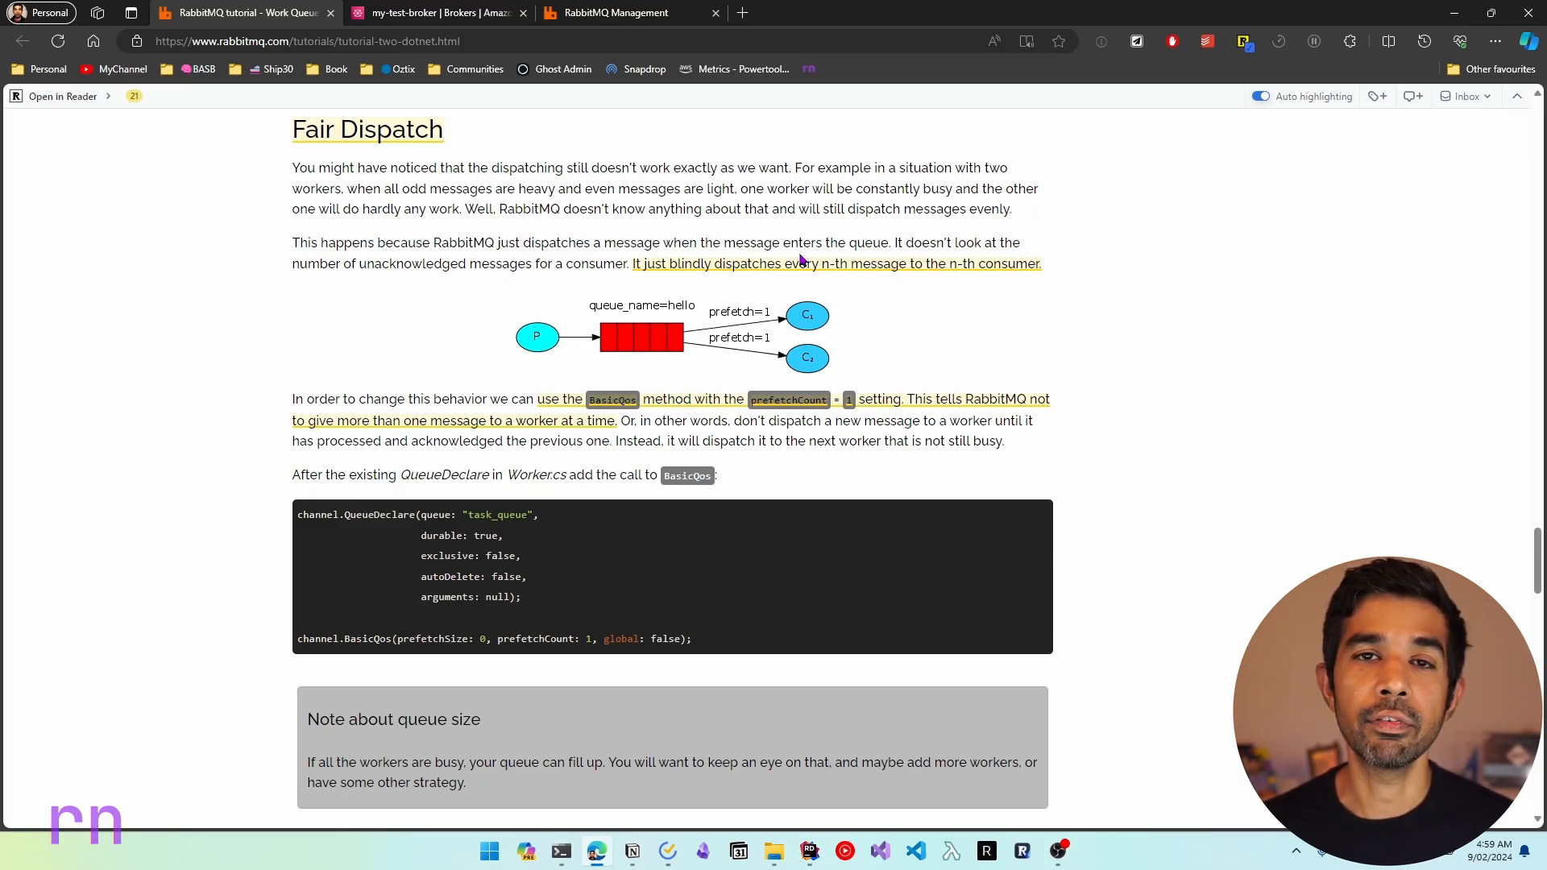
pyautogui.moveTo(649, 414)
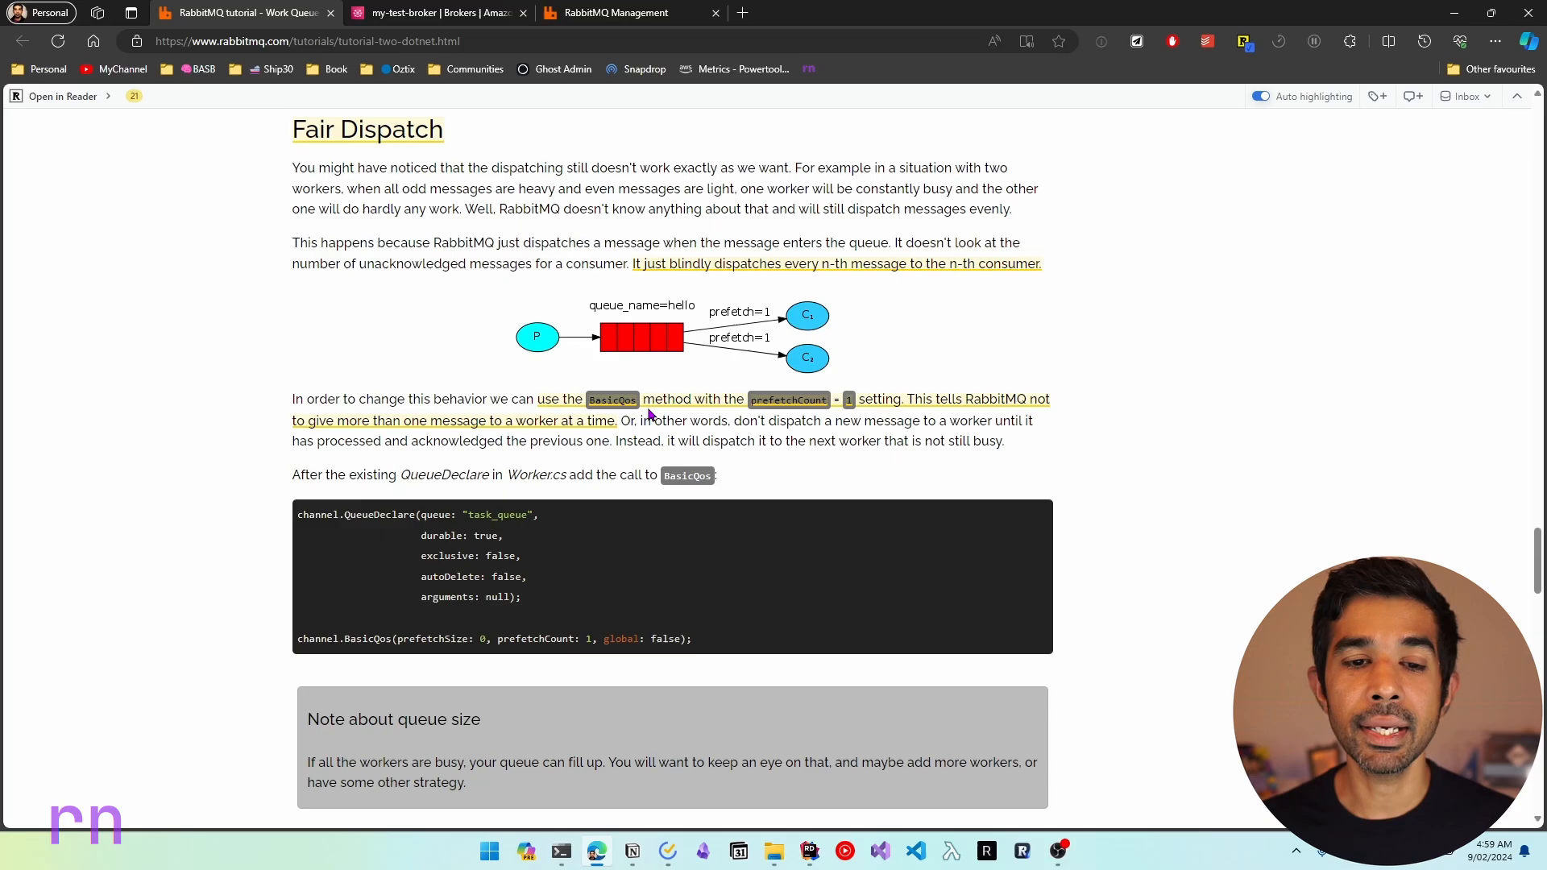
pyautogui.moveTo(776, 419)
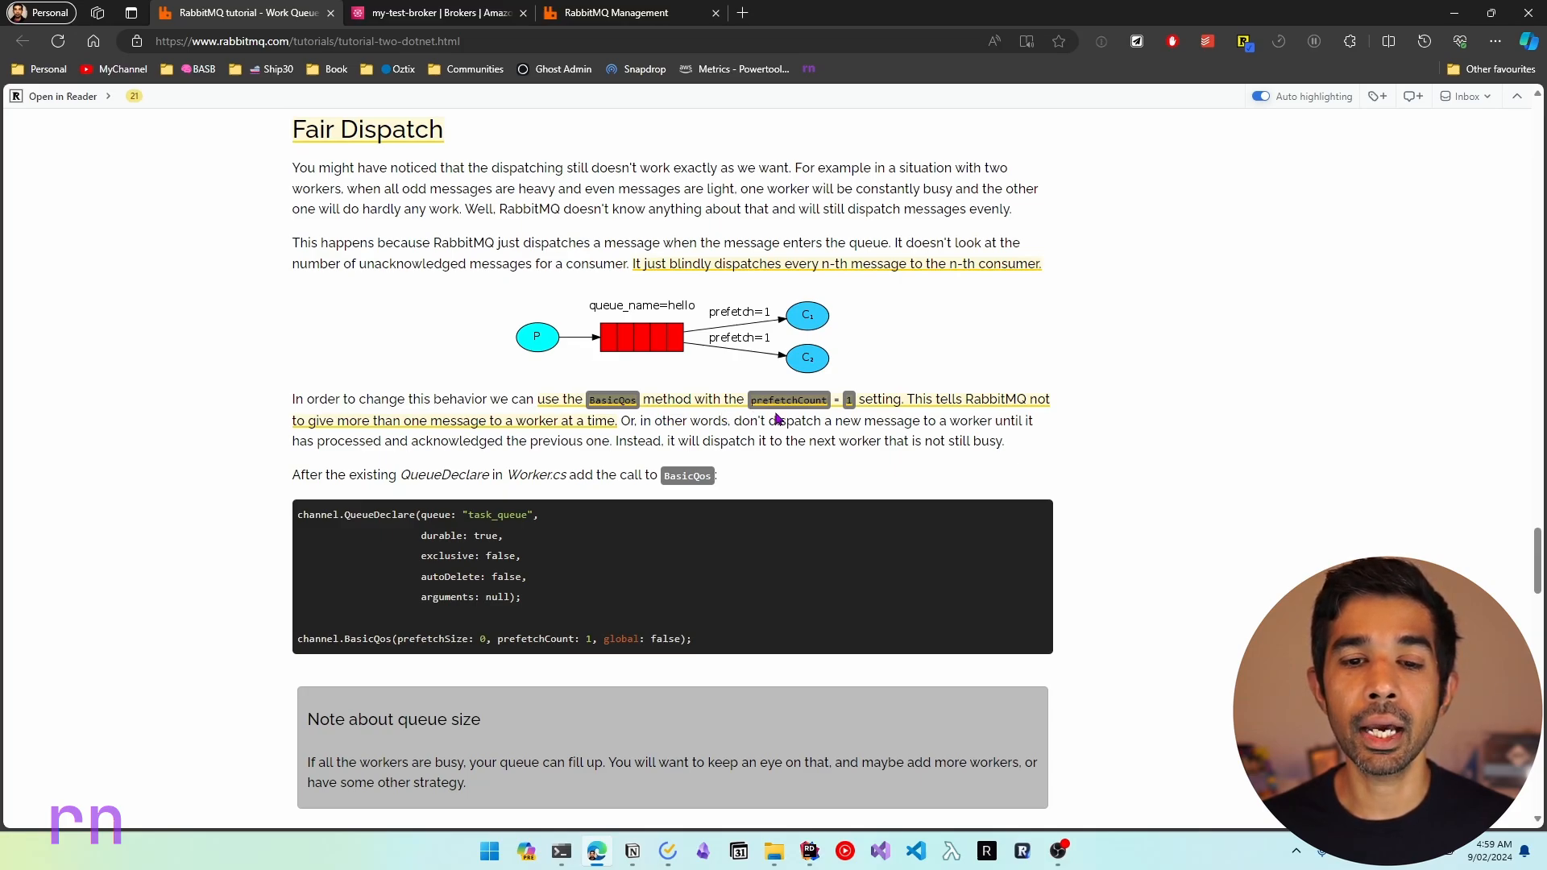
pyautogui.moveTo(912, 407)
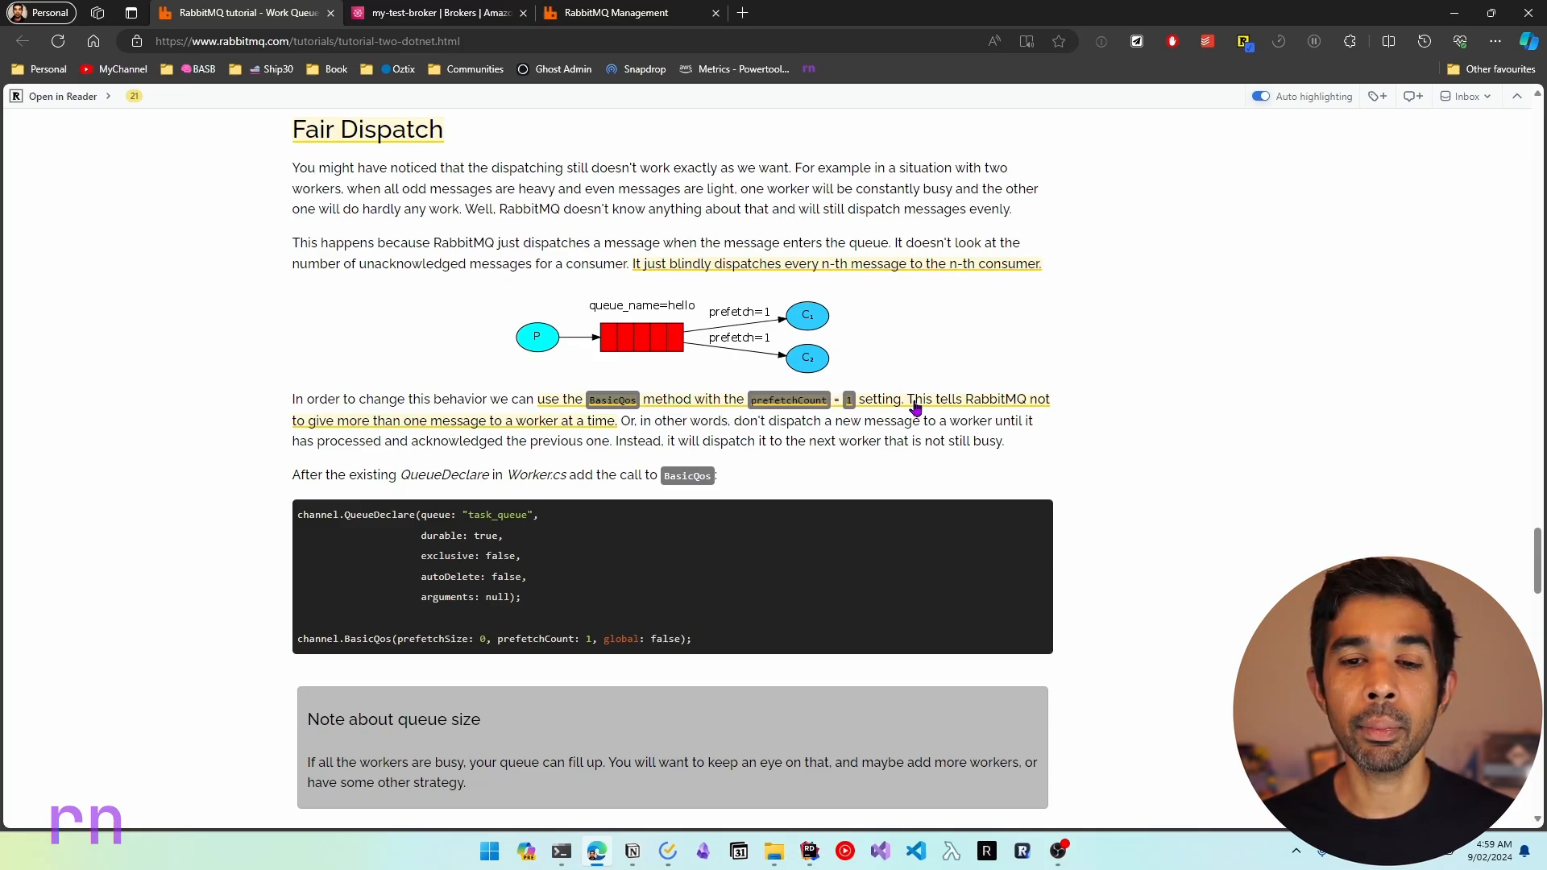
pyautogui.moveTo(966, 419)
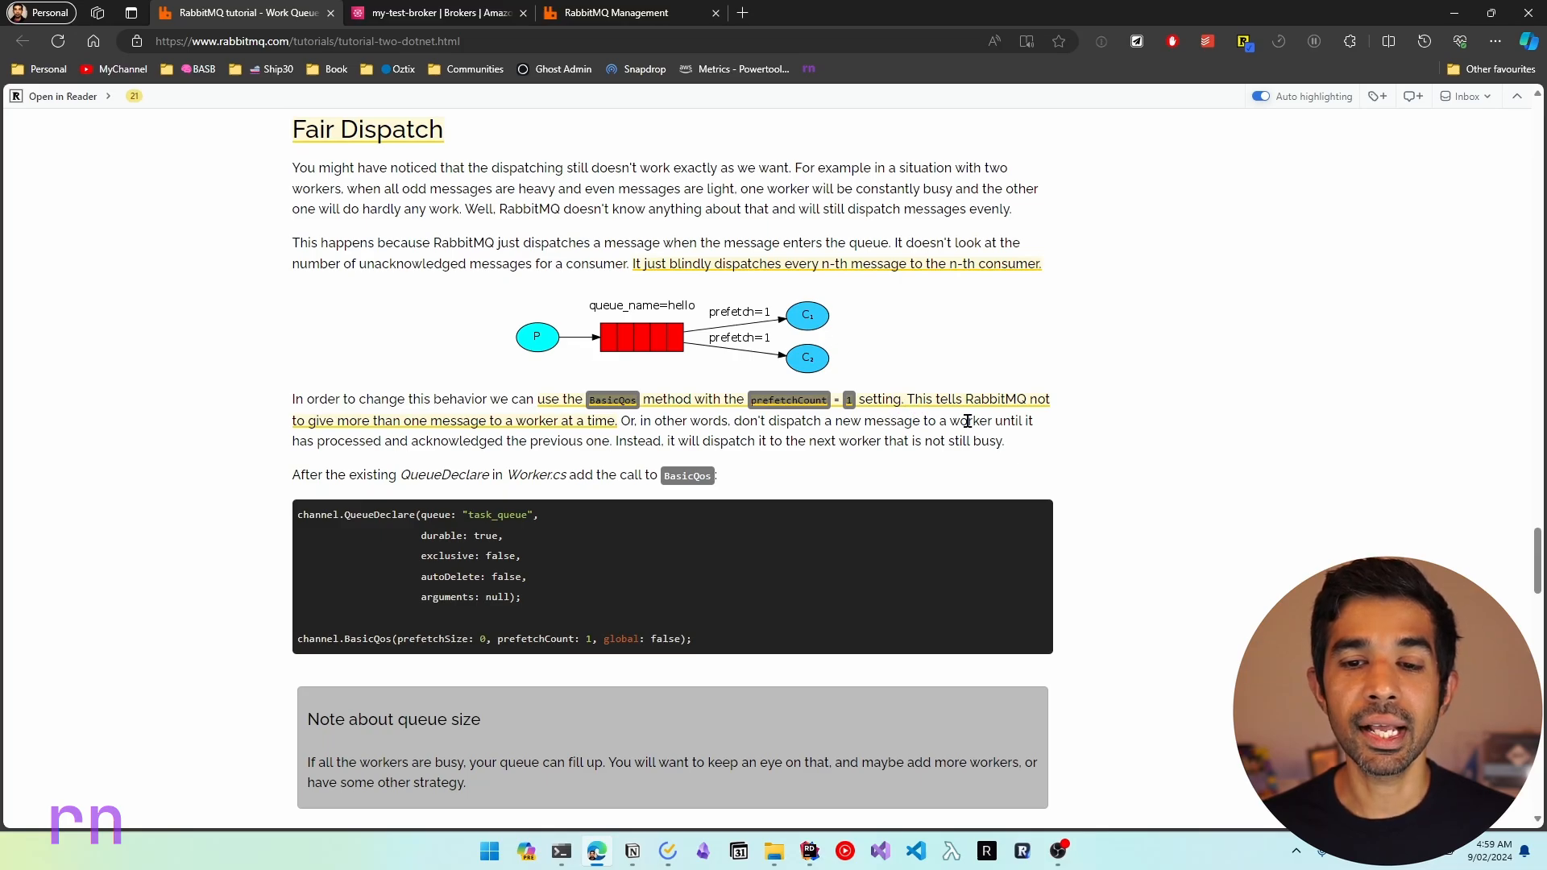
pyautogui.moveTo(483, 445)
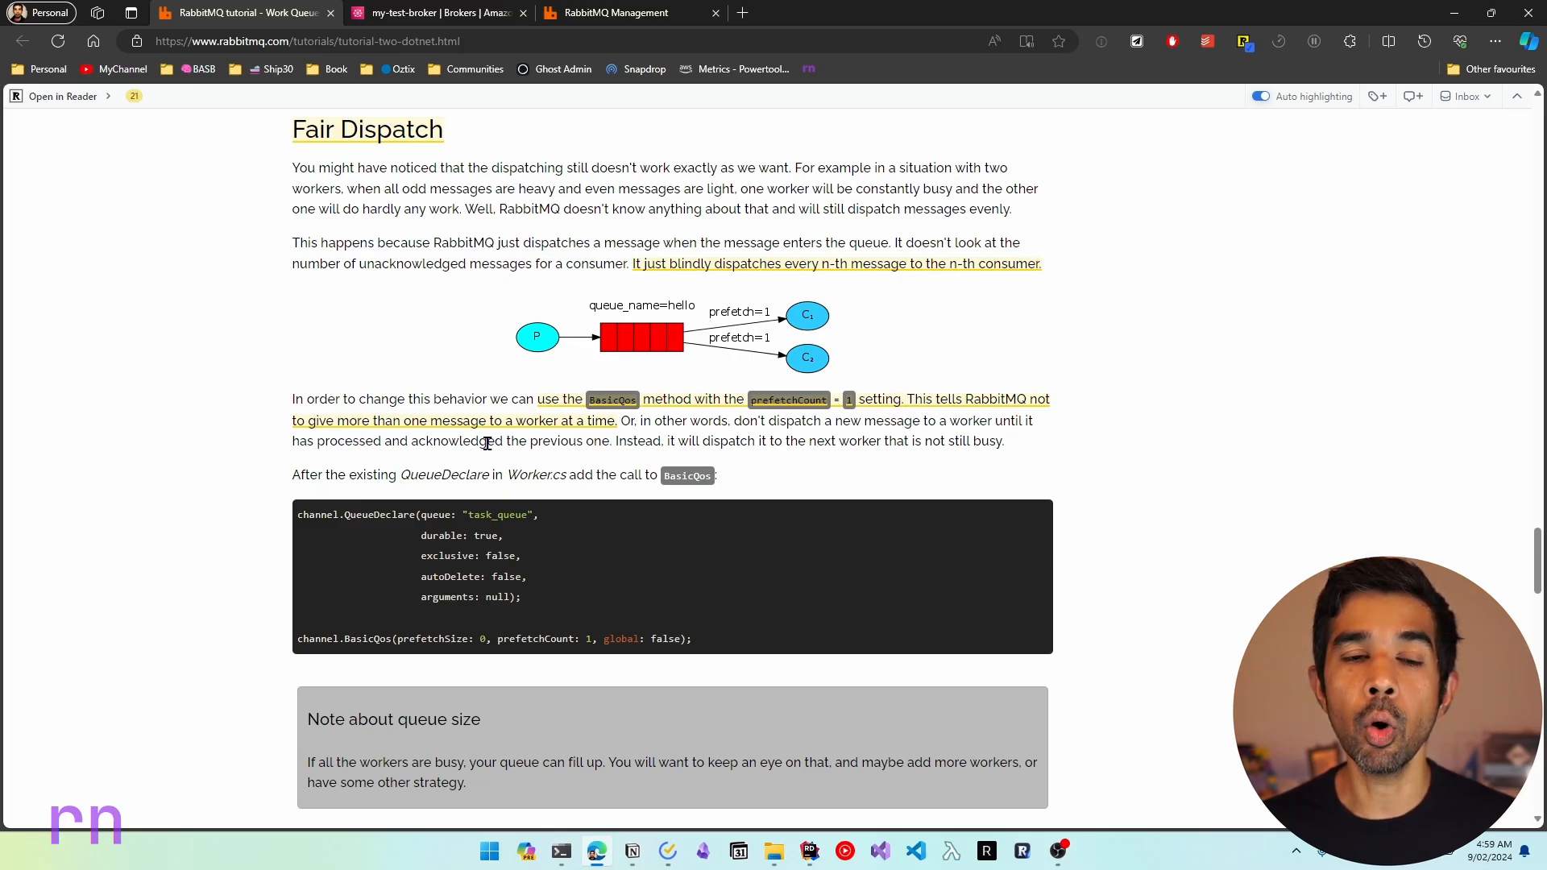
pyautogui.moveTo(512, 456)
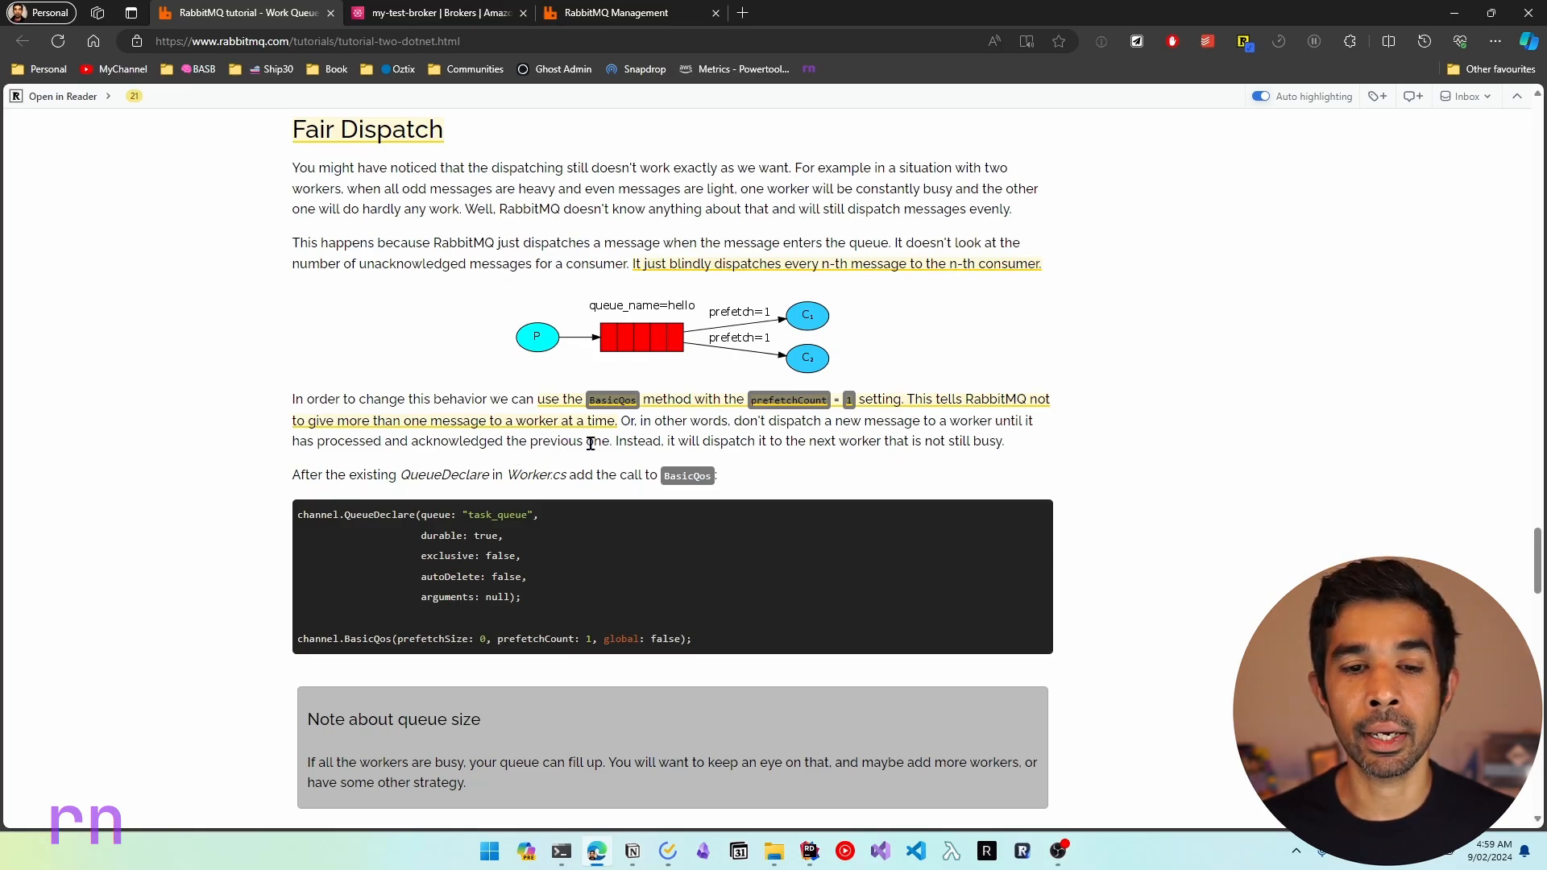
pyautogui.moveTo(933, 422)
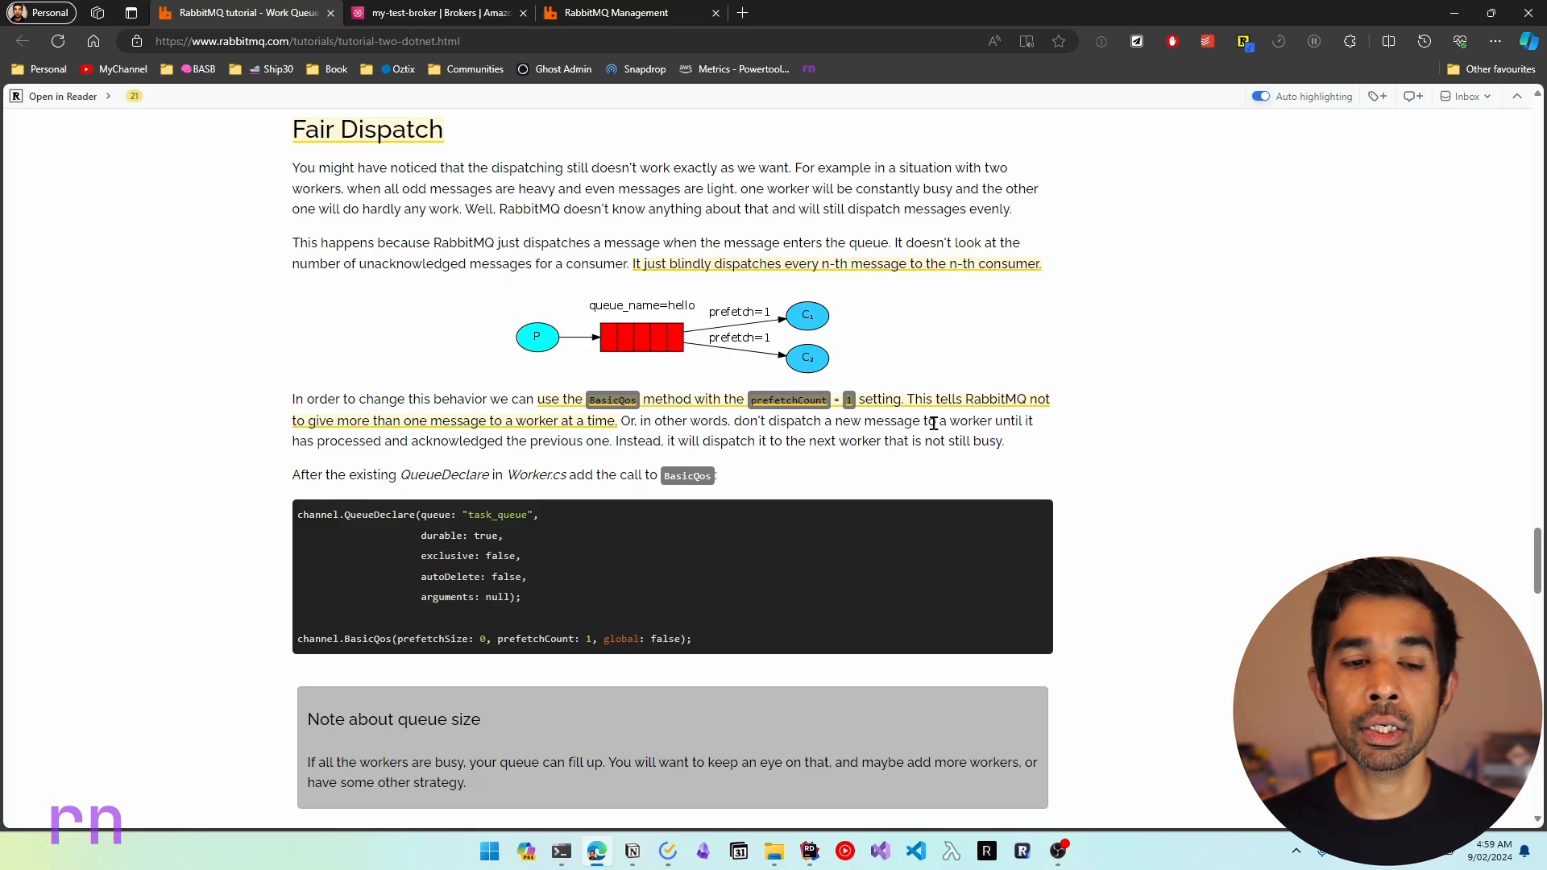
pyautogui.moveTo(517, 459)
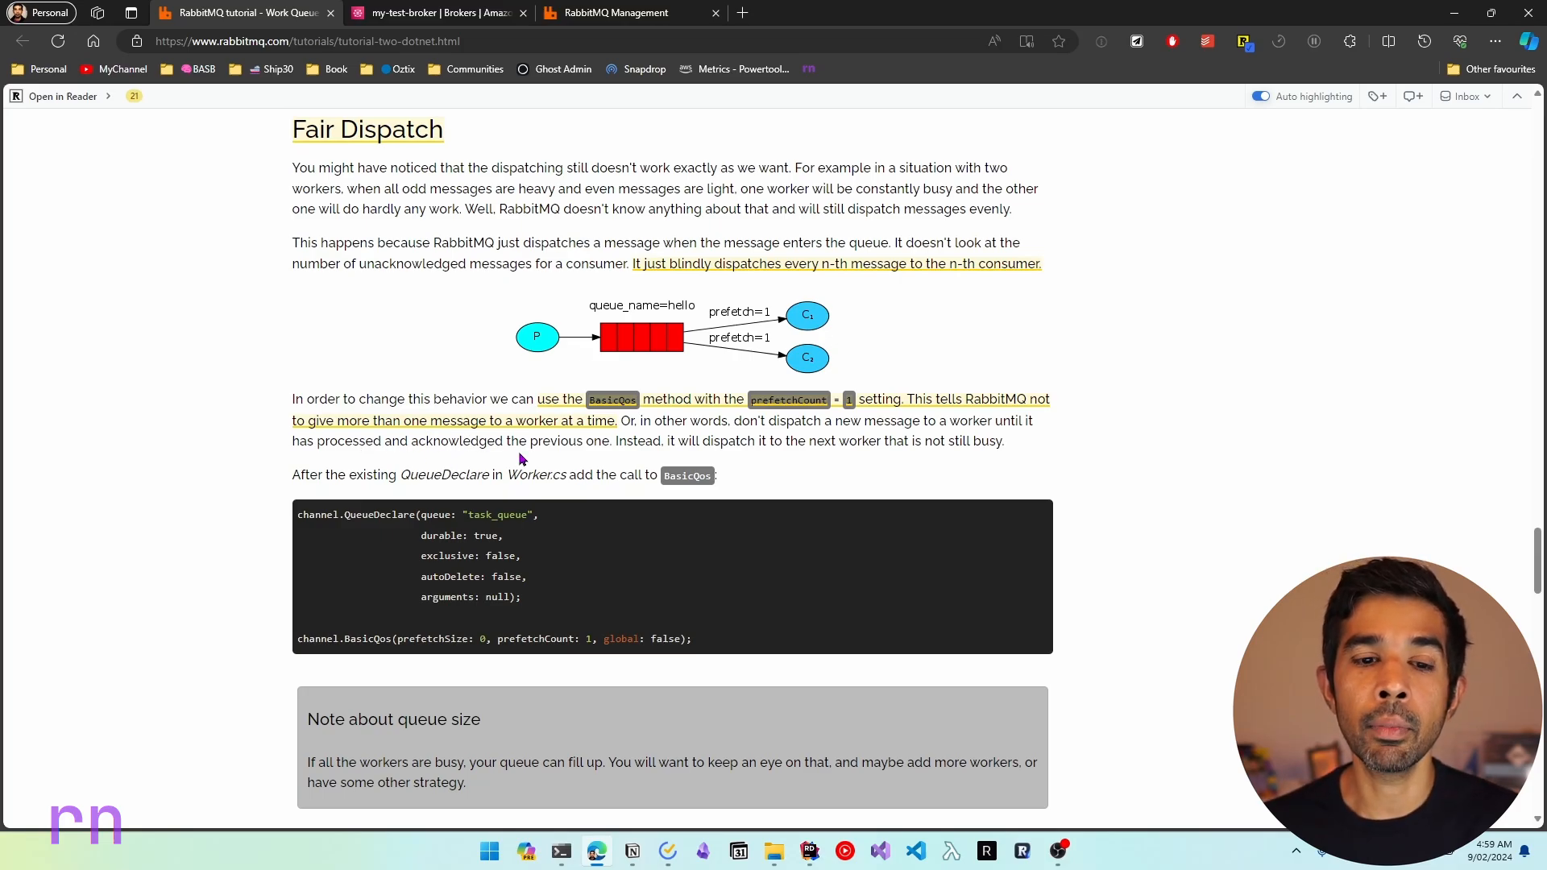
# Step: Scroll the Fair Dispatch section to the BasicQos prefetchCount 1 snippet
pyautogui.scroll(-3)
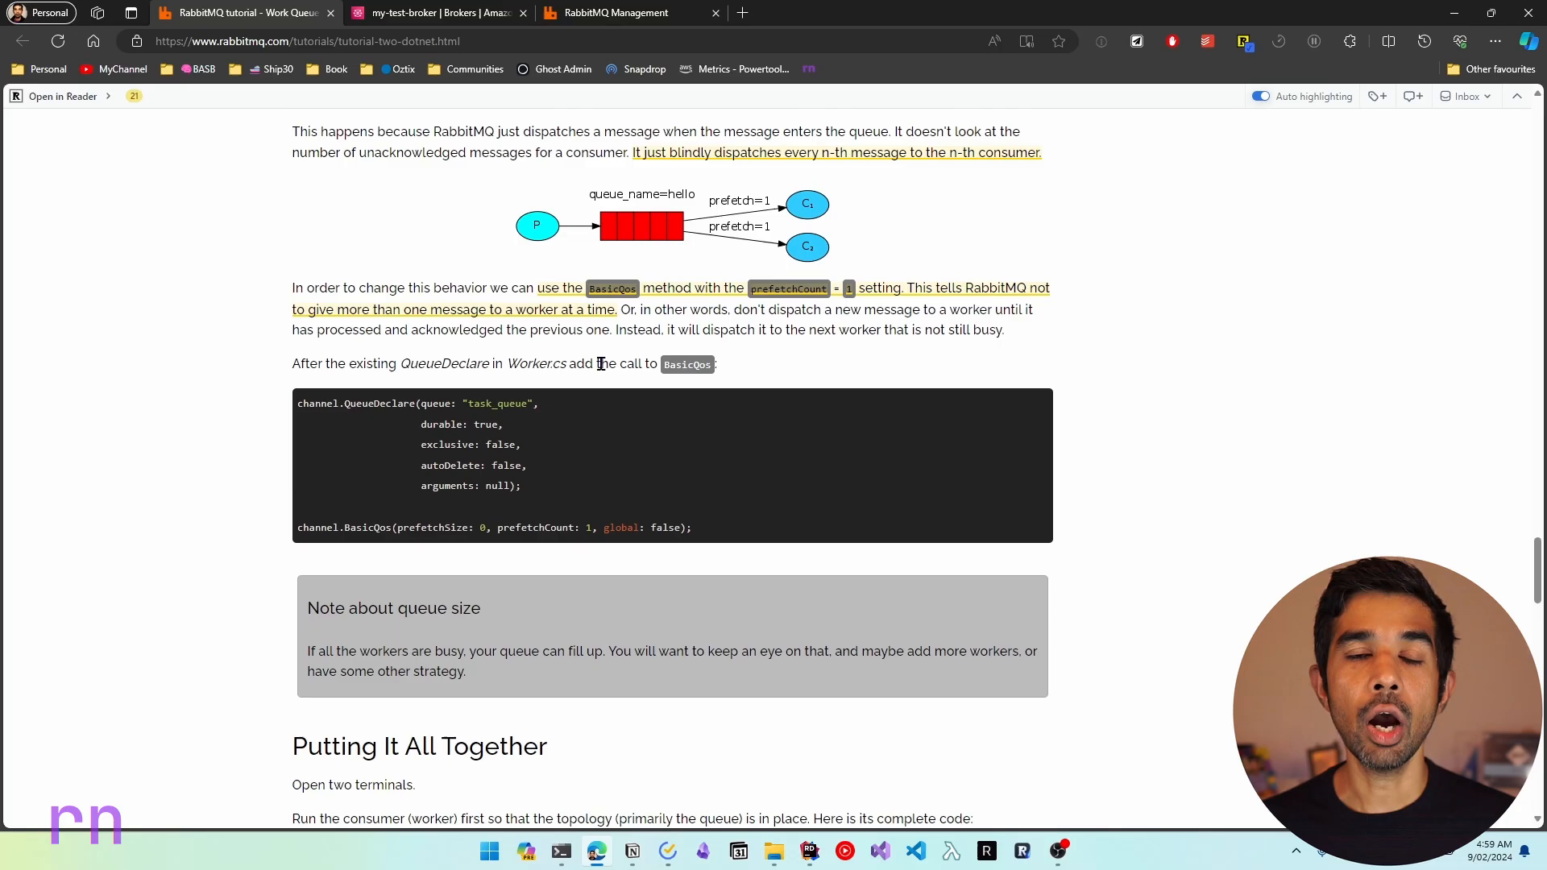
pyautogui.moveTo(746, 368)
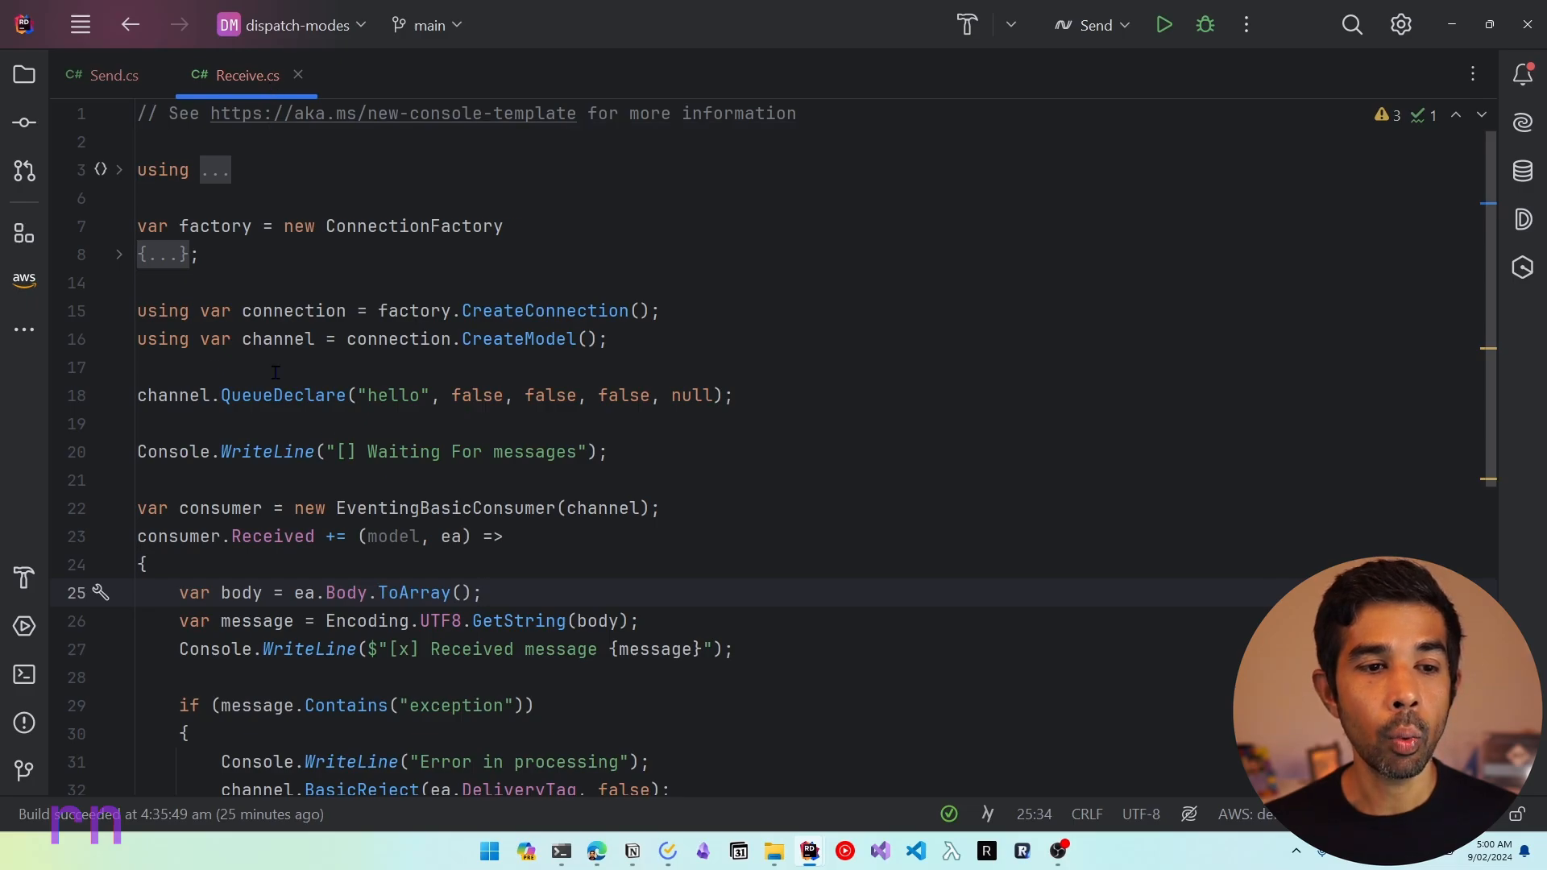
# Step: Add channel.BasicQos(prefetchSize: 0, prefetchCount: 1, global: false) after QueueDeclare
pyautogui.click(636, 424)
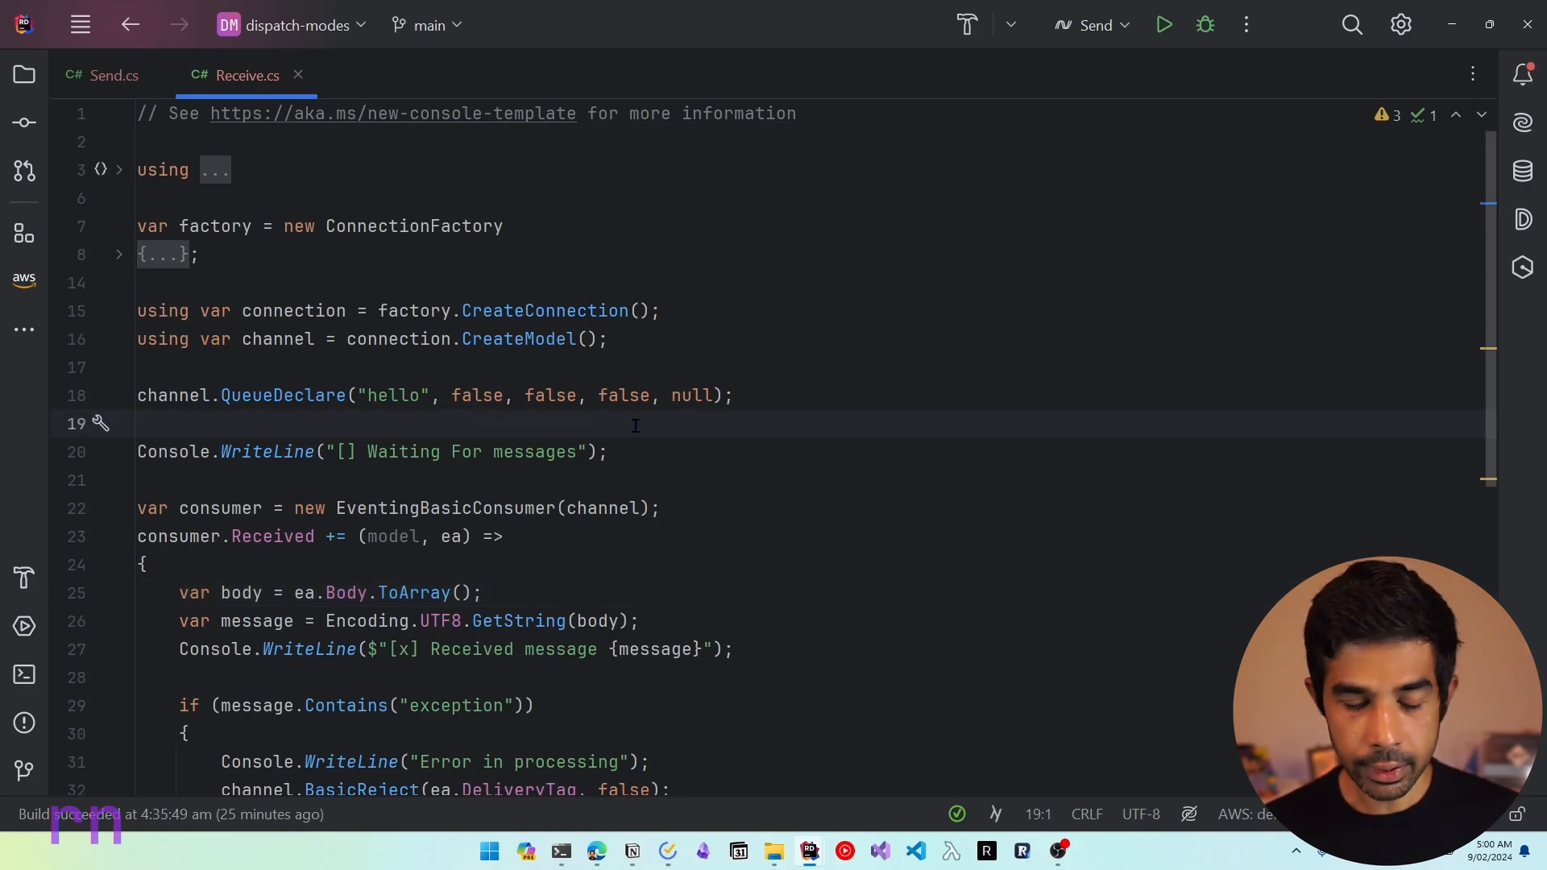
pyautogui.write('channel.')
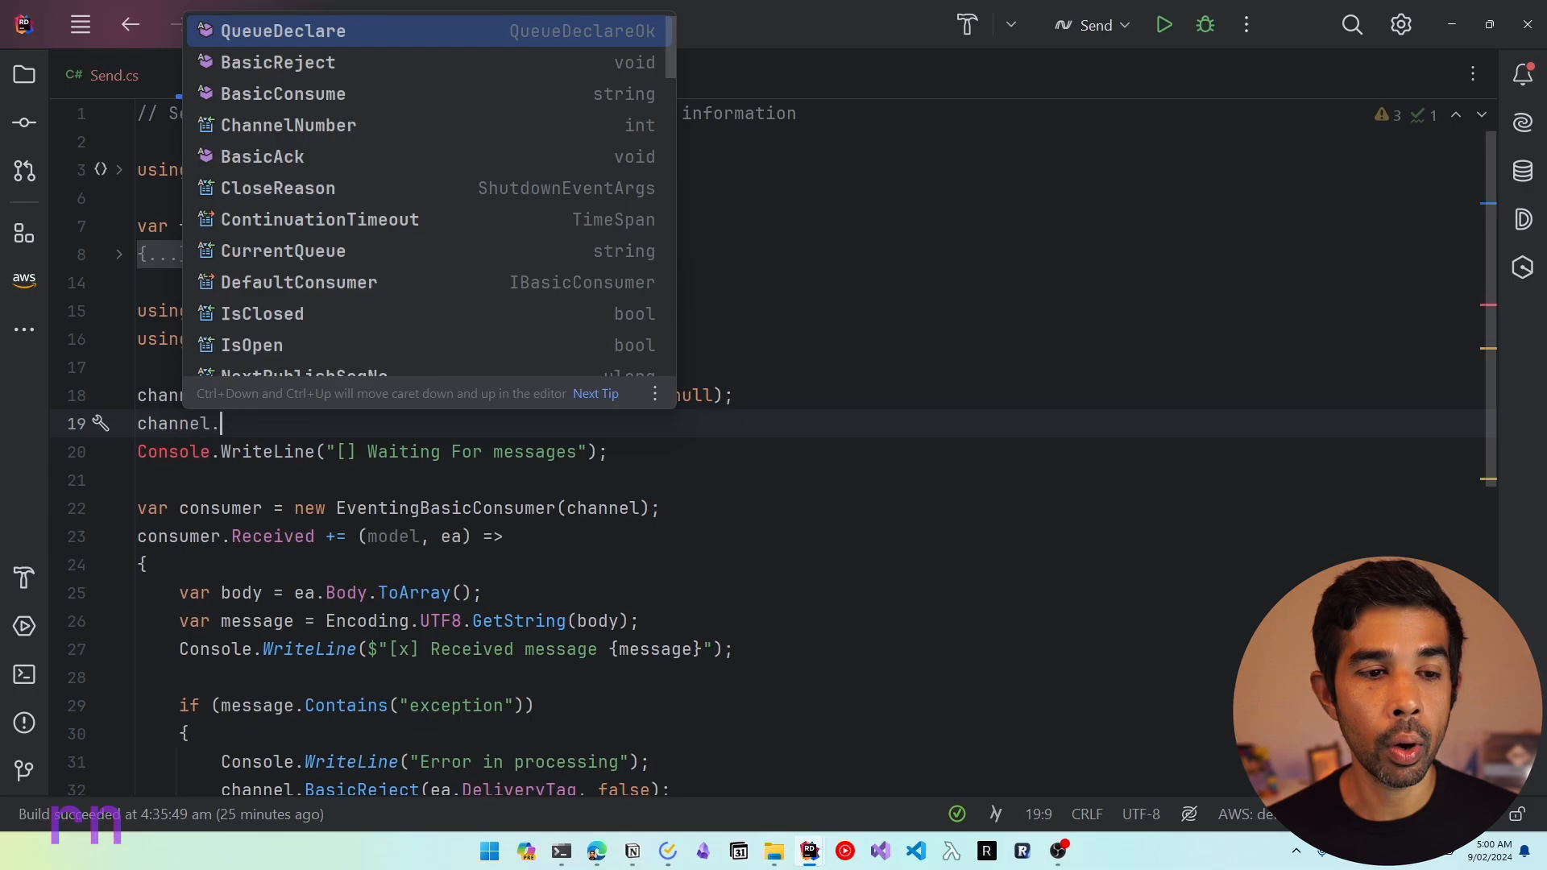
pyautogui.write('ba')
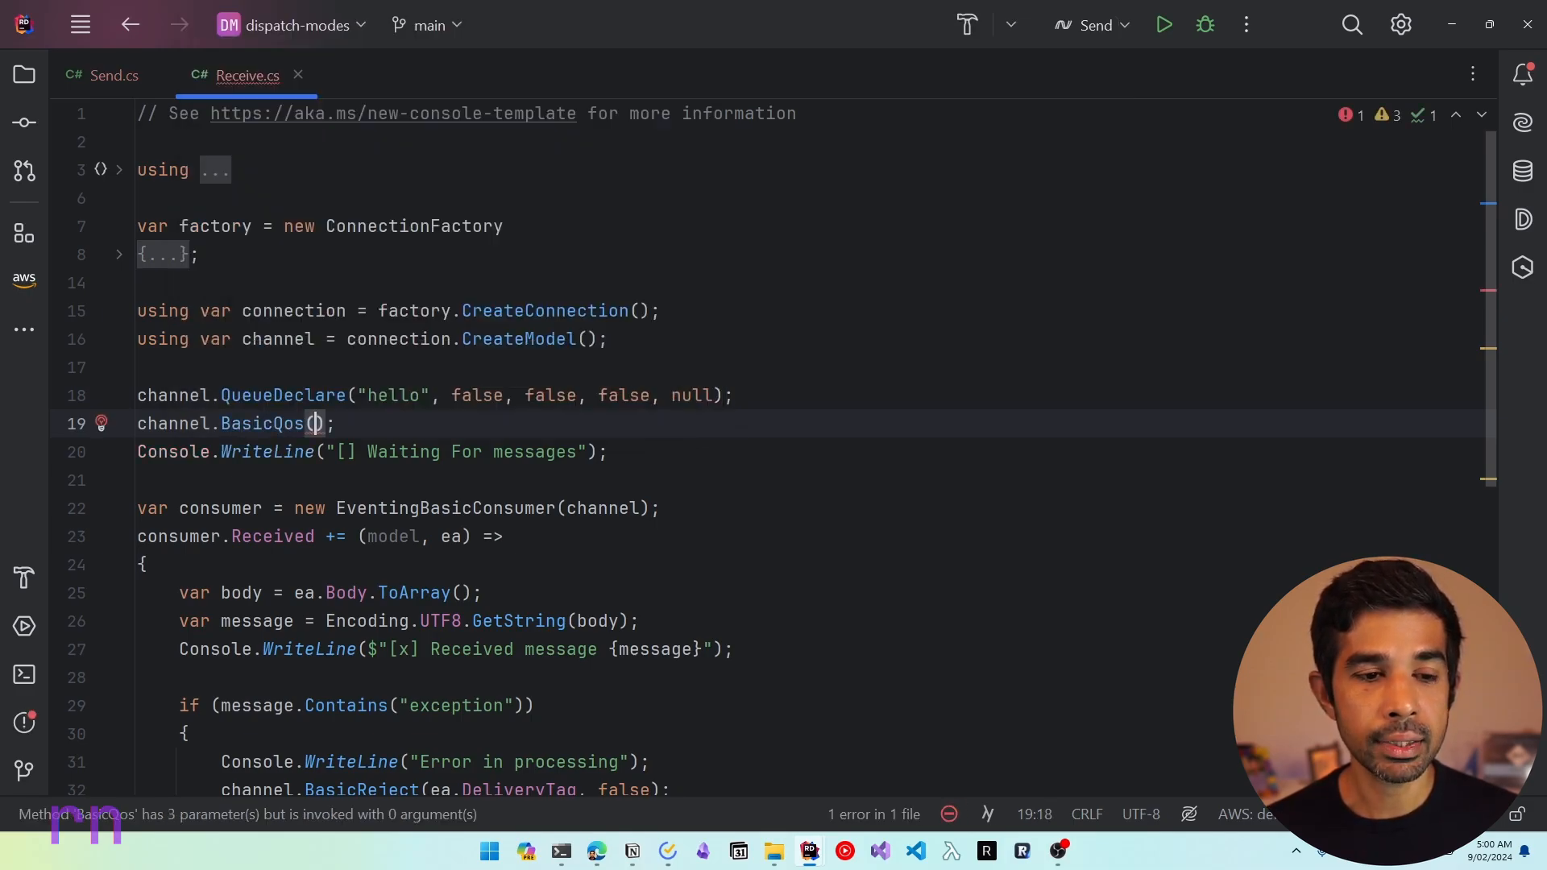
pyautogui.write('prefetchSize:')
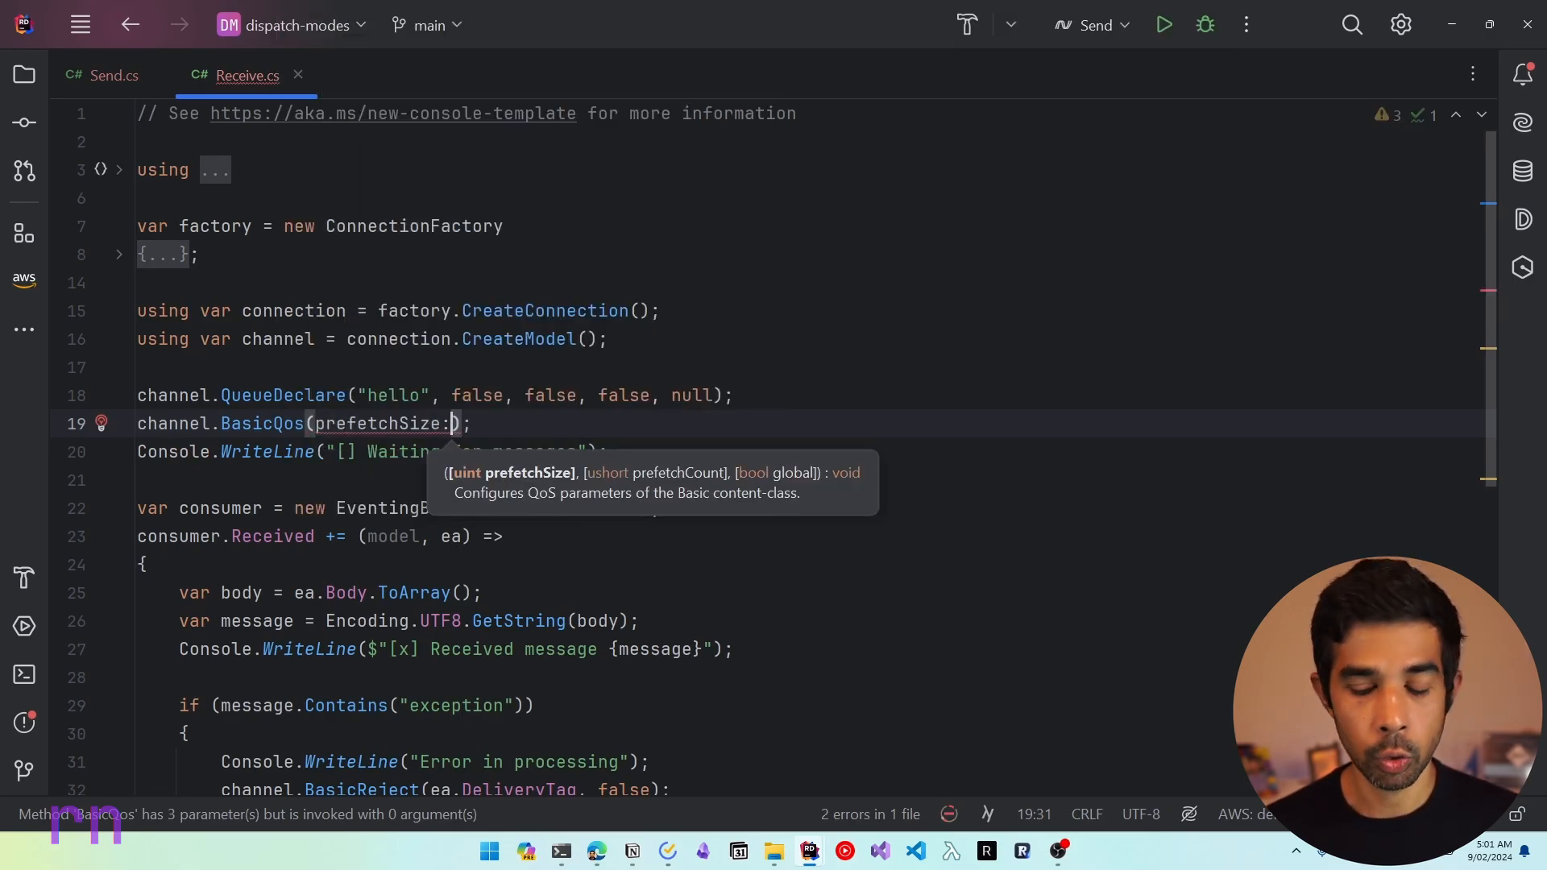
pyautogui.write('0,')
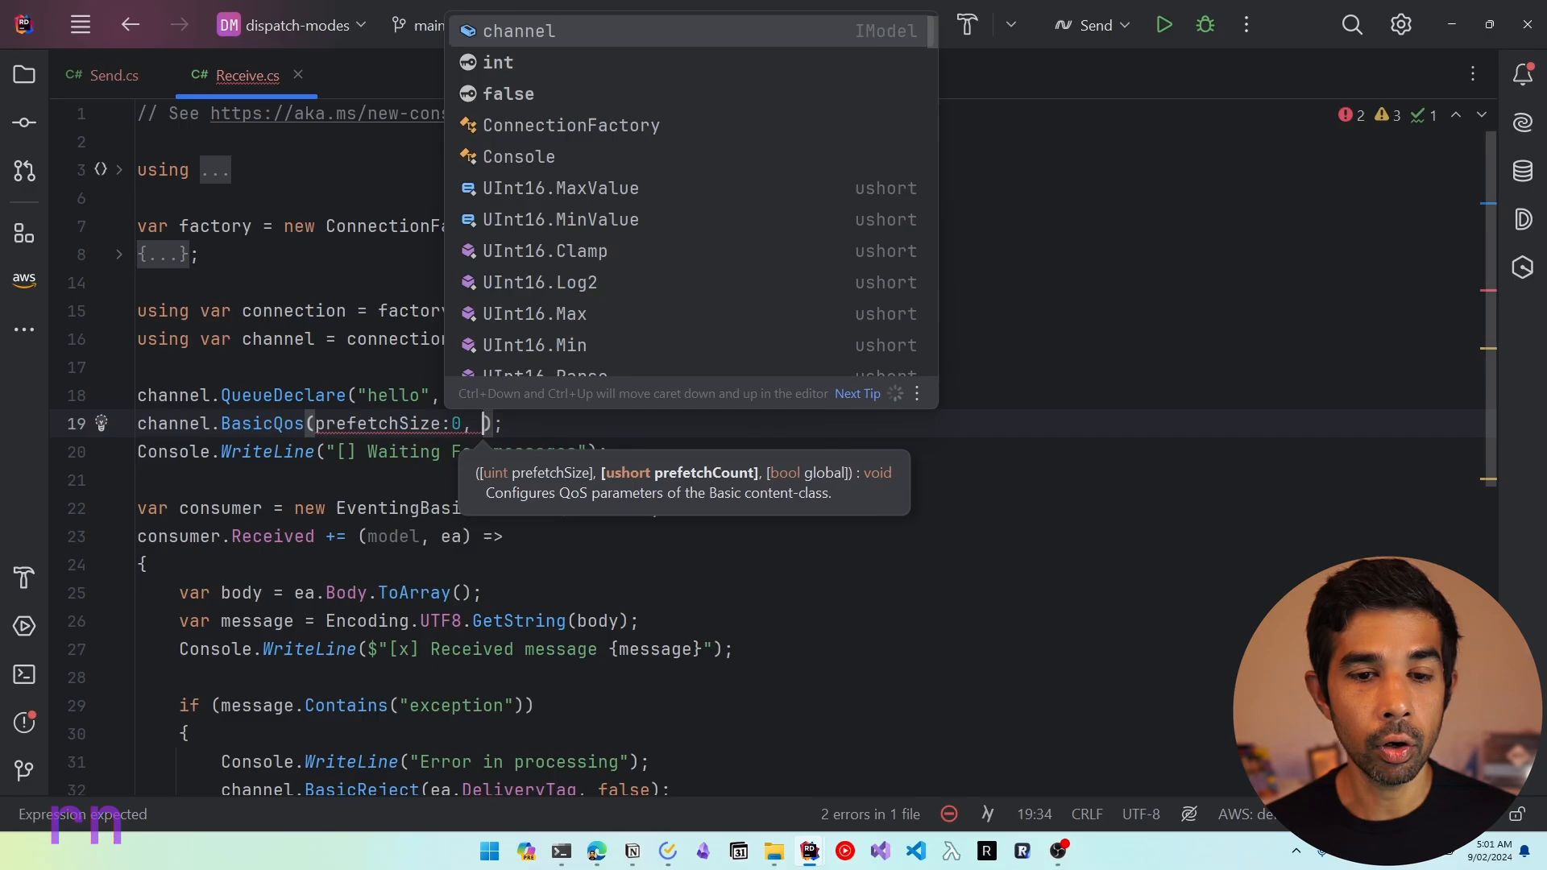
pyautogui.write('prefetchCount:1')
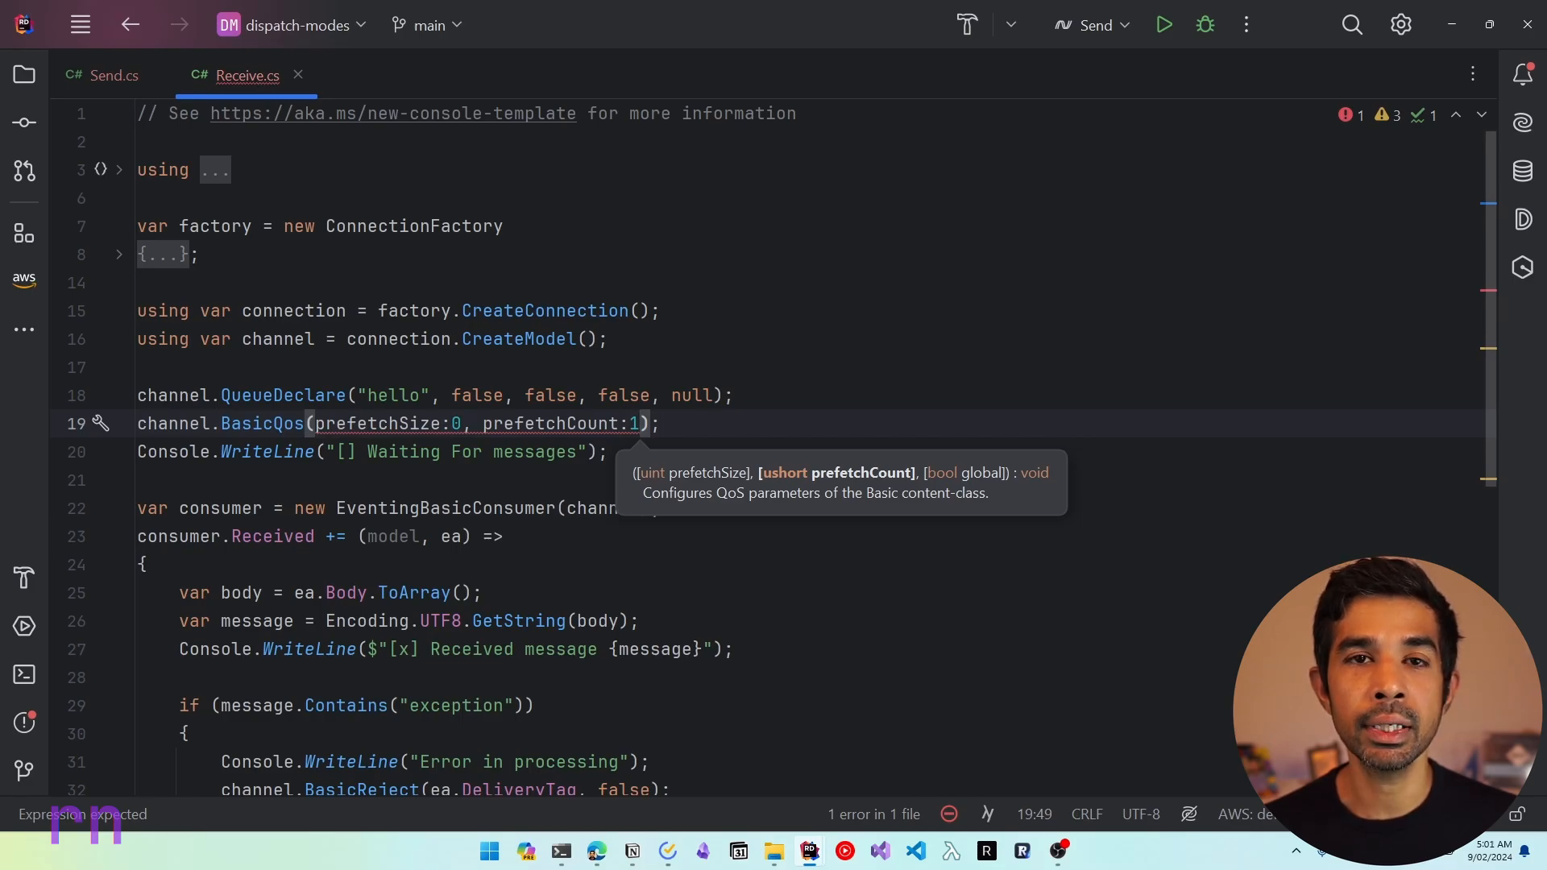
pyautogui.write(',')
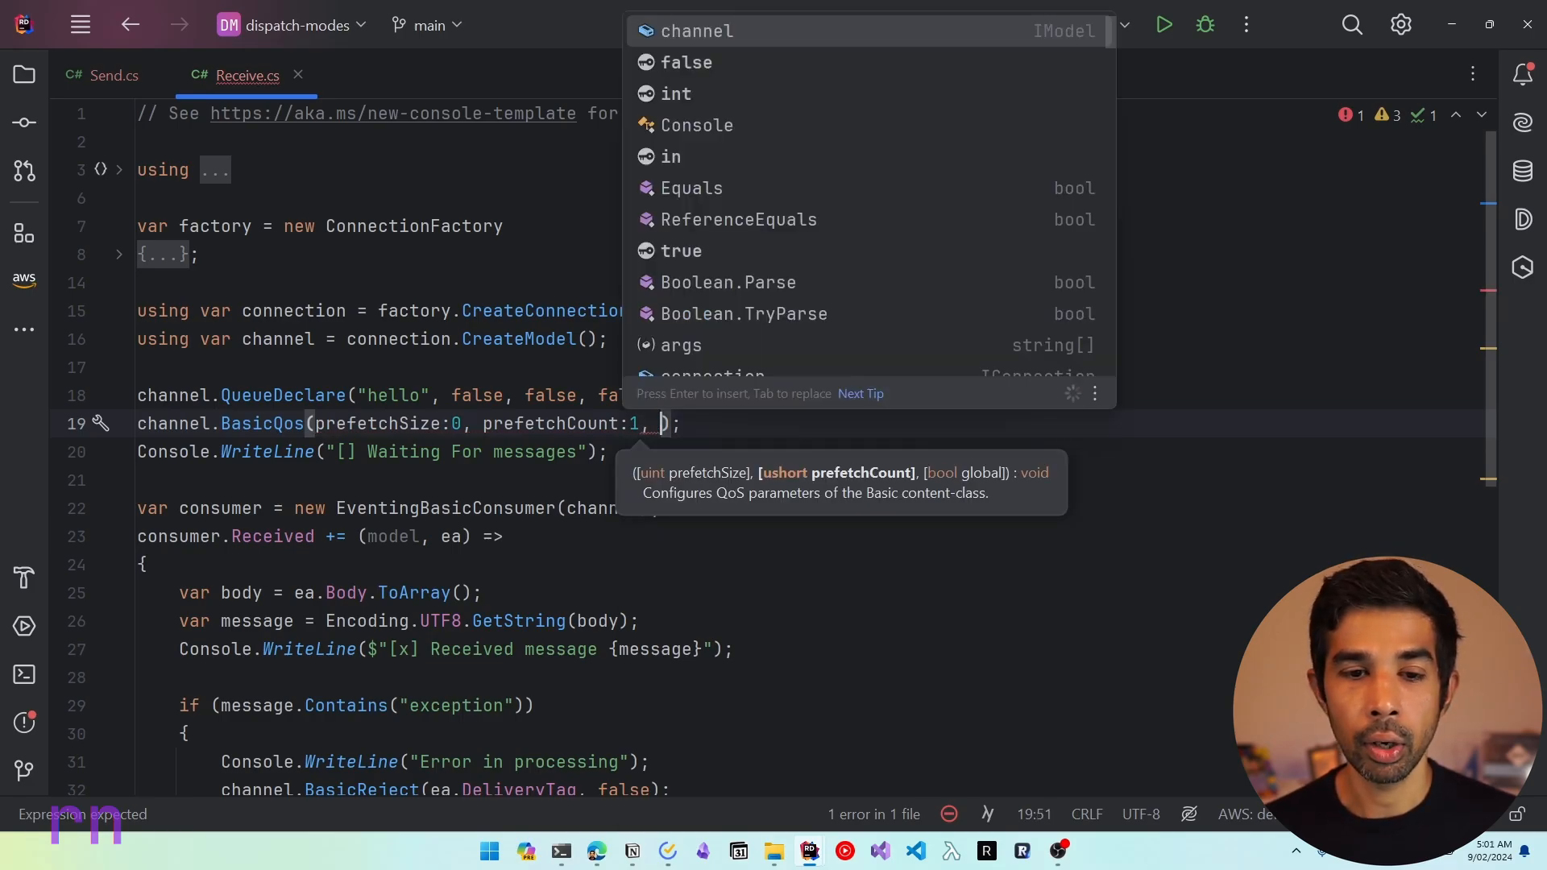
pyautogui.write('global:false')
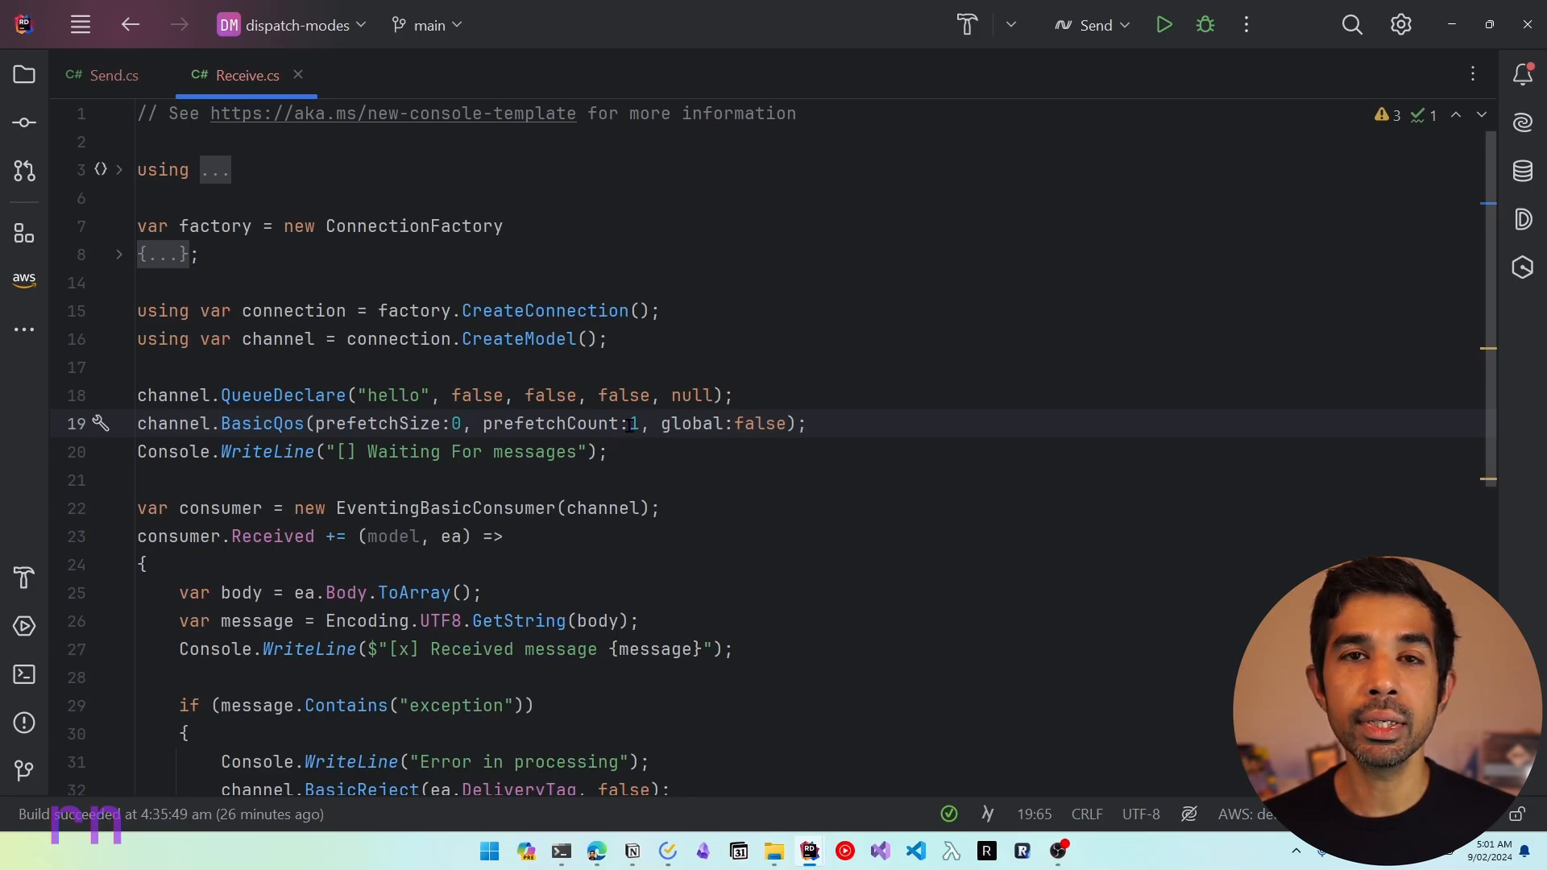
pyautogui.moveTo(861, 434)
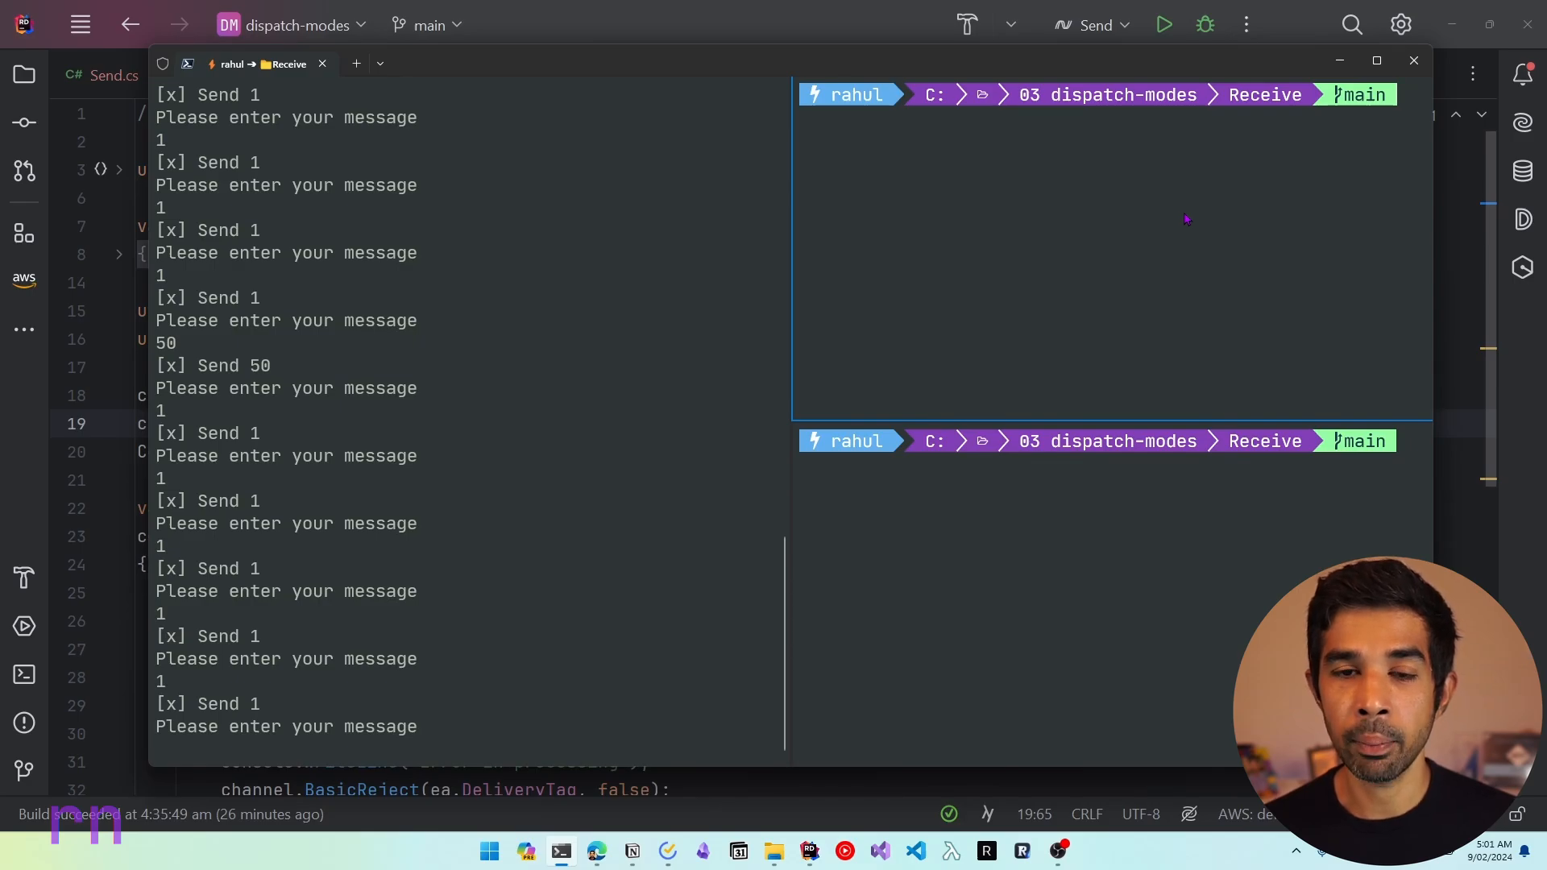
# Step: Restart both receivers with dotnet run and send messages '1' and '2'
pyautogui.write('otnet')
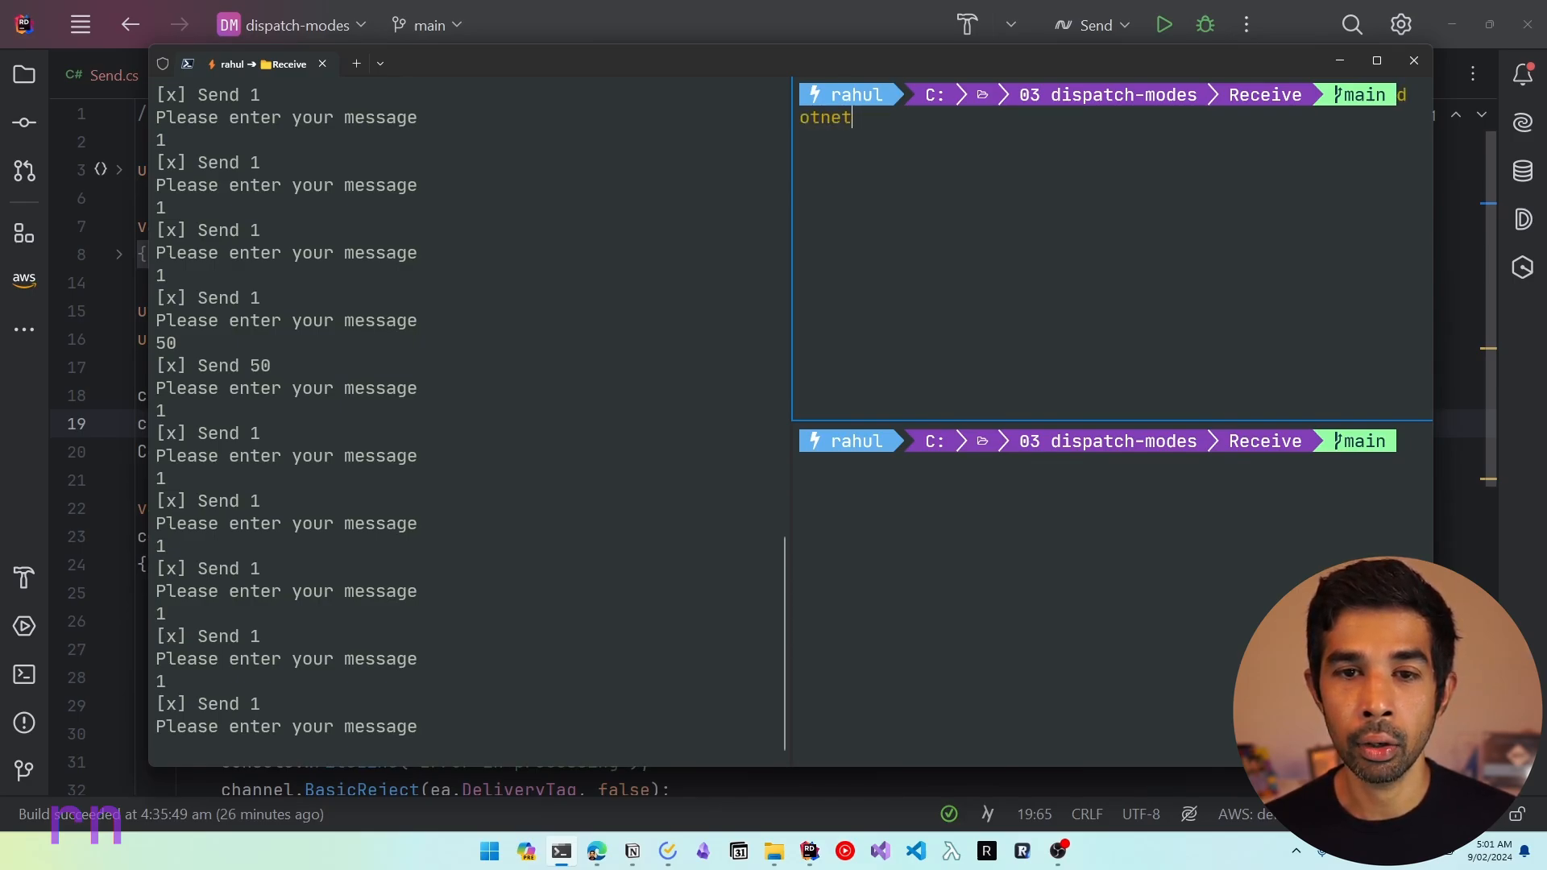
pyautogui.press('Return')
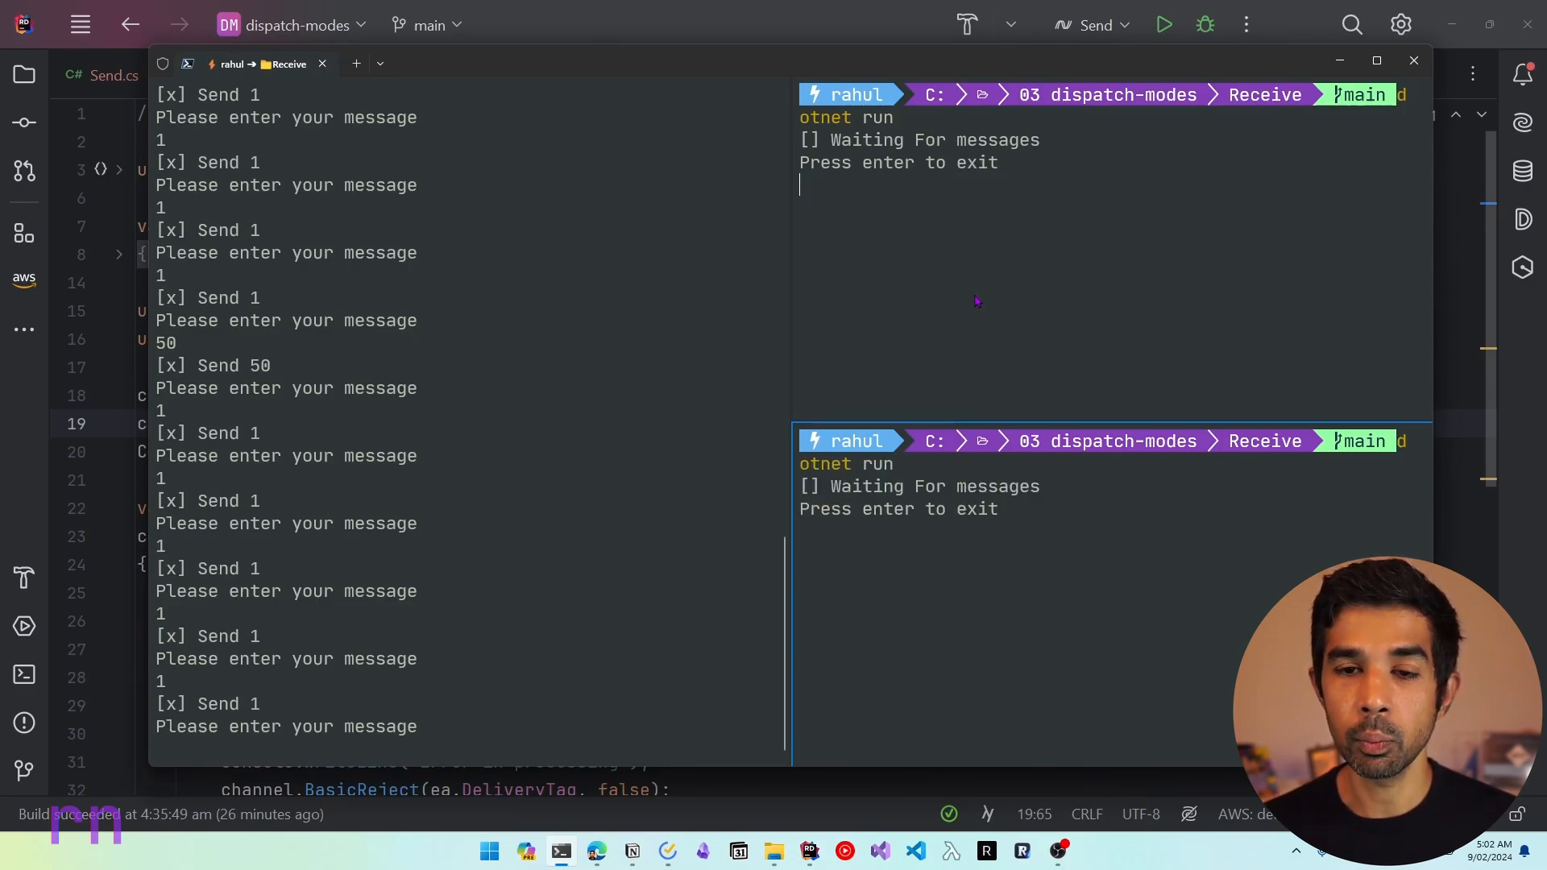
pyautogui.moveTo(986, 406)
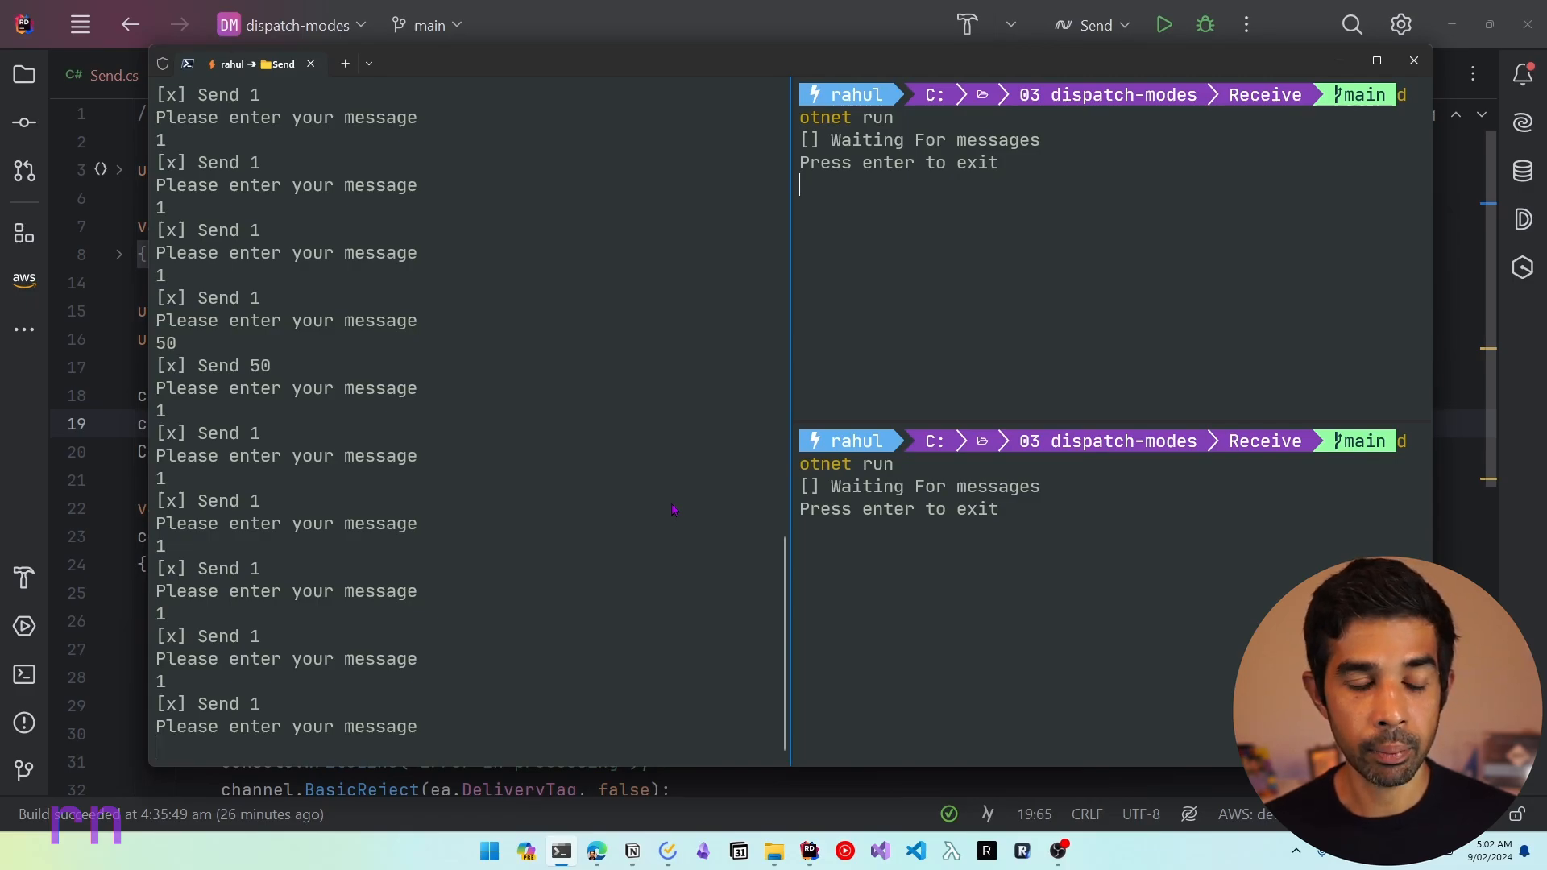
pyautogui.write('1')
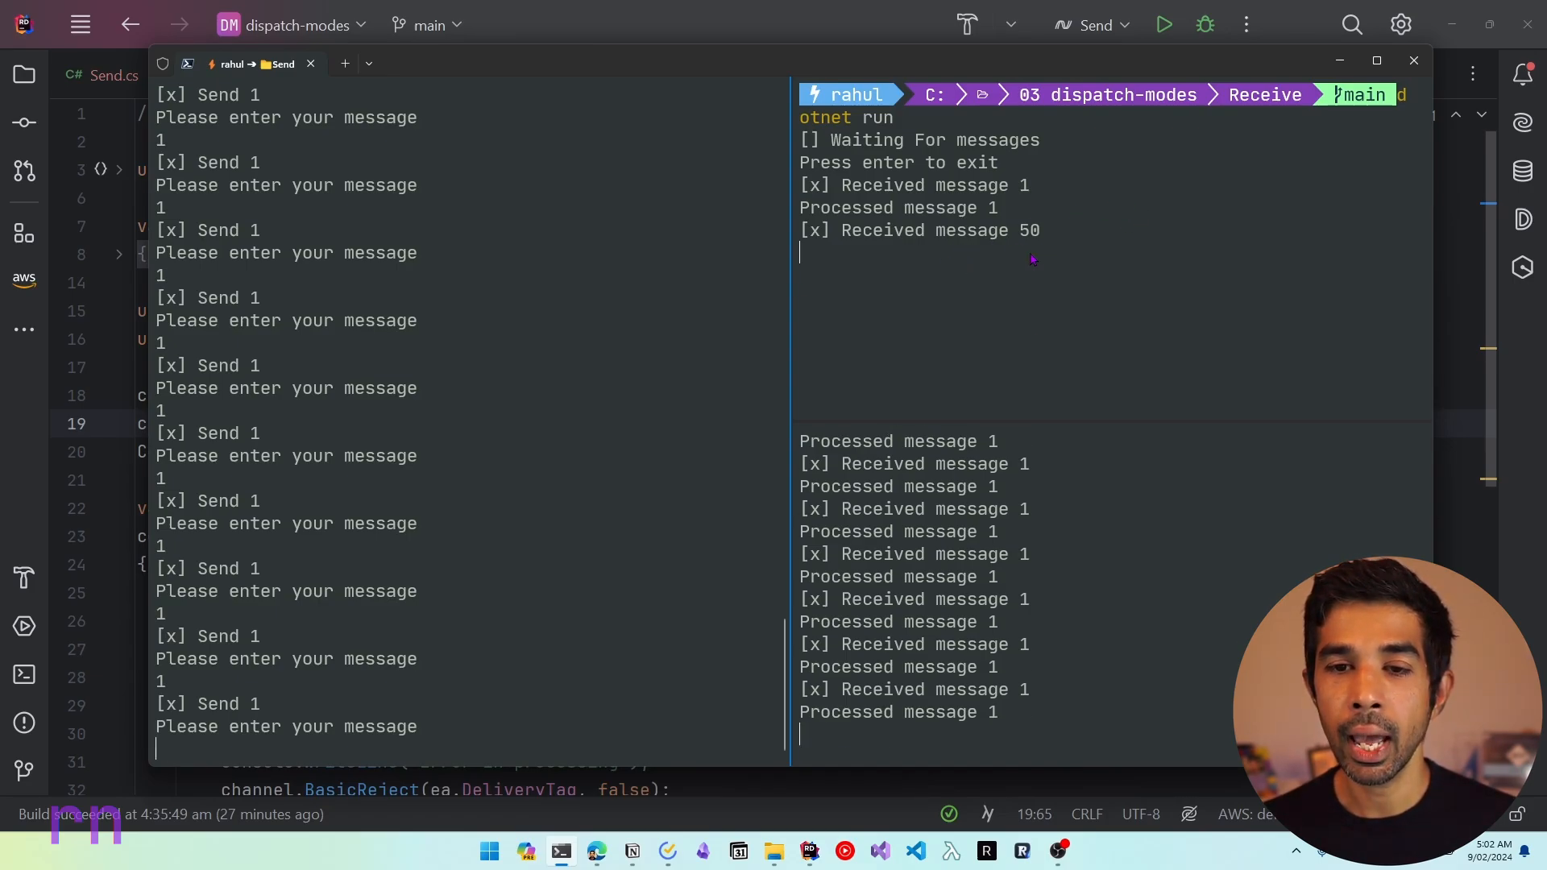
pyautogui.write('2')
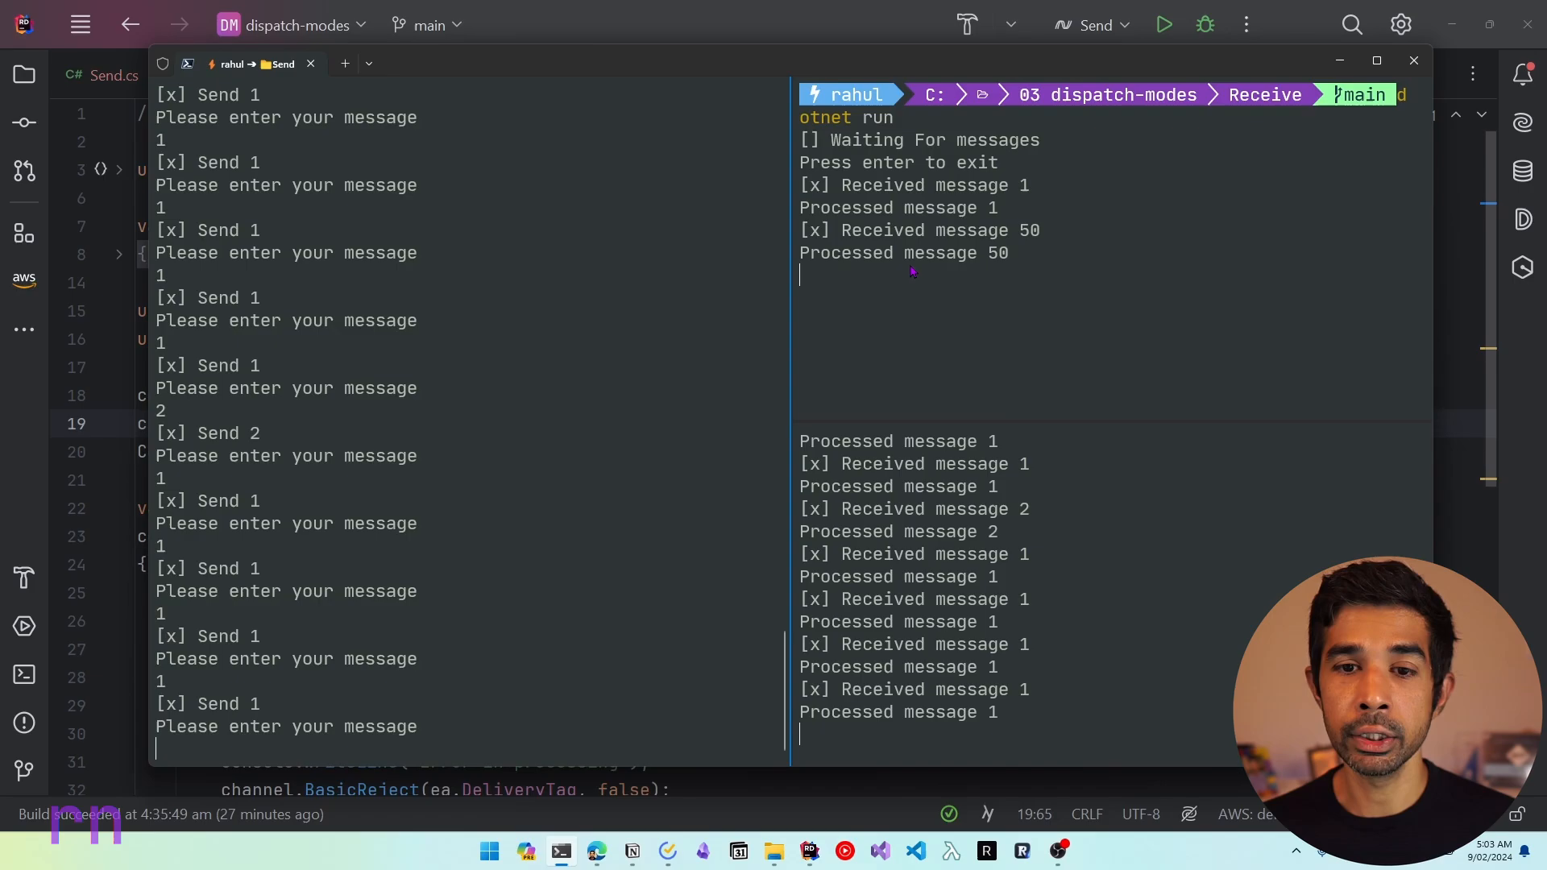
pyautogui.moveTo(576, 640)
pyautogui.write('1')
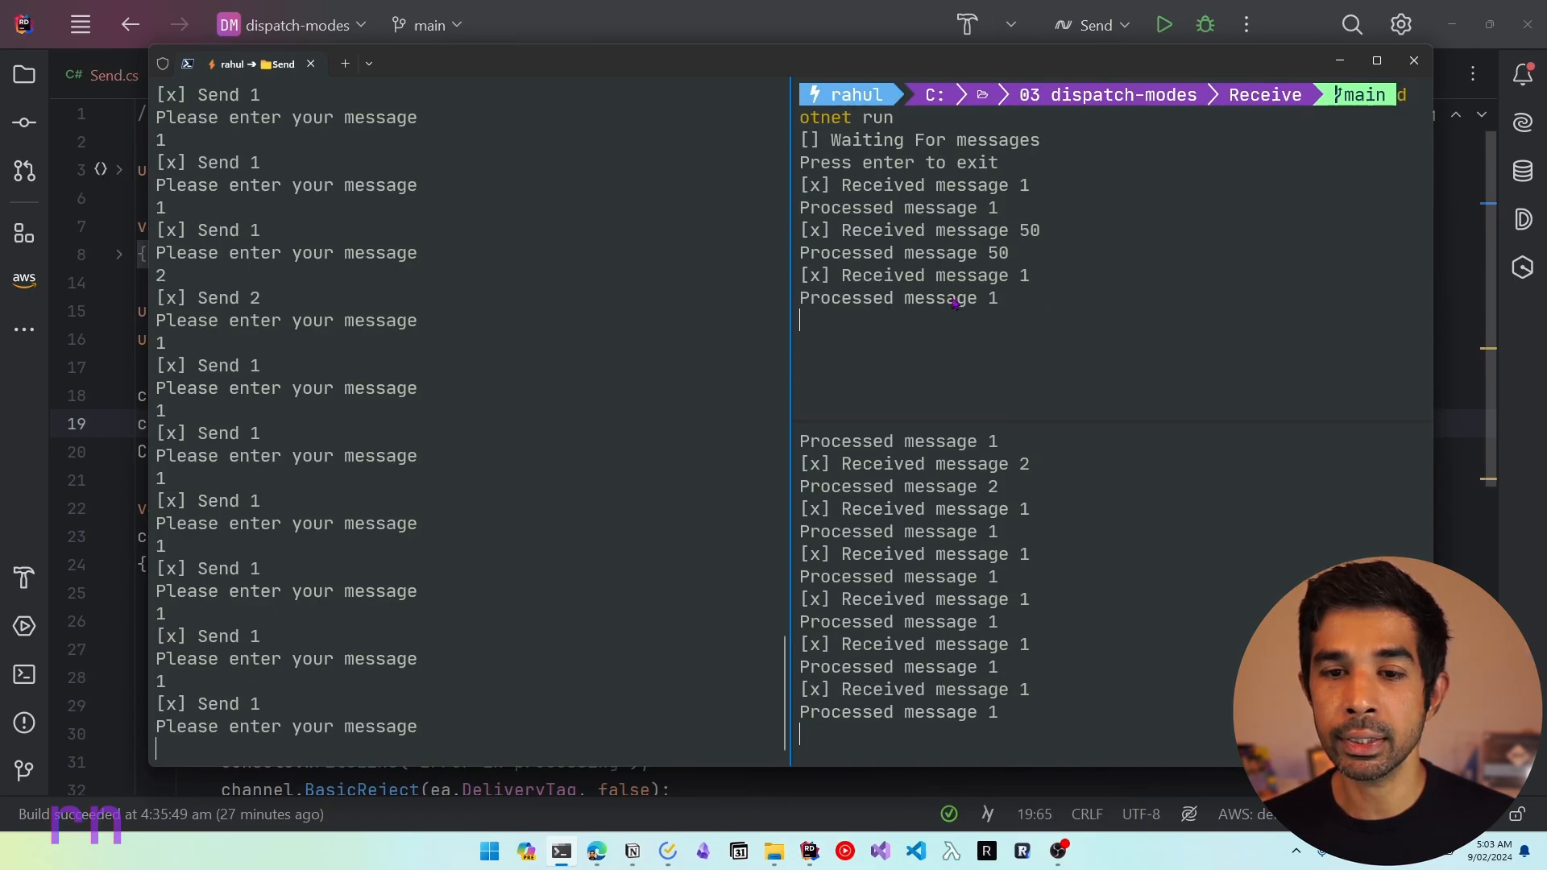
pyautogui.moveTo(585, 539)
pyautogui.write('1')
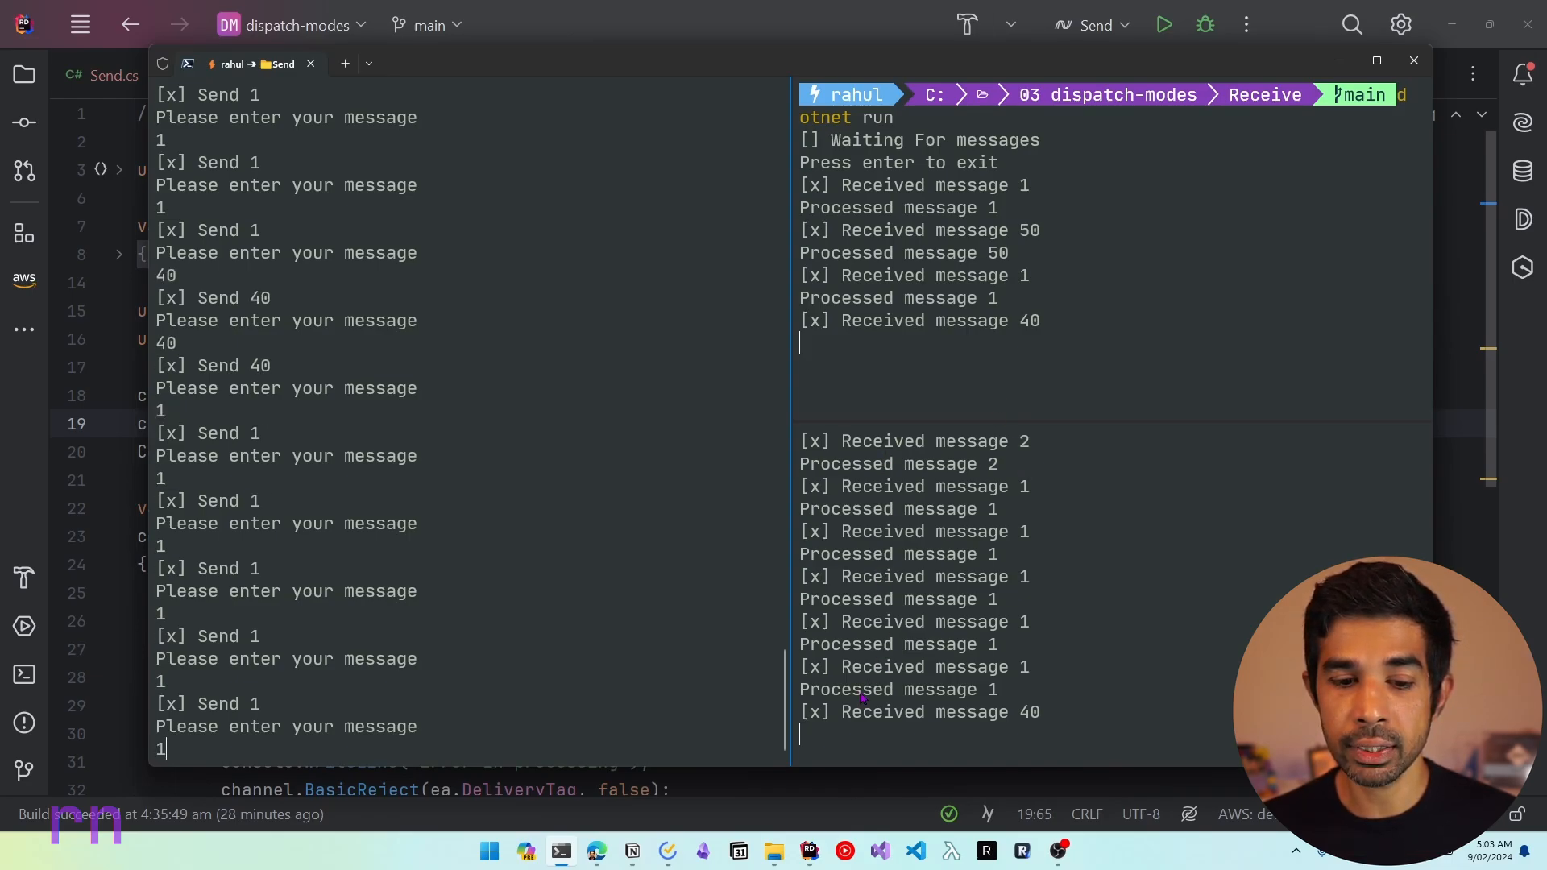
pyautogui.moveTo(577, 833)
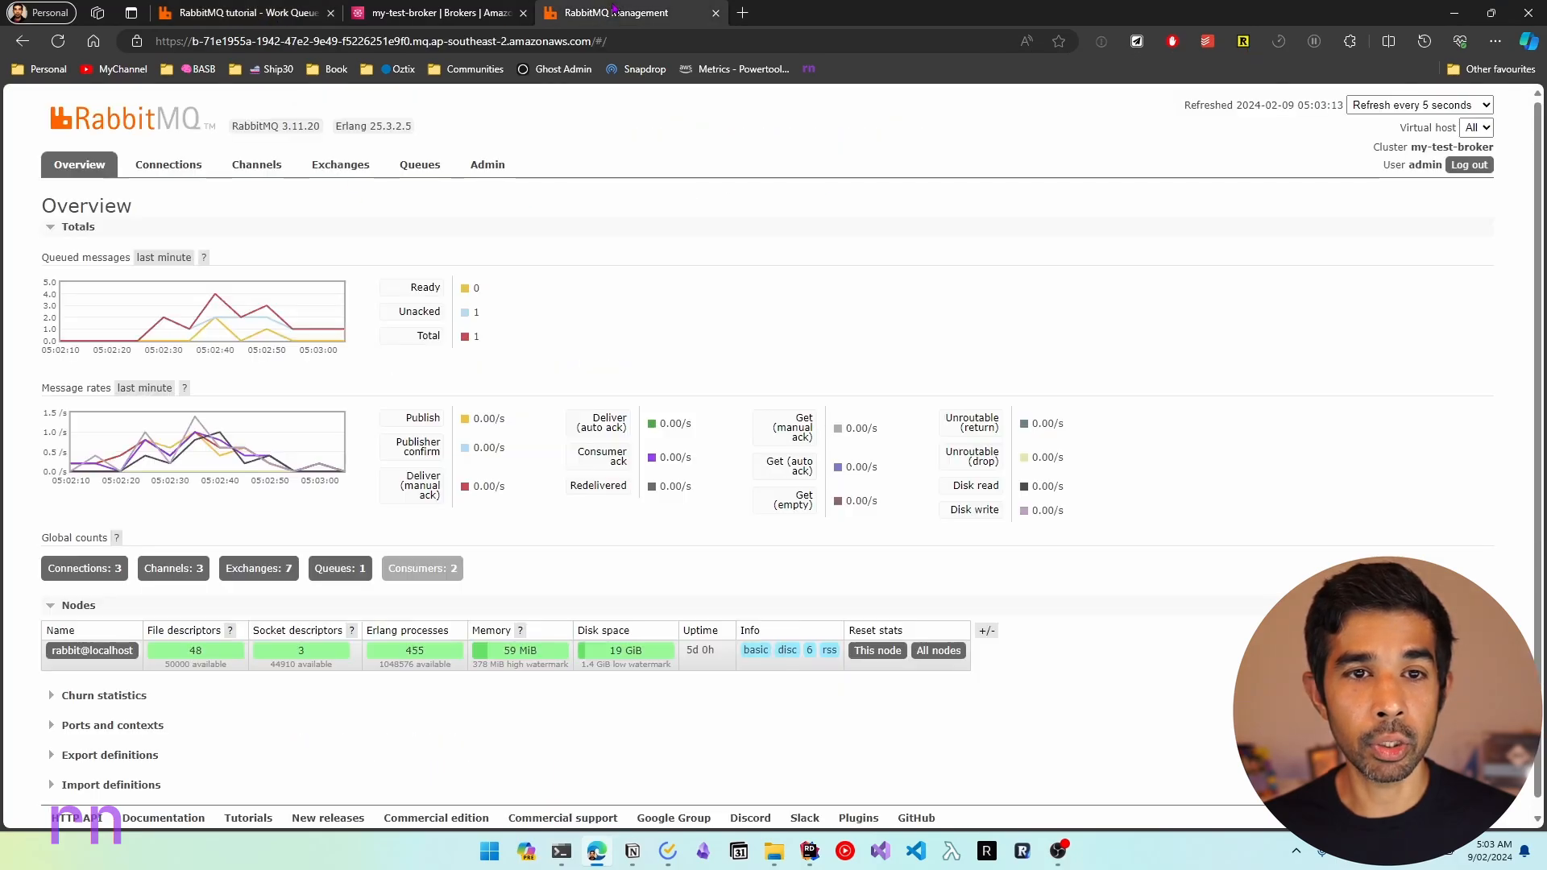
# Step: Show the Queues list with its Ready and Total message counts
pyautogui.click(419, 164)
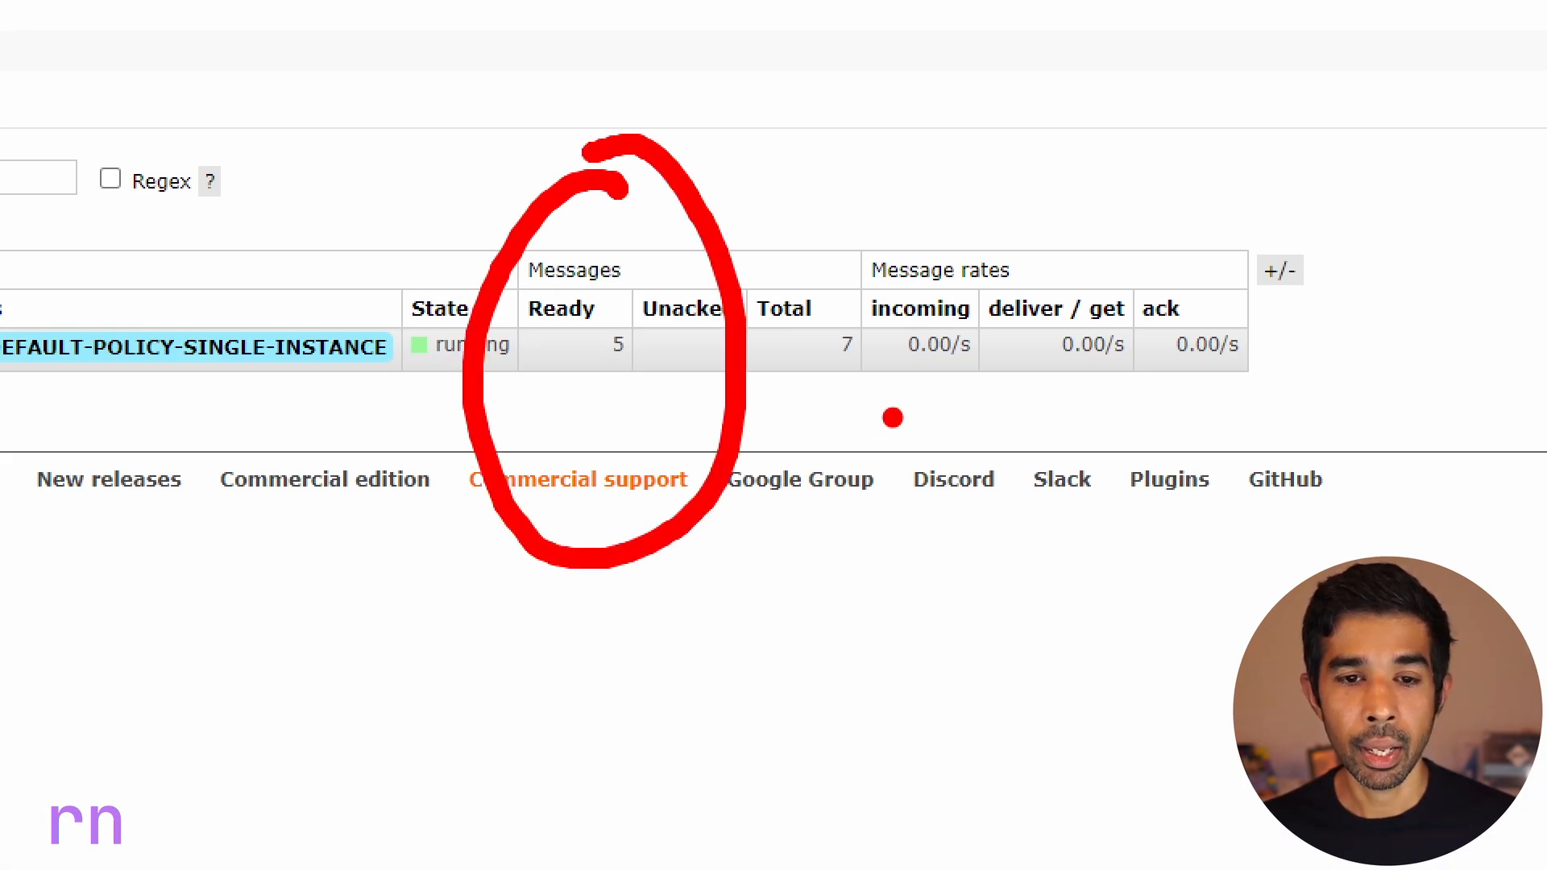
pyautogui.moveTo(659, 404)
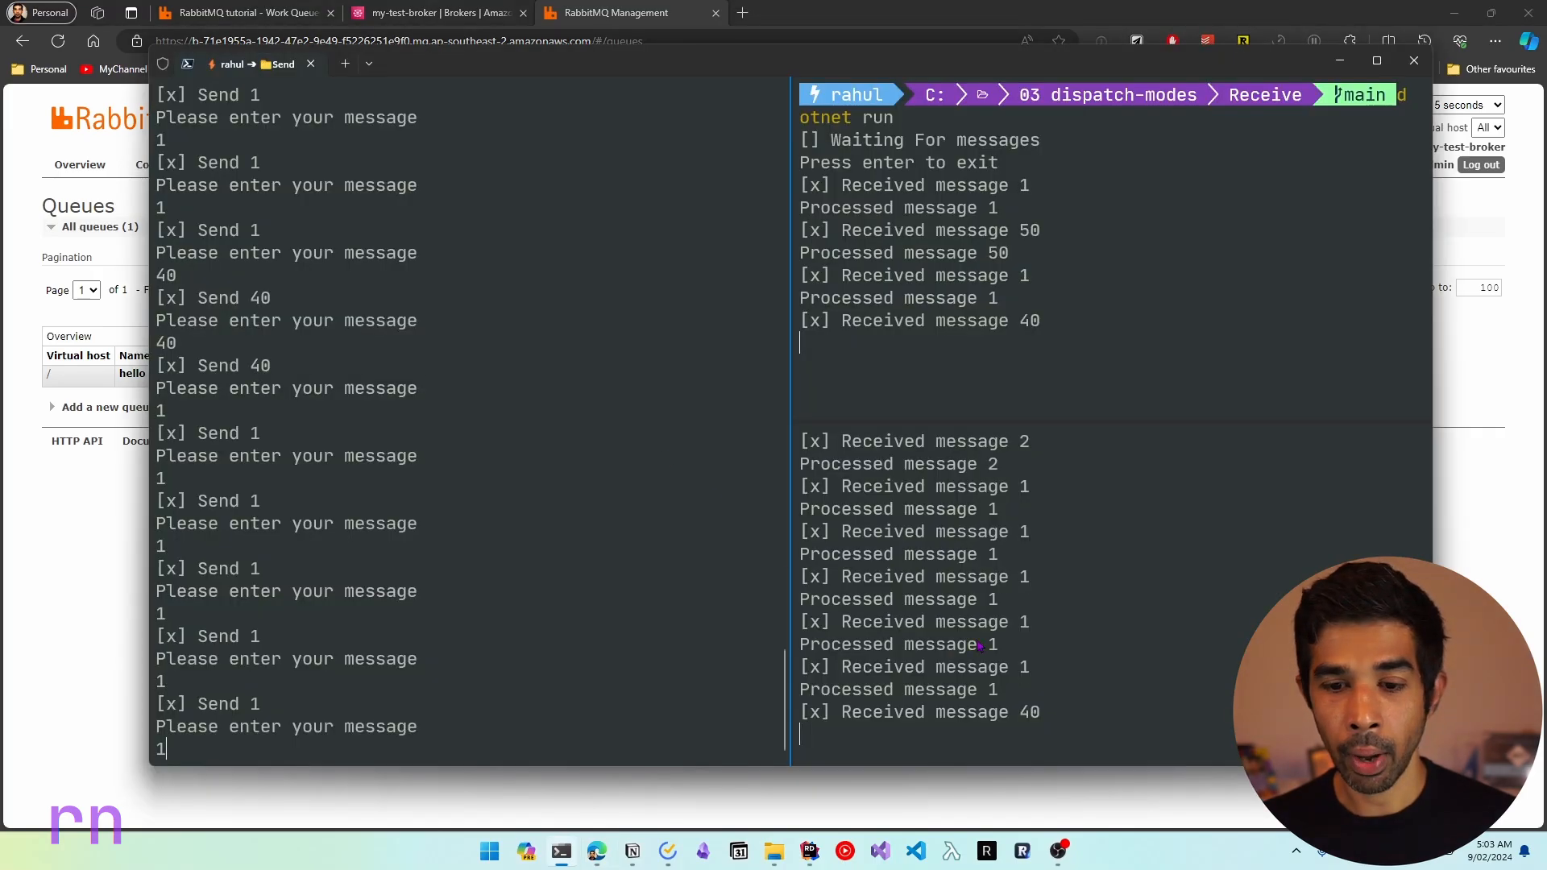
# Step: Start a third consumer in a new split pane from the '03 dispatch-modes' Receive folder with dotnet run
pyautogui.click(1133, 601)
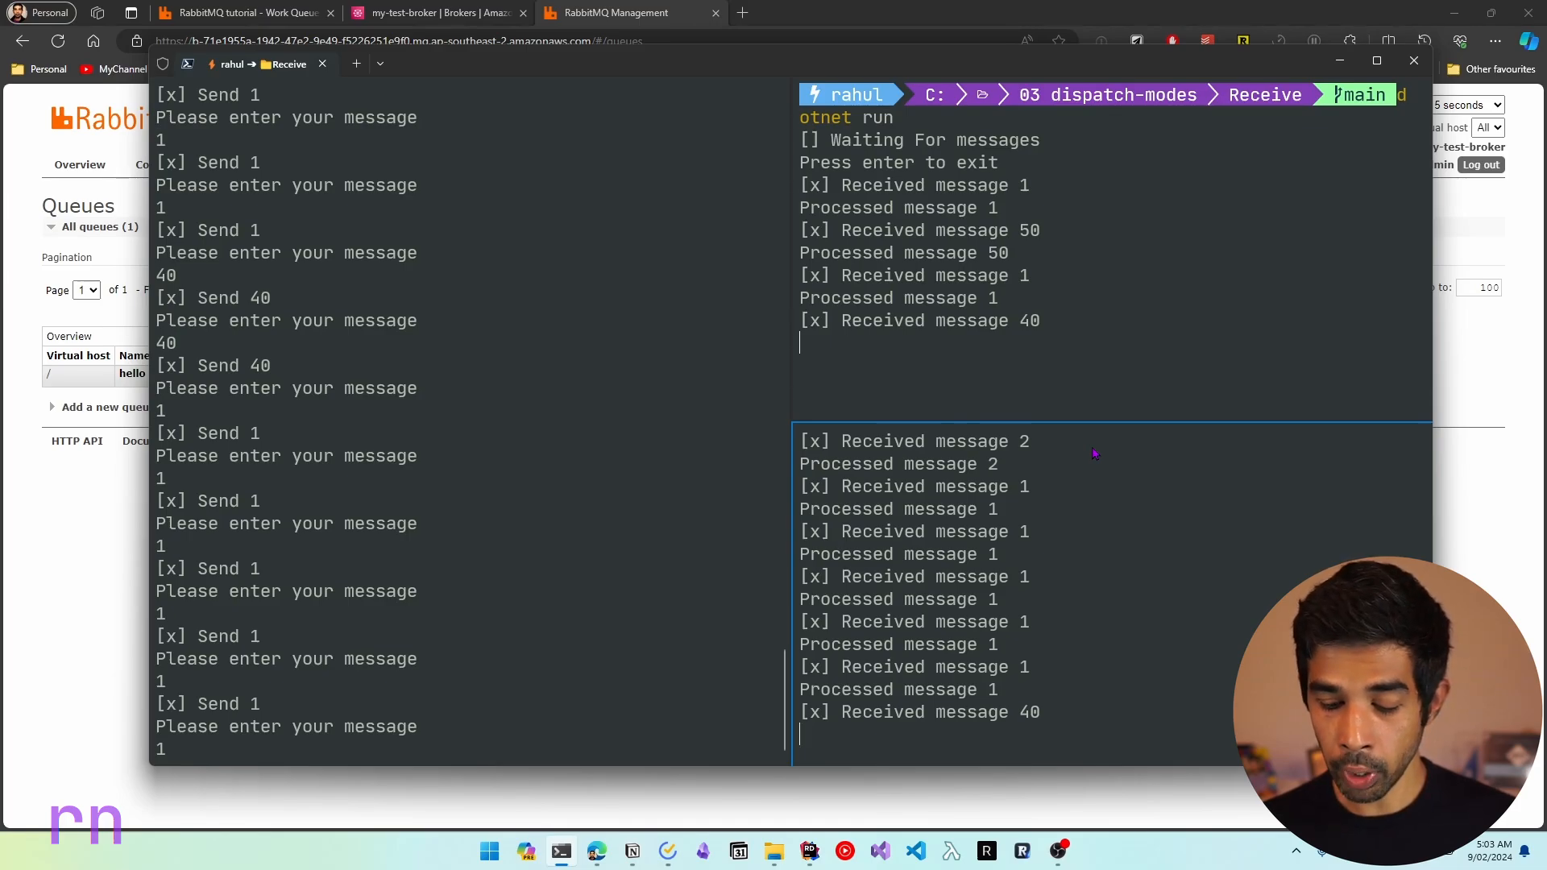
pyautogui.click(379, 63)
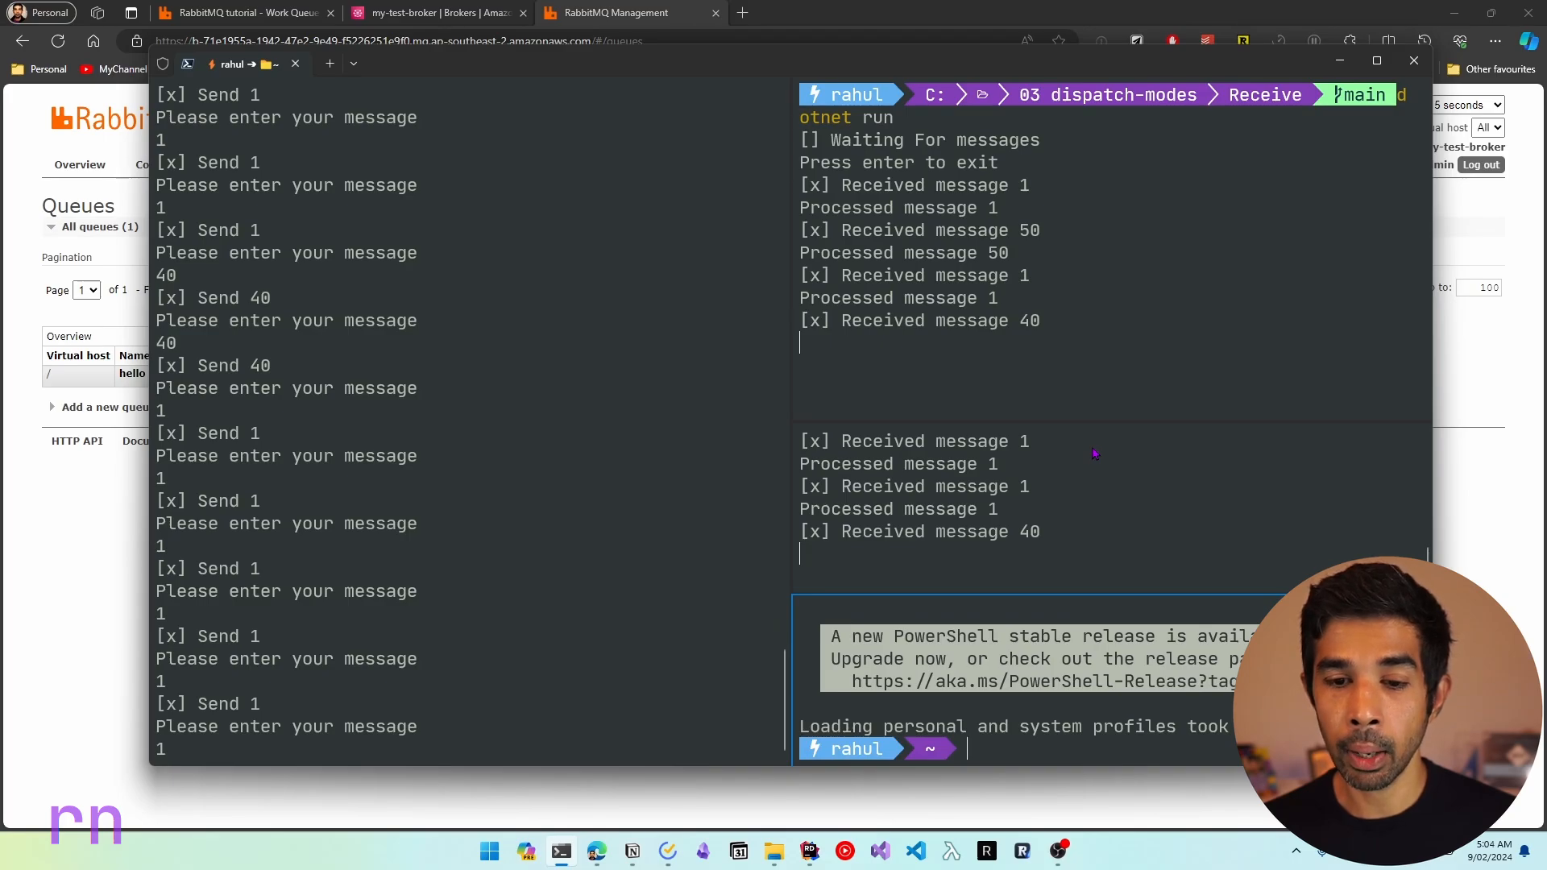
pyautogui.write("z 'C:\\03RESOURCES\\YouTube\\rabbit-mq\\03 dispatch-modes'")
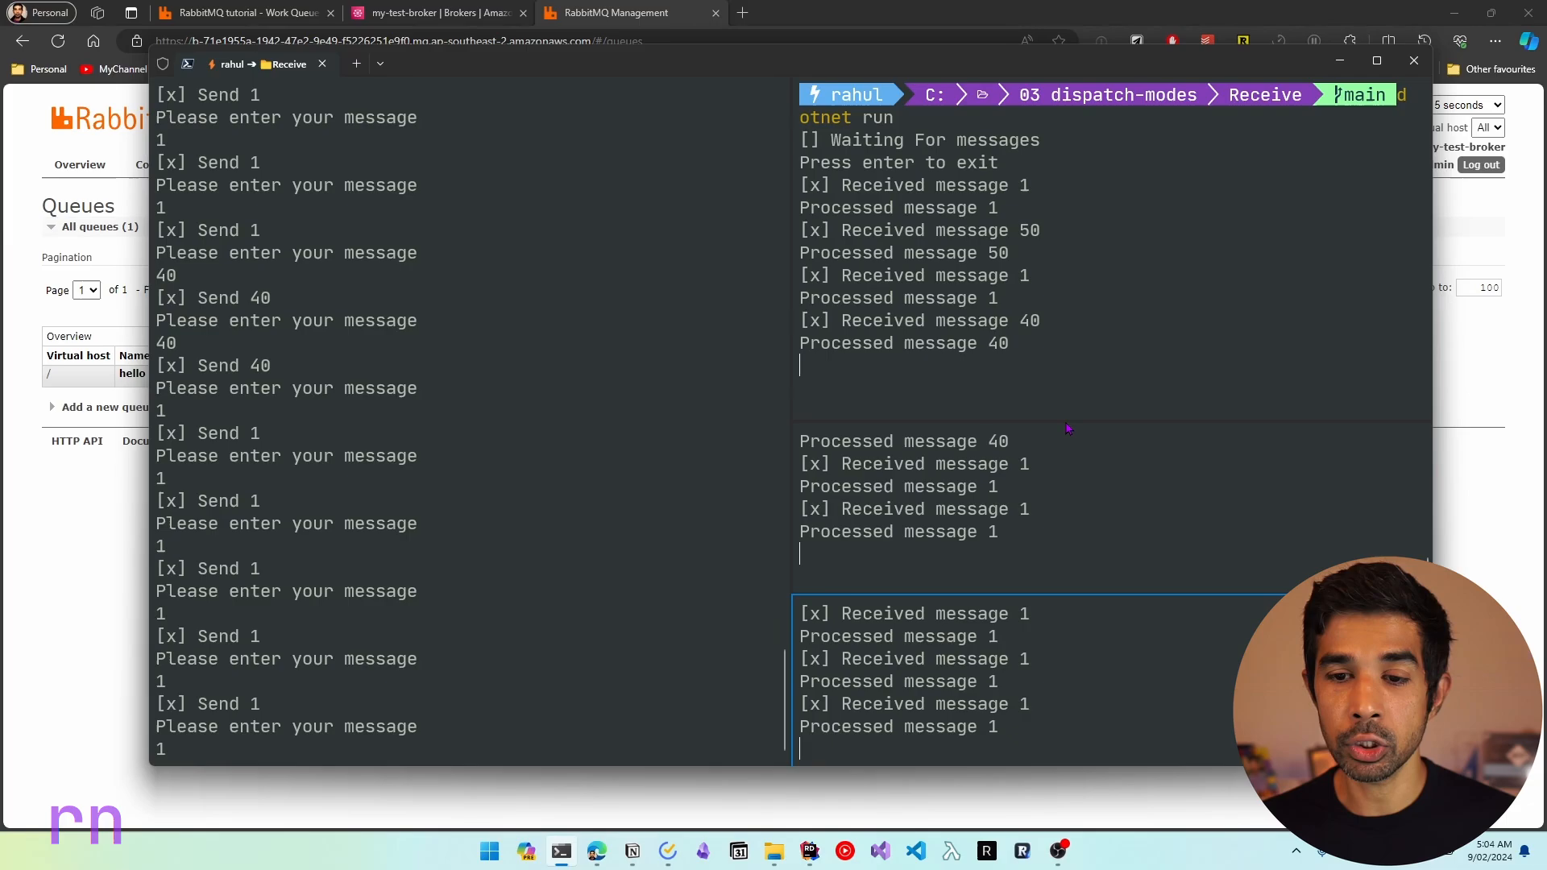
pyautogui.moveTo(1021, 692)
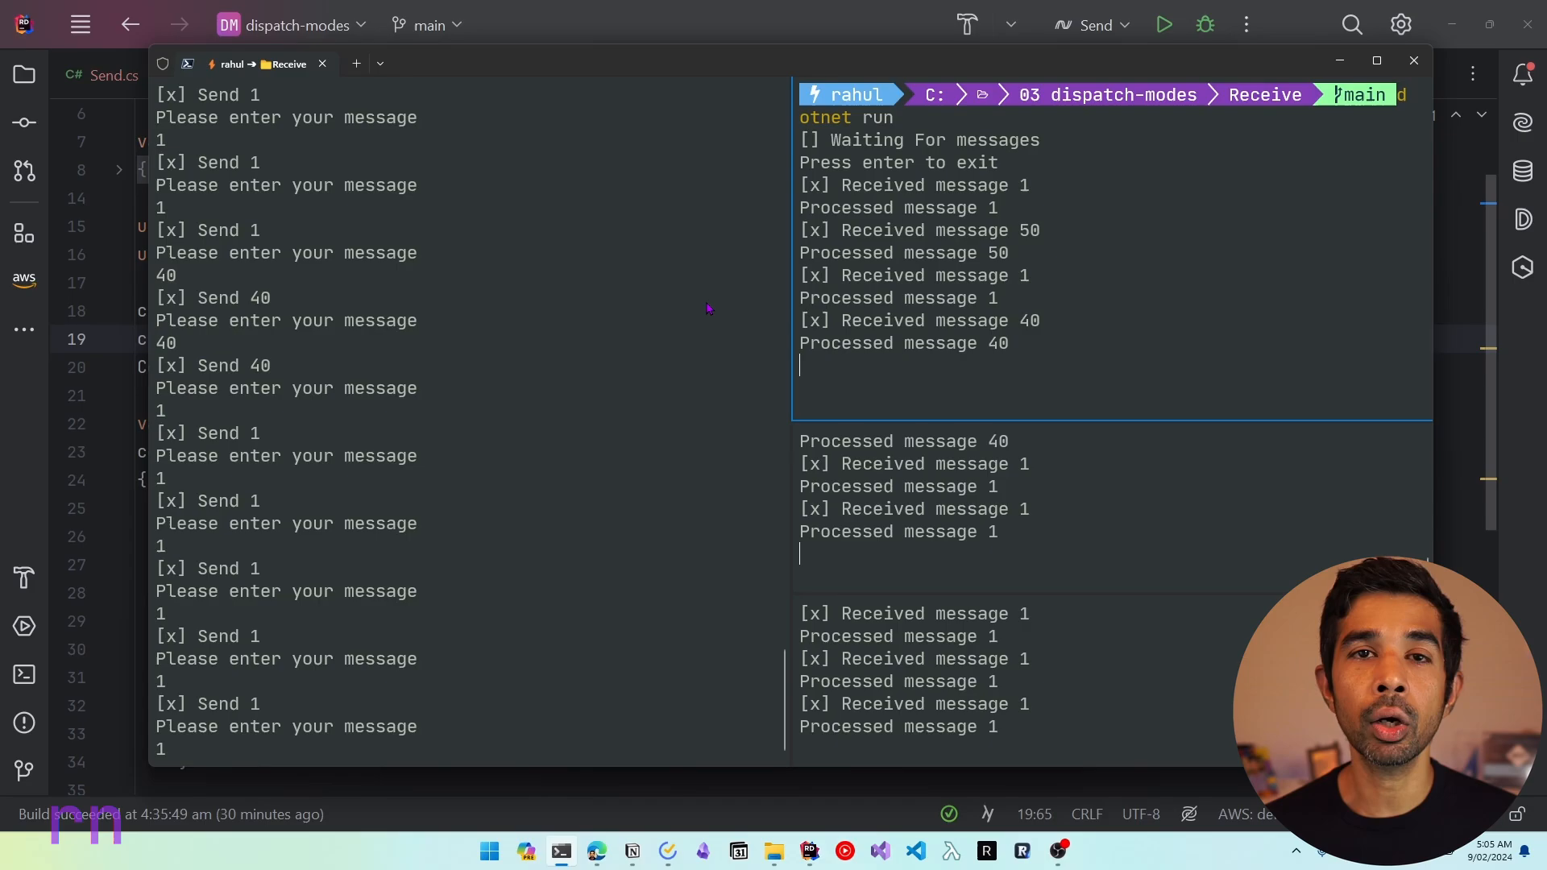
# Step: Return to Receive.cs in Rider and highlight the handler's BasicReject call below the BasicQos setting
pyautogui.click(246, 75)
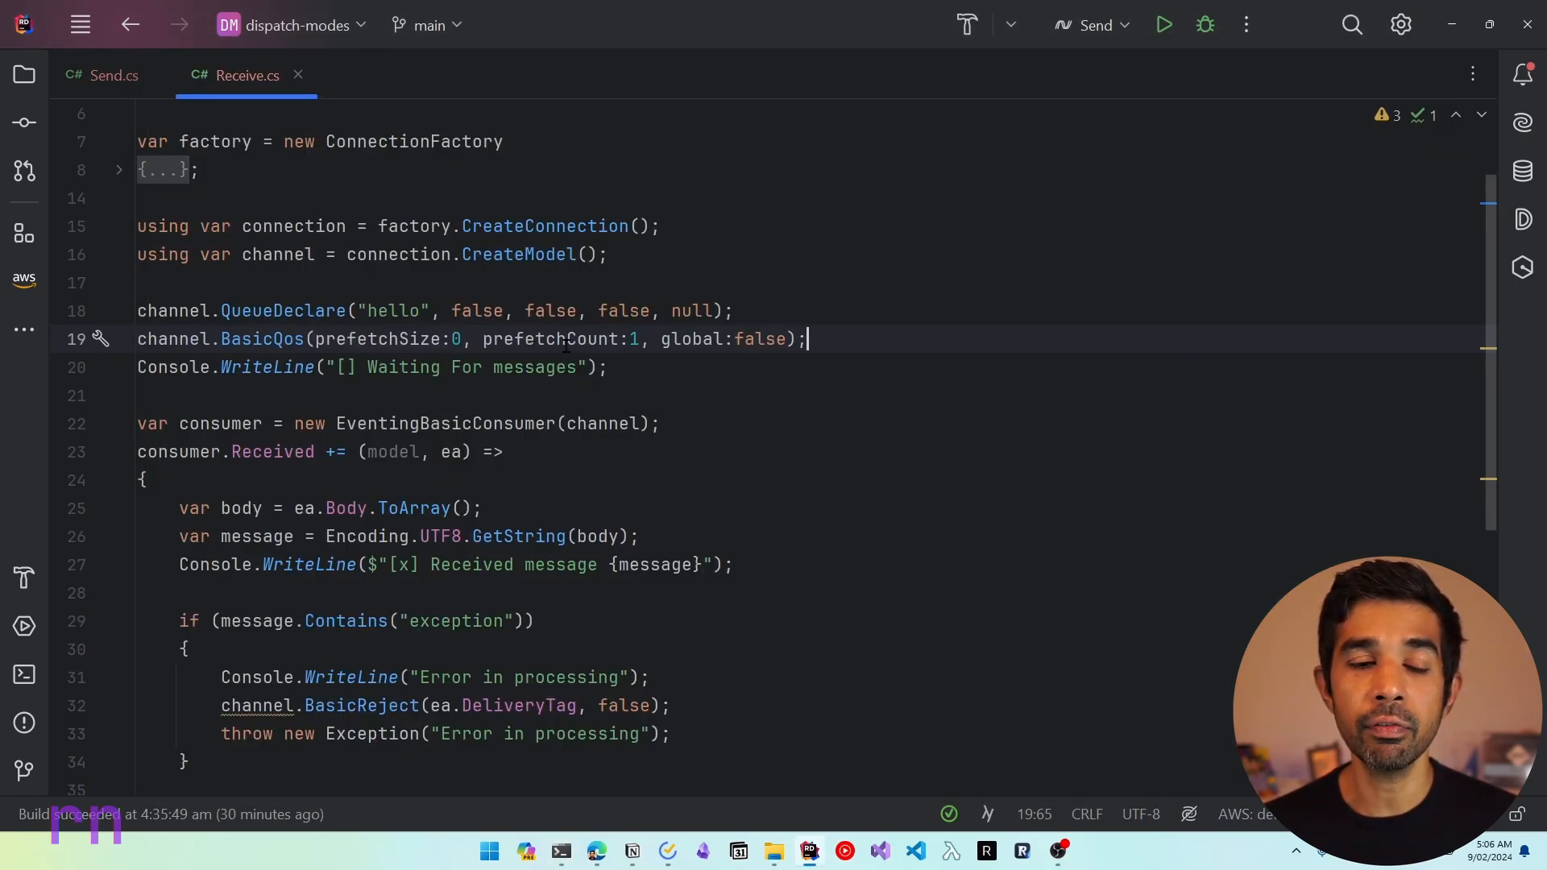
pyautogui.scroll(-3)
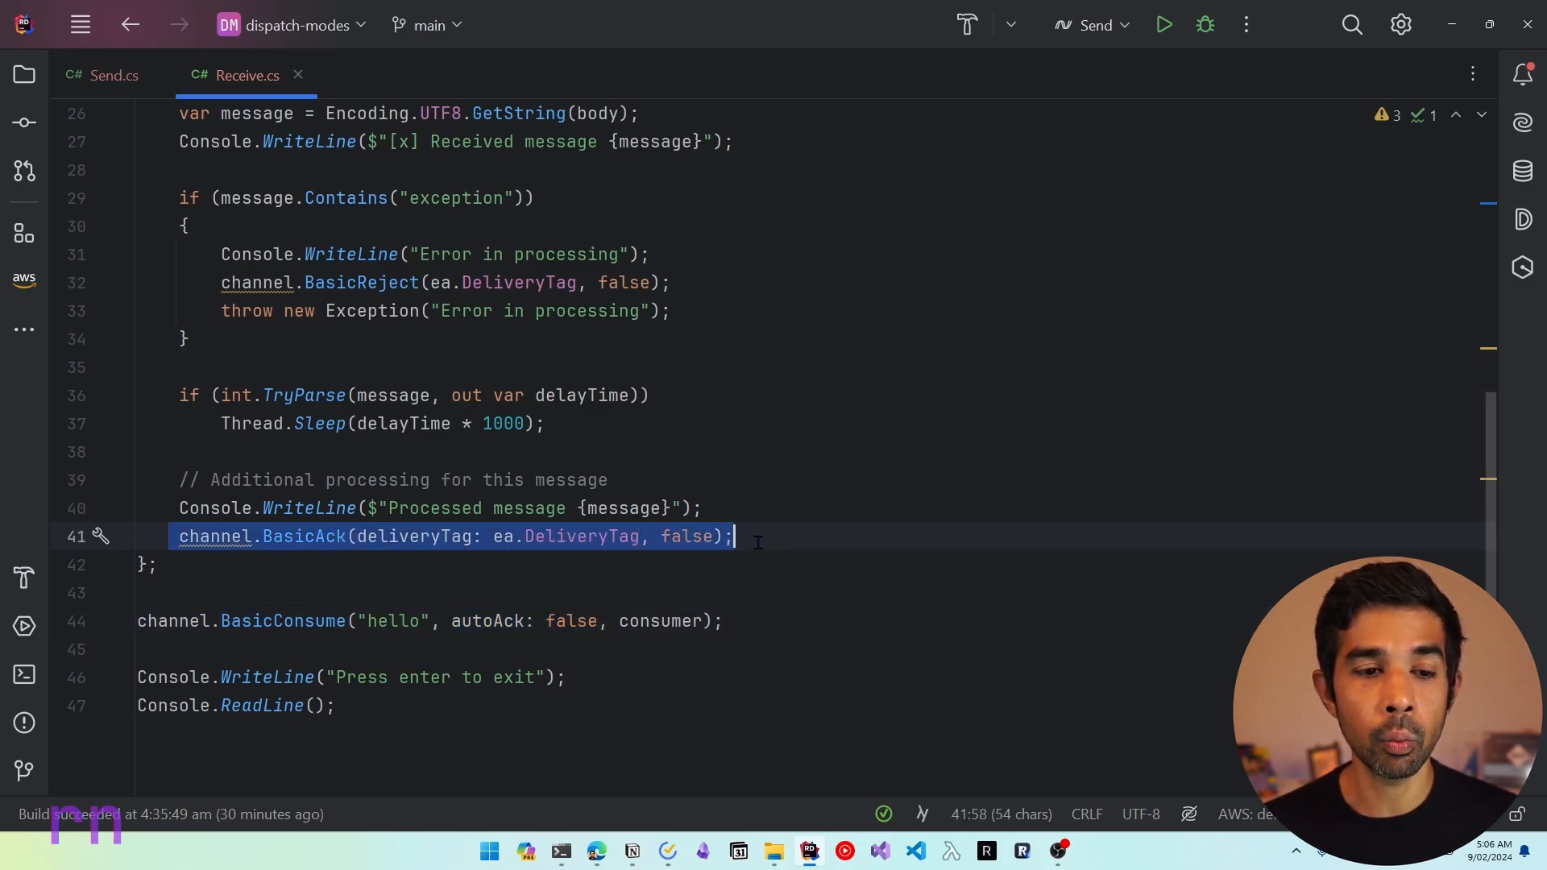
pyautogui.click(546, 284)
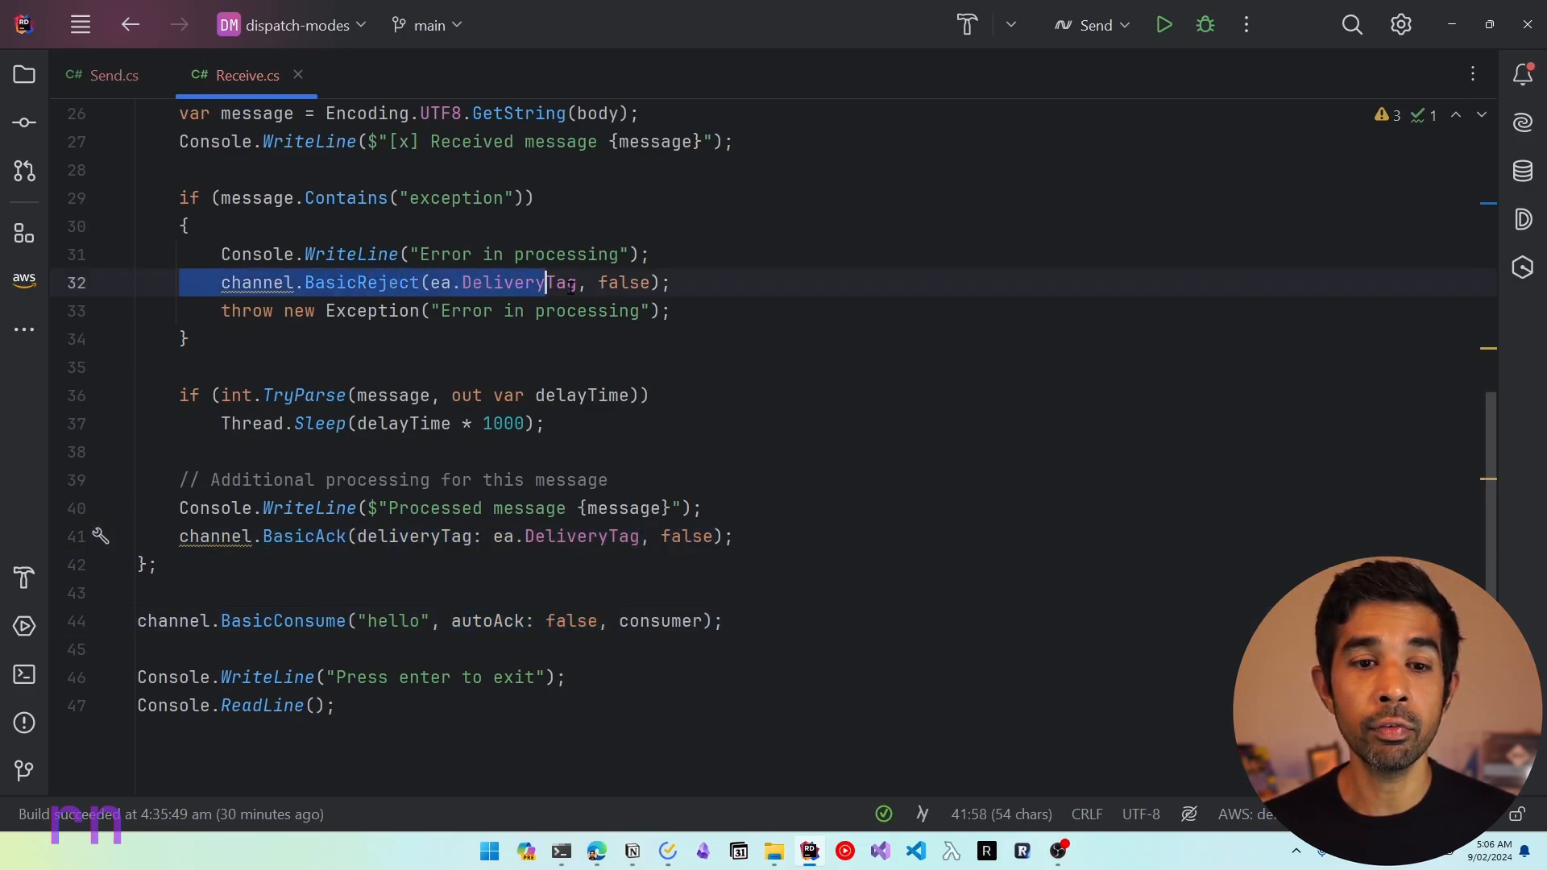
pyautogui.click(670, 284)
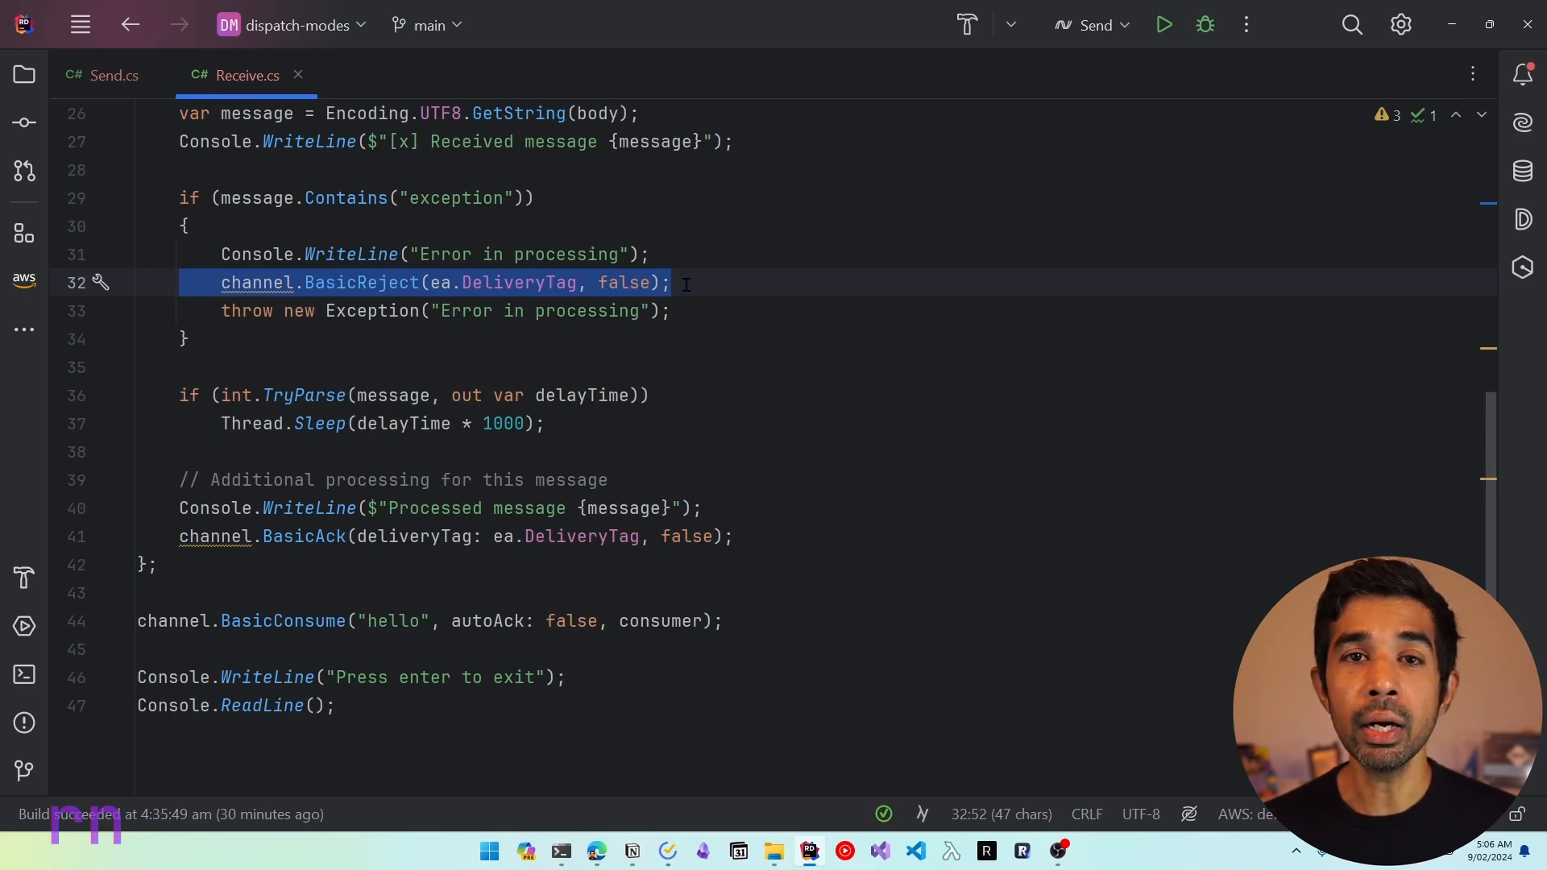